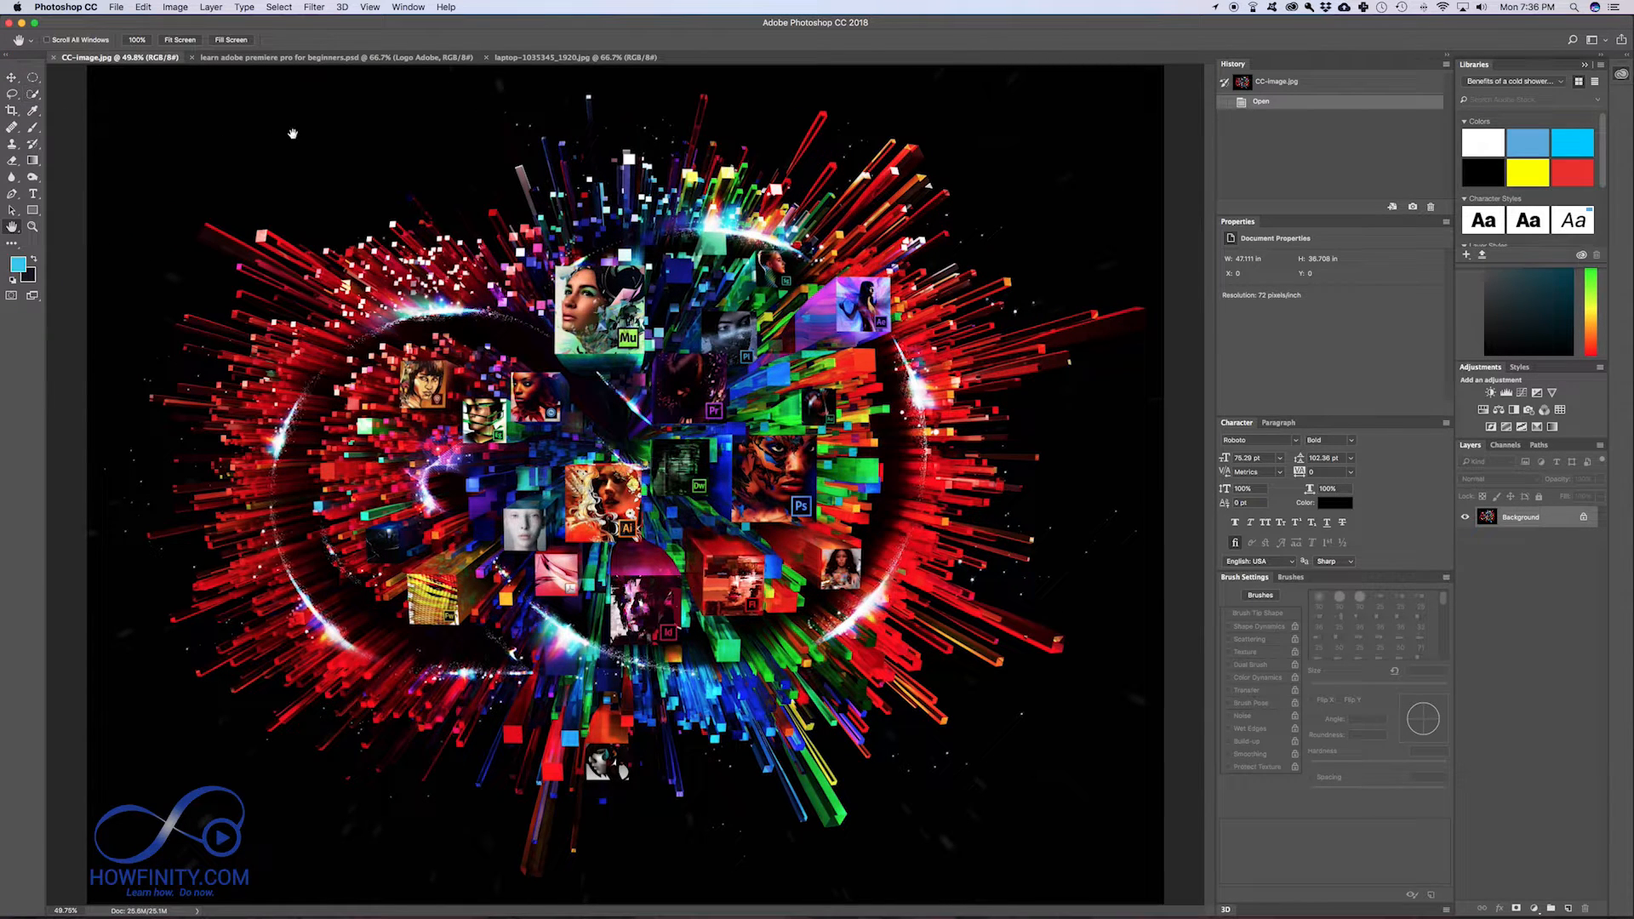
Step: Browse the Window and View menus, keeping CC-image.jpg as the front document
click(408, 7)
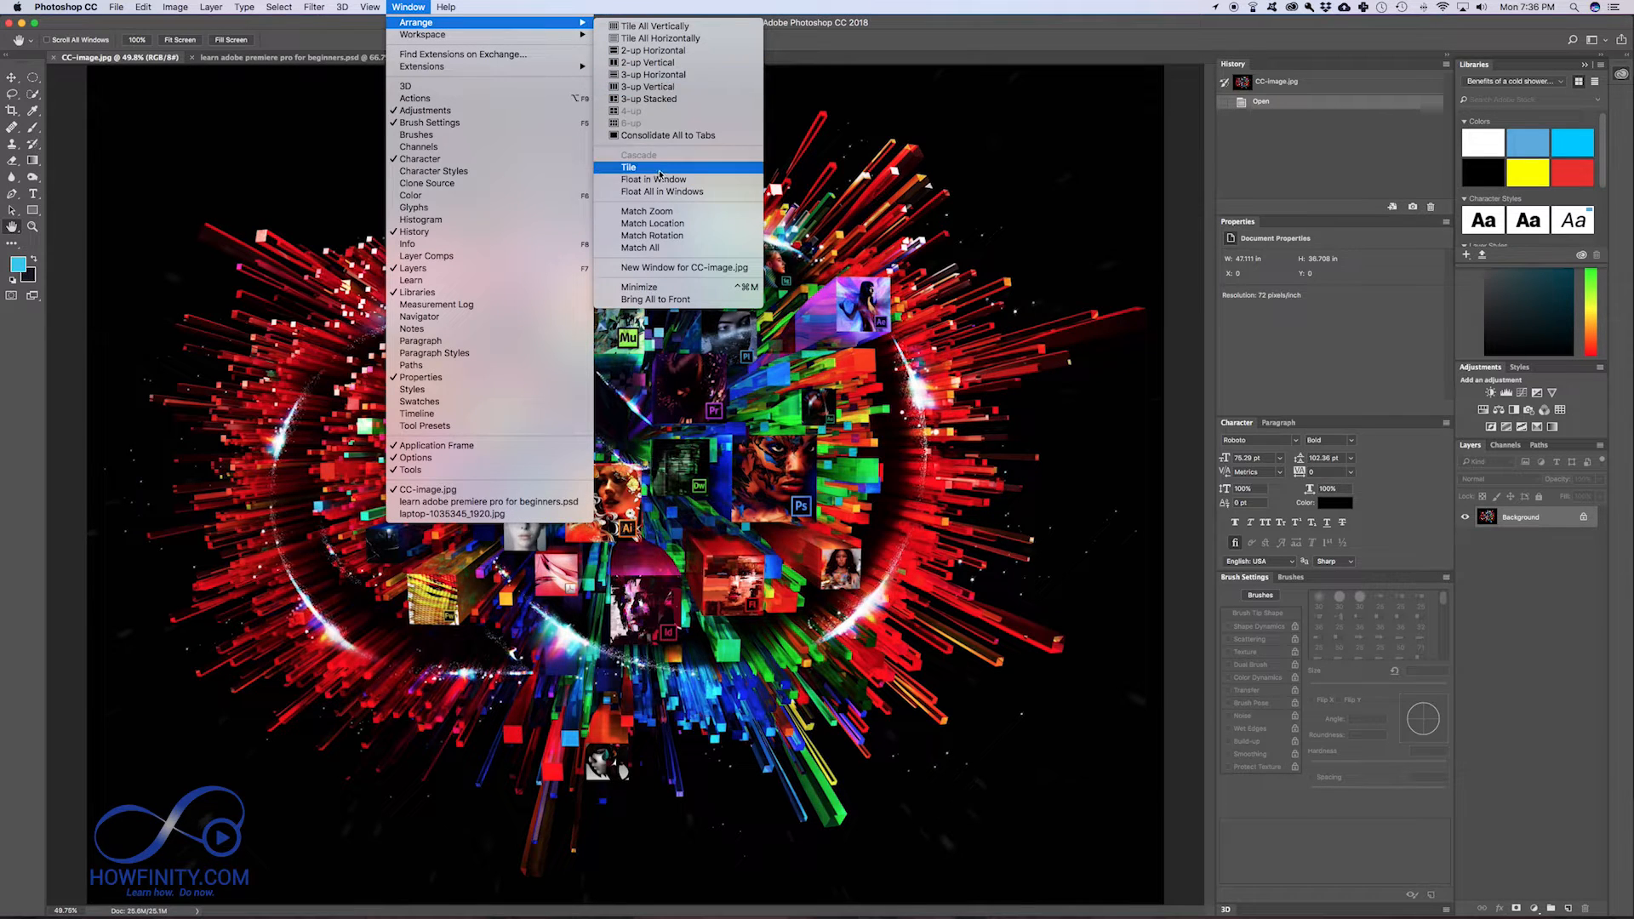
mouse_move(654, 179)
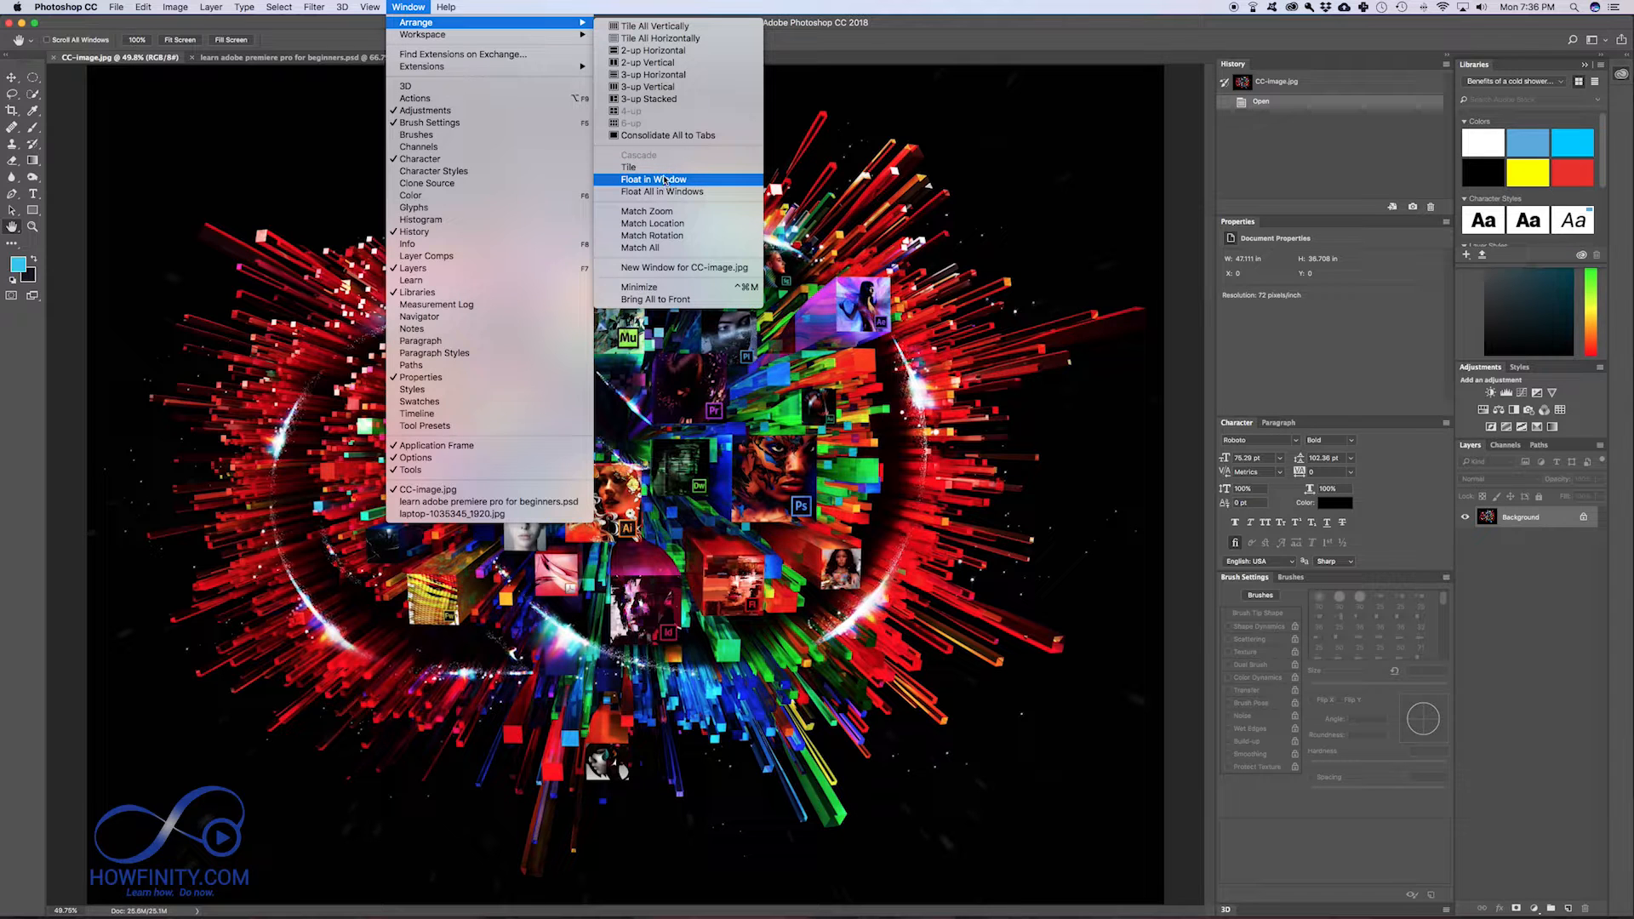
click(654, 180)
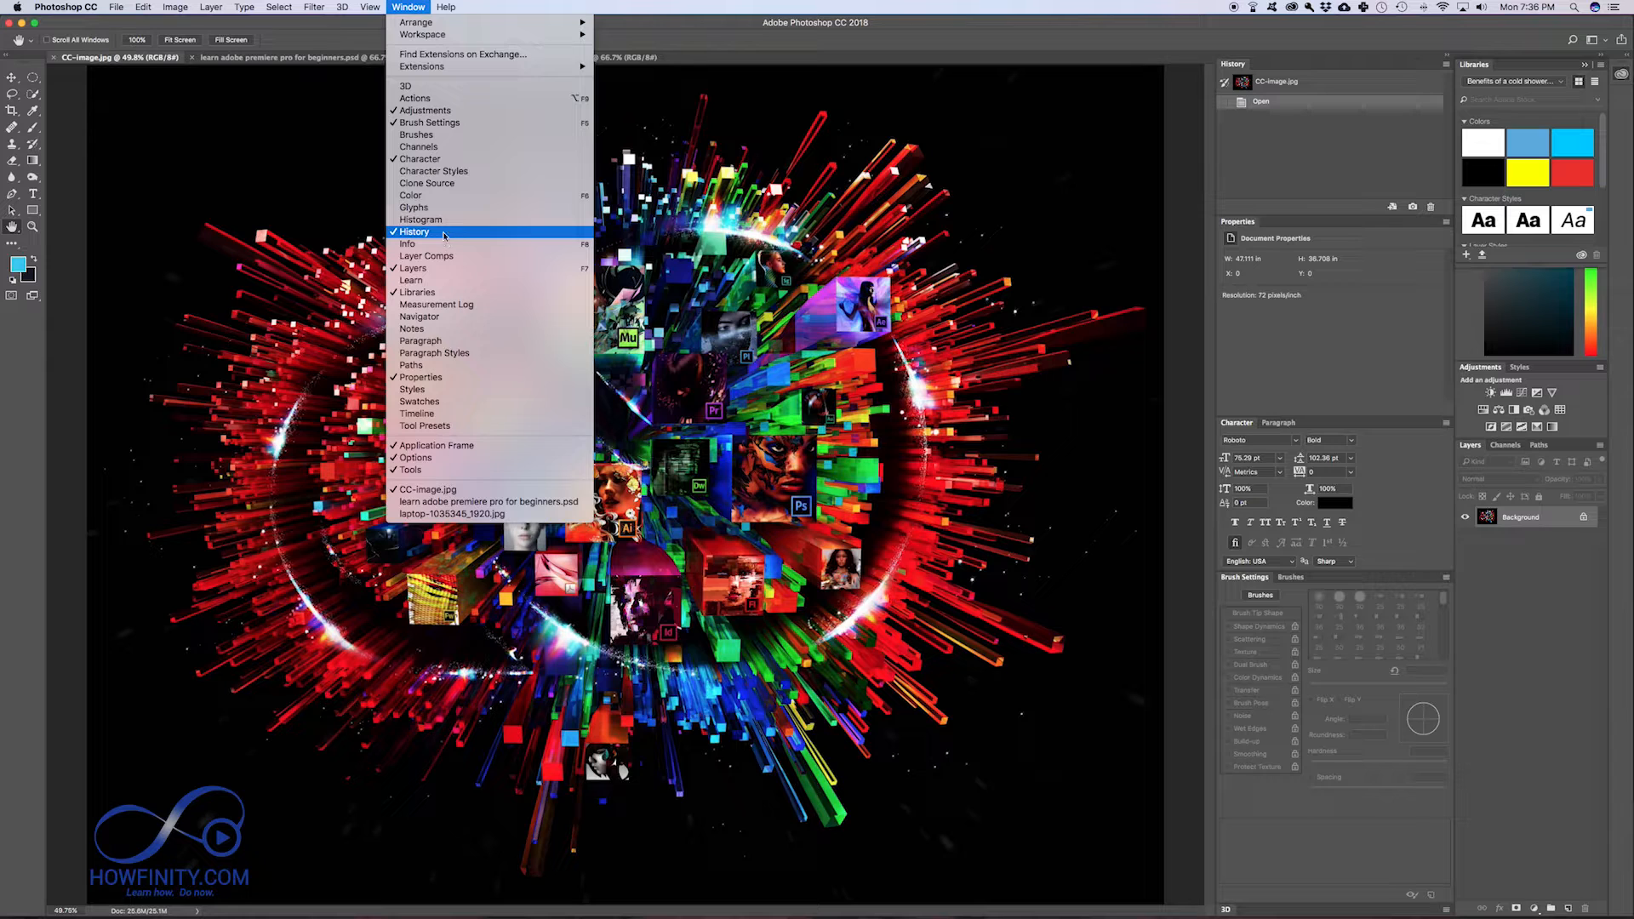
mouse_move(416, 134)
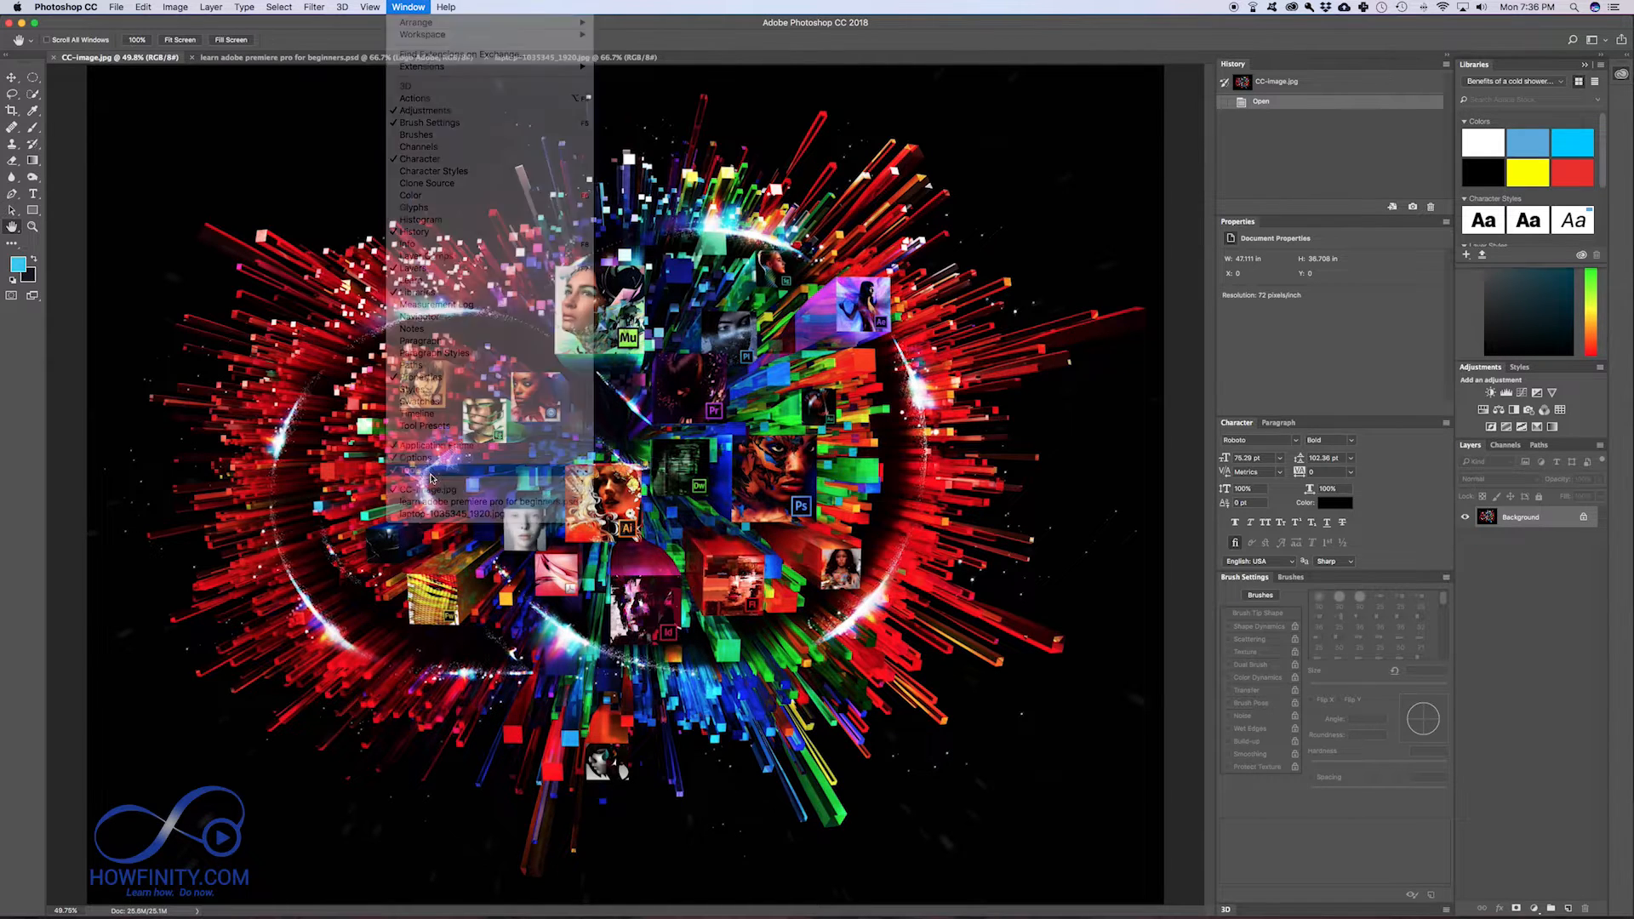
click(371, 8)
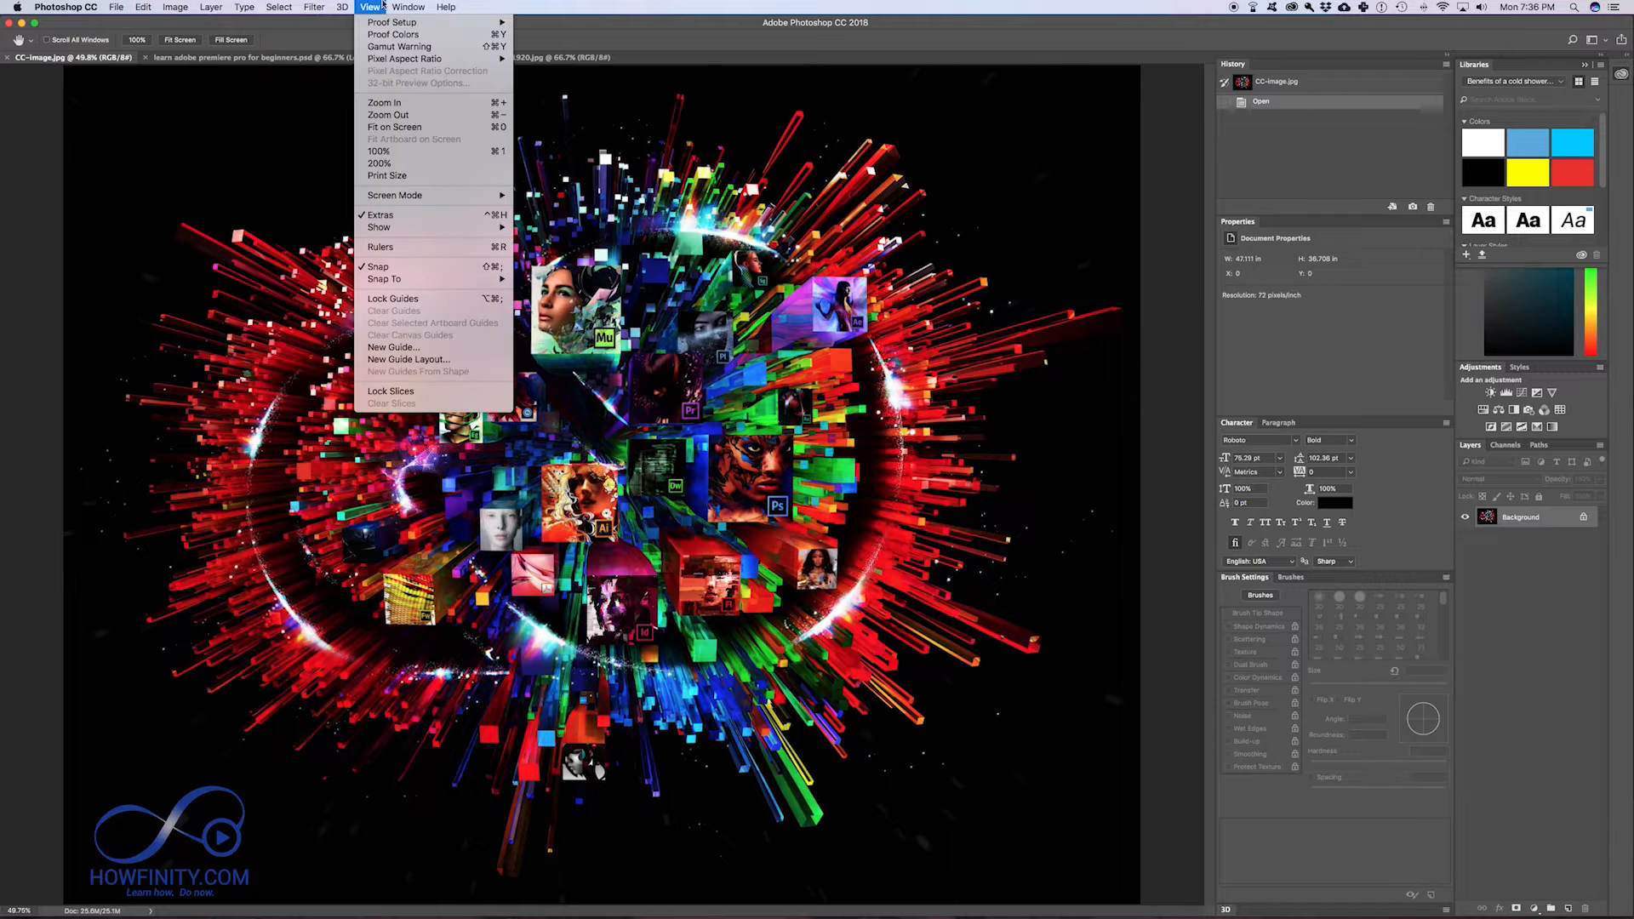
click(407, 8)
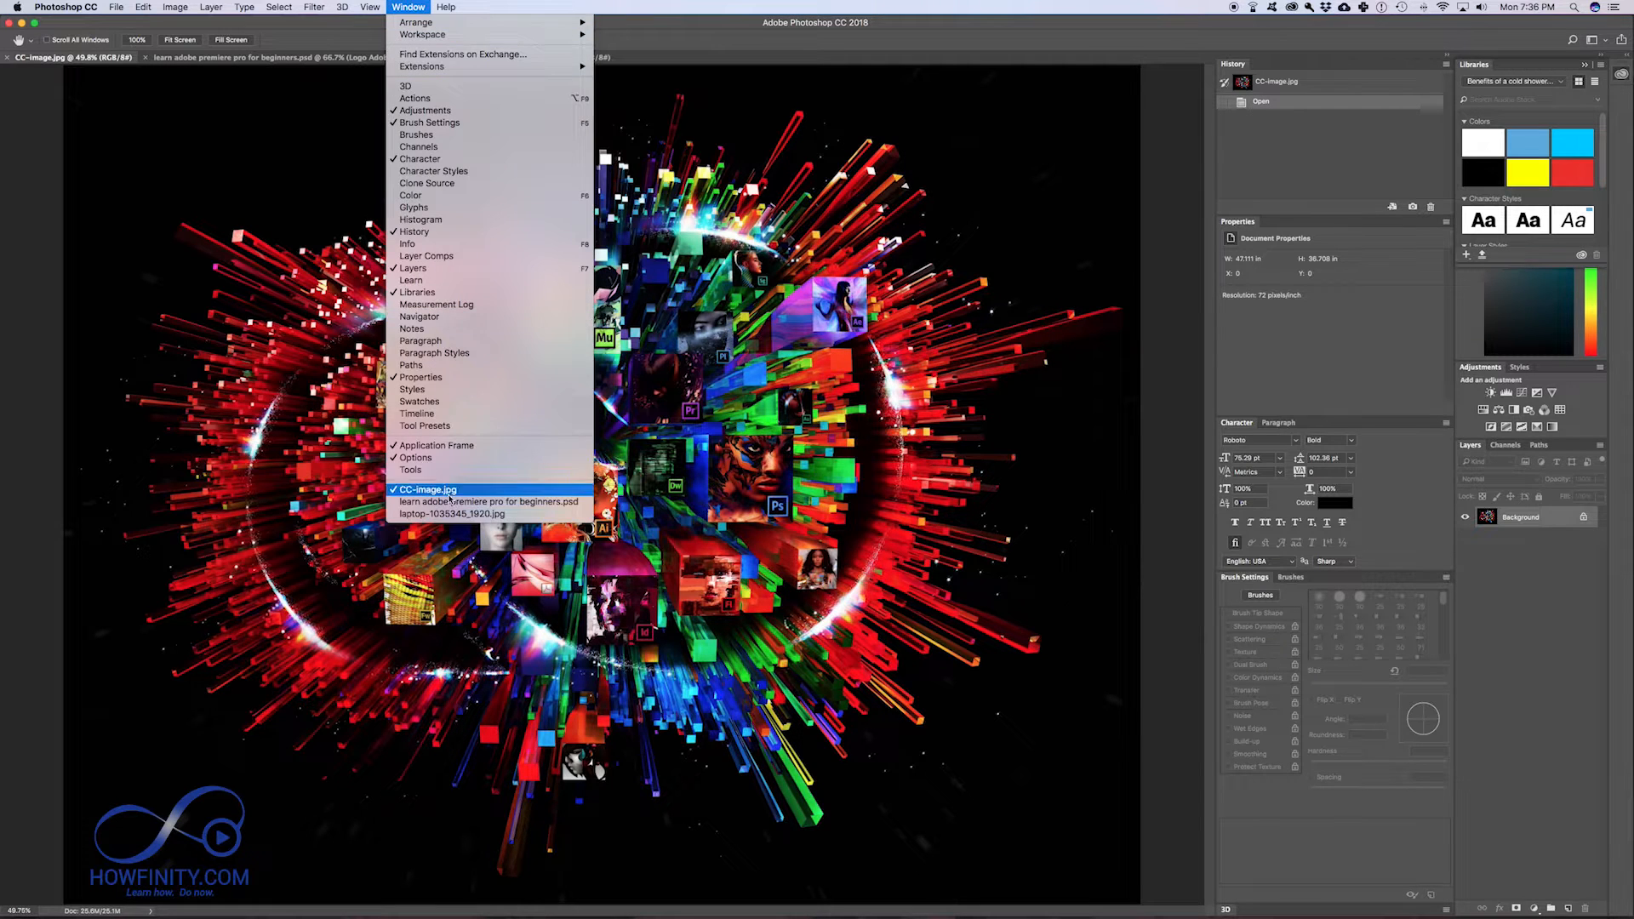
click(426, 489)
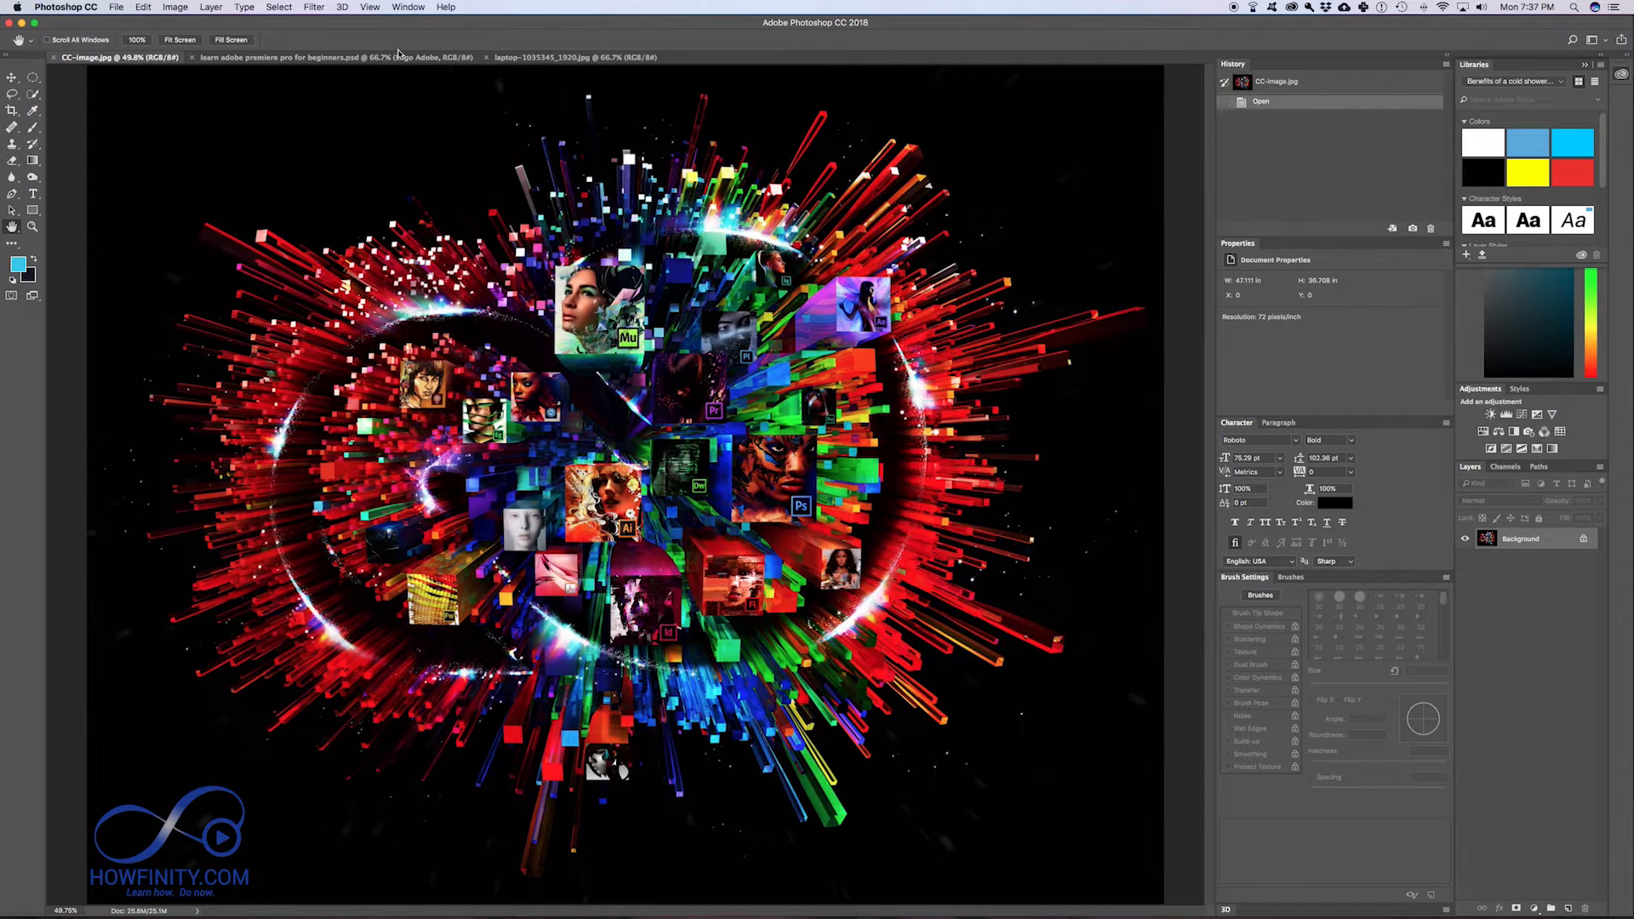
click(407, 8)
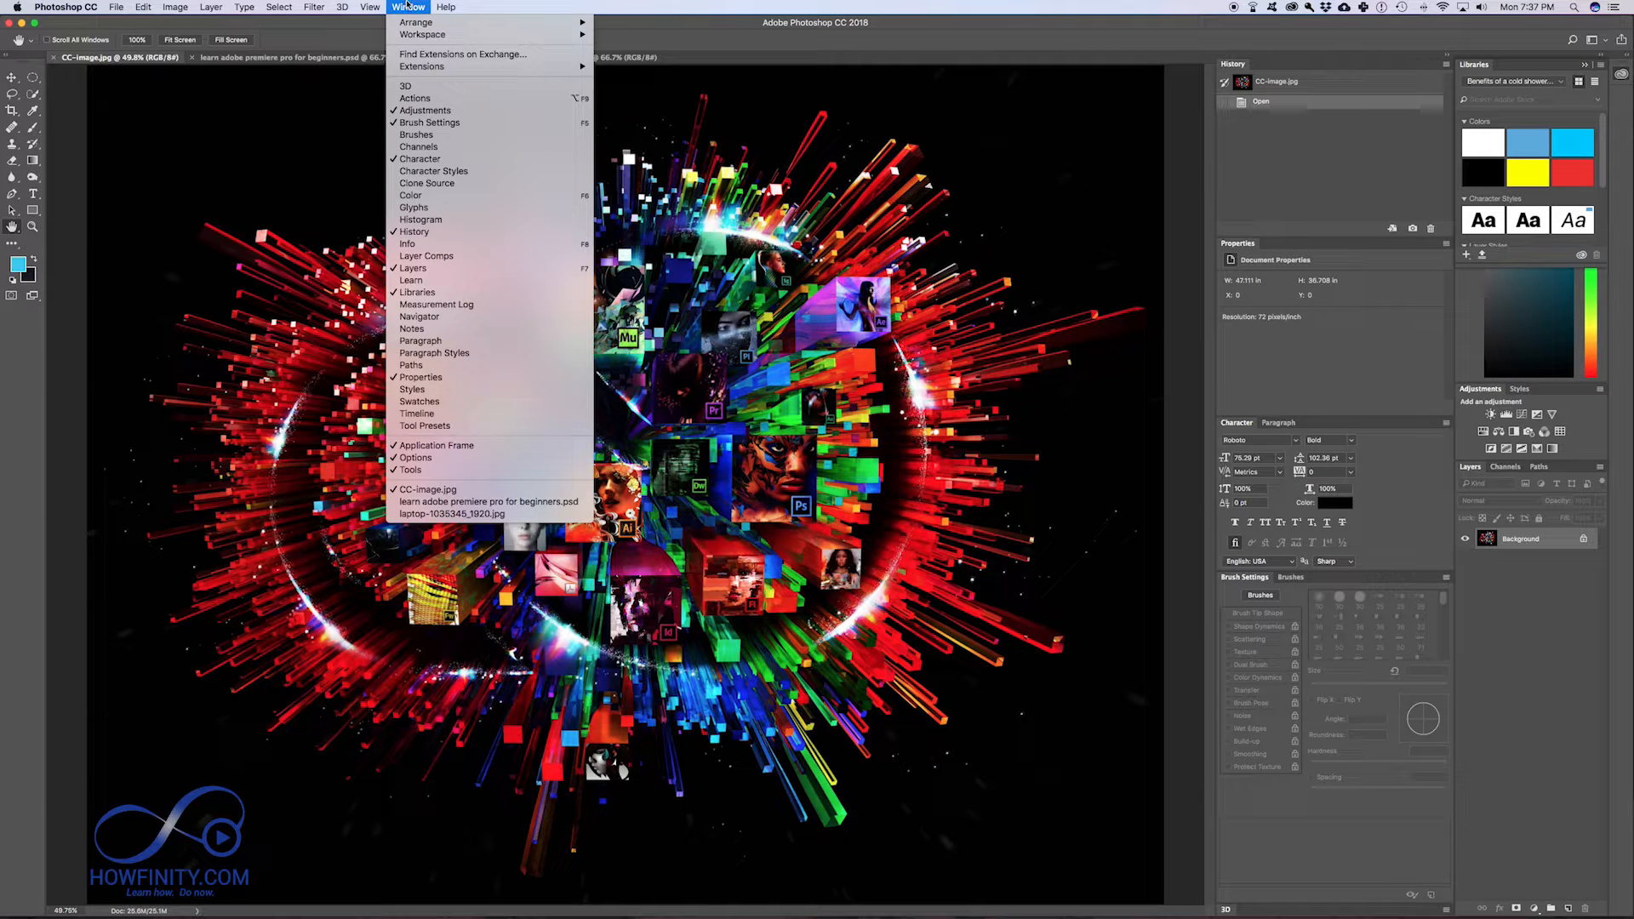
mouse_move(421, 220)
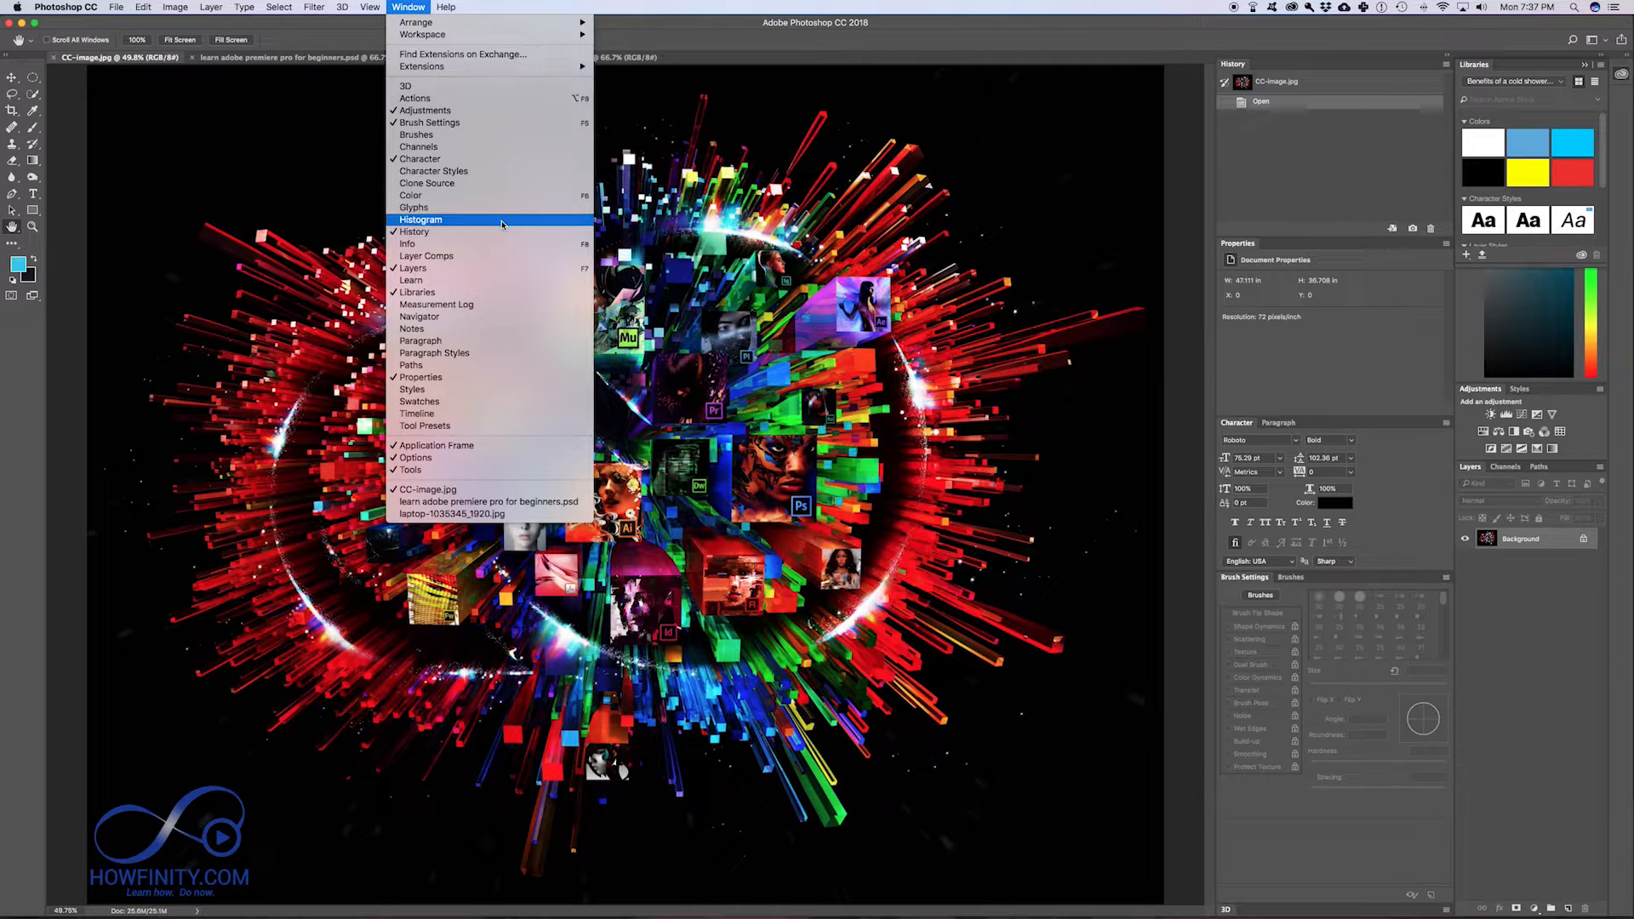
mouse_move(429, 122)
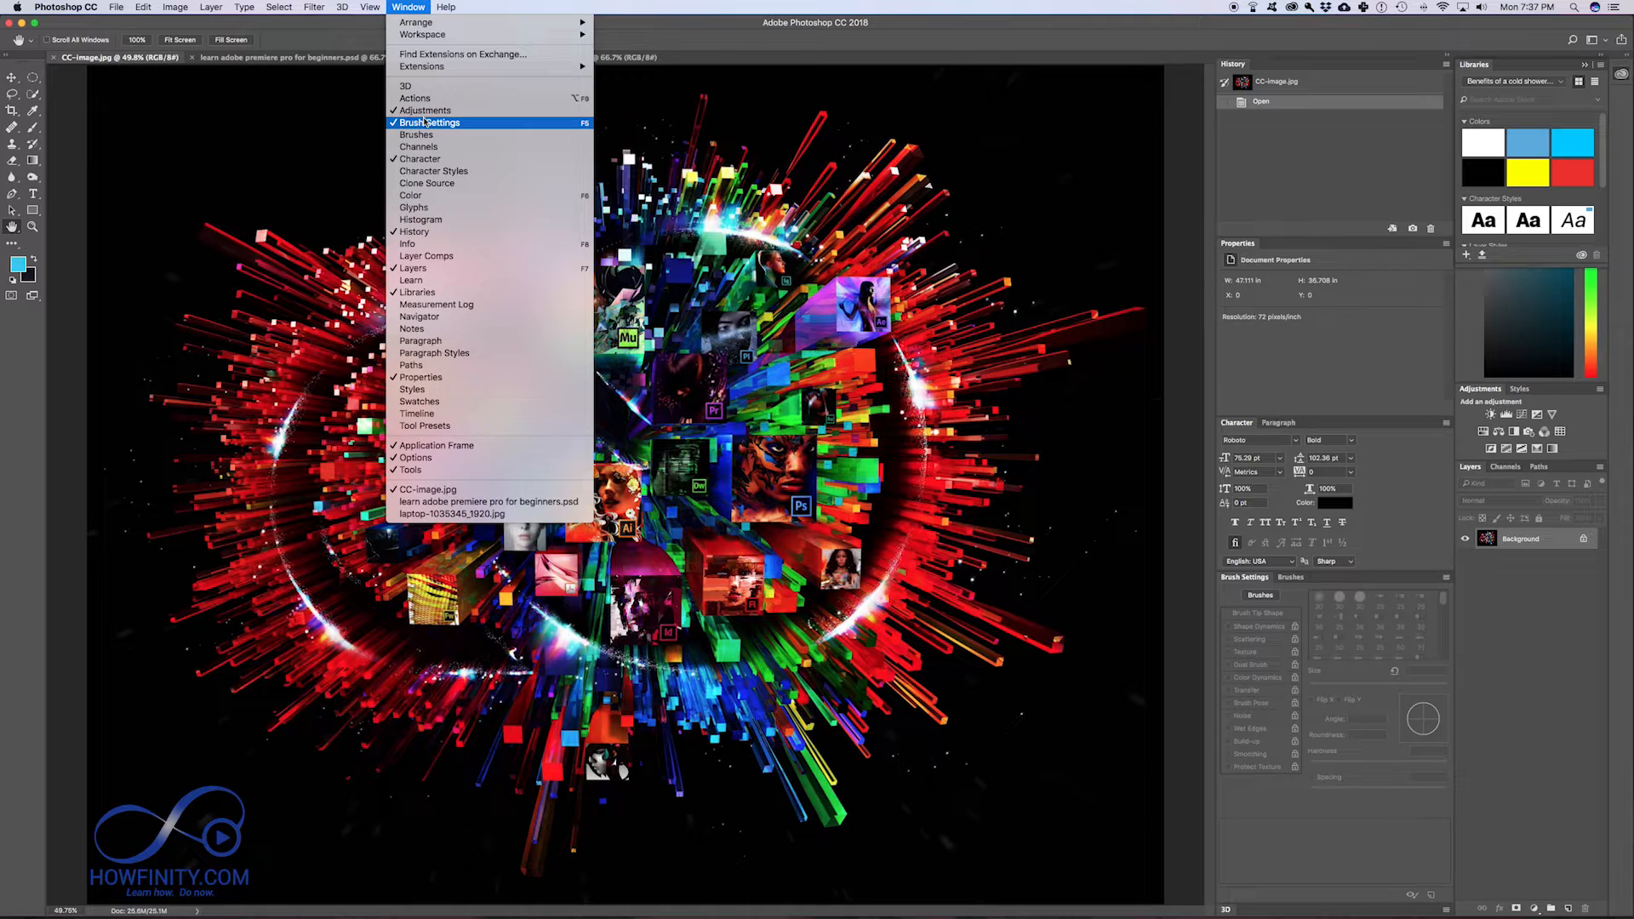
mouse_move(1429, 136)
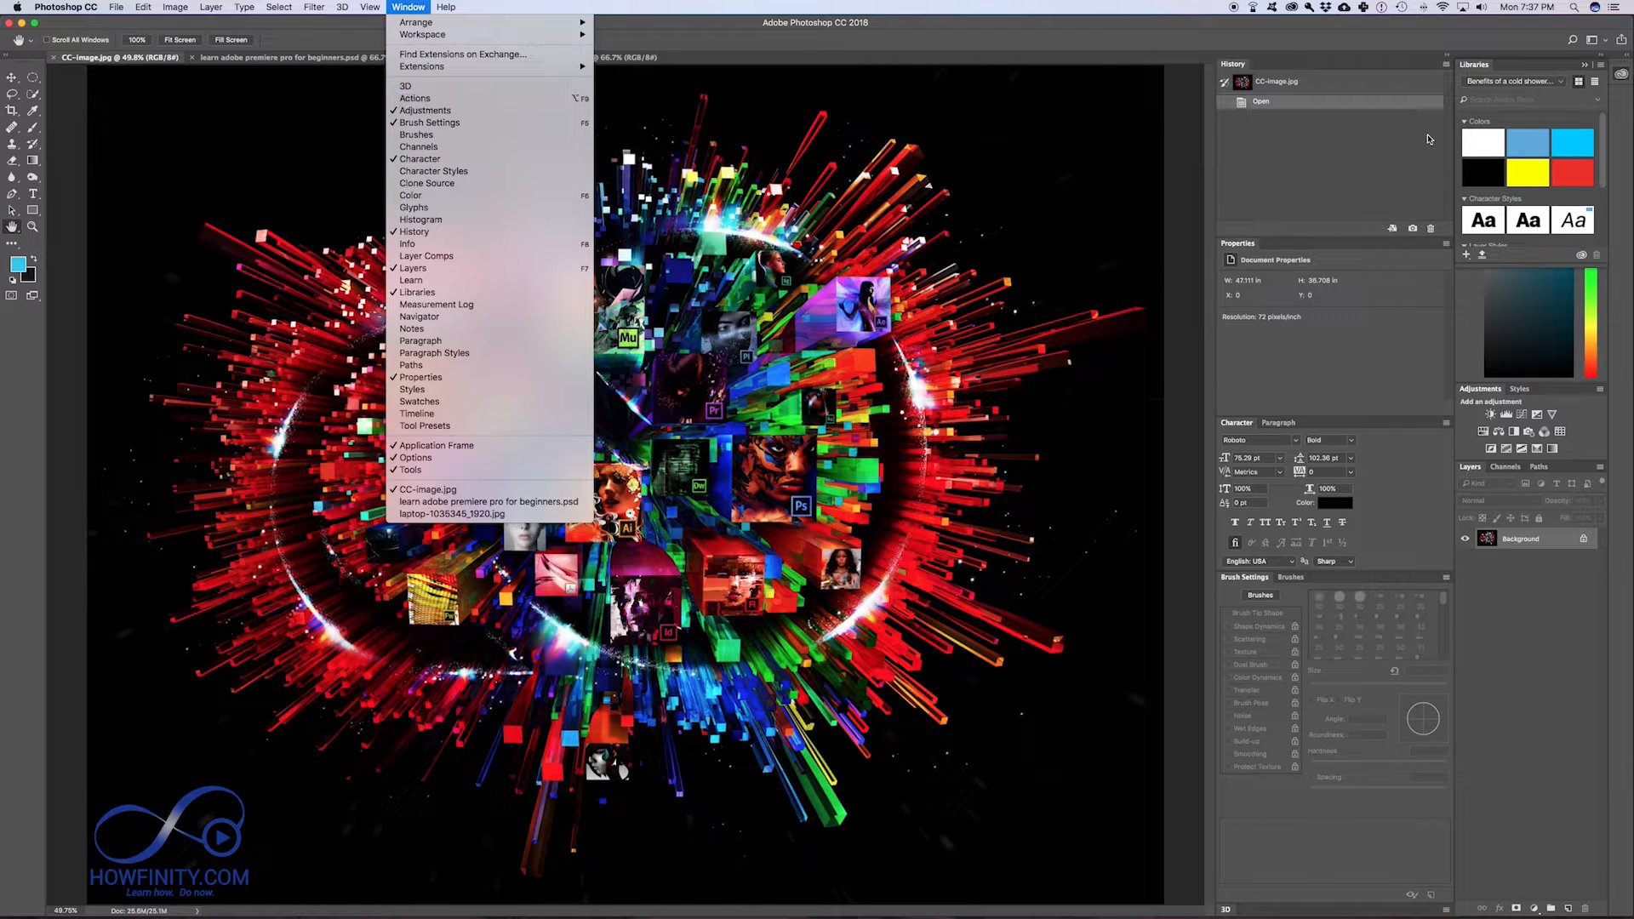
mouse_move(429, 122)
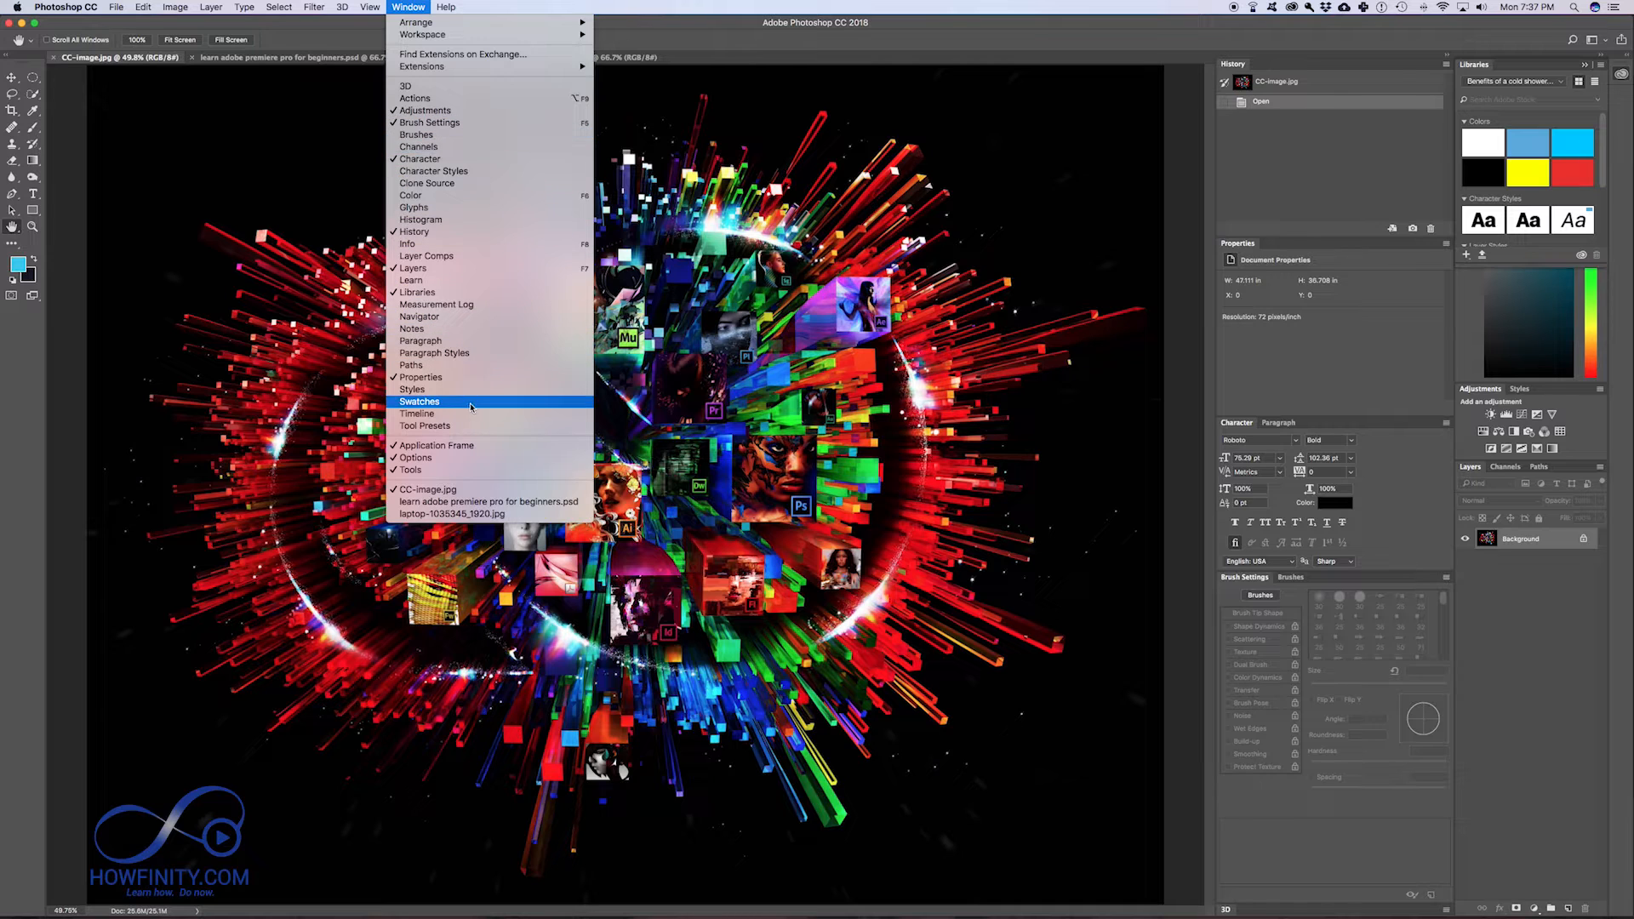
mouse_move(414, 232)
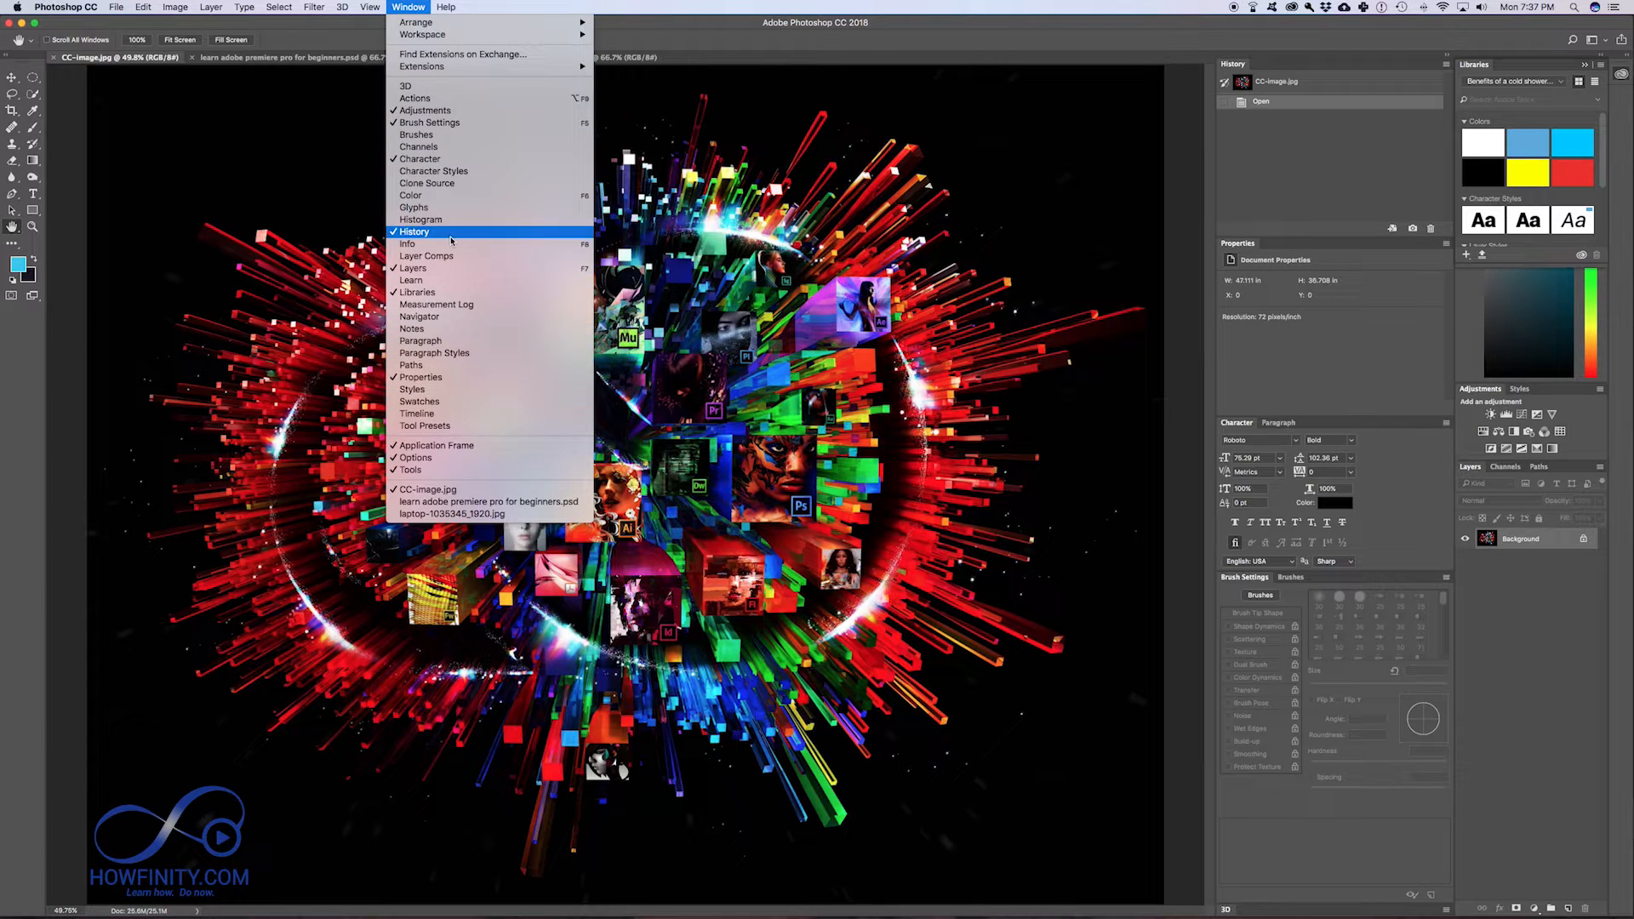
mouse_move(413, 268)
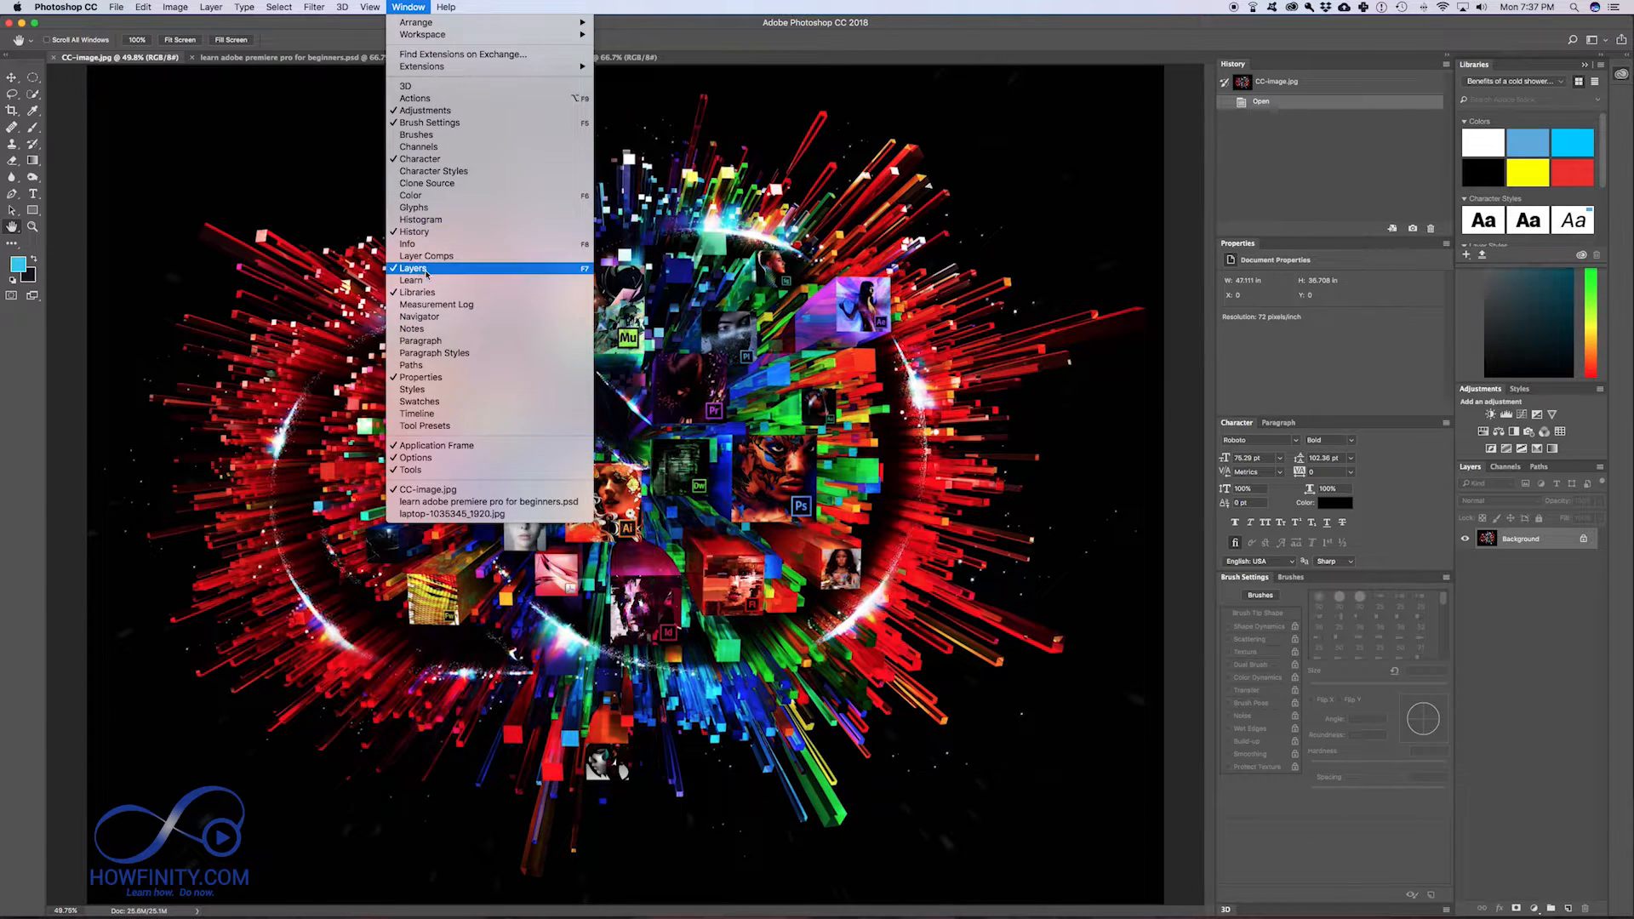
mouse_move(413, 231)
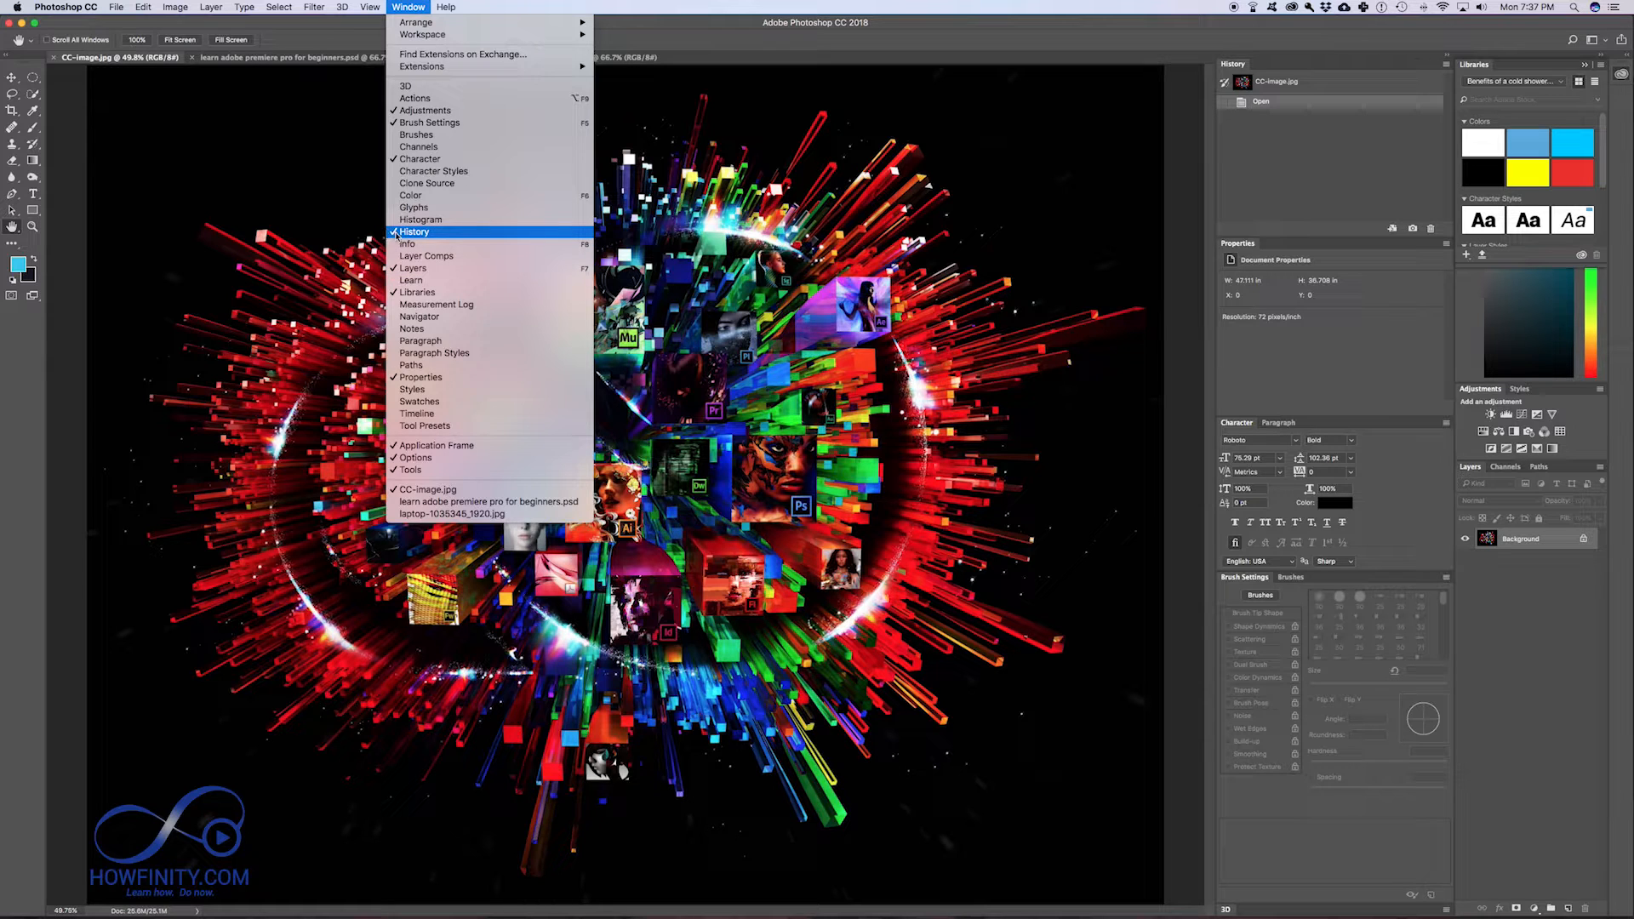
mouse_move(420, 220)
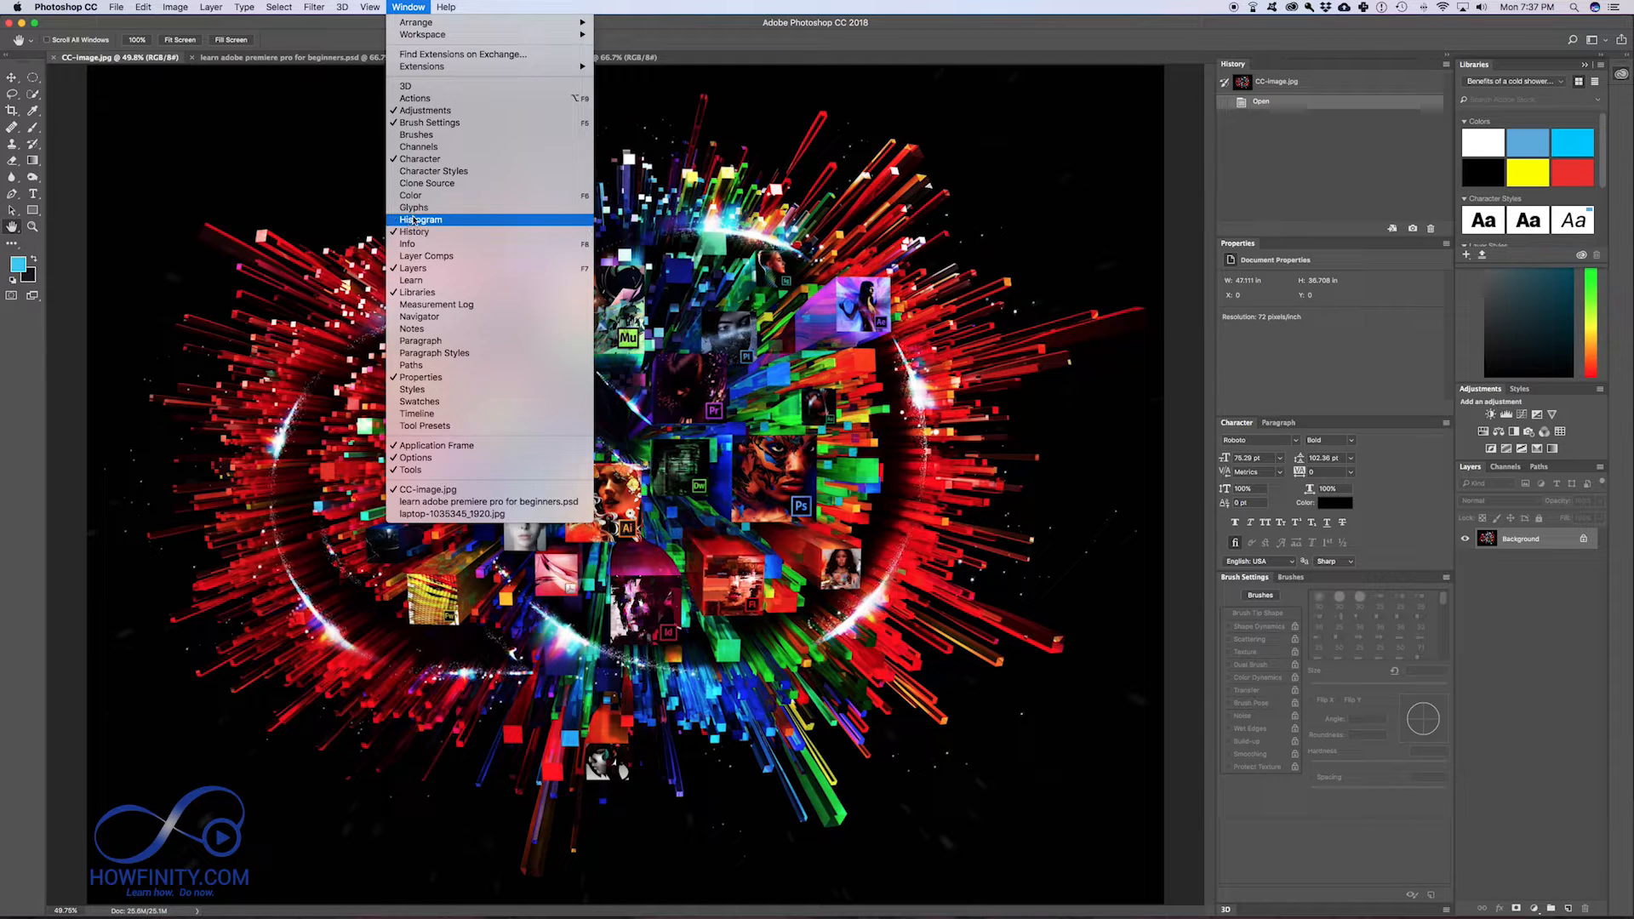
mouse_move(399, 219)
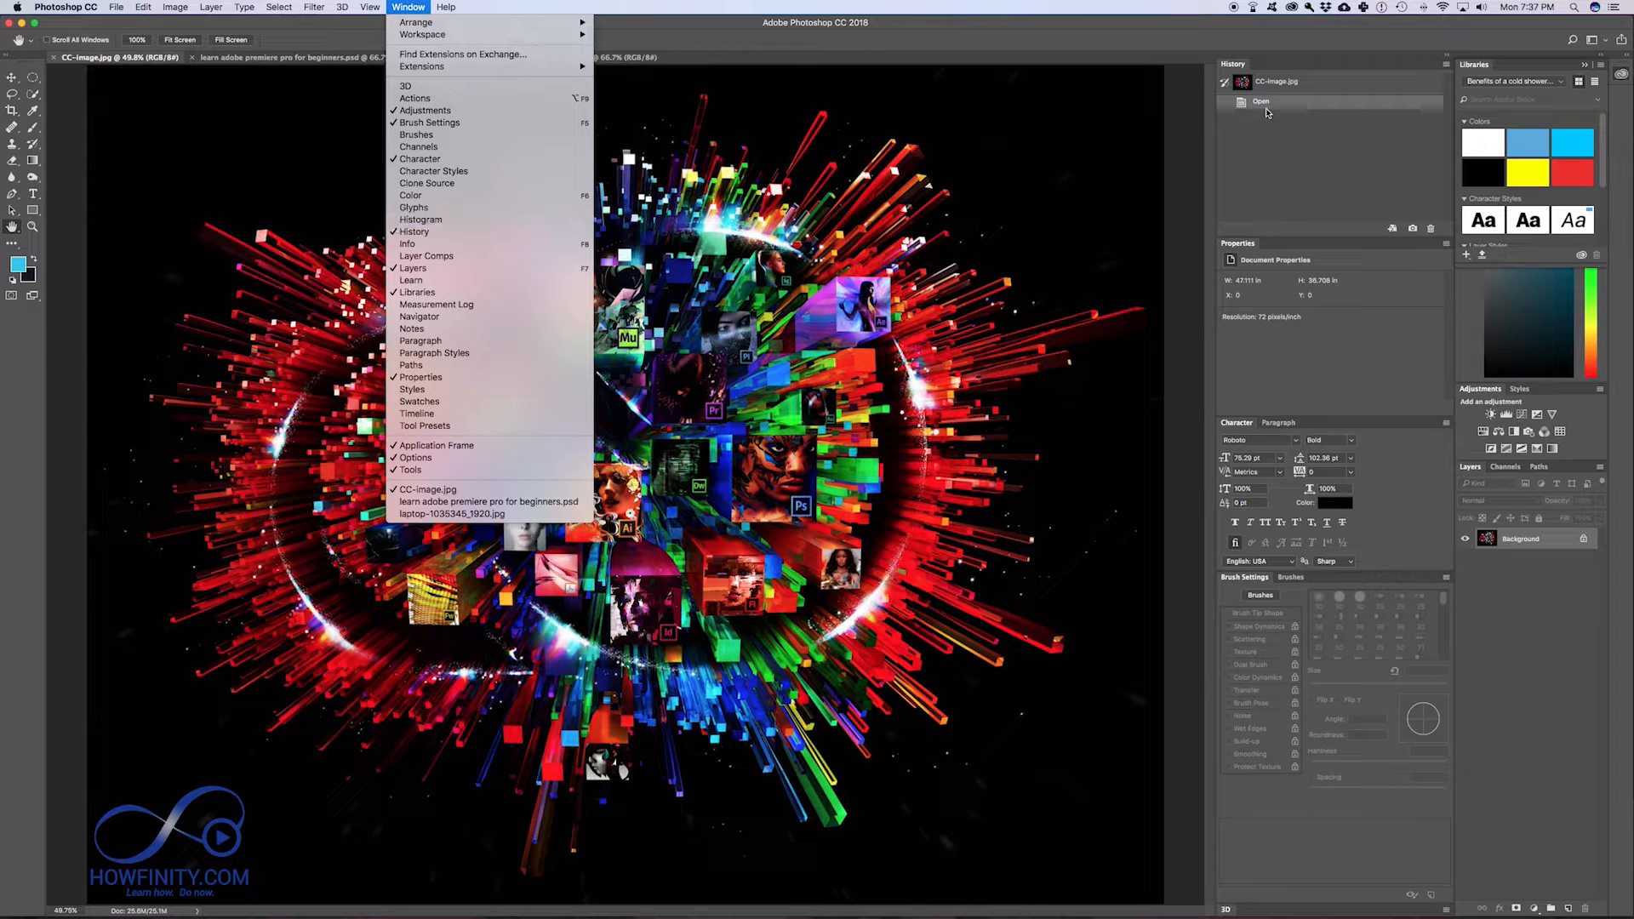
mouse_move(412, 280)
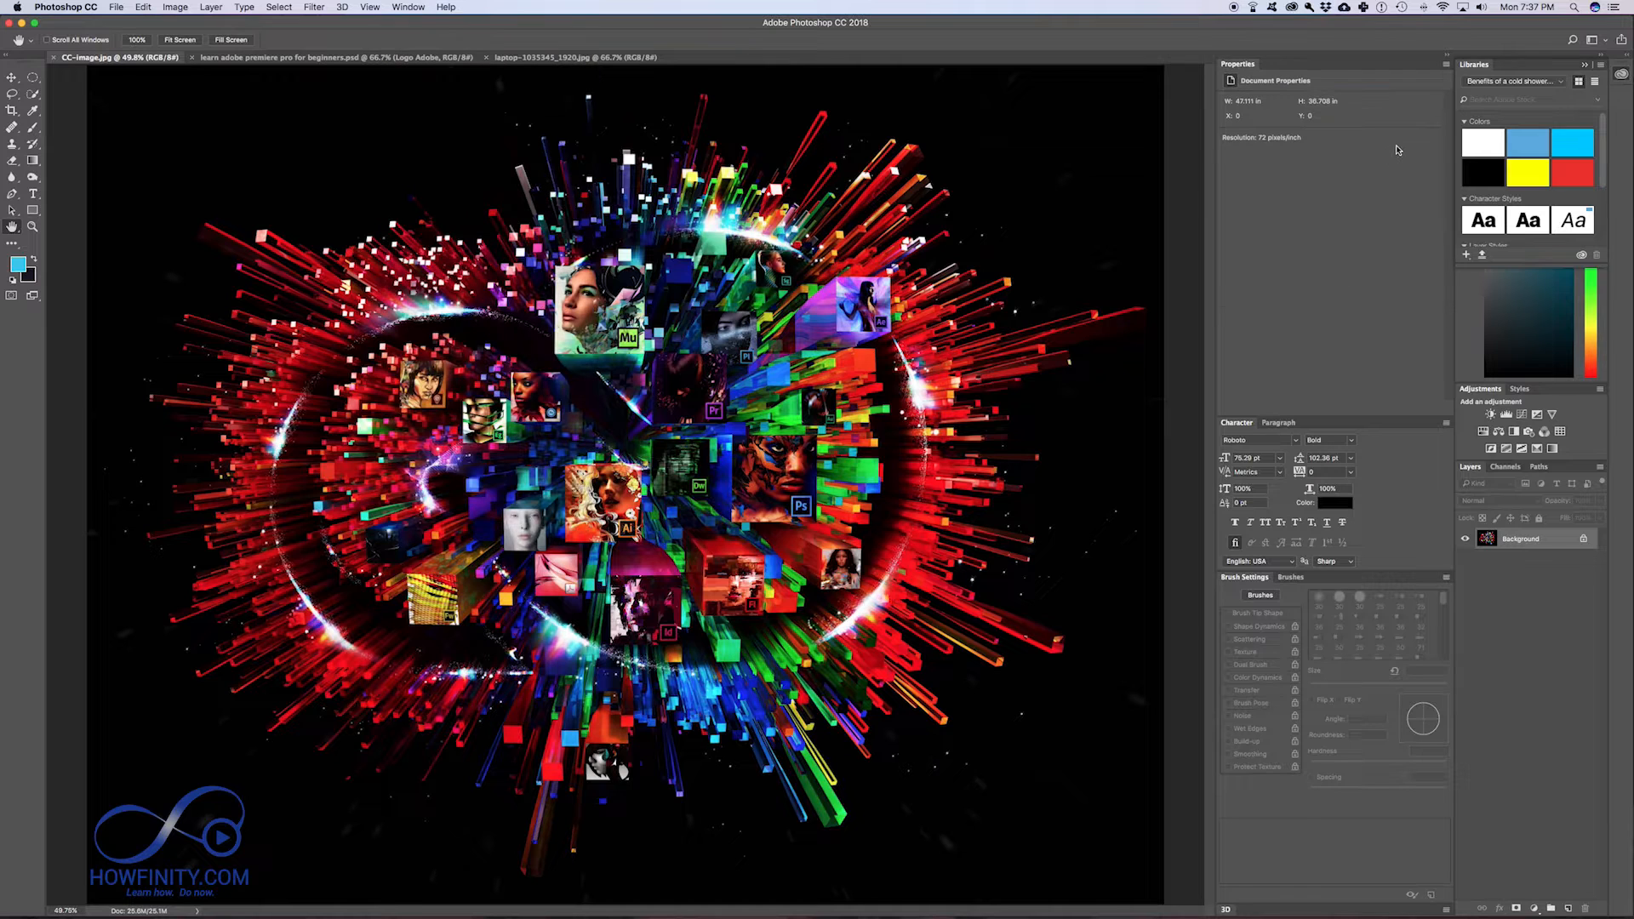
mouse_move(229, 312)
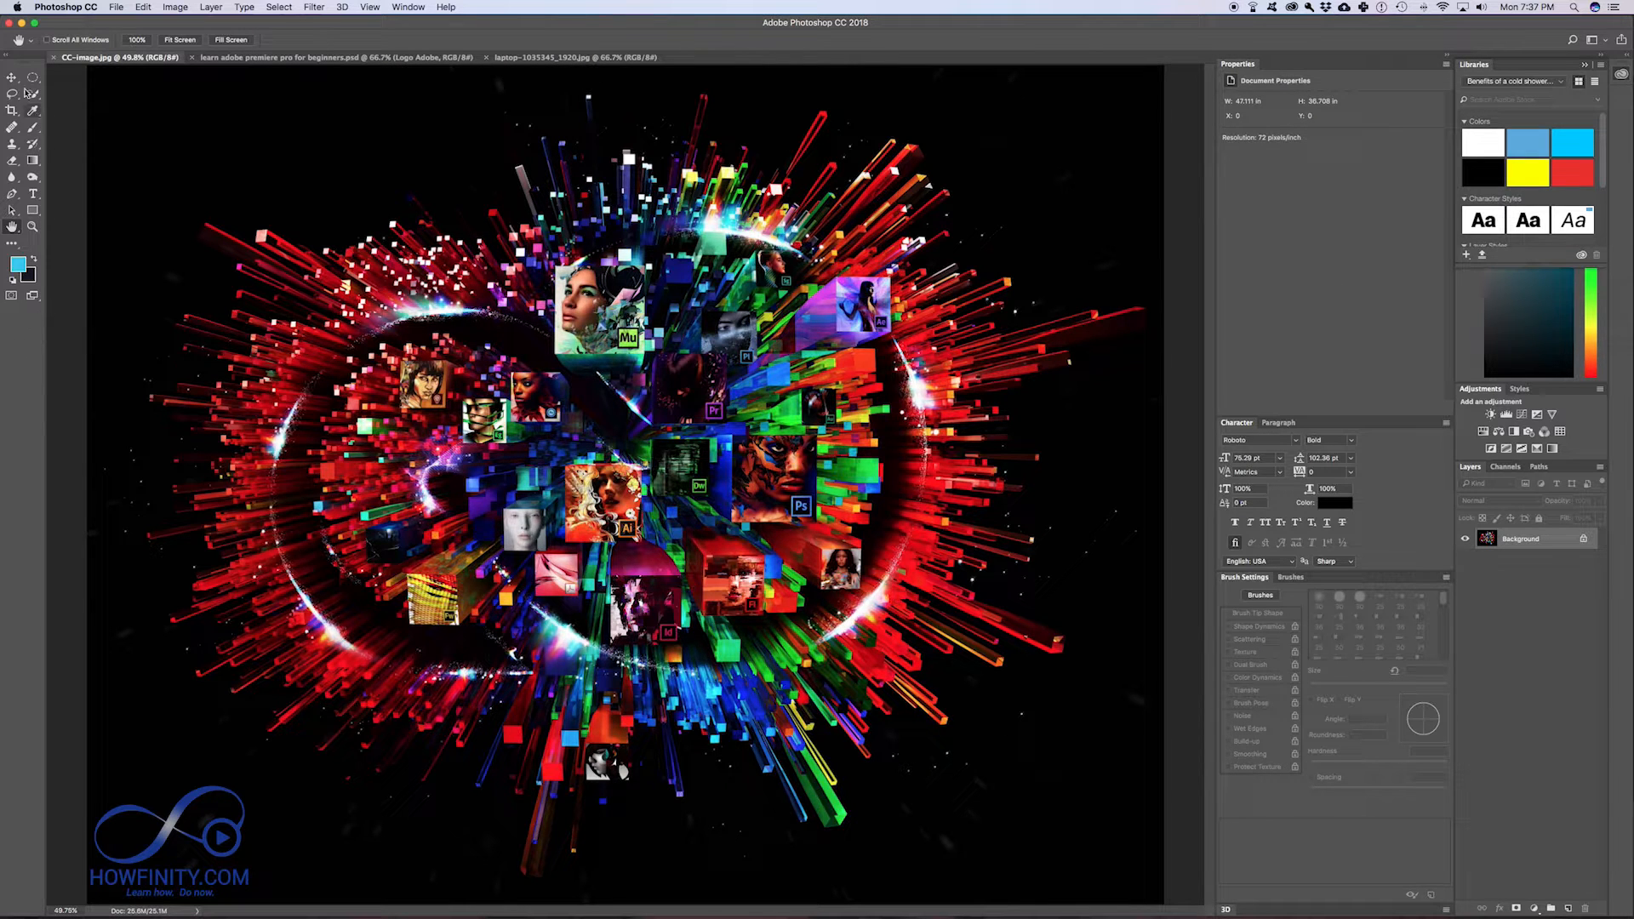
Step: Select the Move tool and bring 'learn adobe premiere pro for beginners.psd' to the front
click(14, 79)
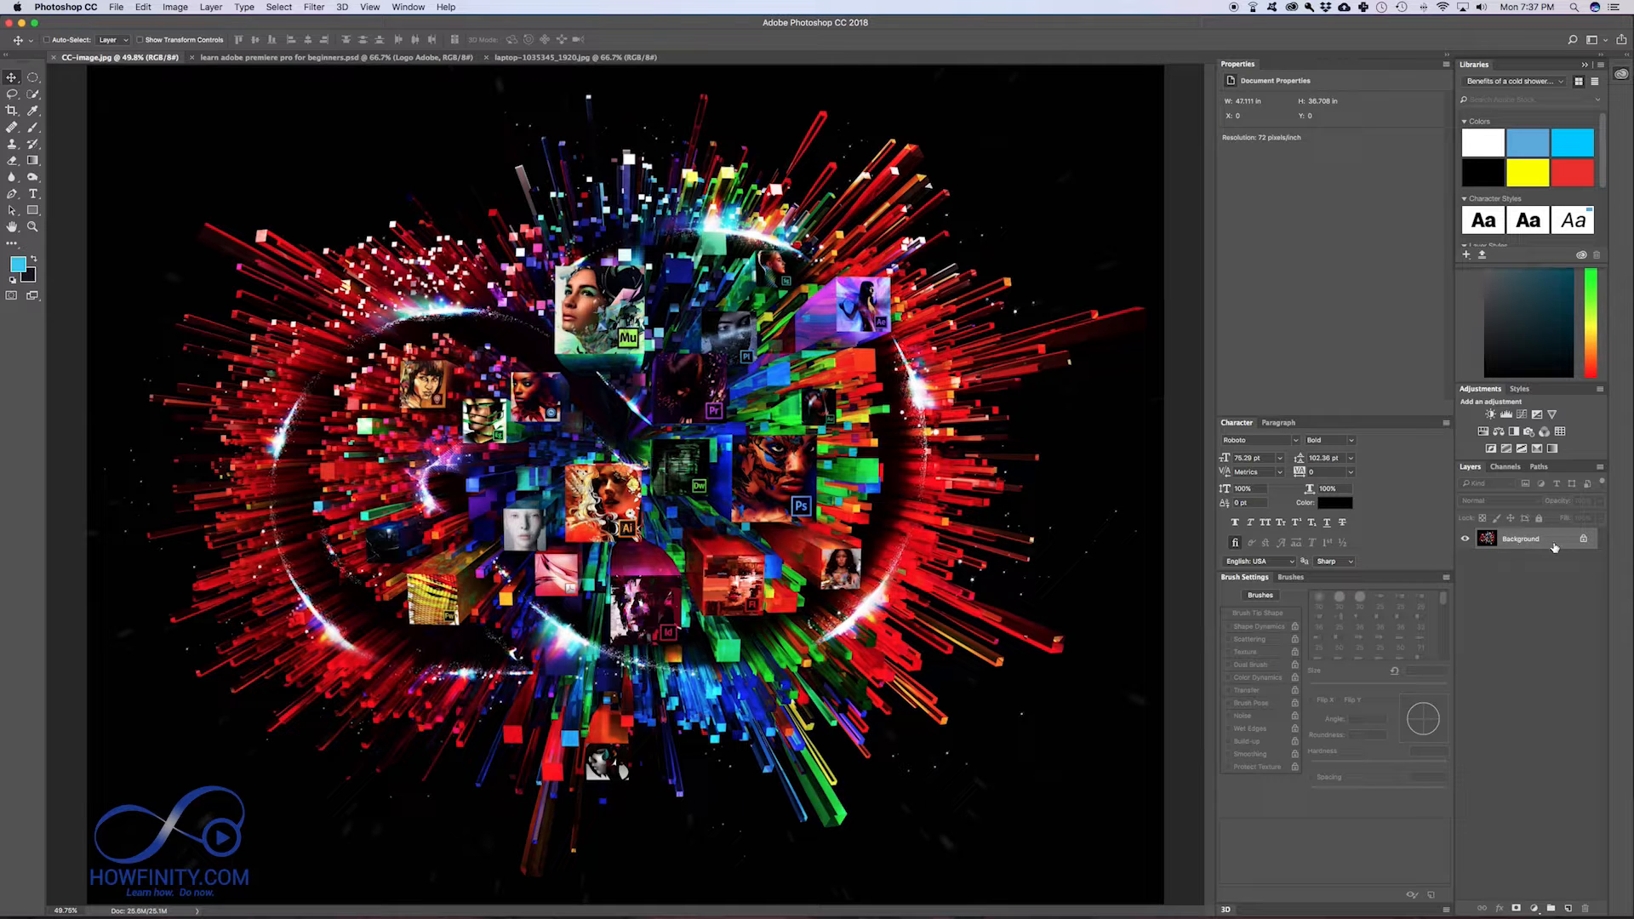
click(334, 56)
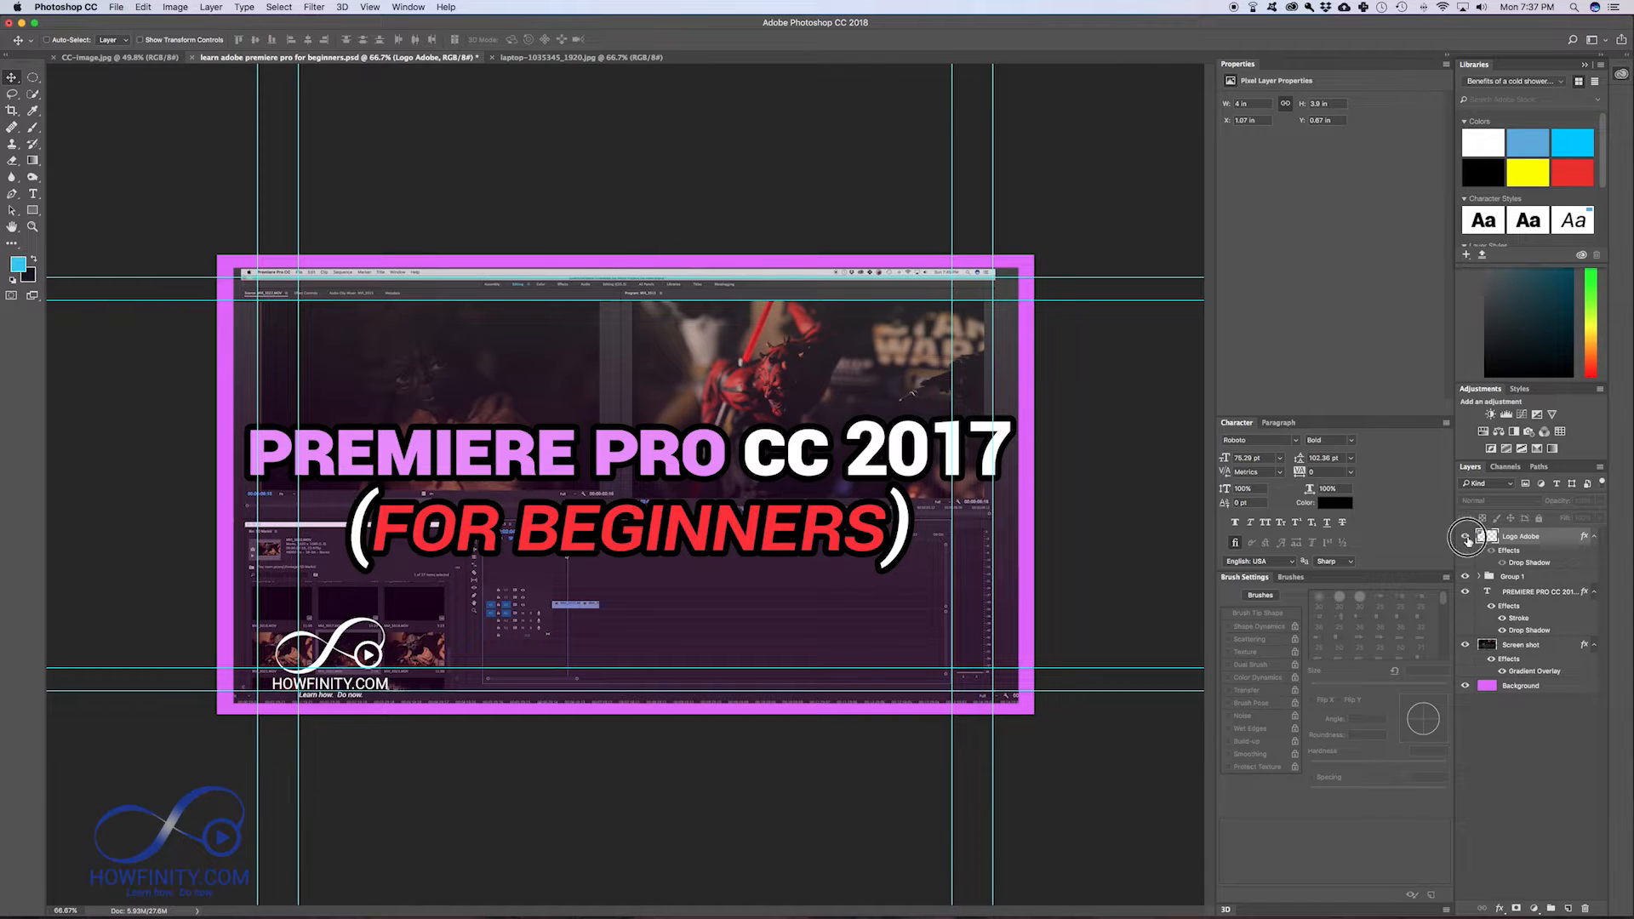
click(1466, 535)
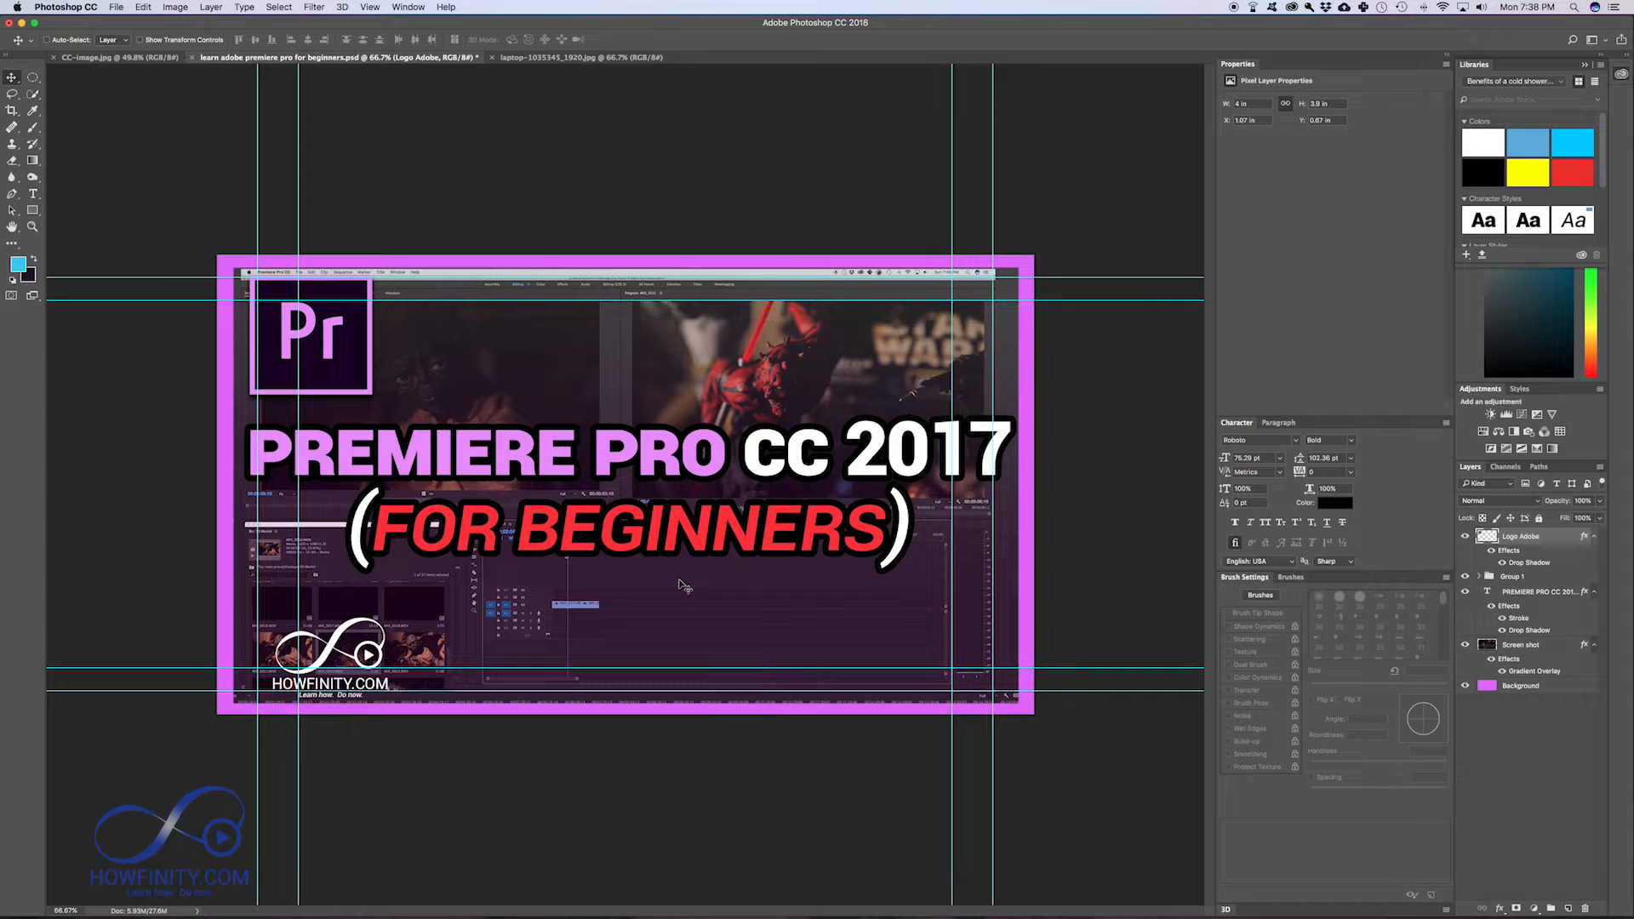
mouse_move(14, 78)
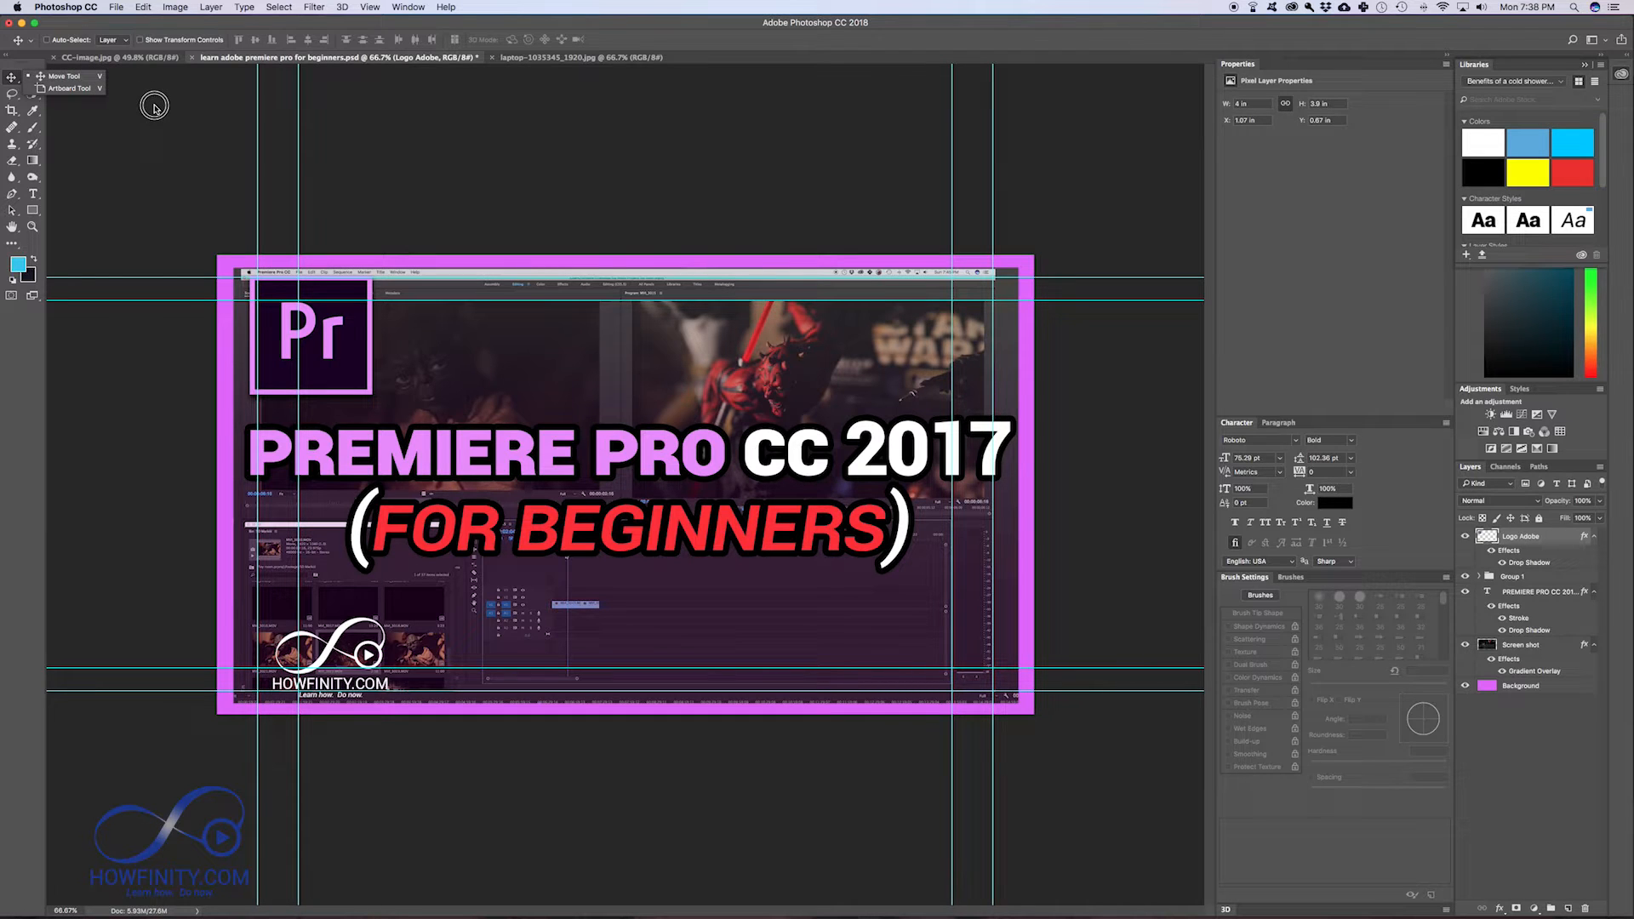
mouse_move(154, 147)
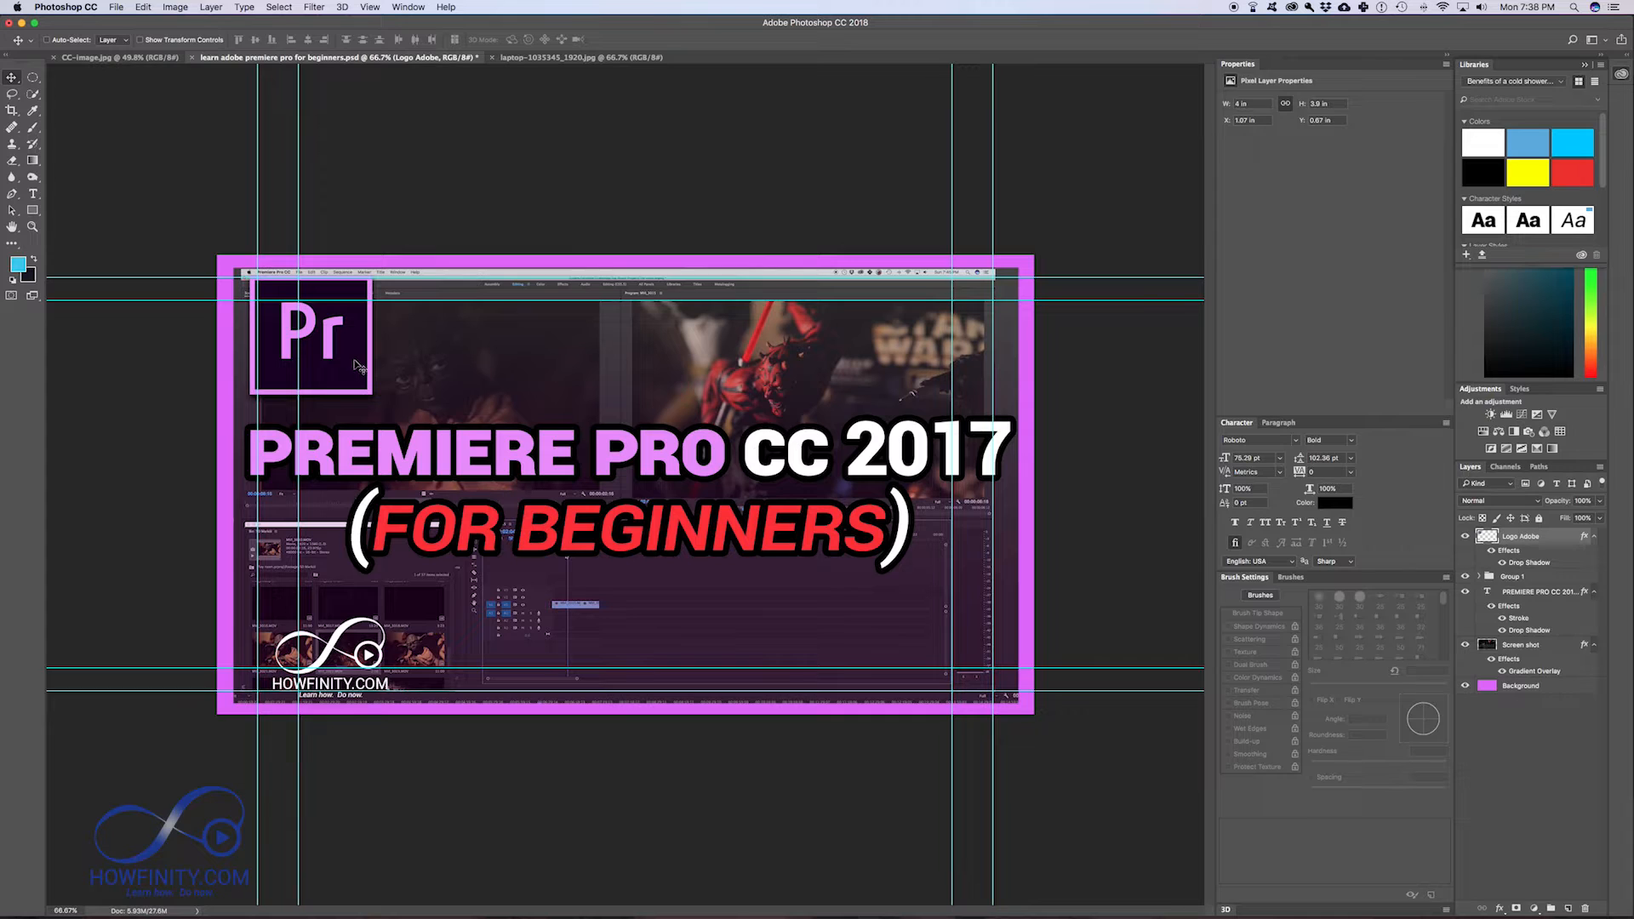
mouse_move(290, 316)
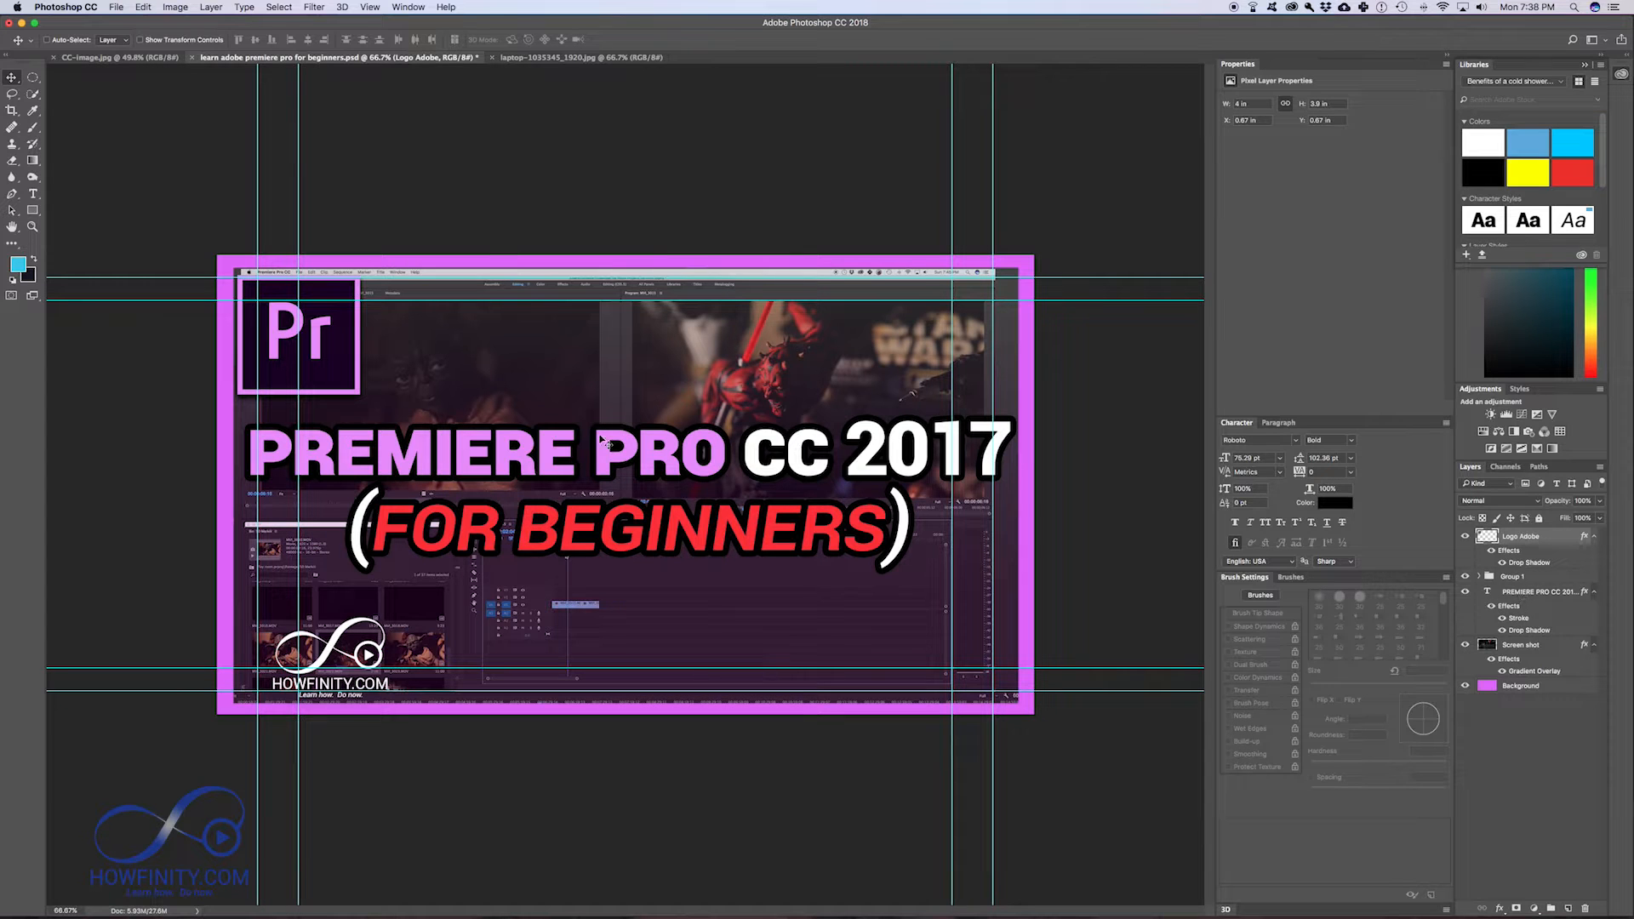
mouse_move(609, 466)
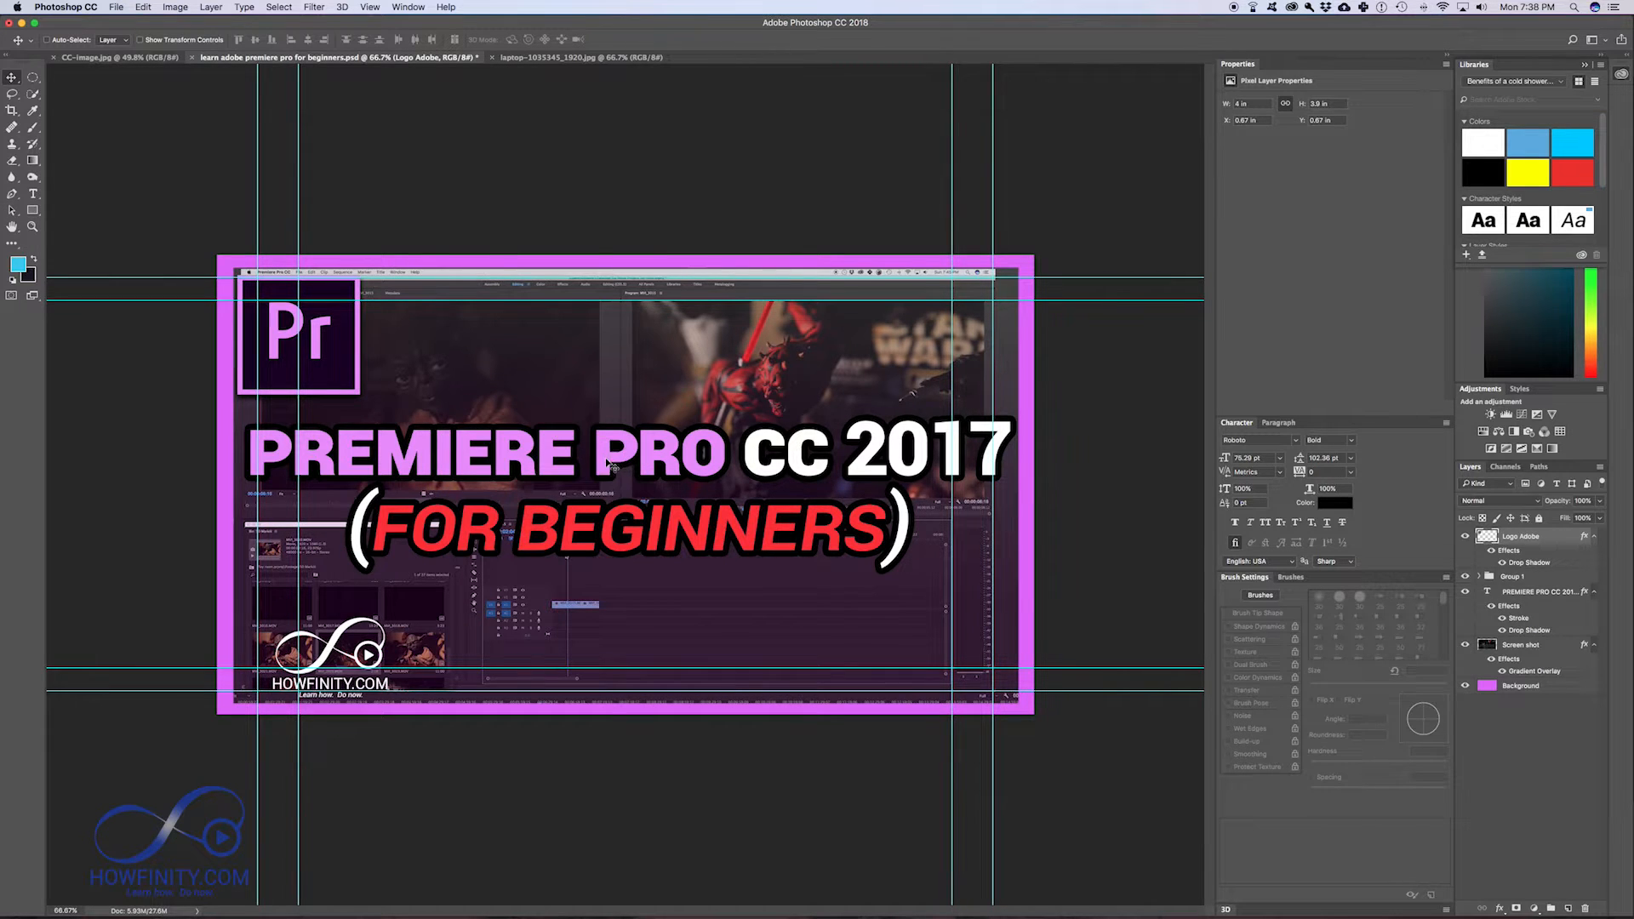
Step: Drag the Pr logo badge rightward across the thumbnail, then back near its original spot
drag(297, 334, 343, 324)
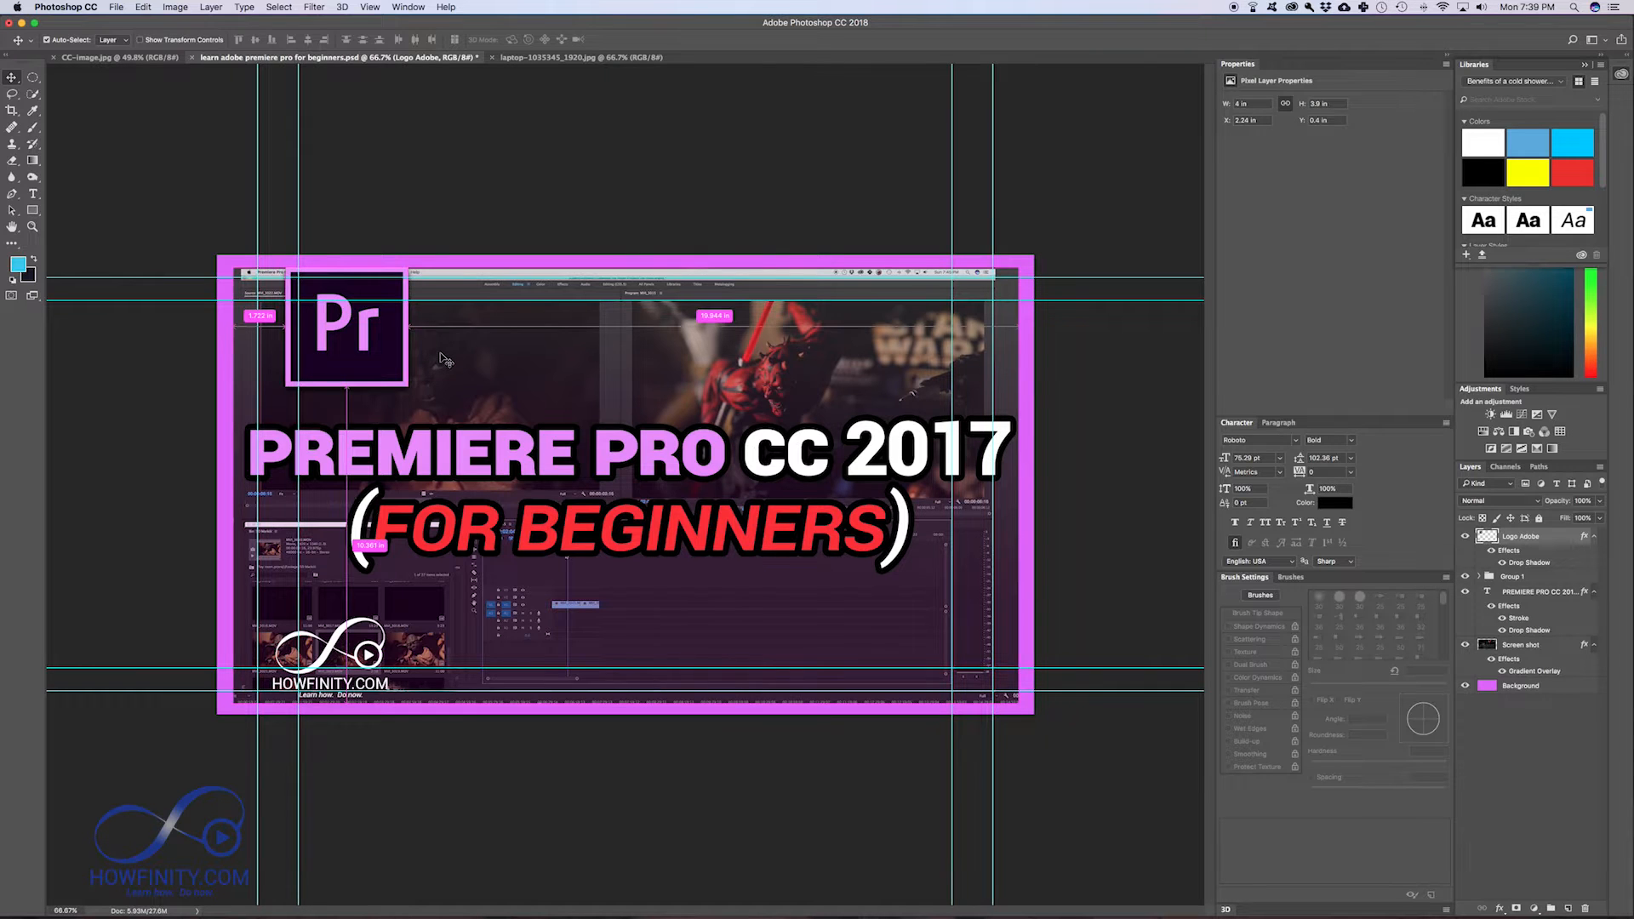
drag(346, 326, 309, 334)
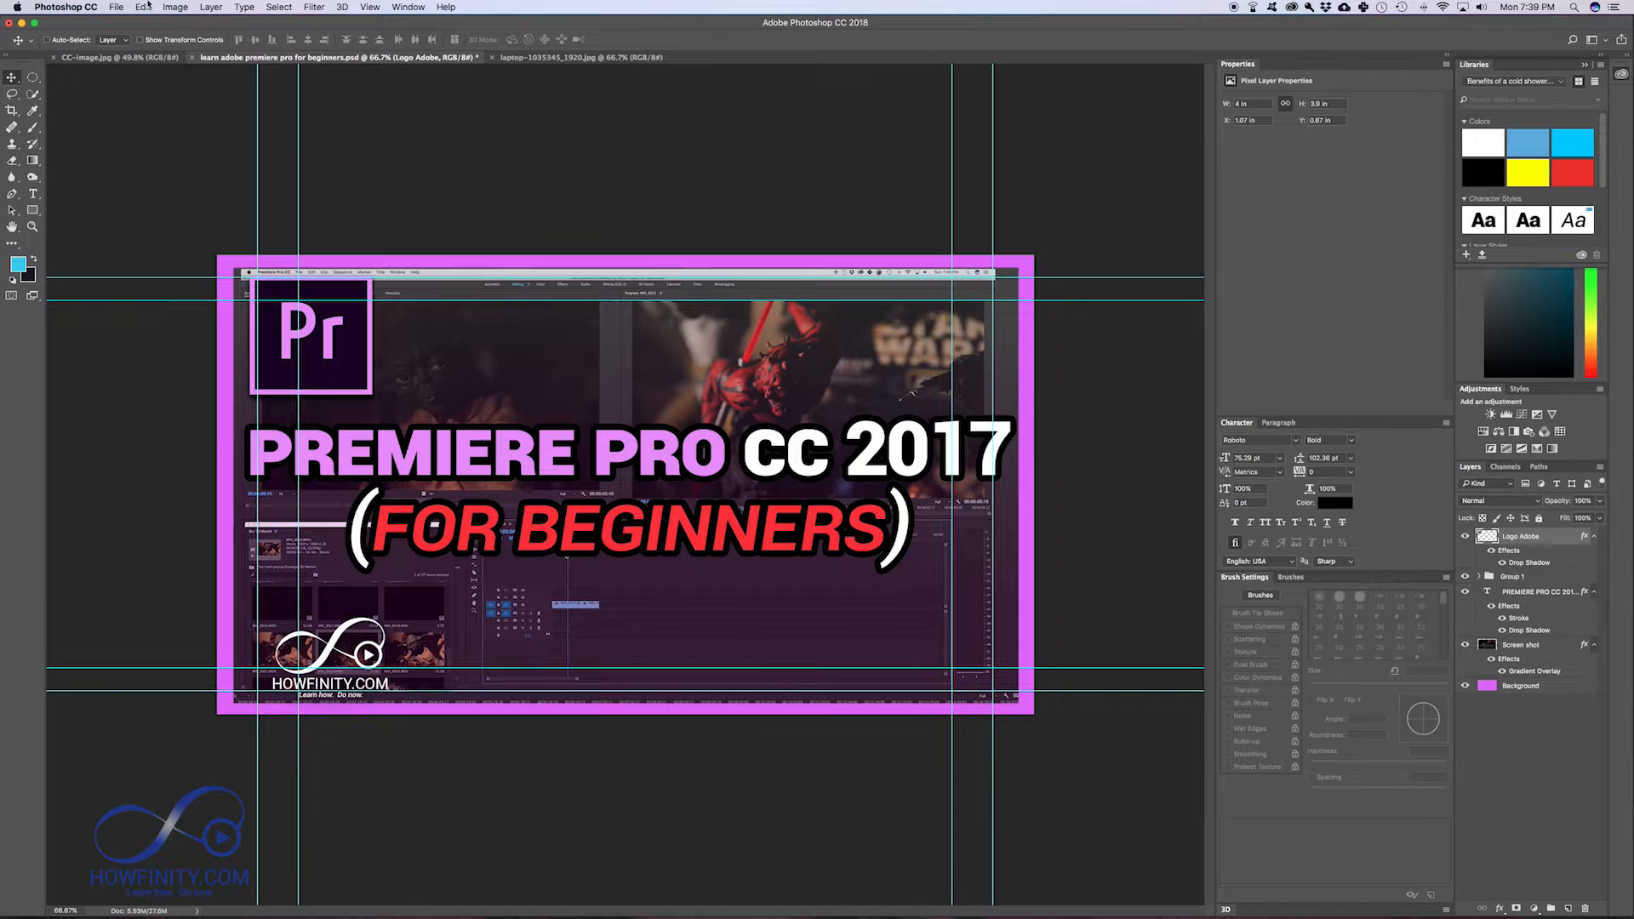
click(143, 8)
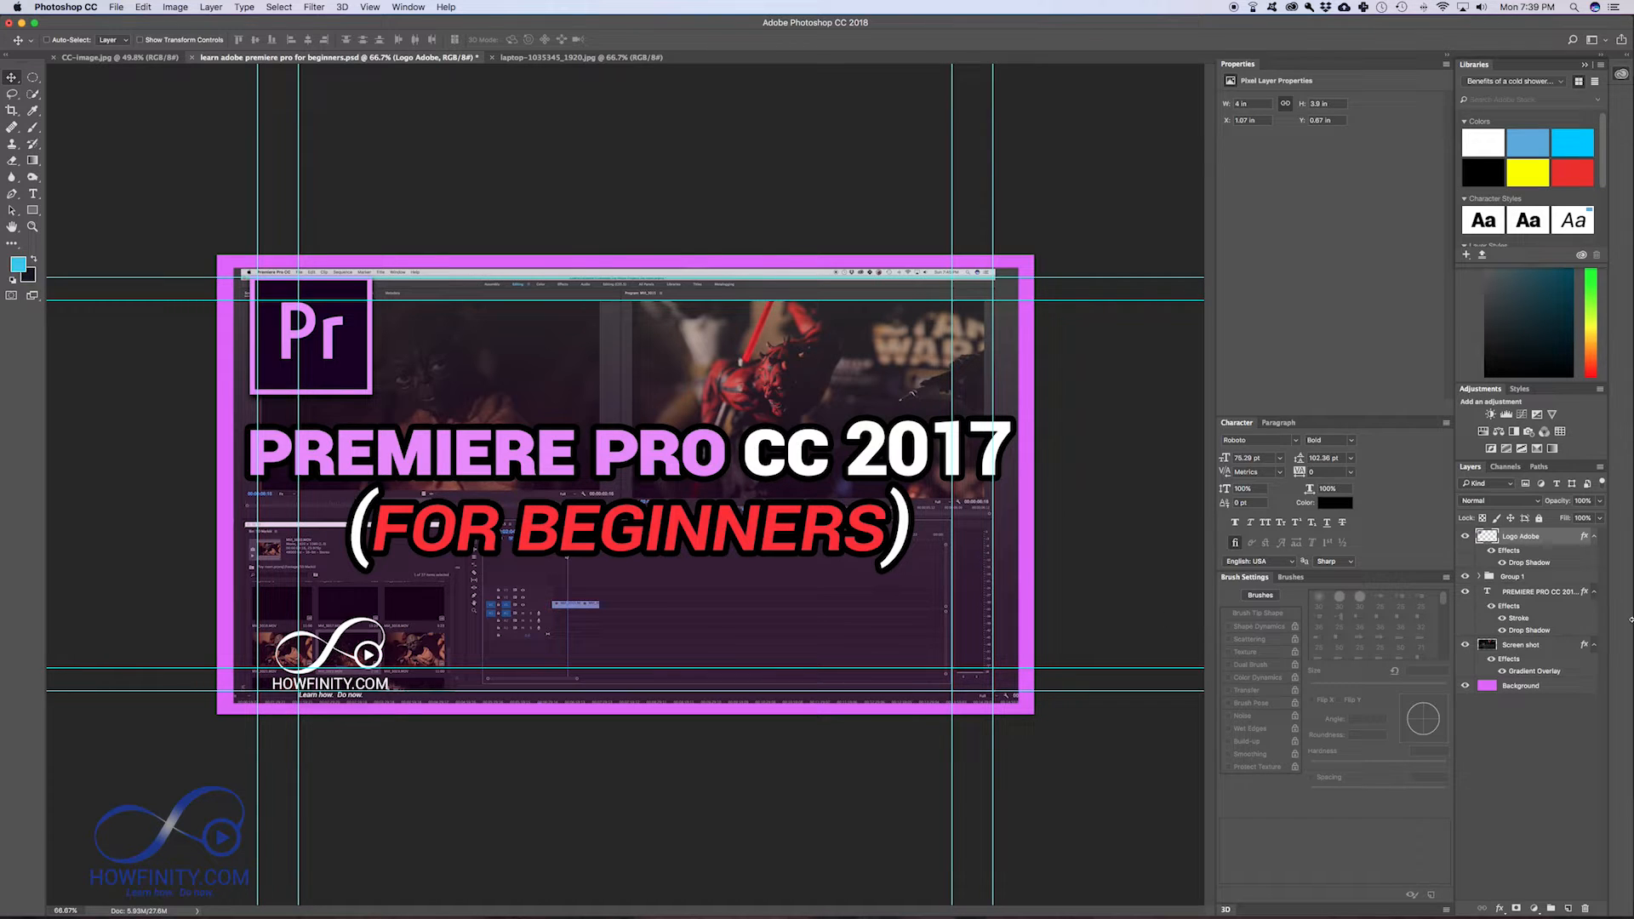
Step: Nudge the Premiere Pro title text lower, then switch to the CC-image.jpg document
click(1532, 591)
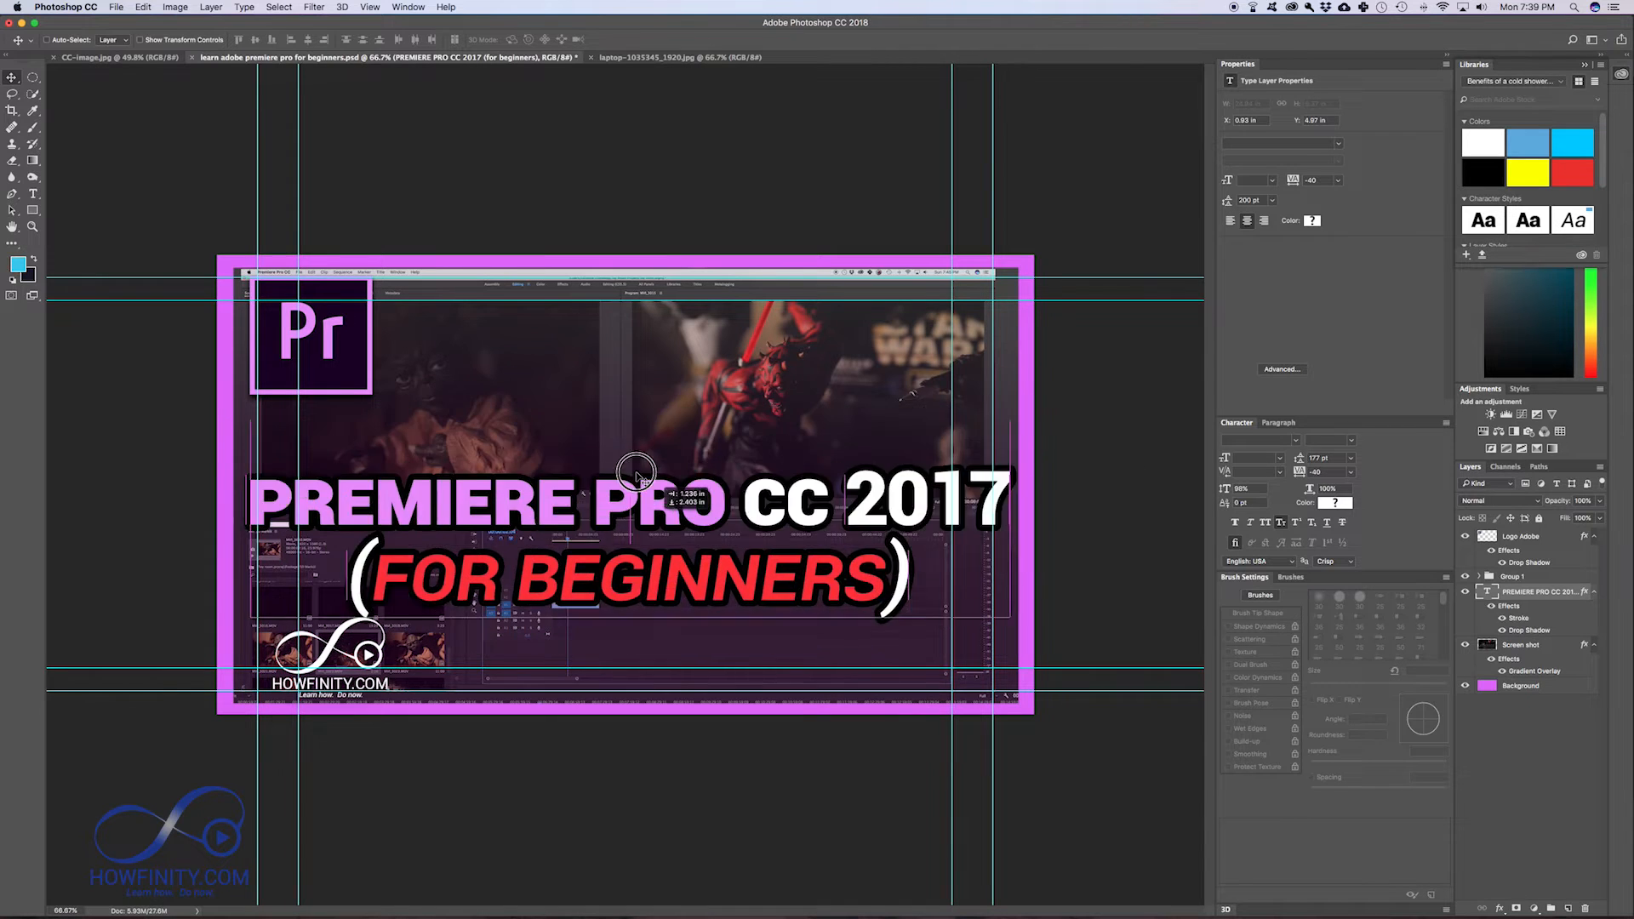
drag(635, 501, 641, 474)
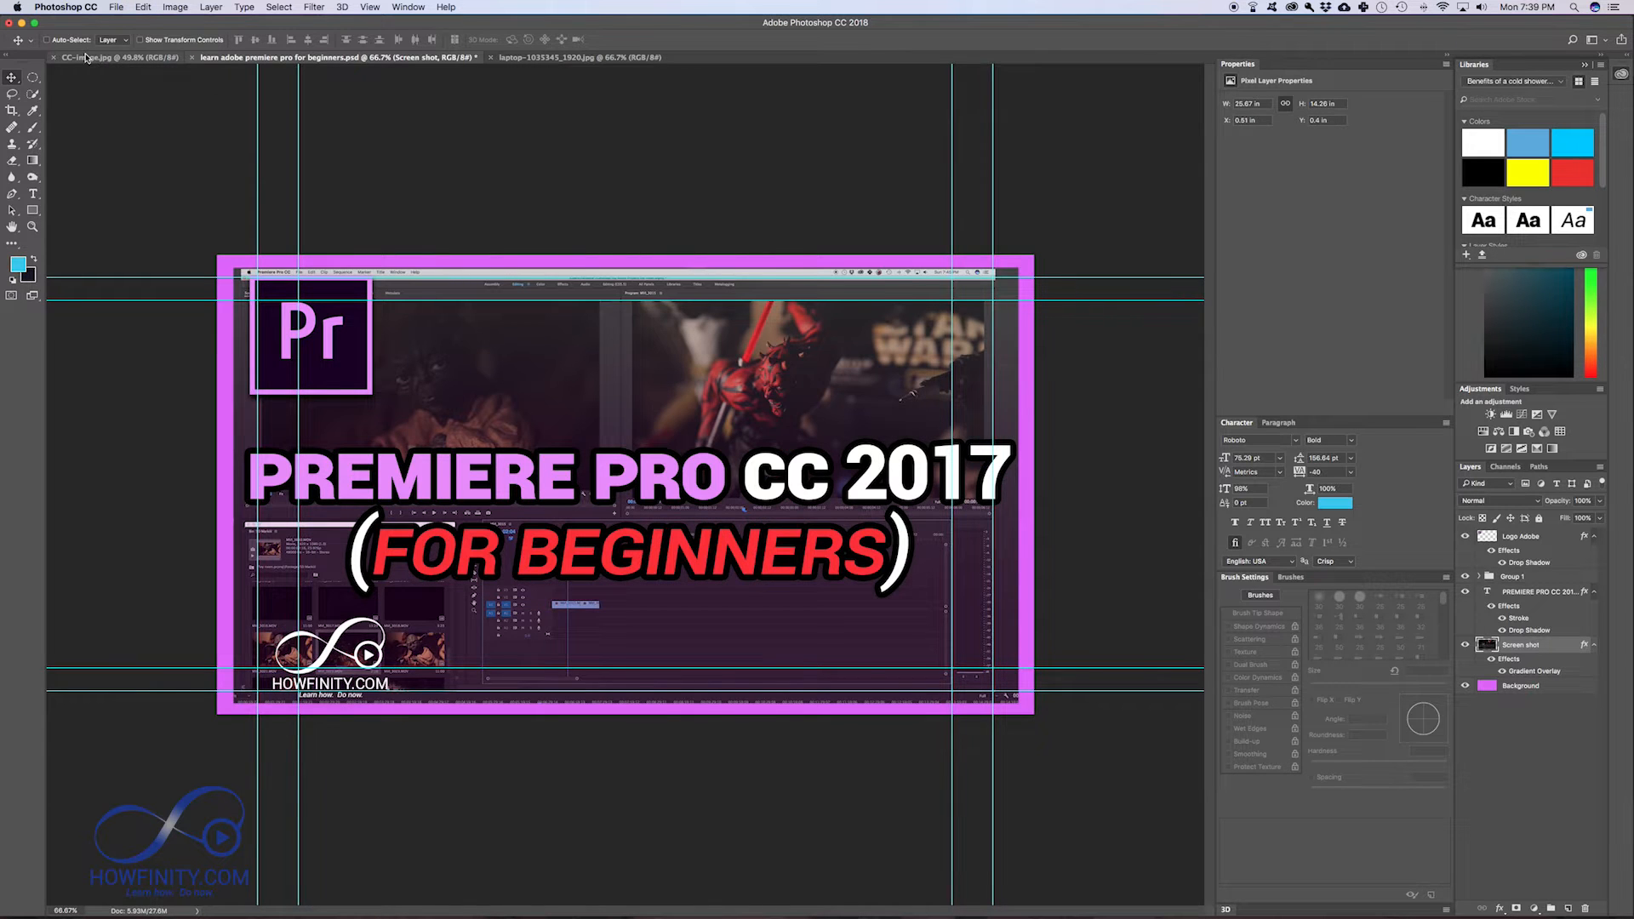
click(334, 57)
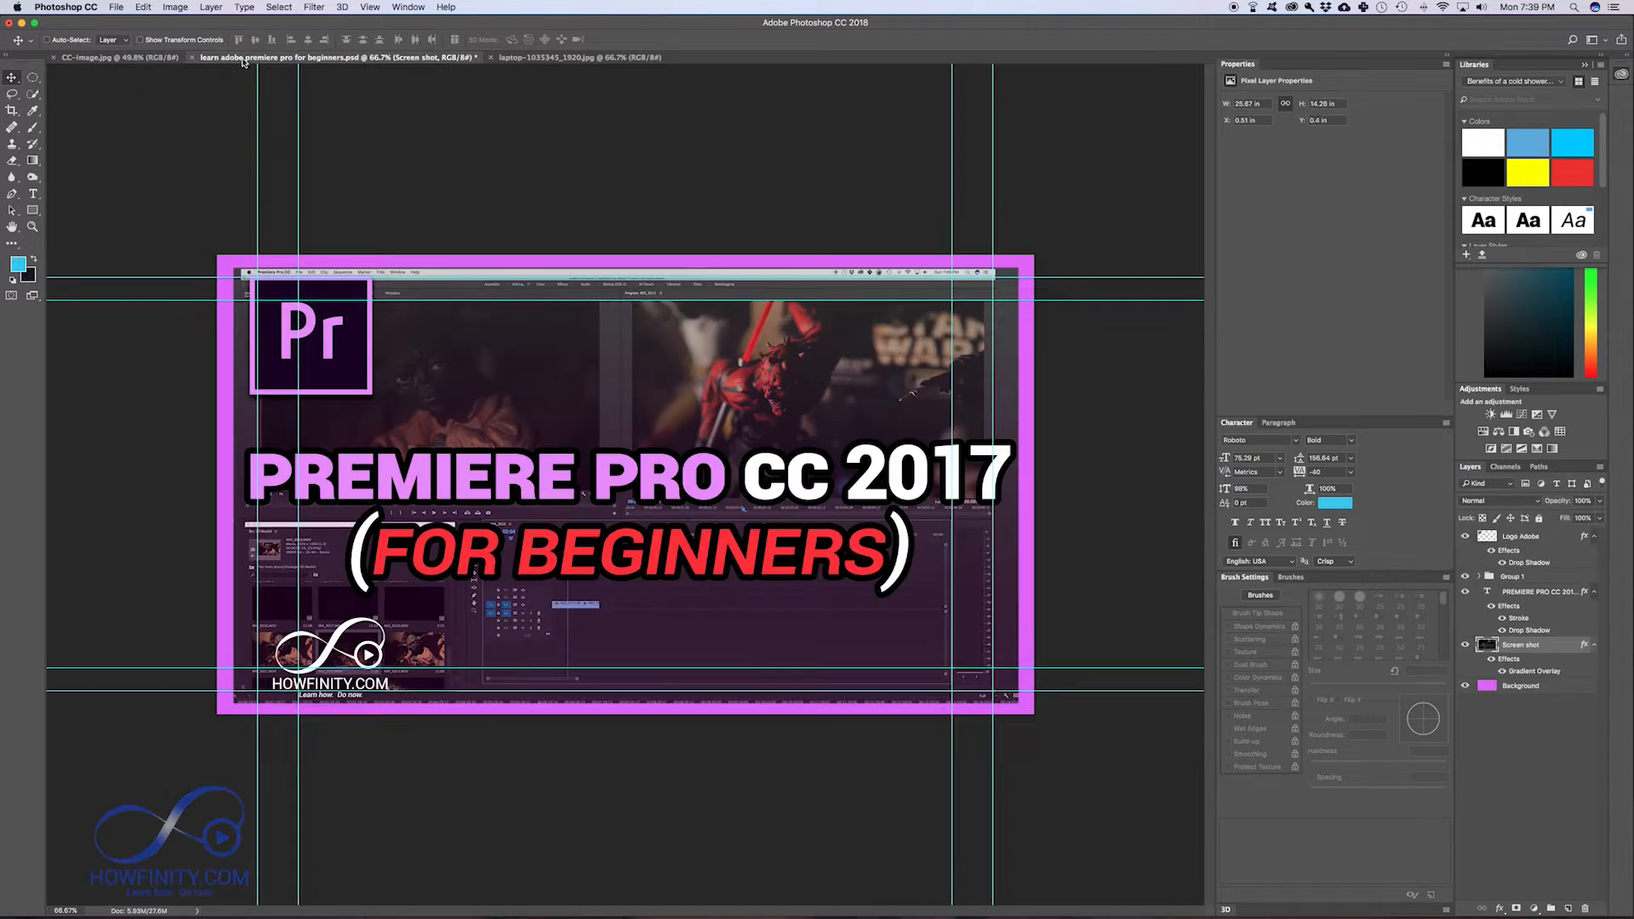
mouse_move(205, 74)
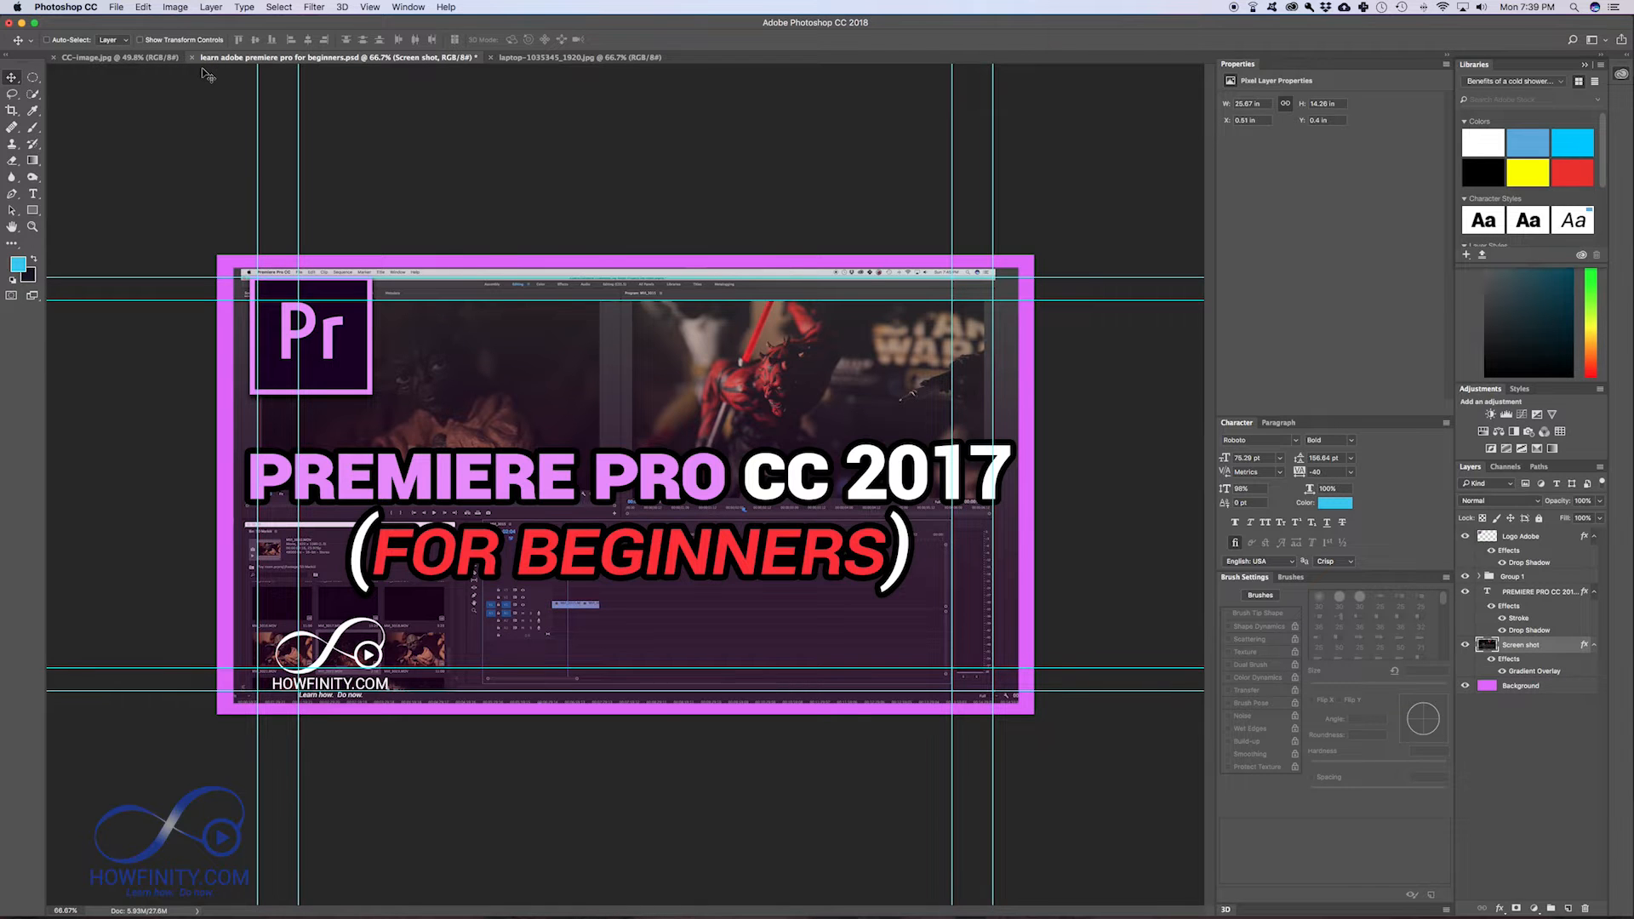
click(104, 57)
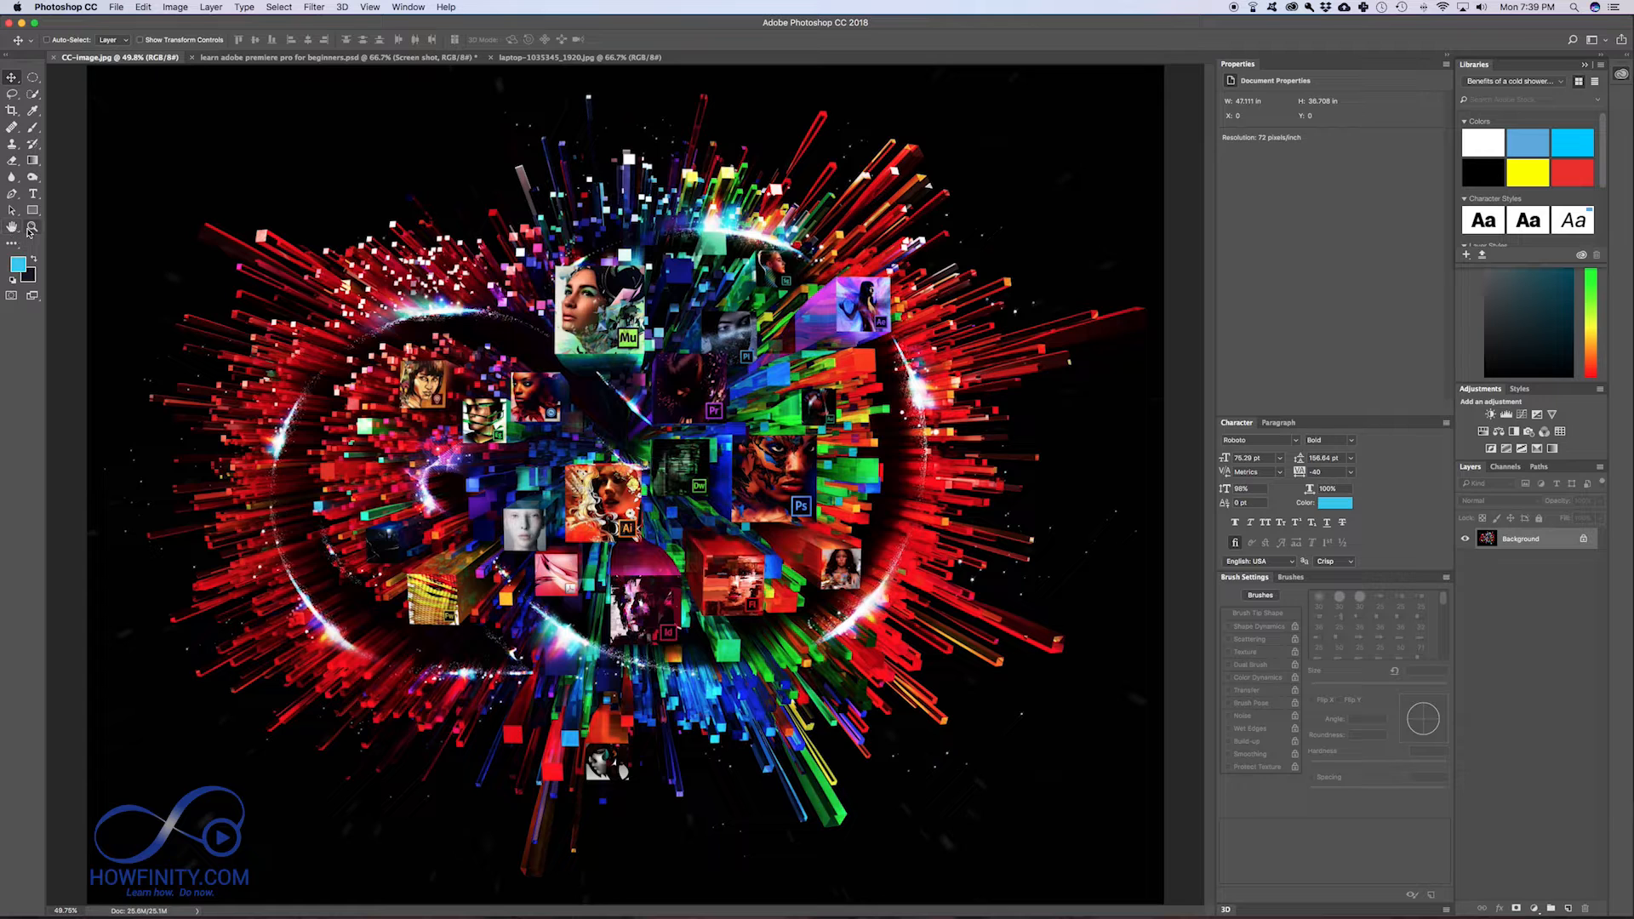
mouse_move(14, 228)
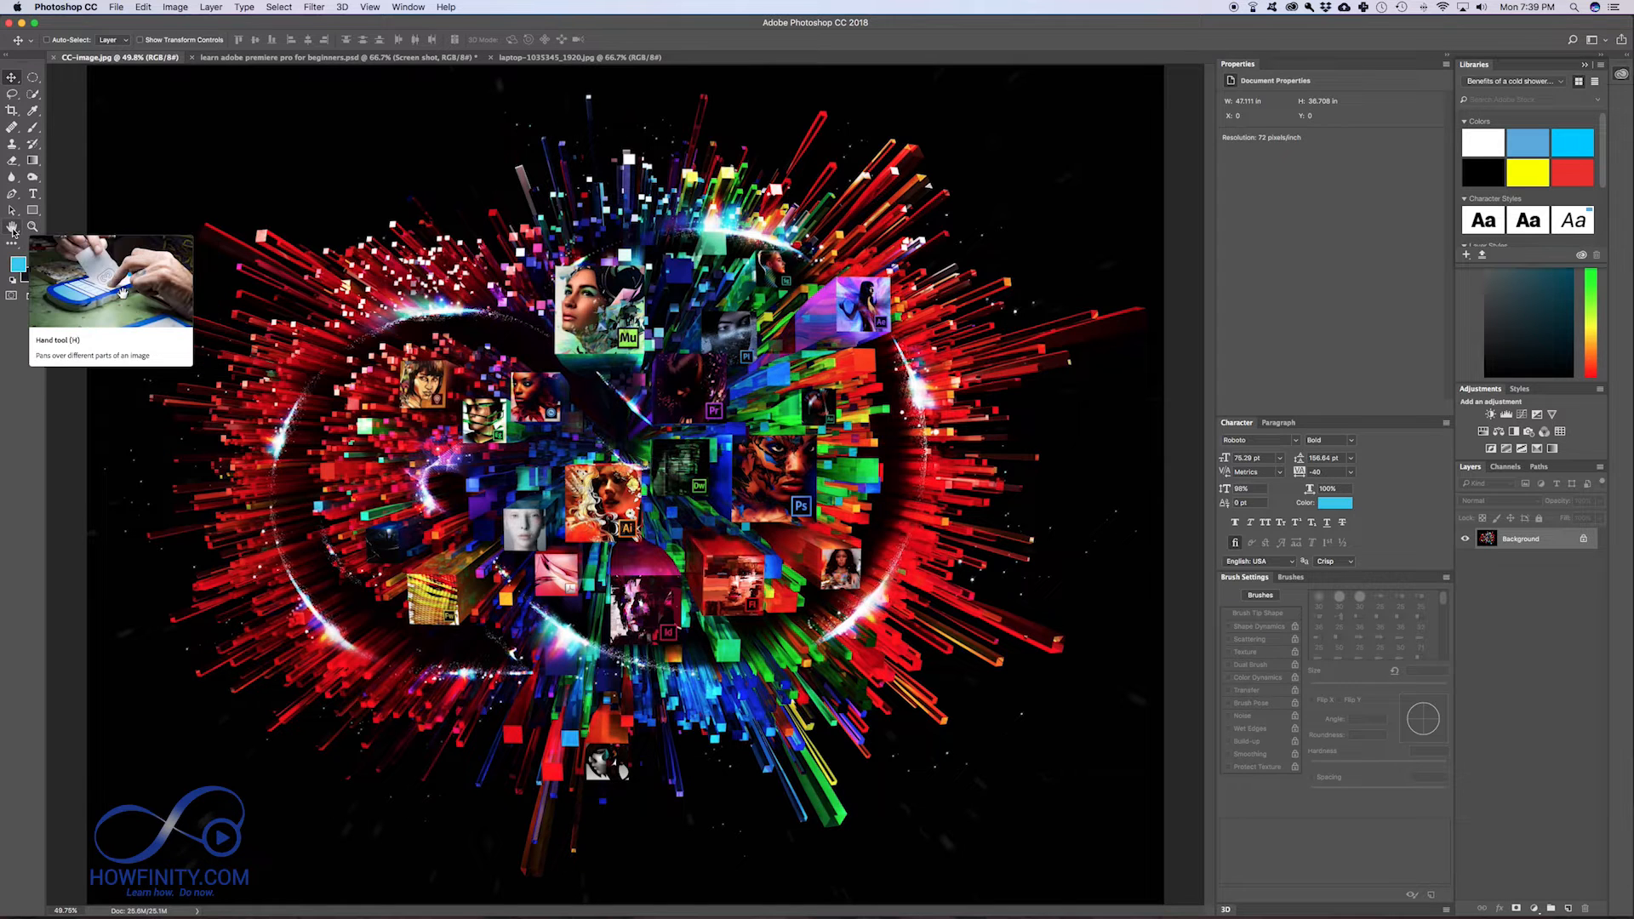
mouse_move(14, 229)
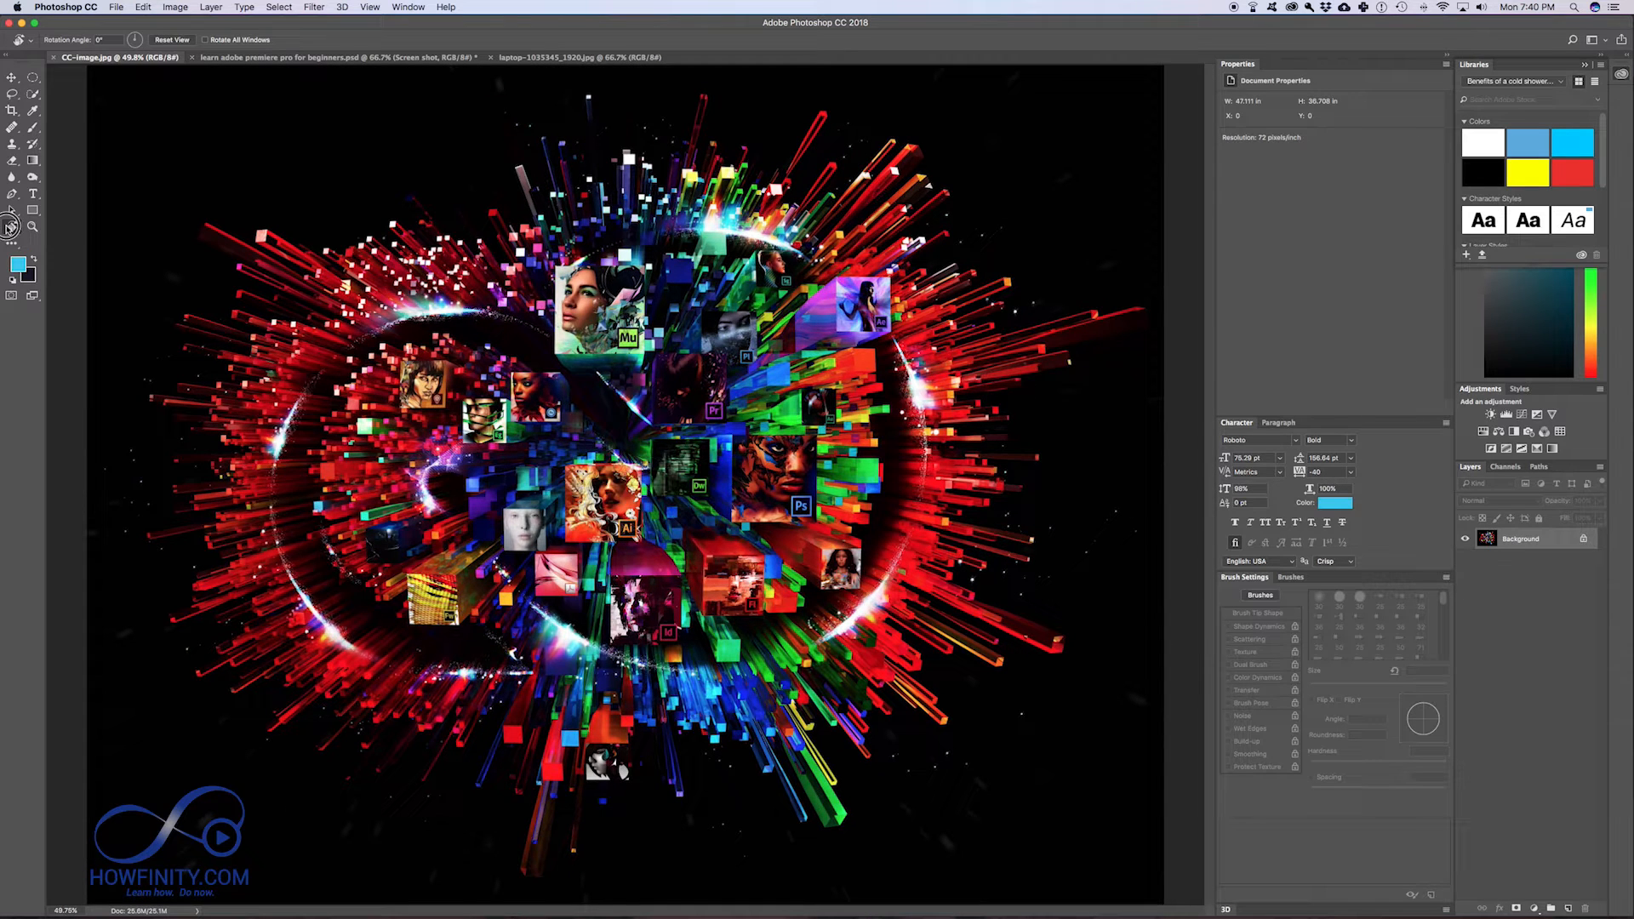
mouse_move(14, 227)
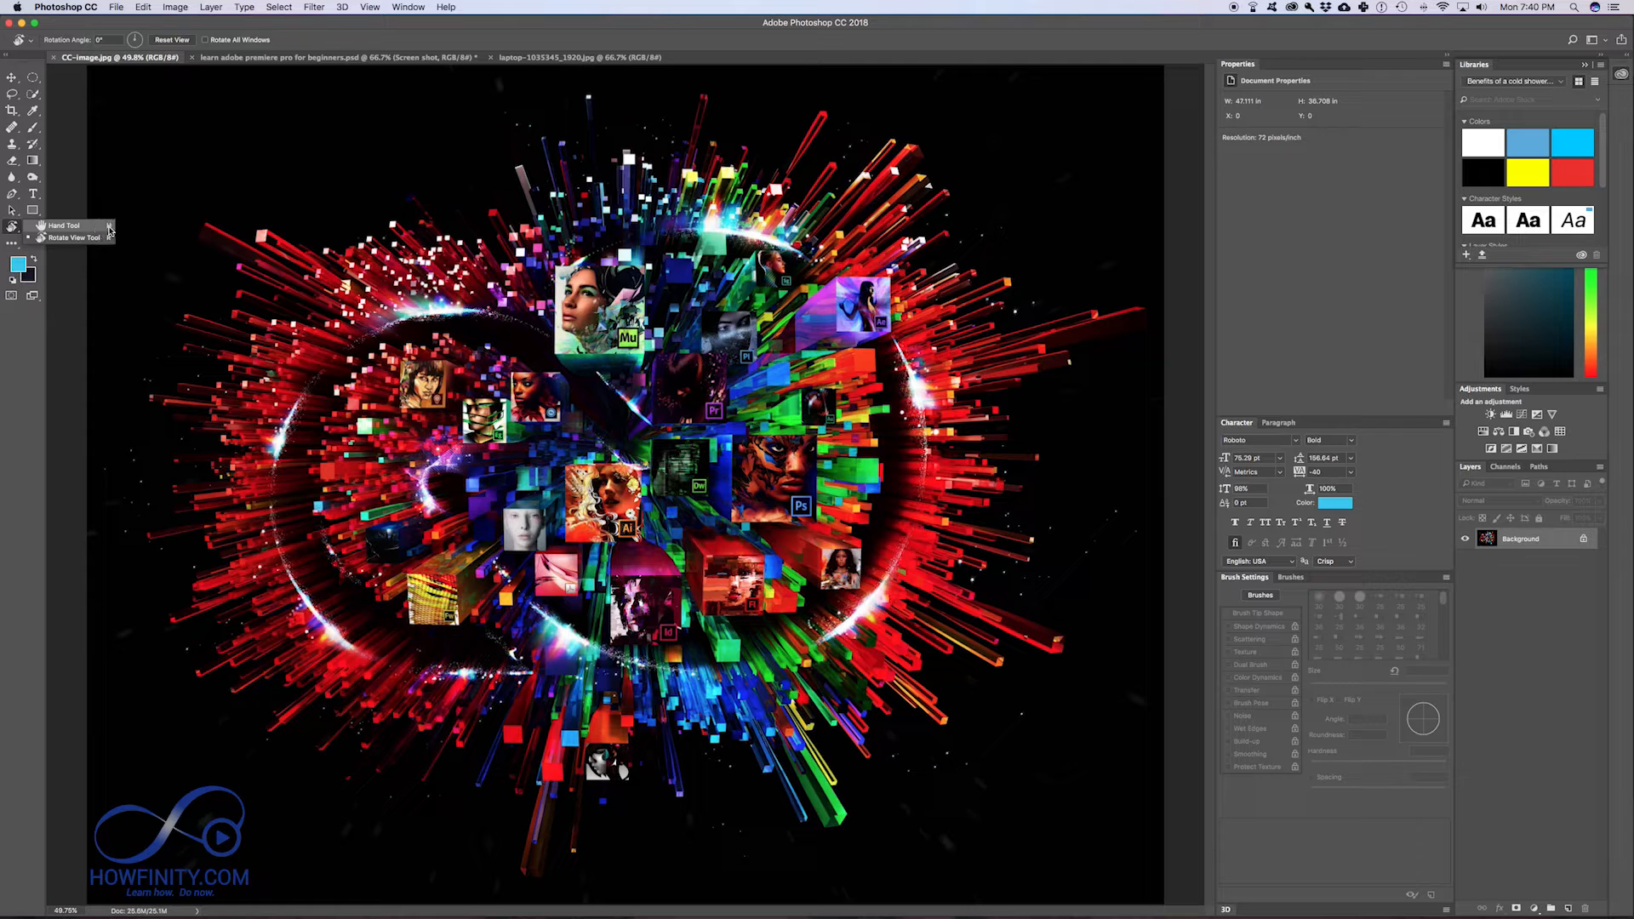
click(14, 75)
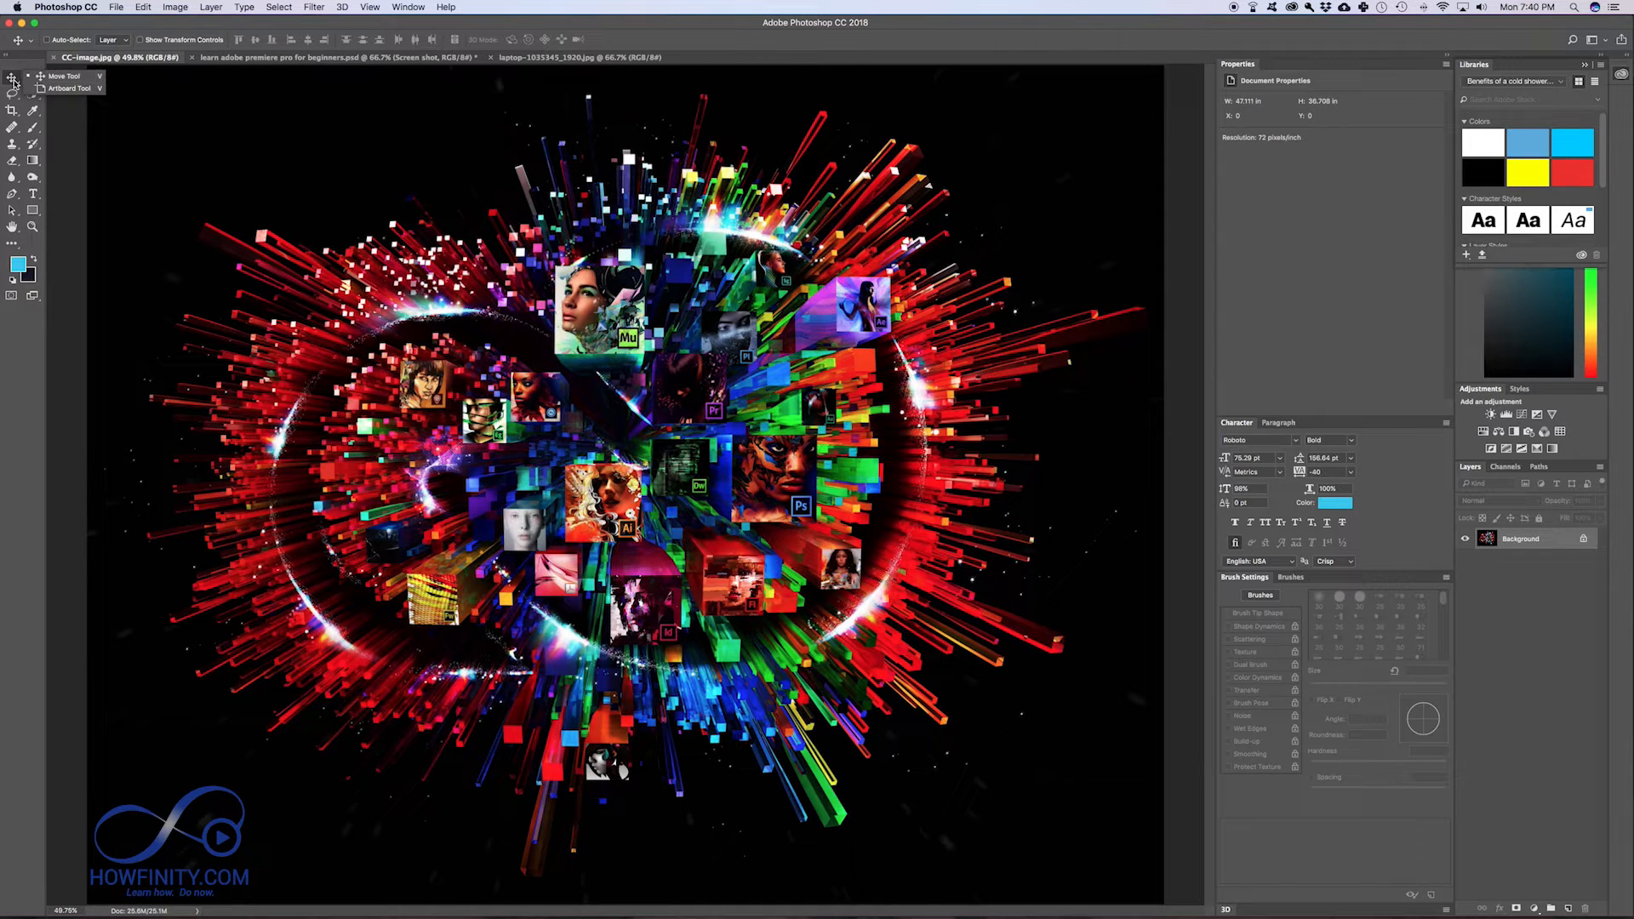
mouse_move(15, 82)
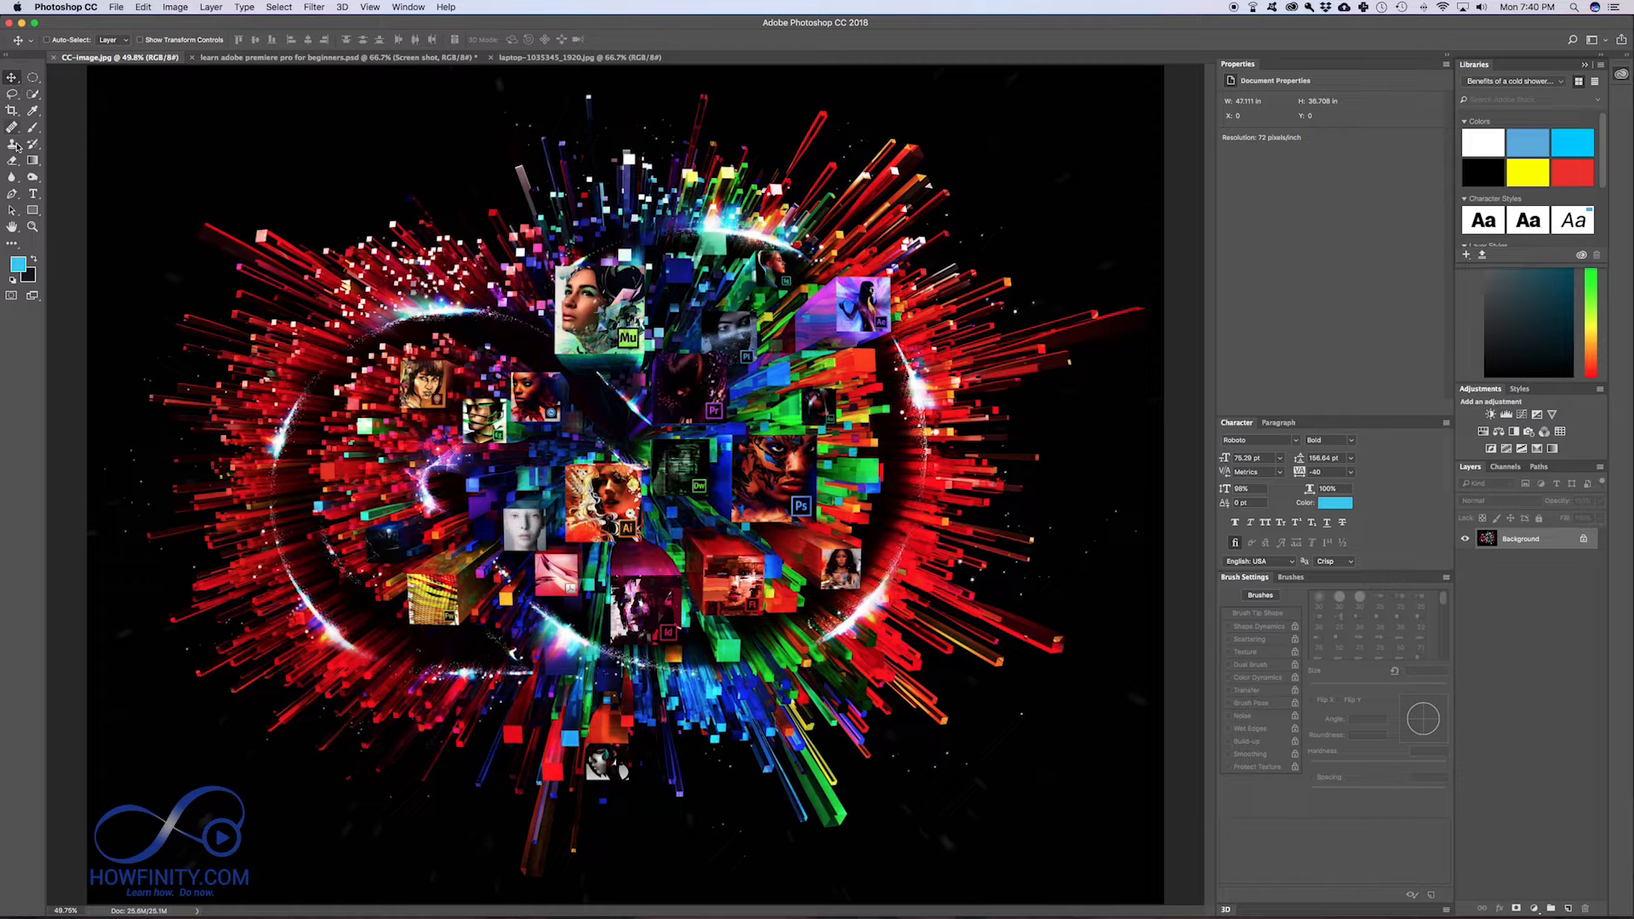
mouse_move(193, 227)
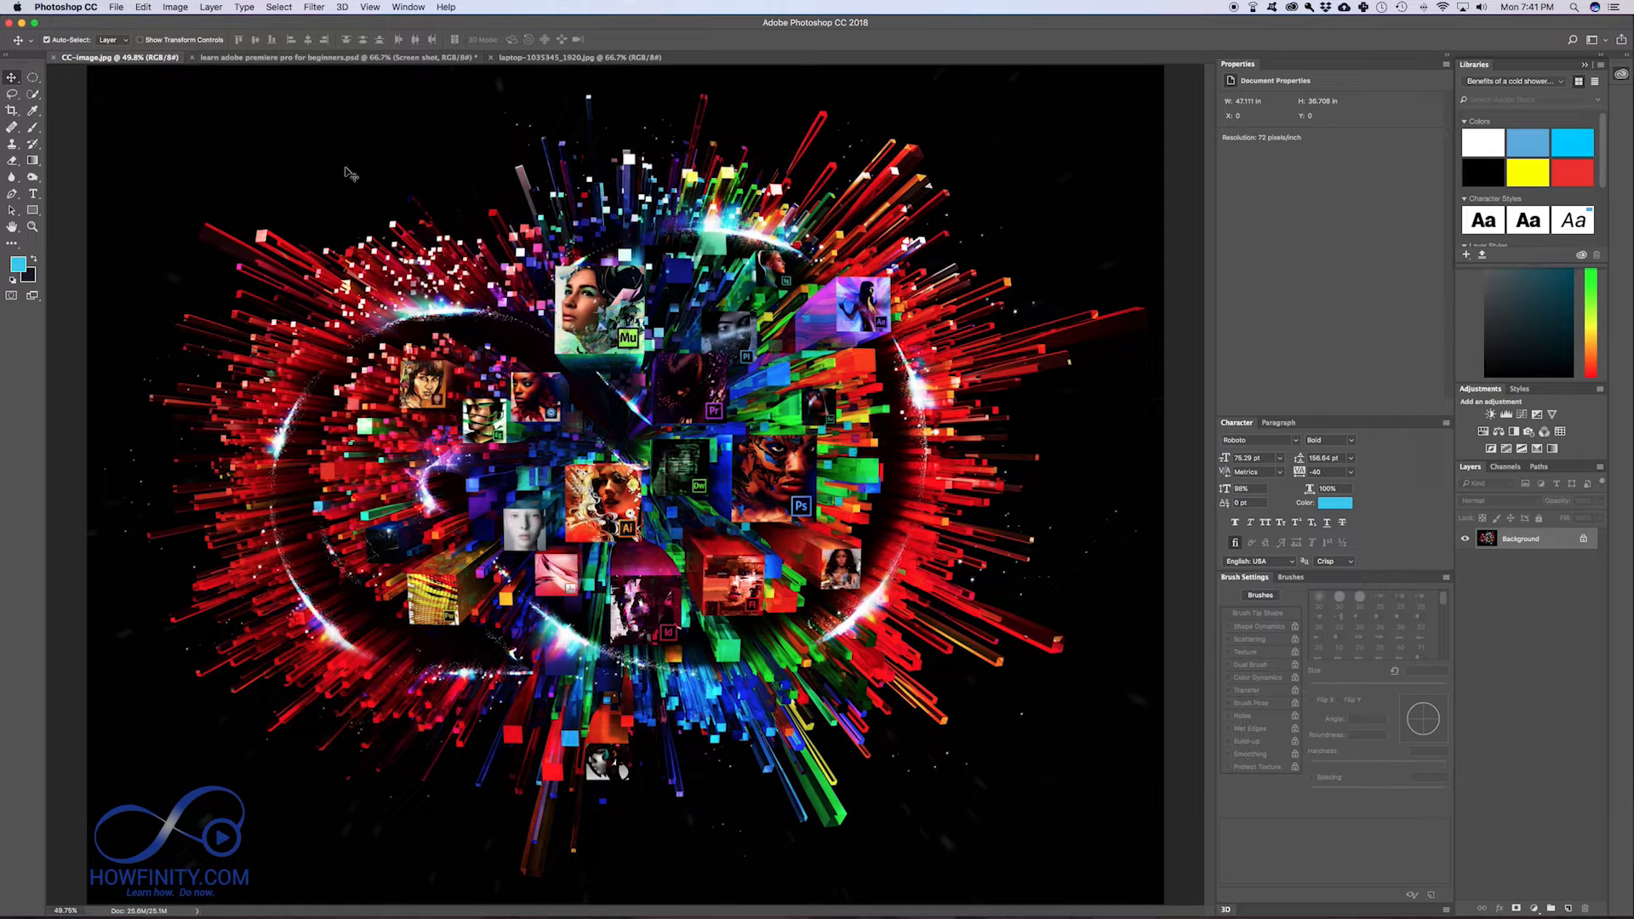
mouse_move(60, 208)
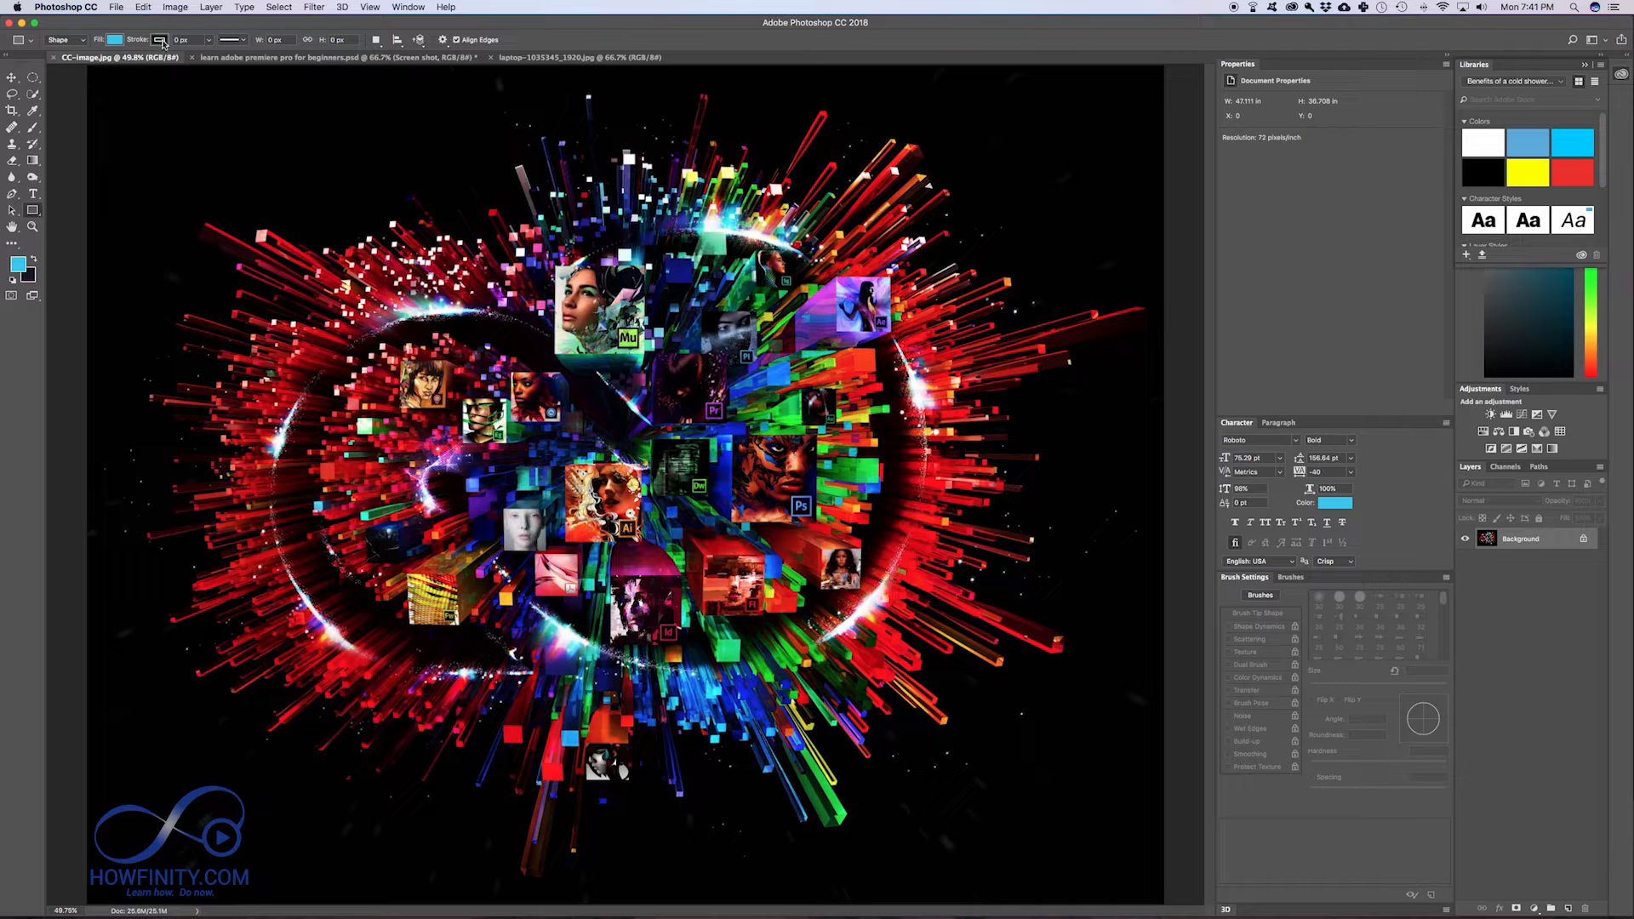
click(116, 40)
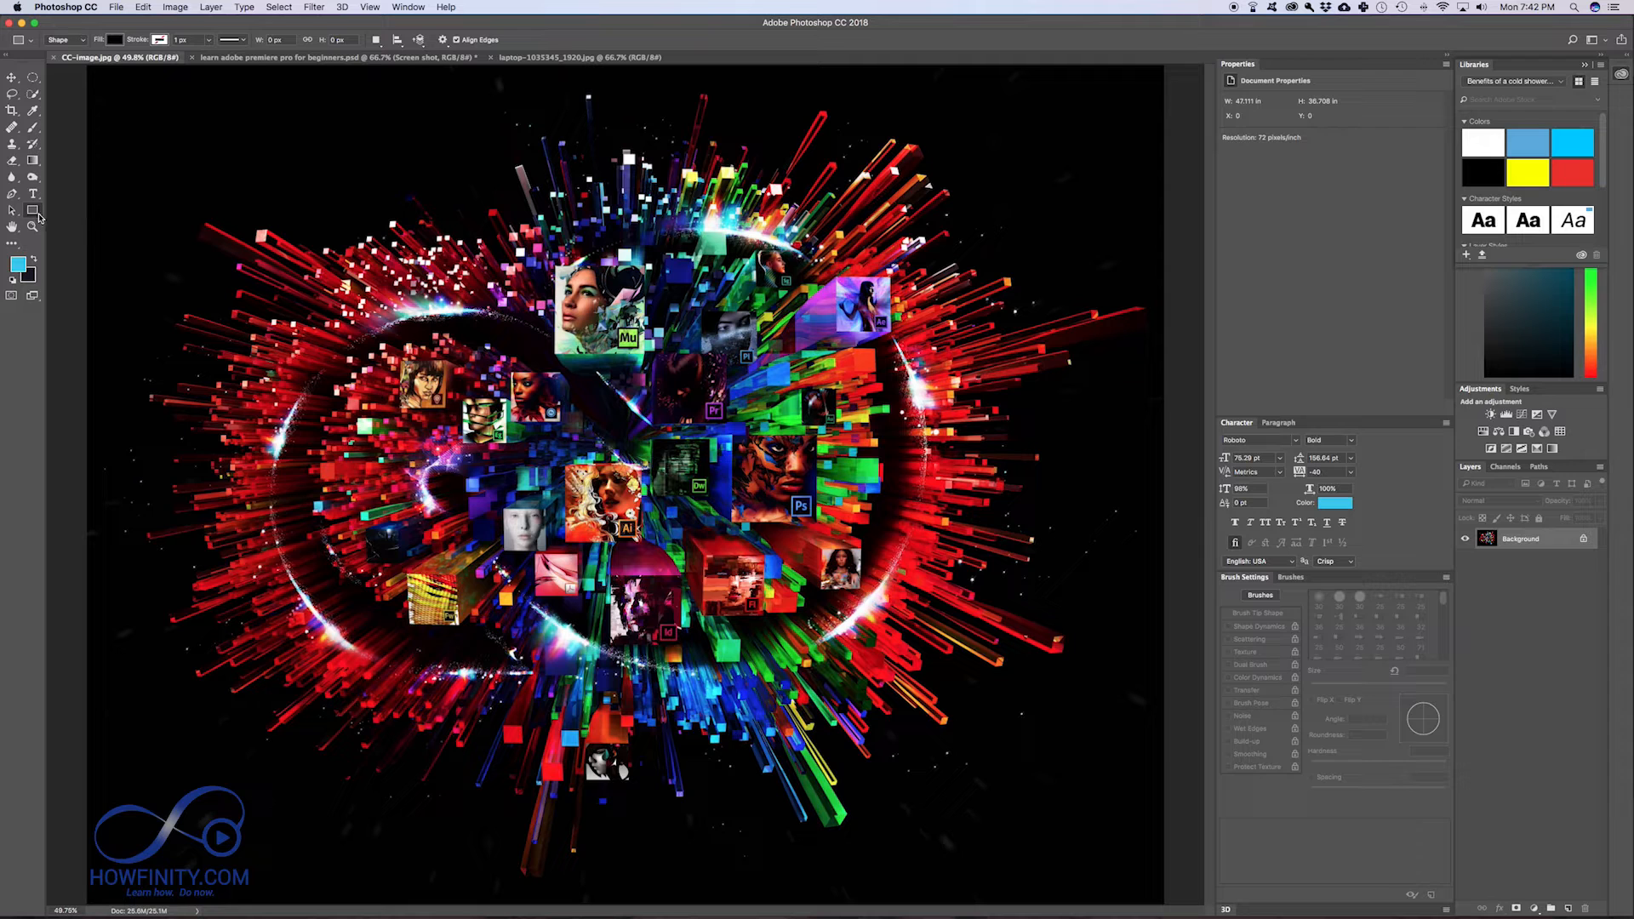
mouse_move(194, 215)
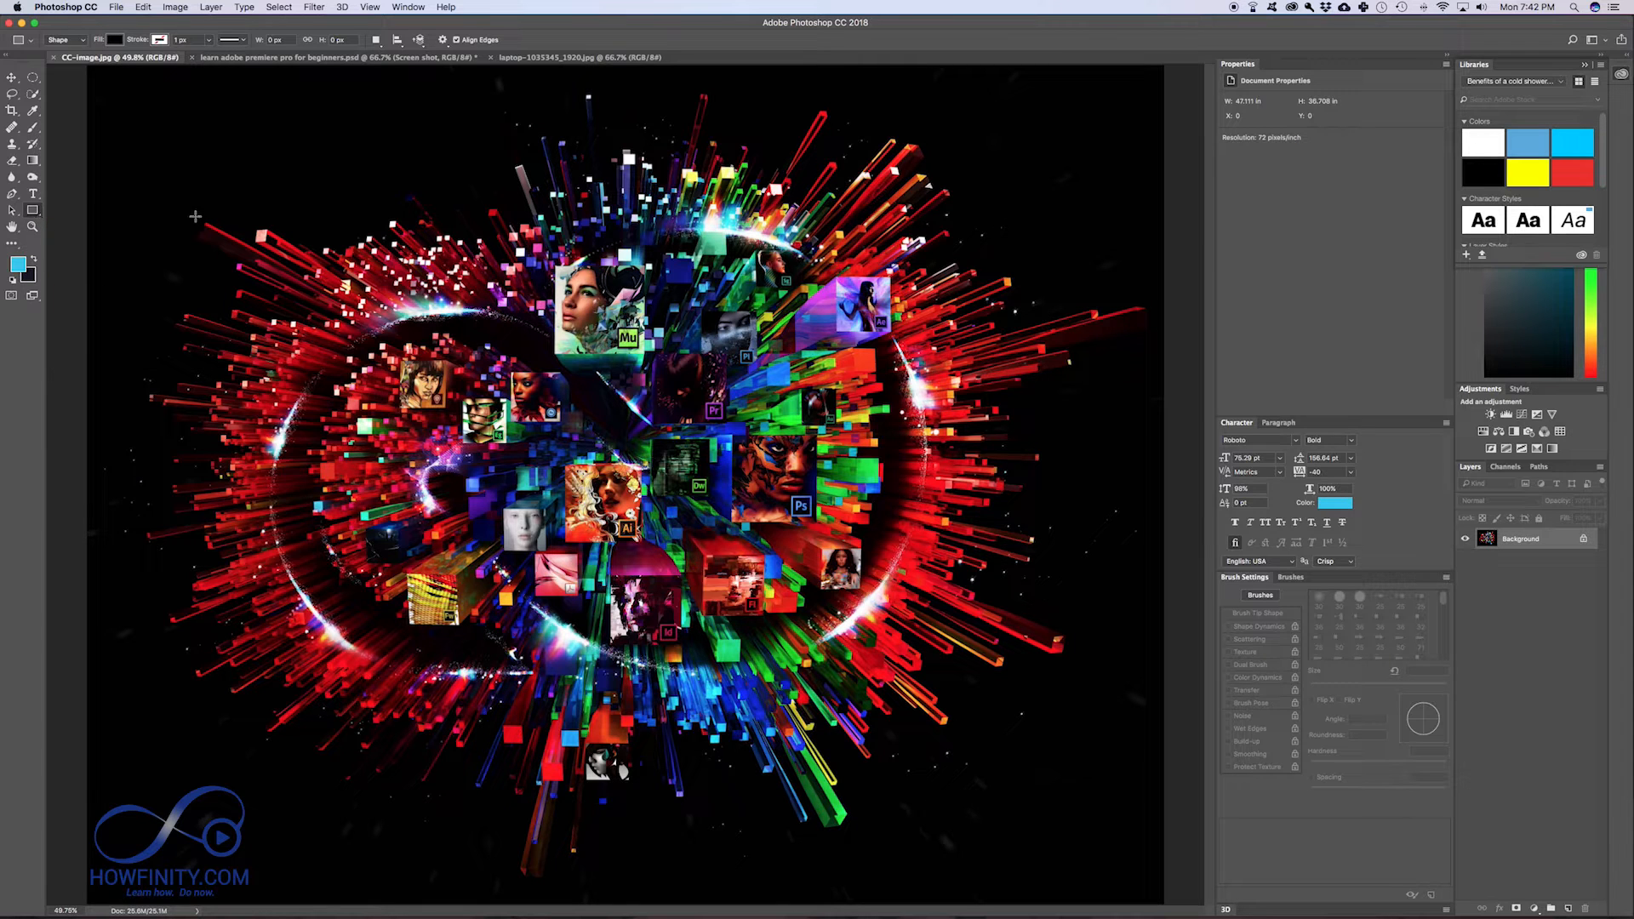
Step: Draw a rectangle over the artwork's upper-left area and give it a red fill
drag(222, 193, 604, 407)
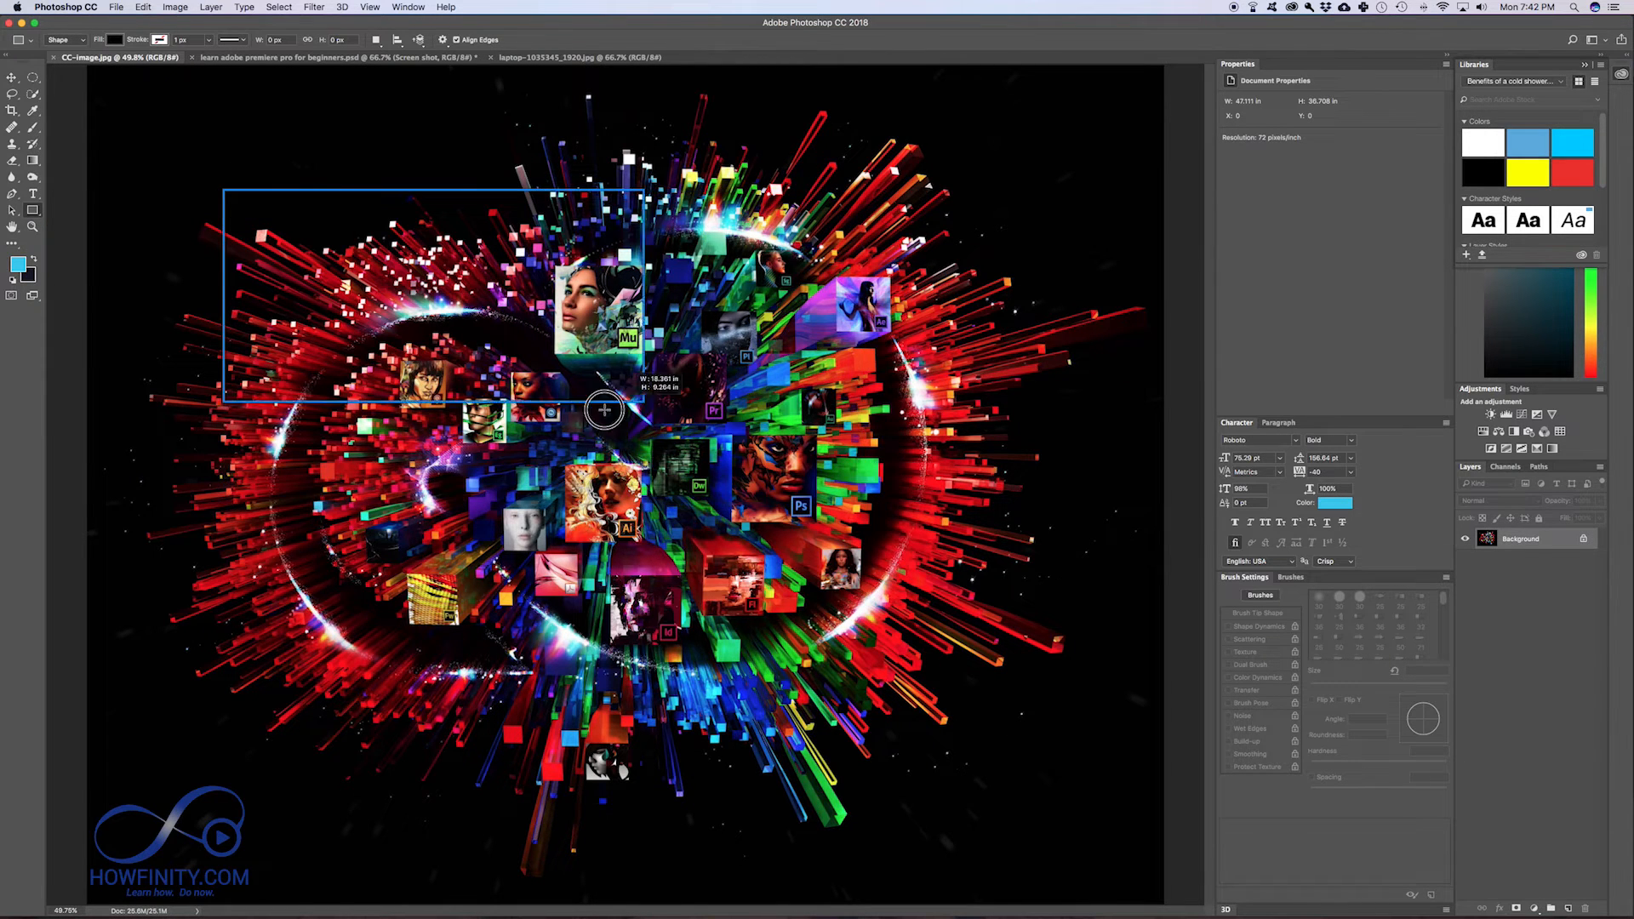
drag(605, 407, 766, 437)
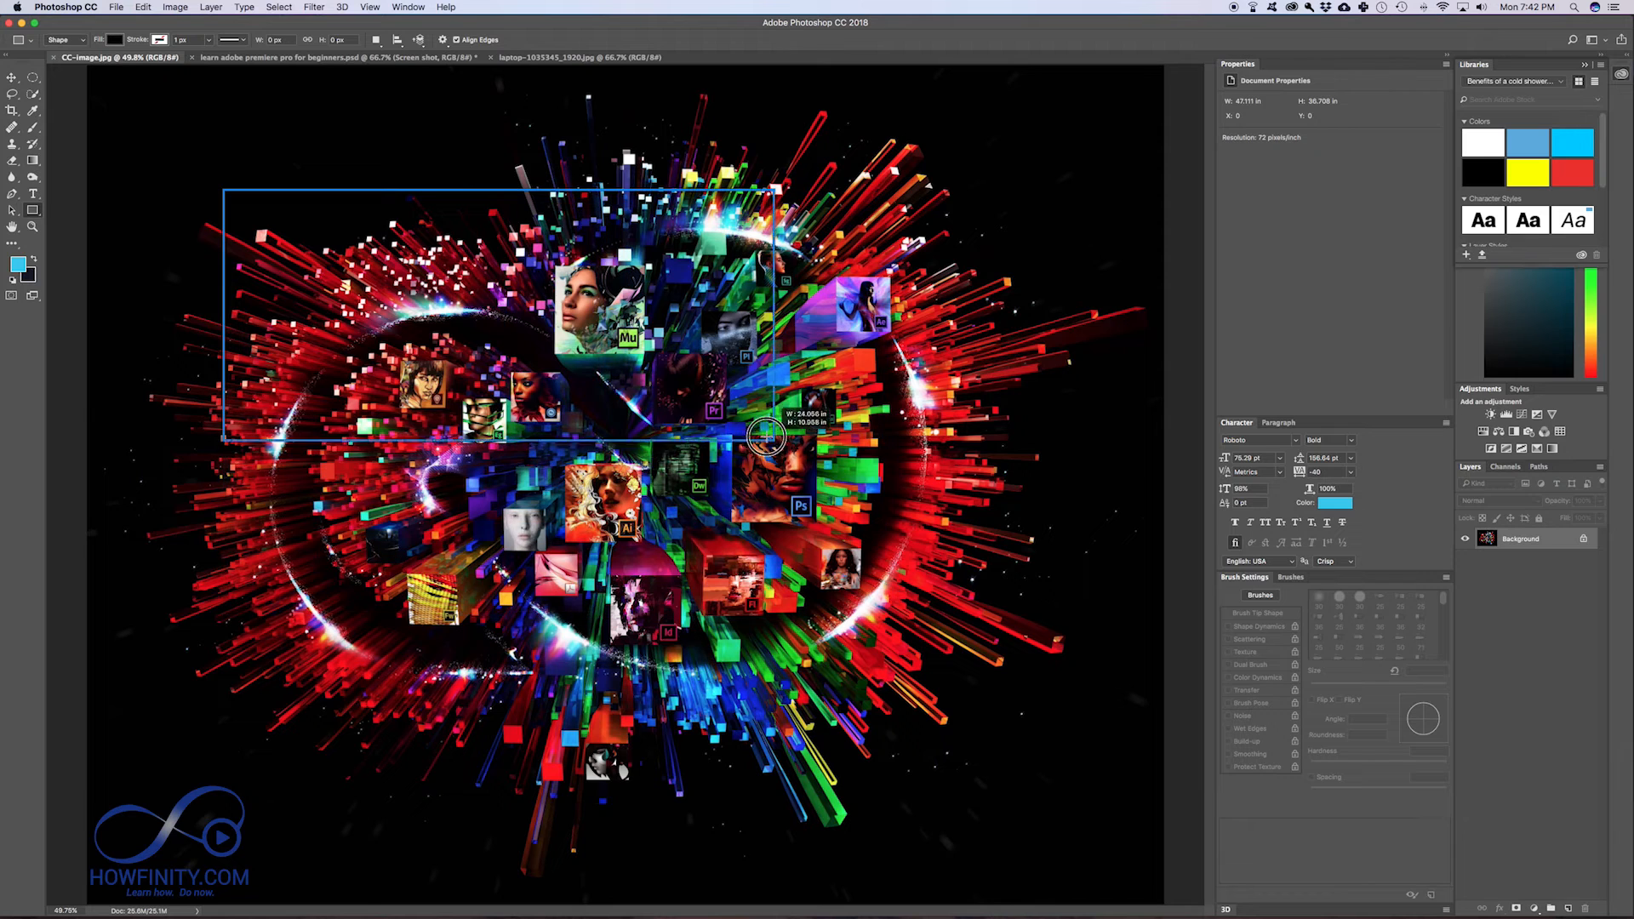
drag(222, 189, 766, 441)
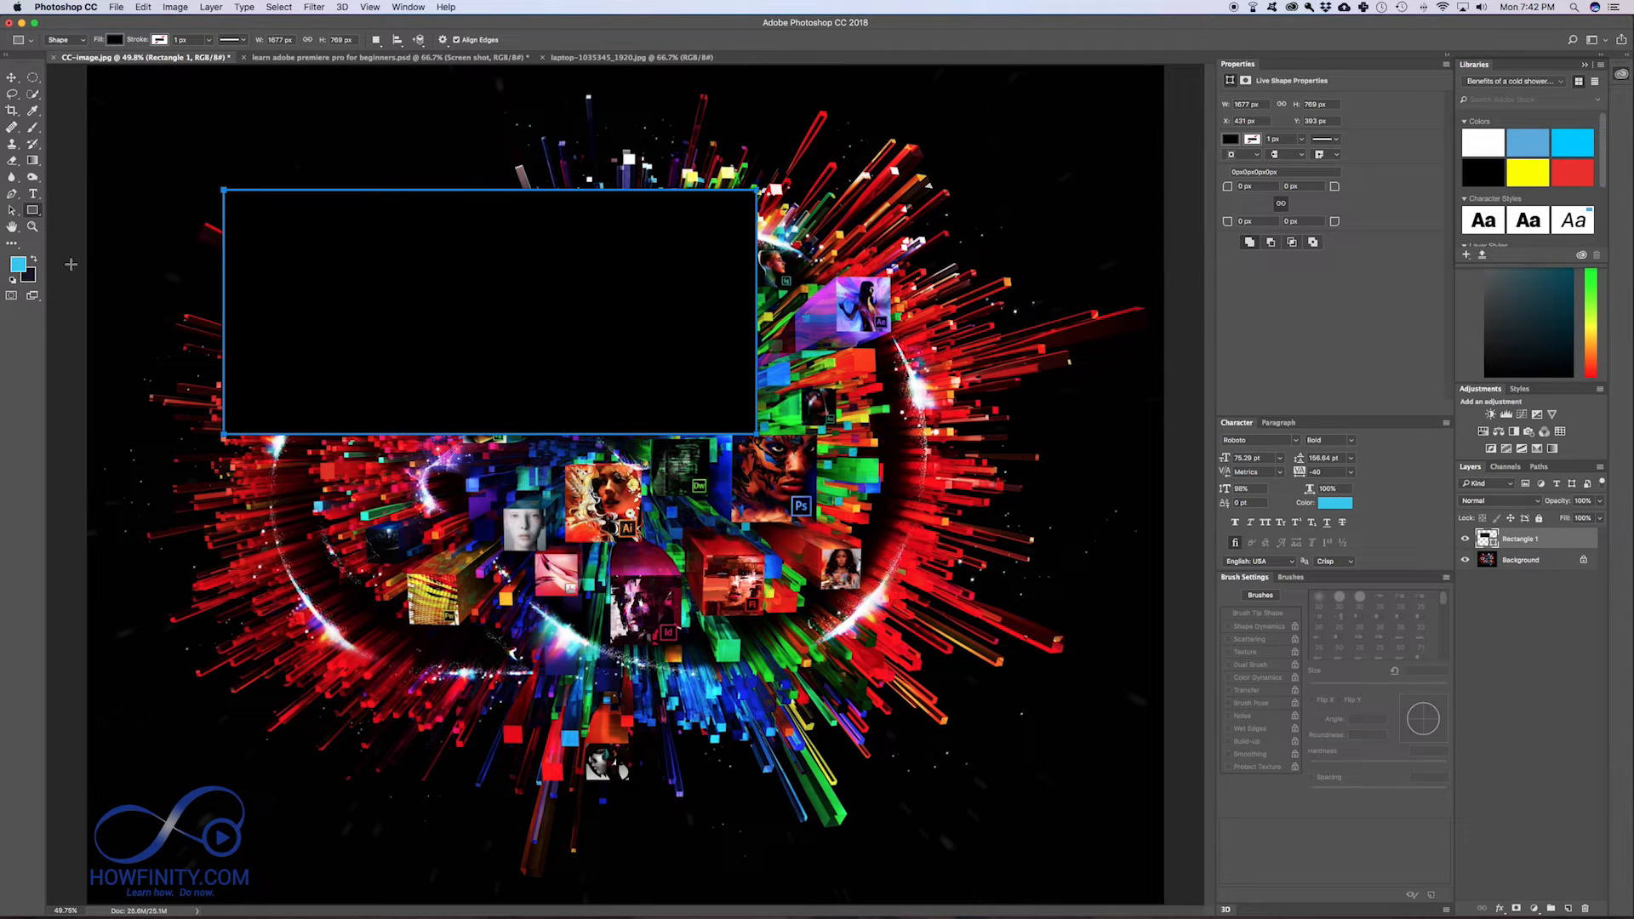
mouse_move(102, 79)
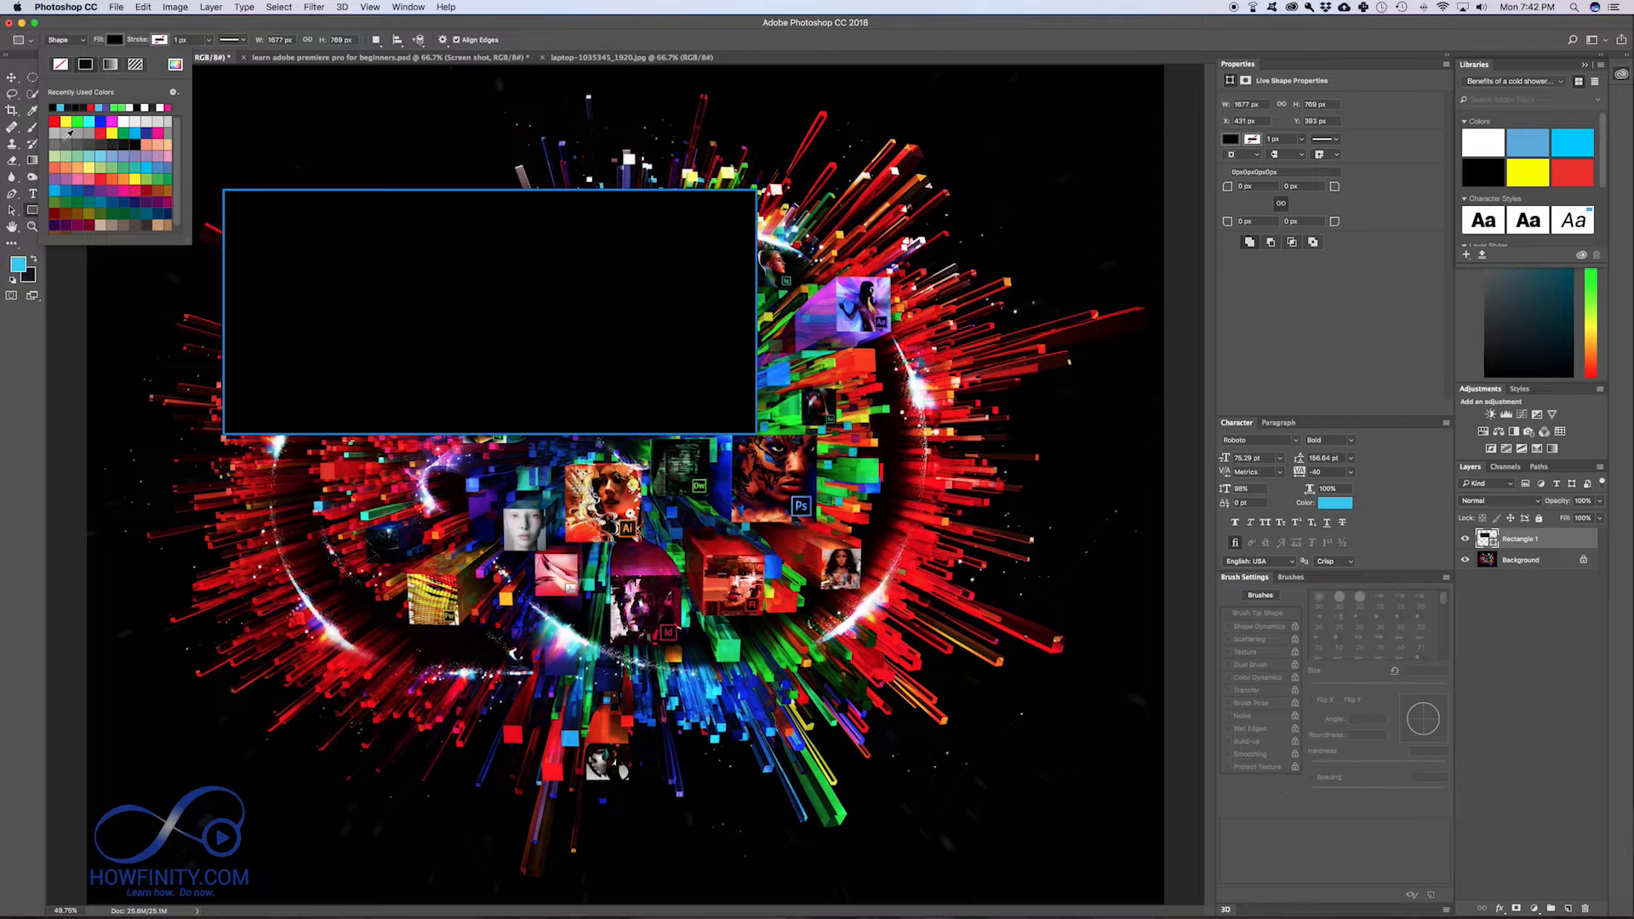
click(107, 40)
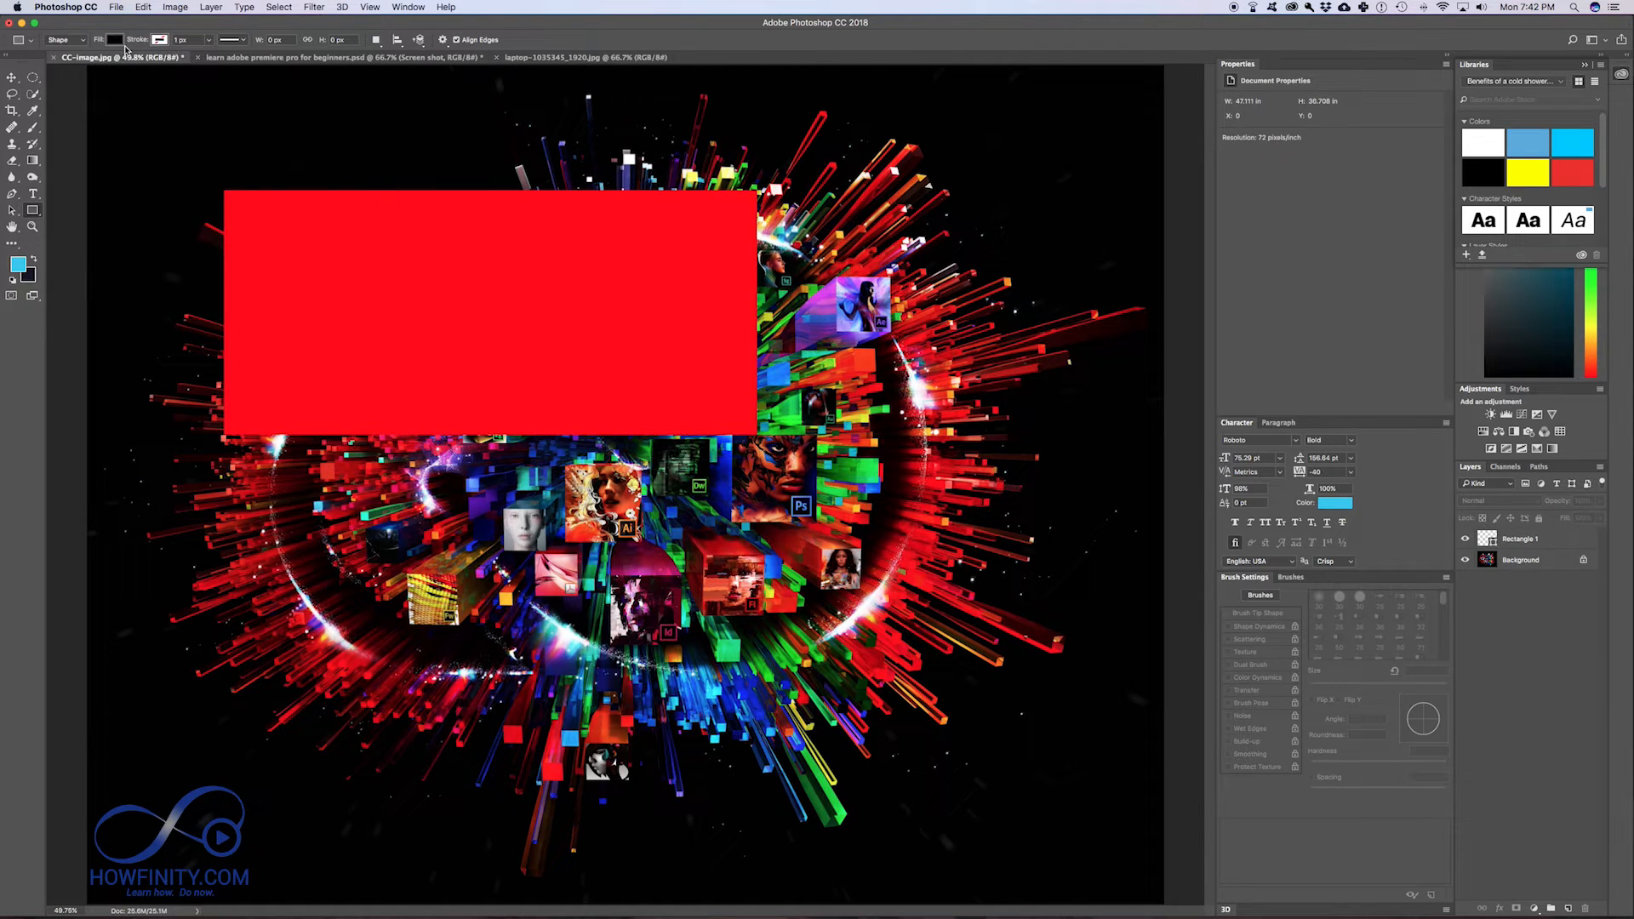
click(116, 40)
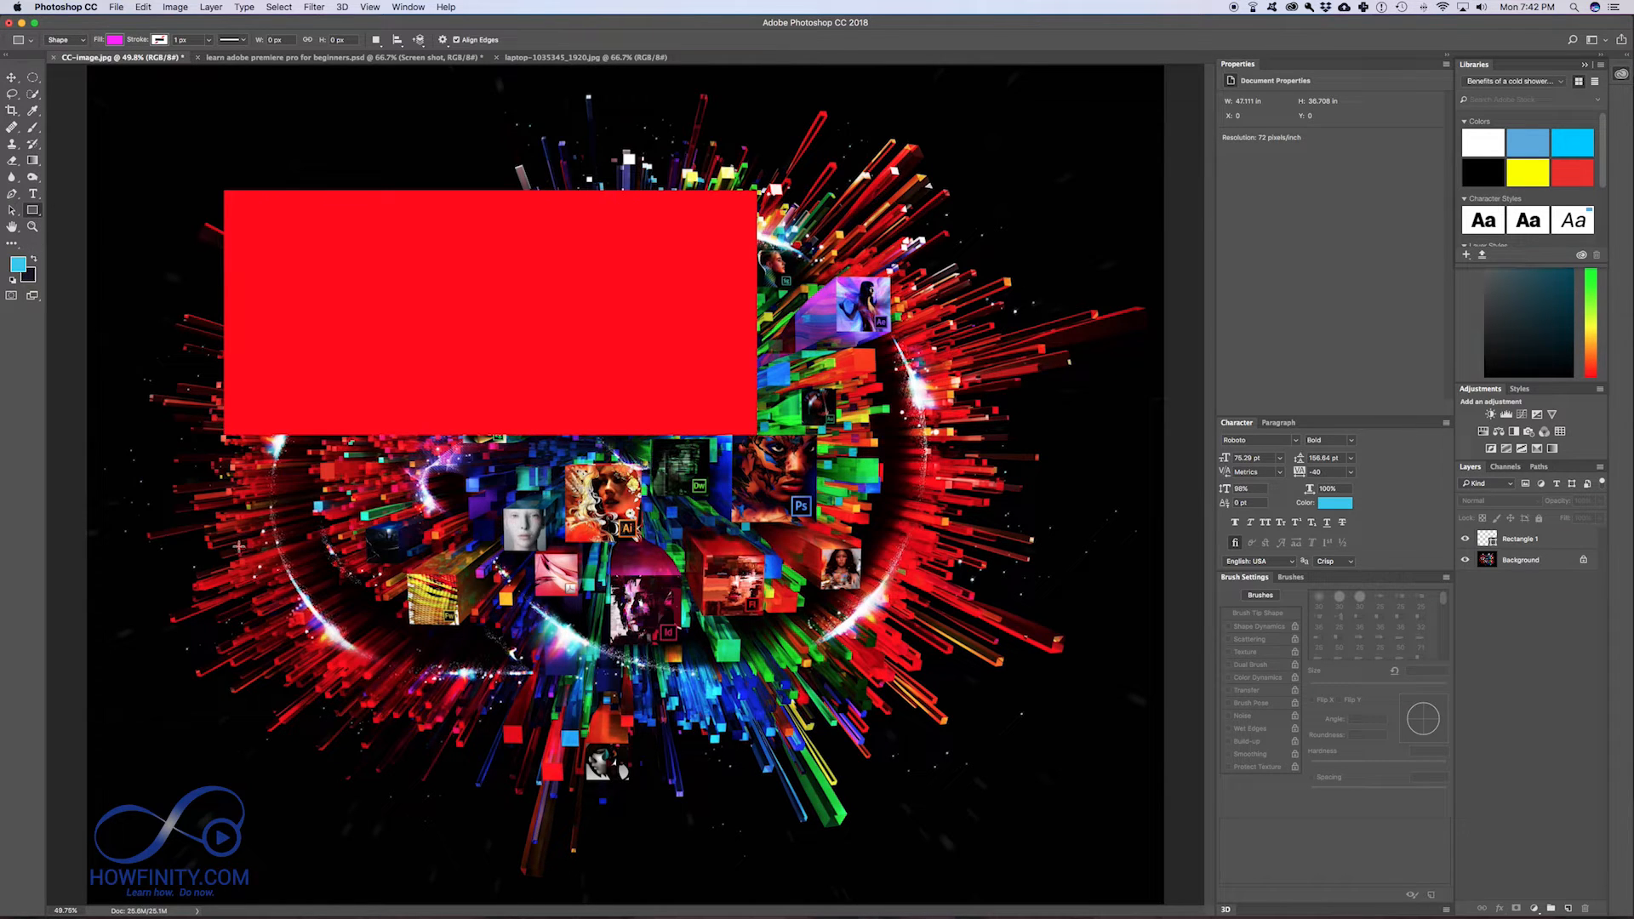
Step: Draw a second rectangle over the lower-left area and give it a light blue fill
drag(240, 544, 899, 828)
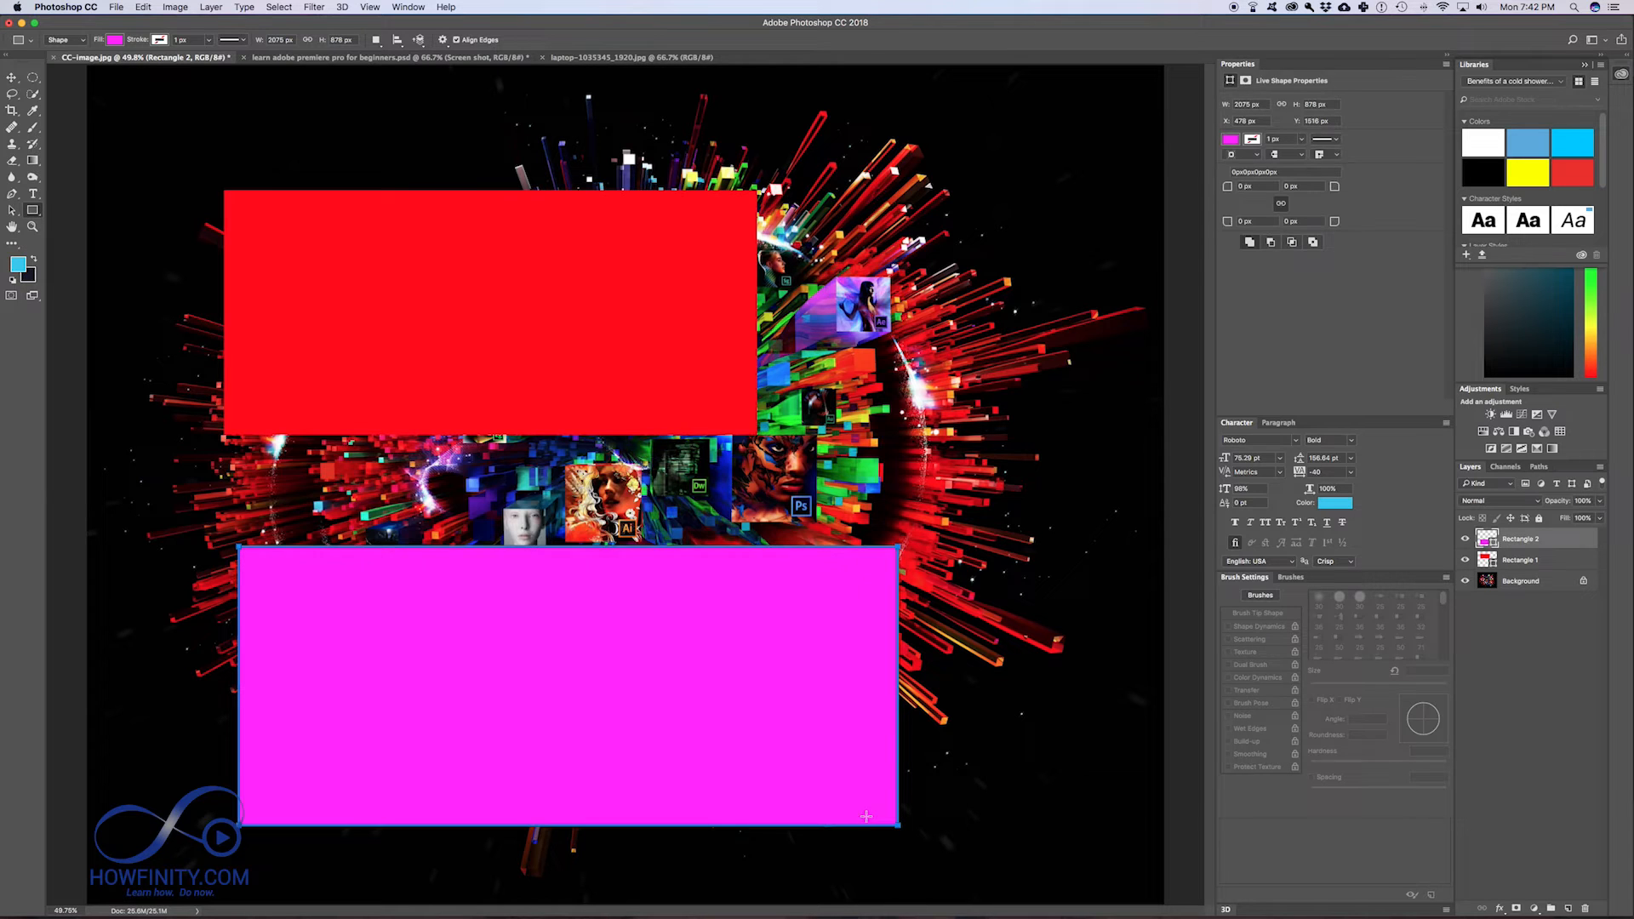
mouse_move(630, 658)
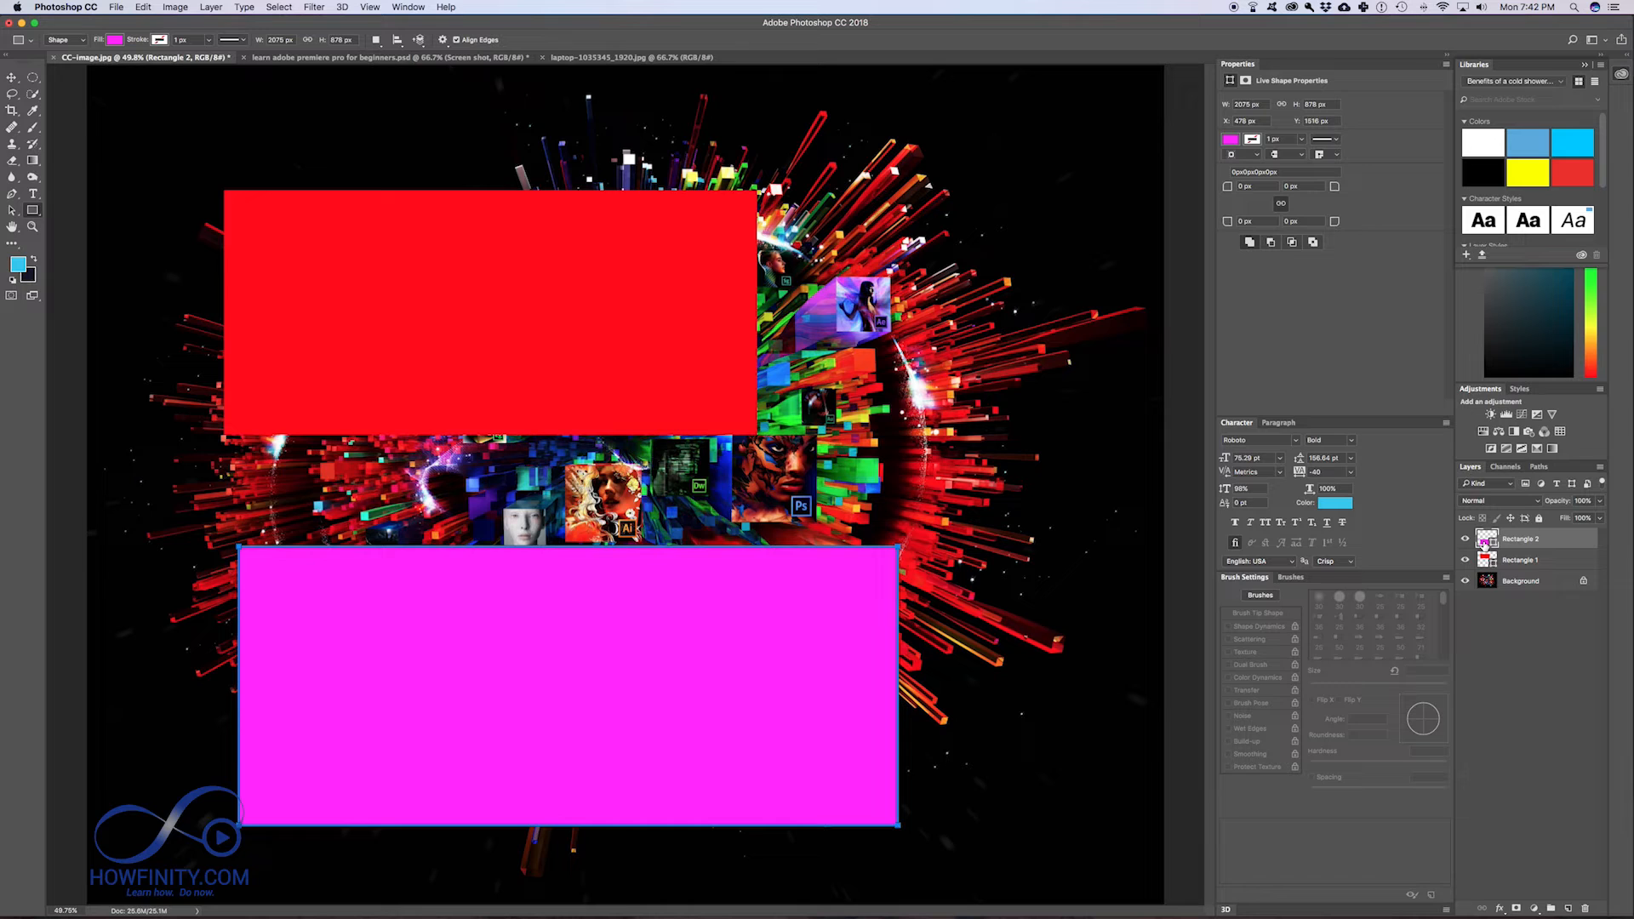
click(113, 40)
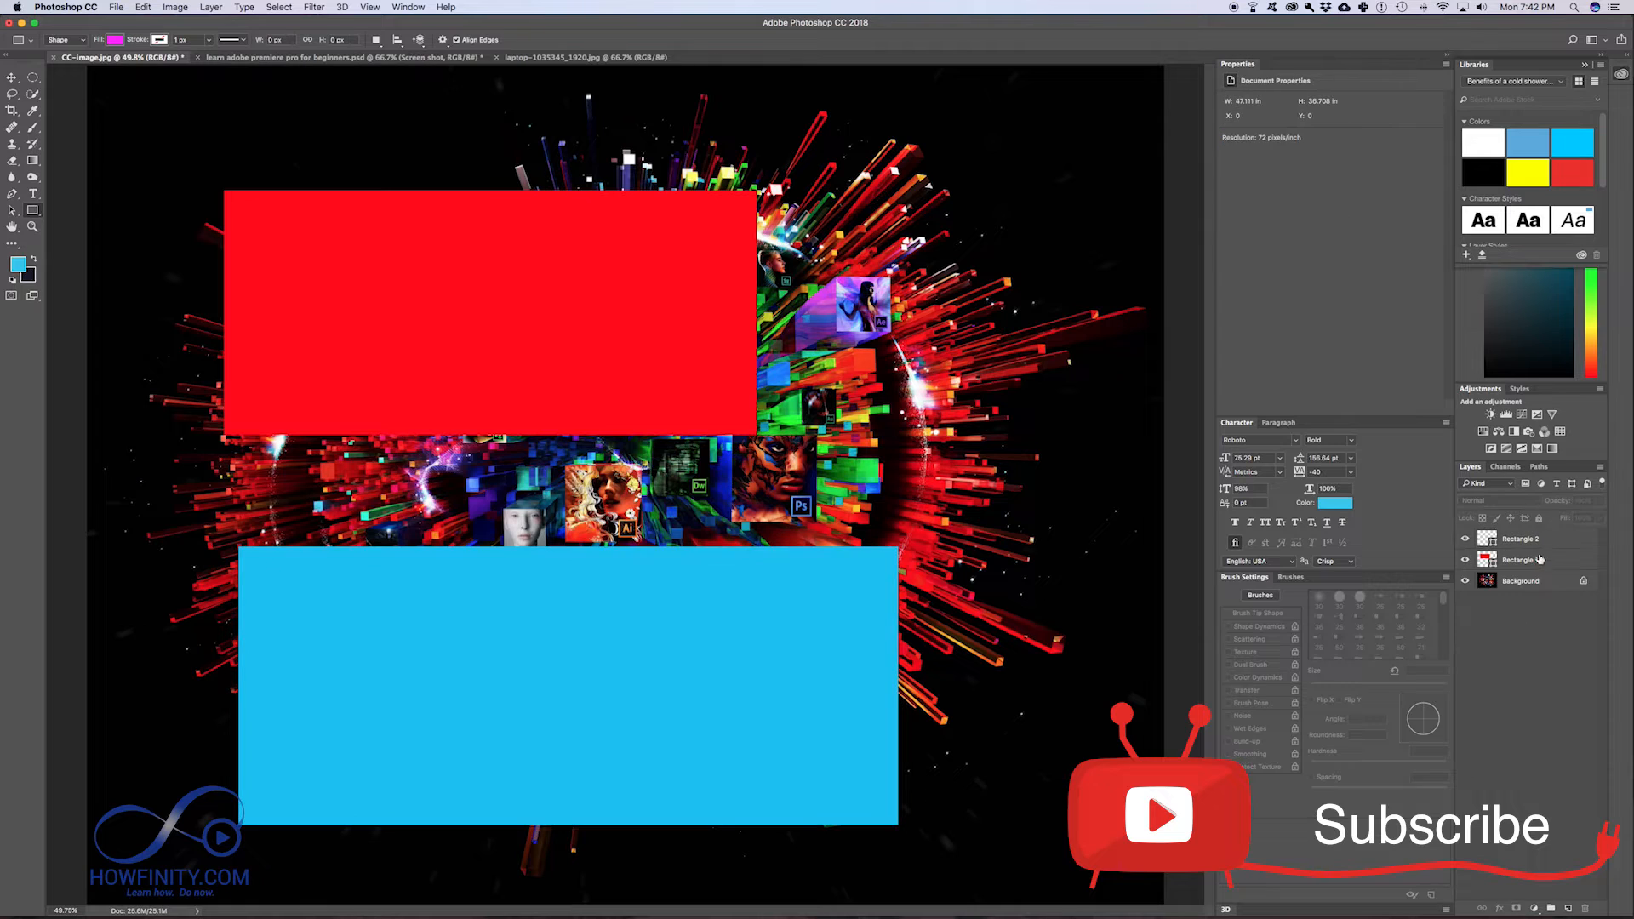
click(1521, 539)
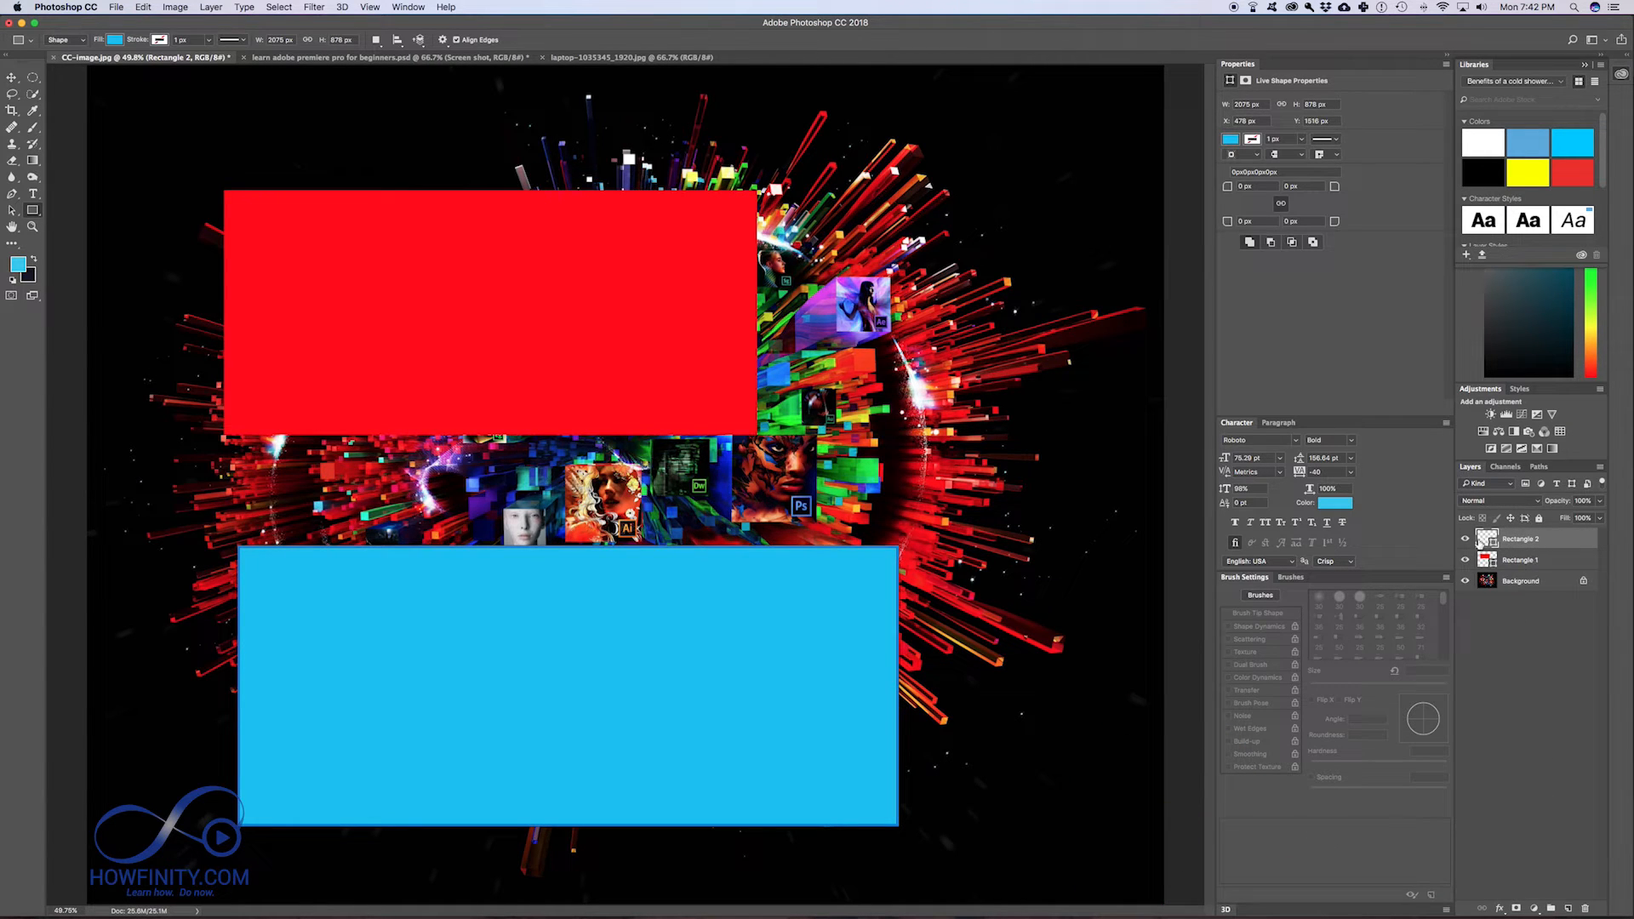
click(1466, 560)
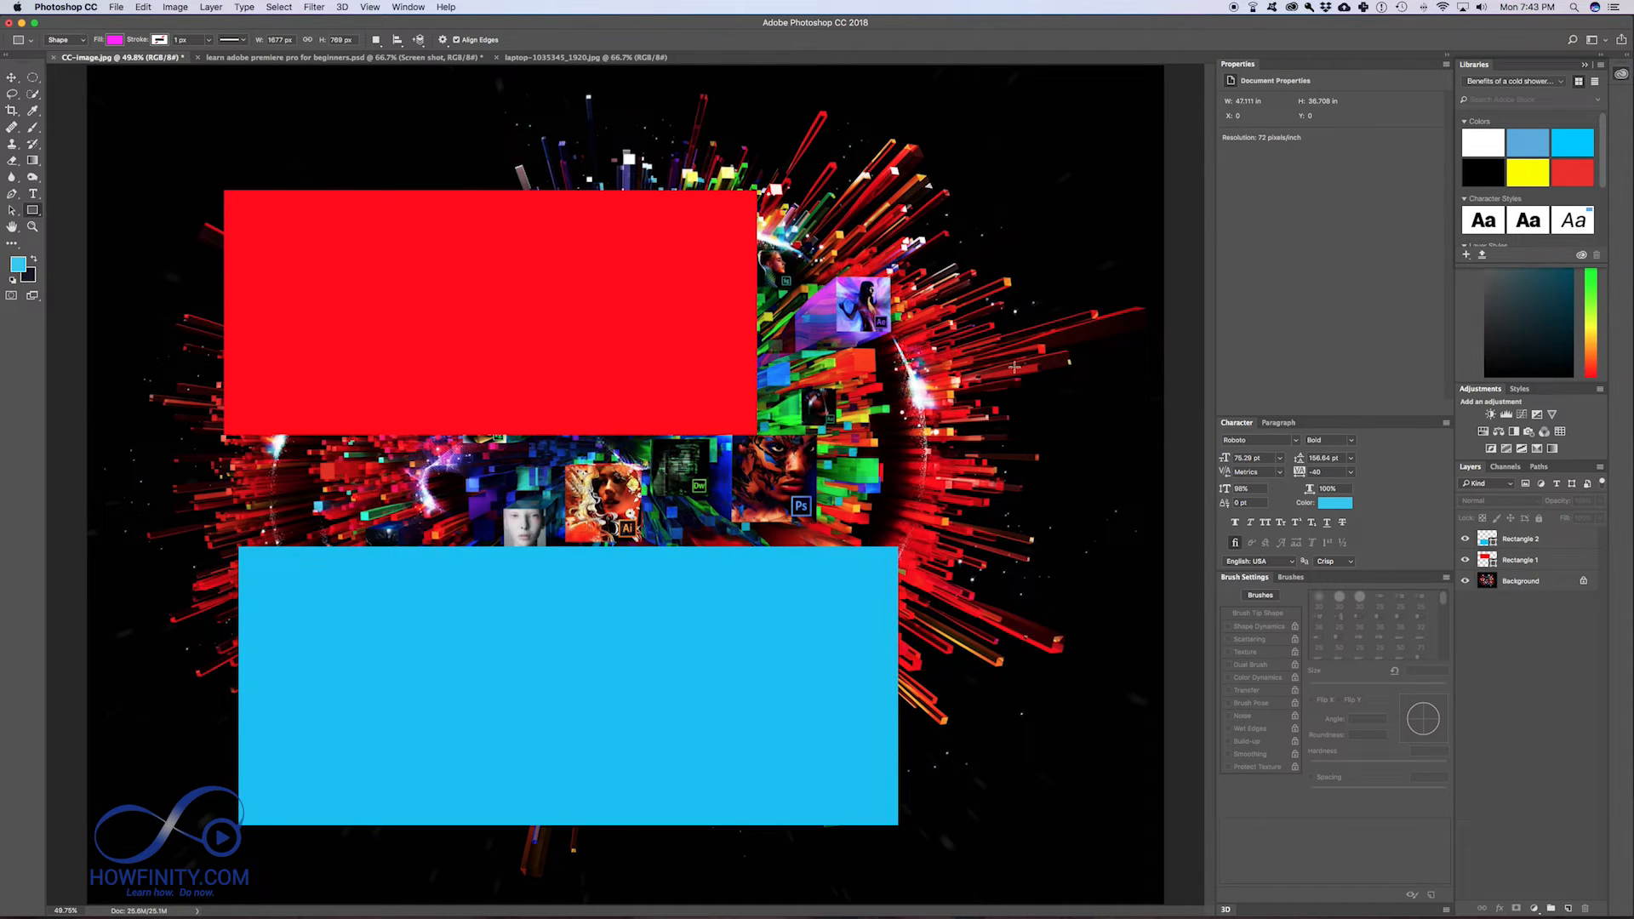
drag(860, 274, 1068, 438)
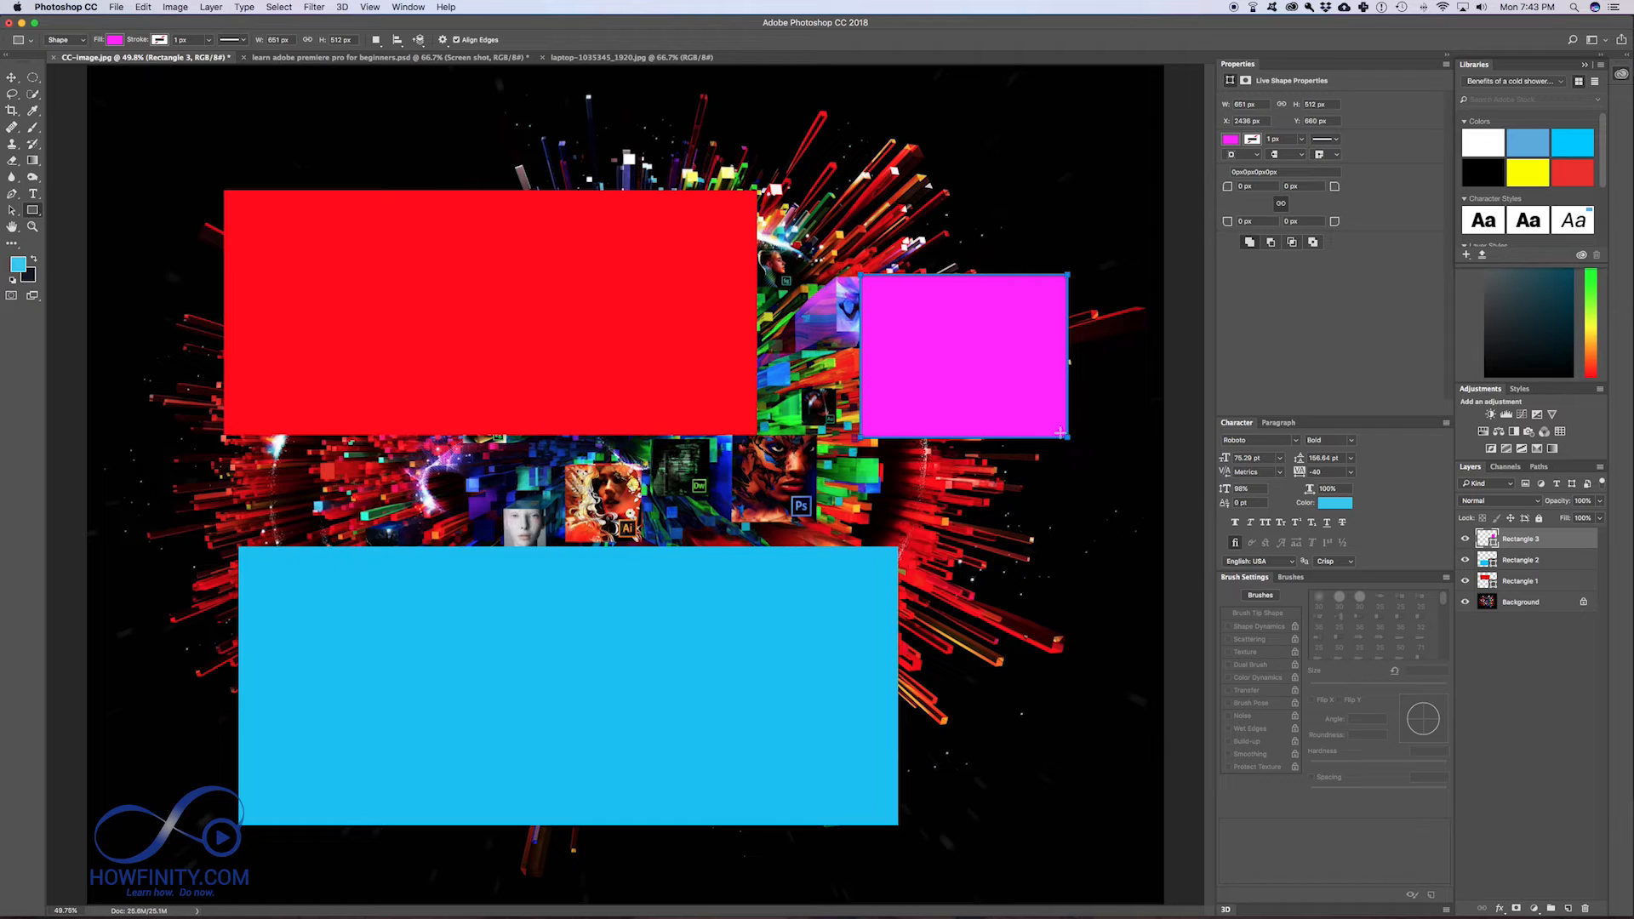
mouse_move(1018, 371)
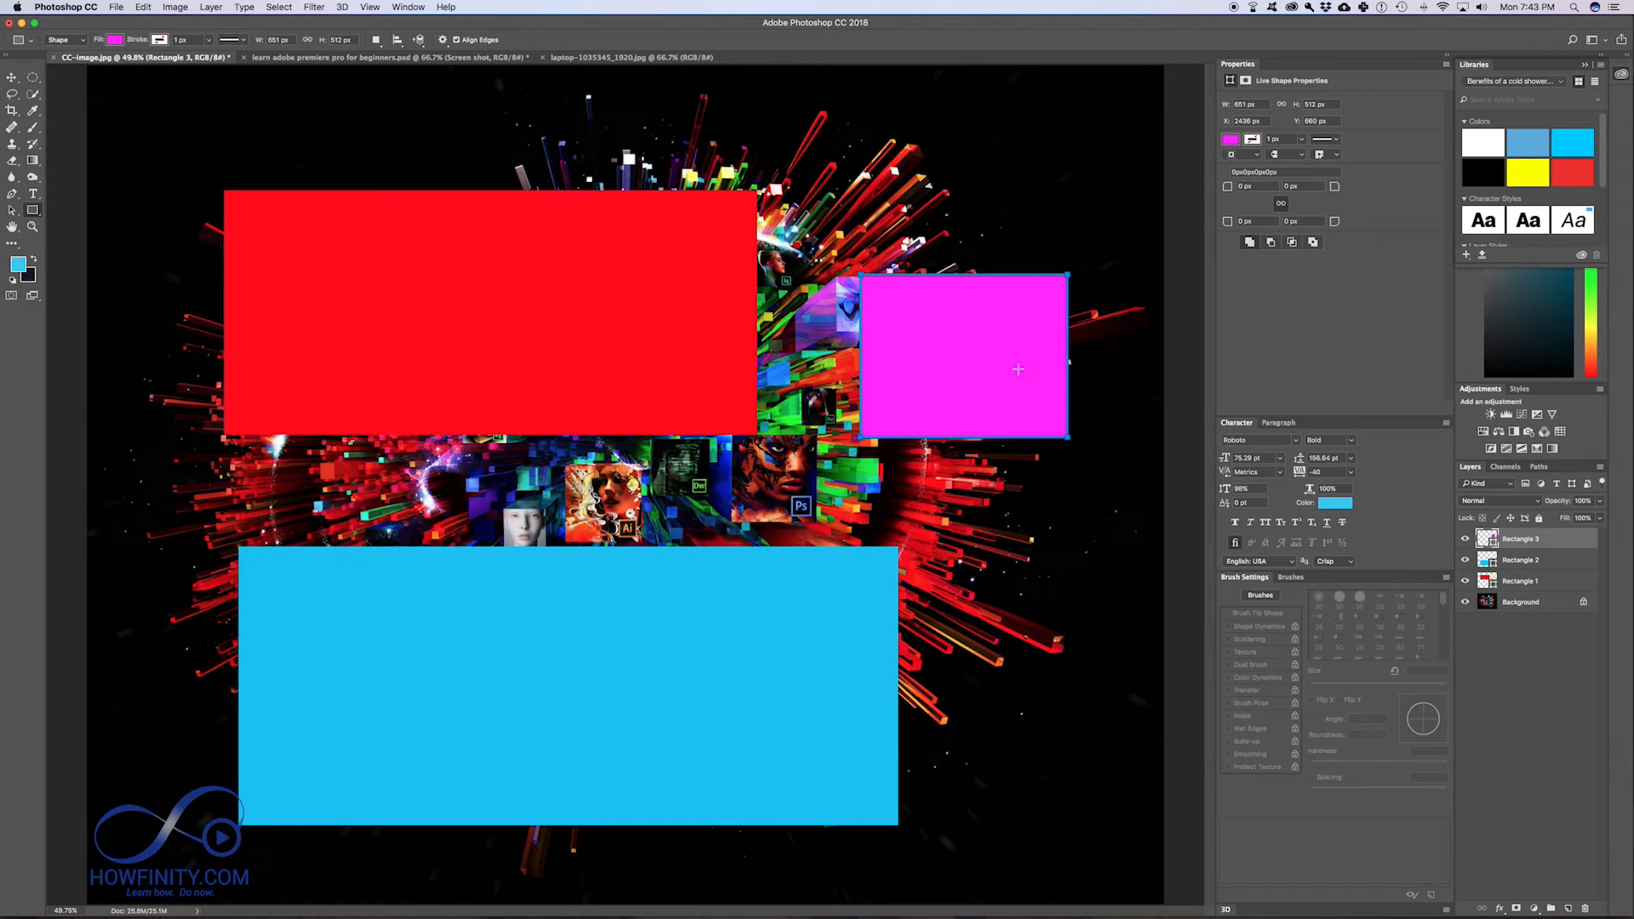
click(1466, 538)
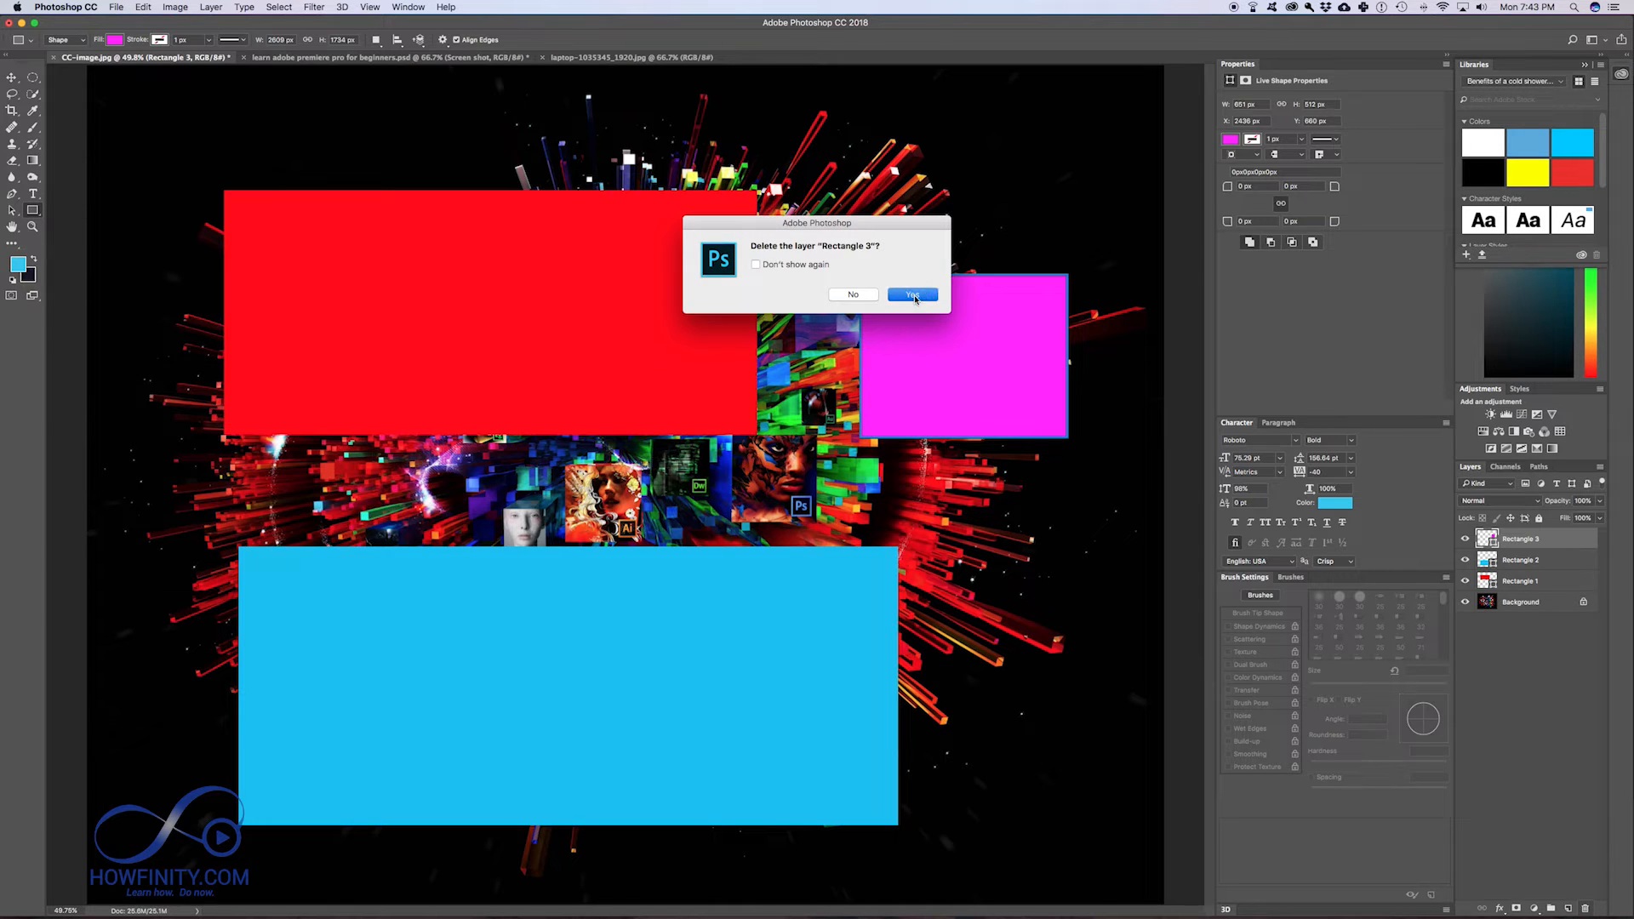
click(911, 295)
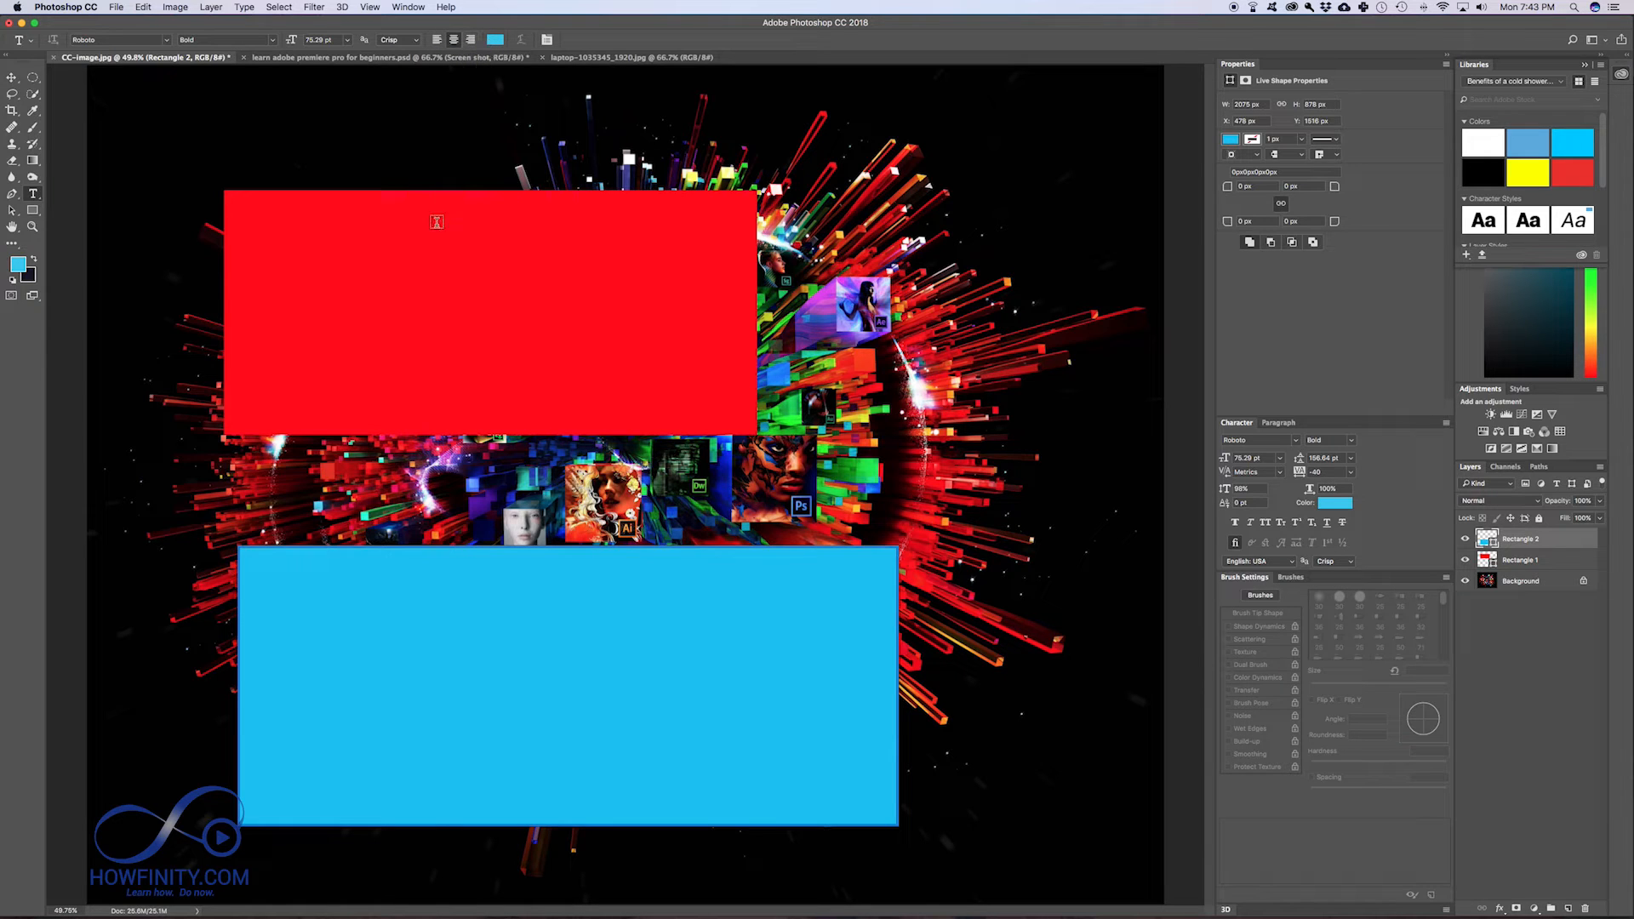
Step: Type 'this is text' in the red rectangle and try fonts, settling on Arial Black
click(334, 288)
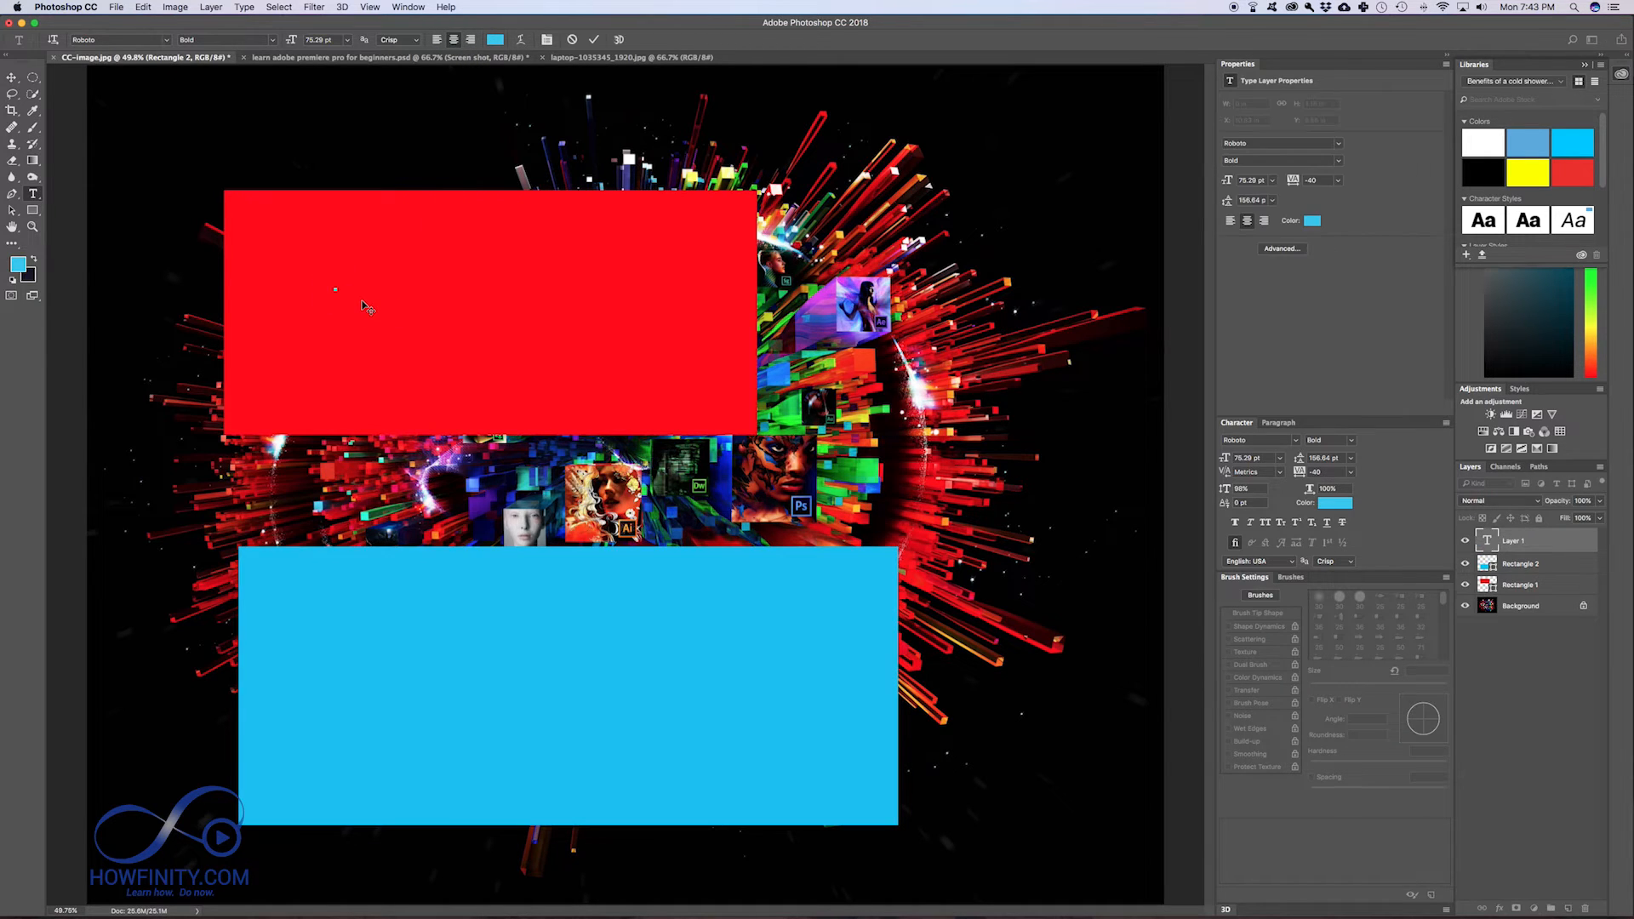
text(this)
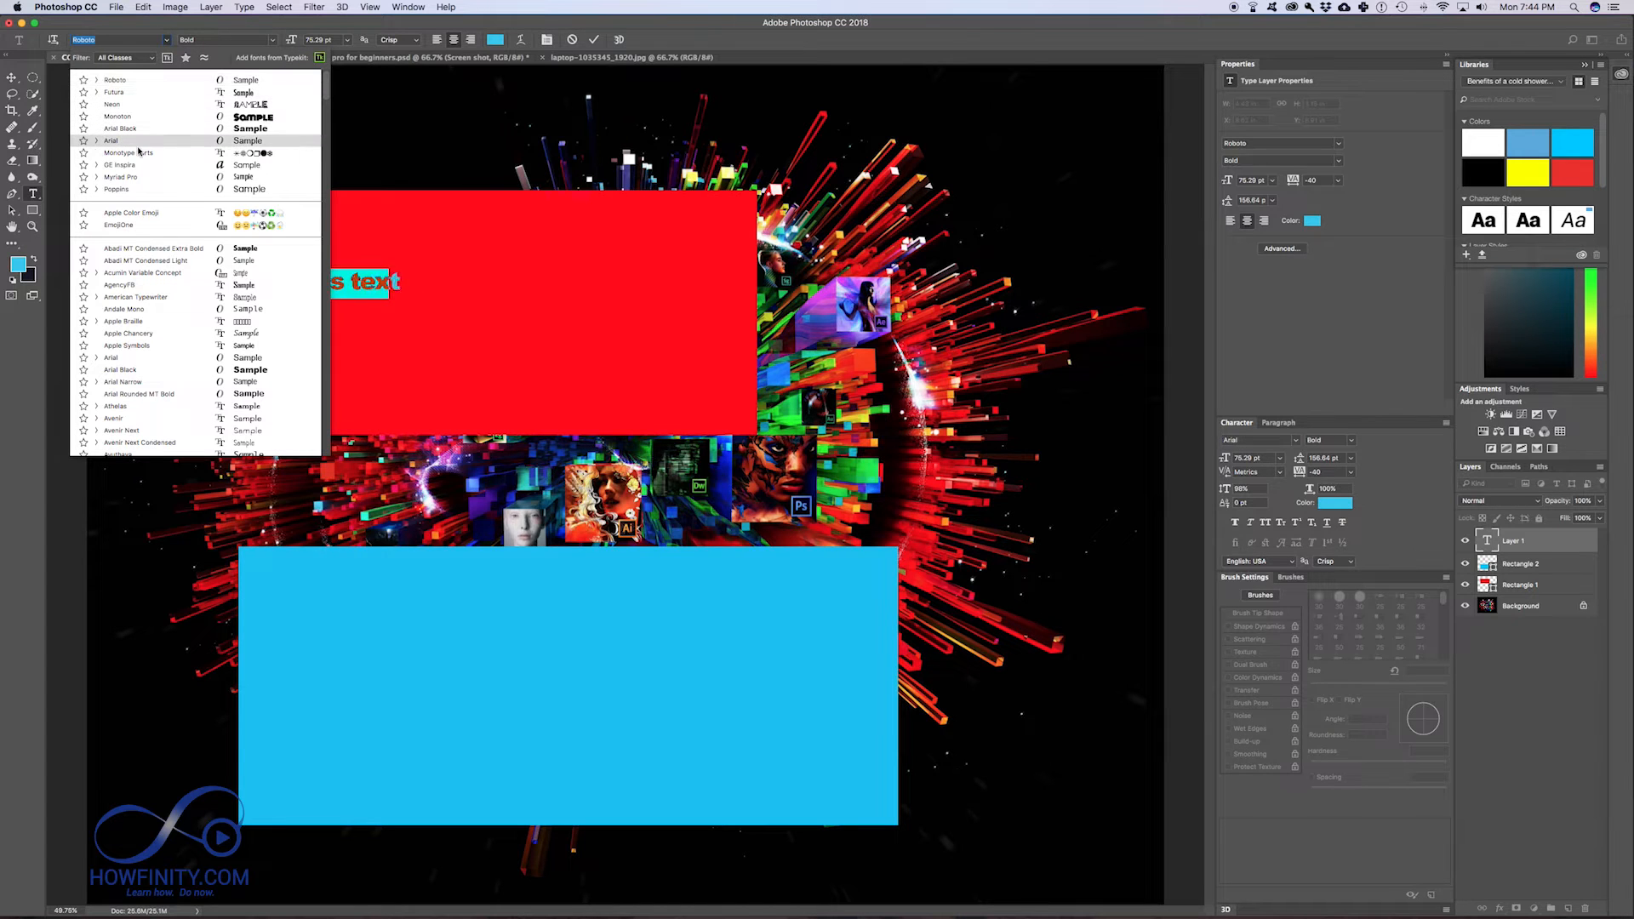
click(135, 297)
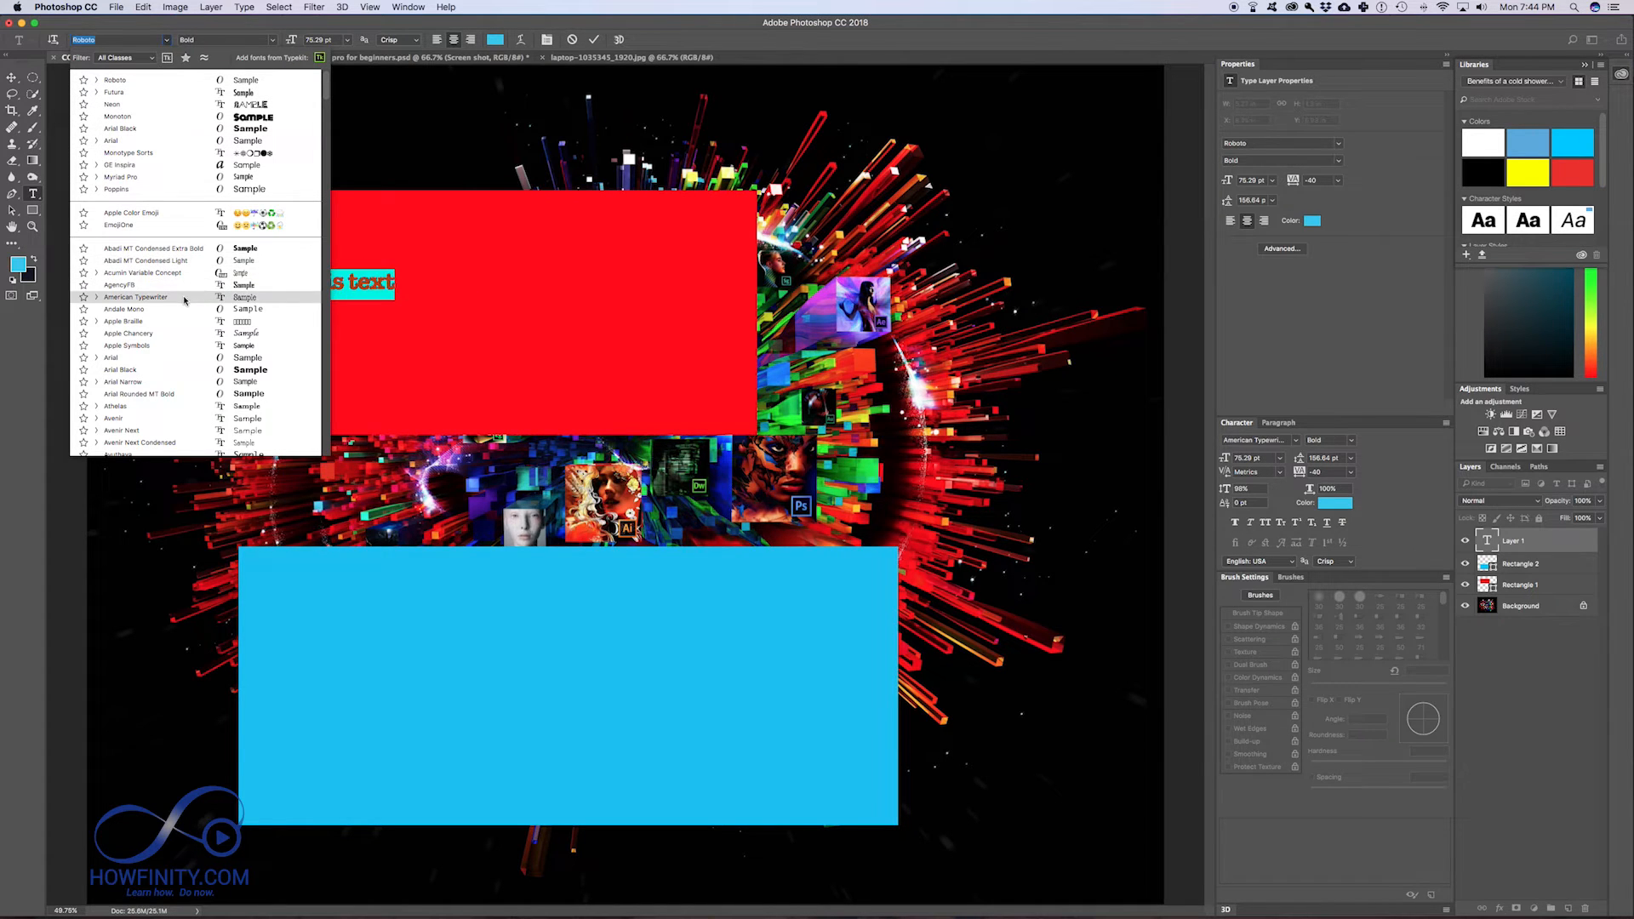
click(122, 381)
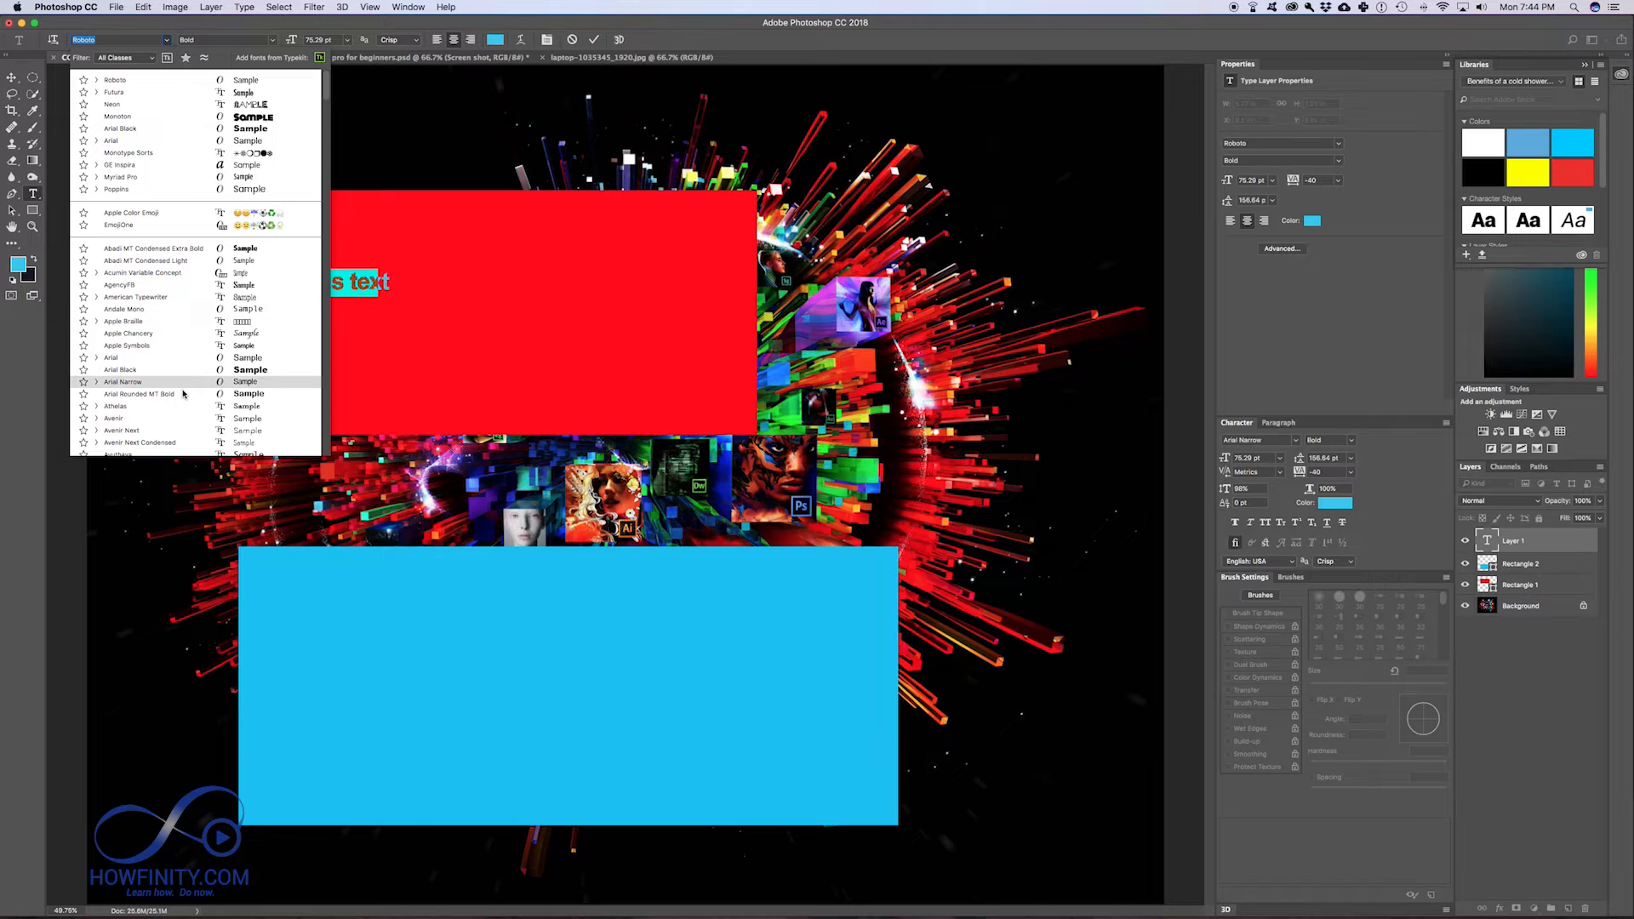
click(120, 369)
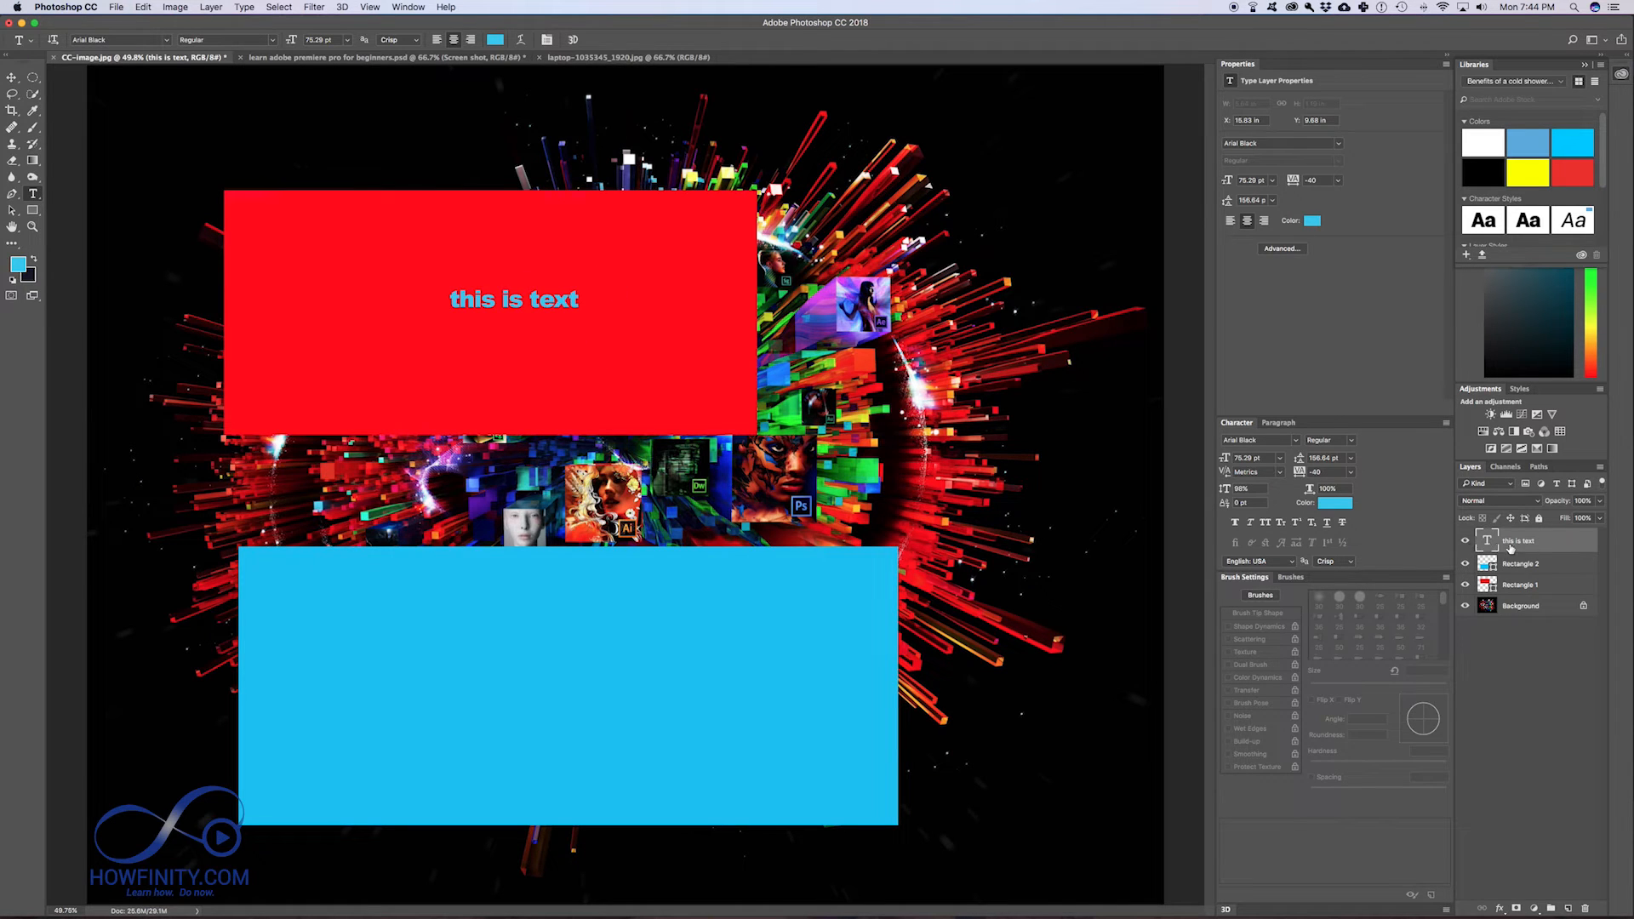
Step: Set the 'this is text' font size to 200 pt and commit it
click(1466, 541)
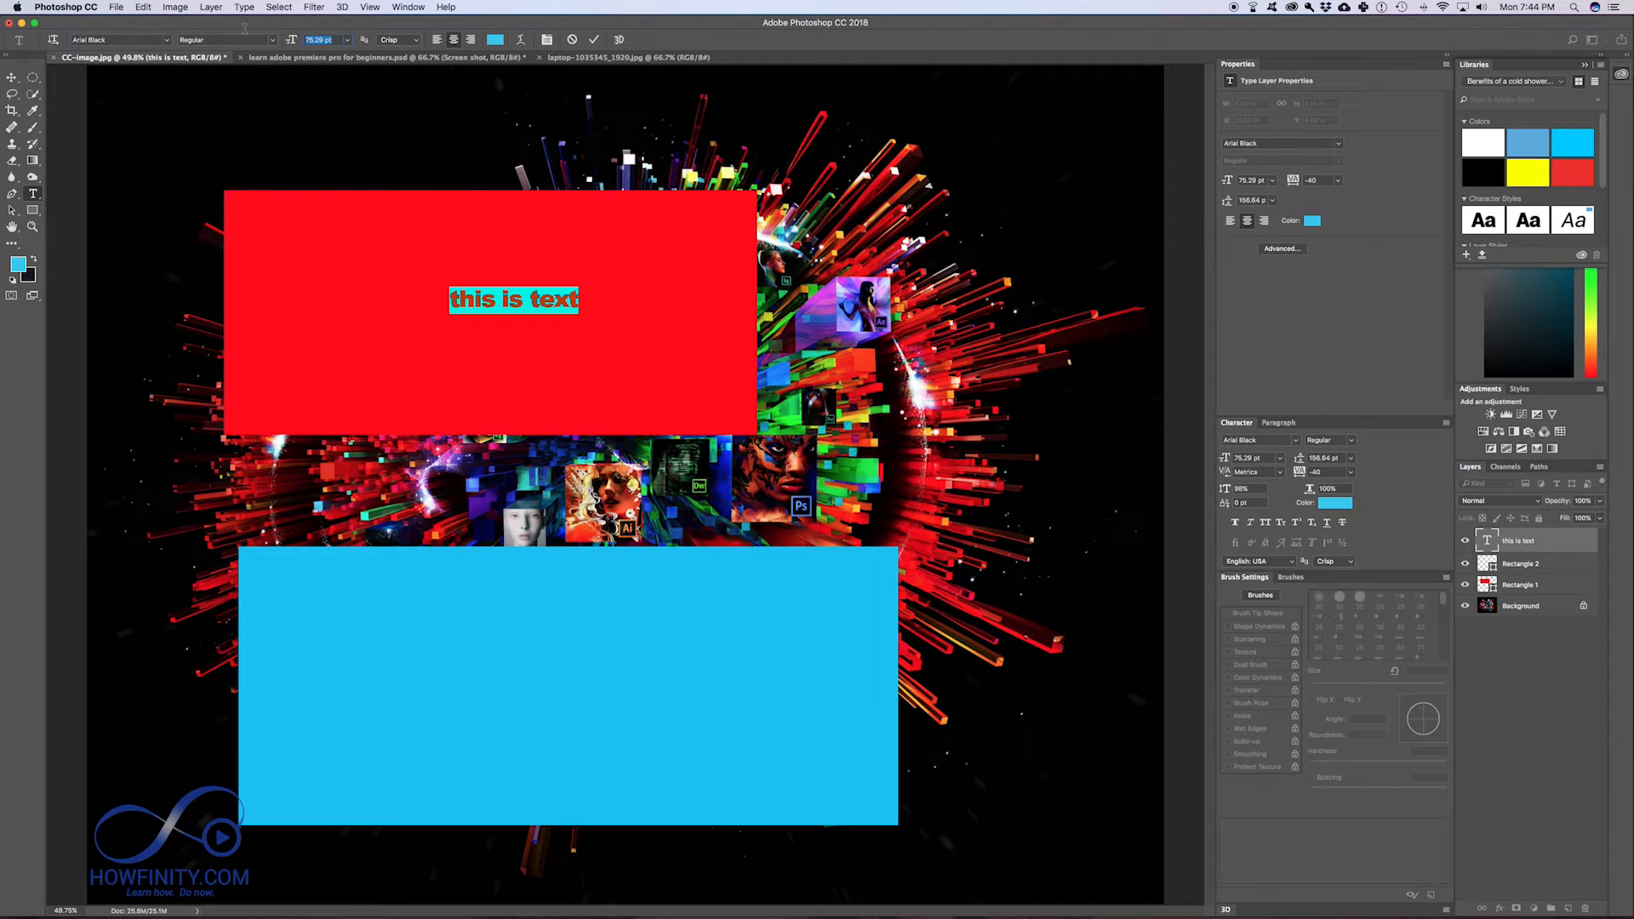
text(200)
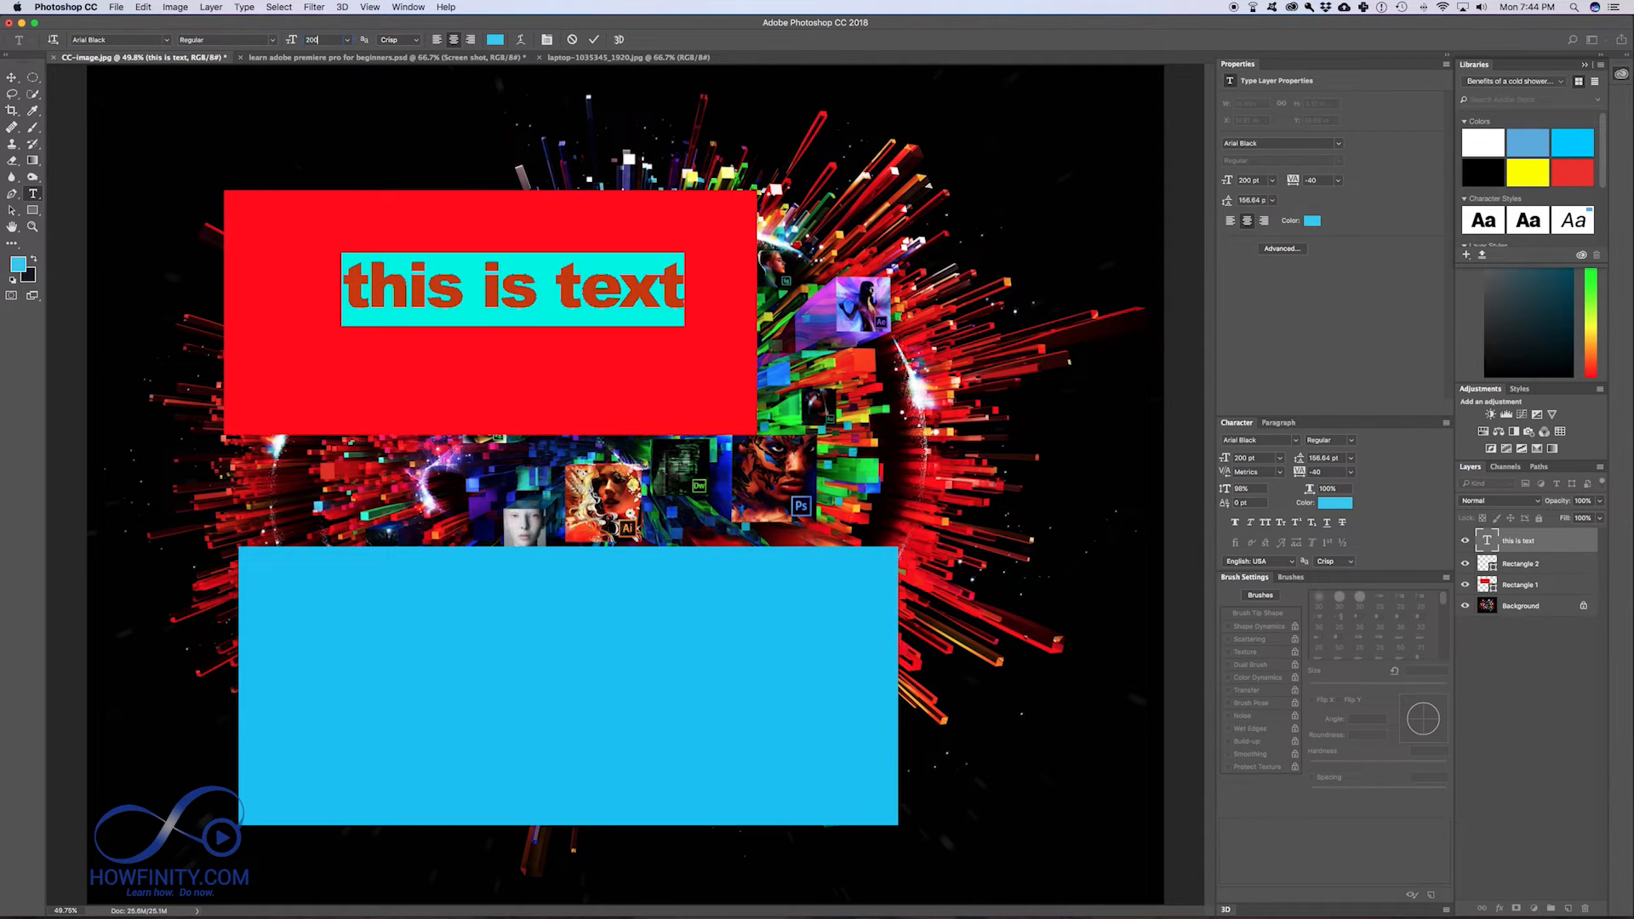
click(594, 40)
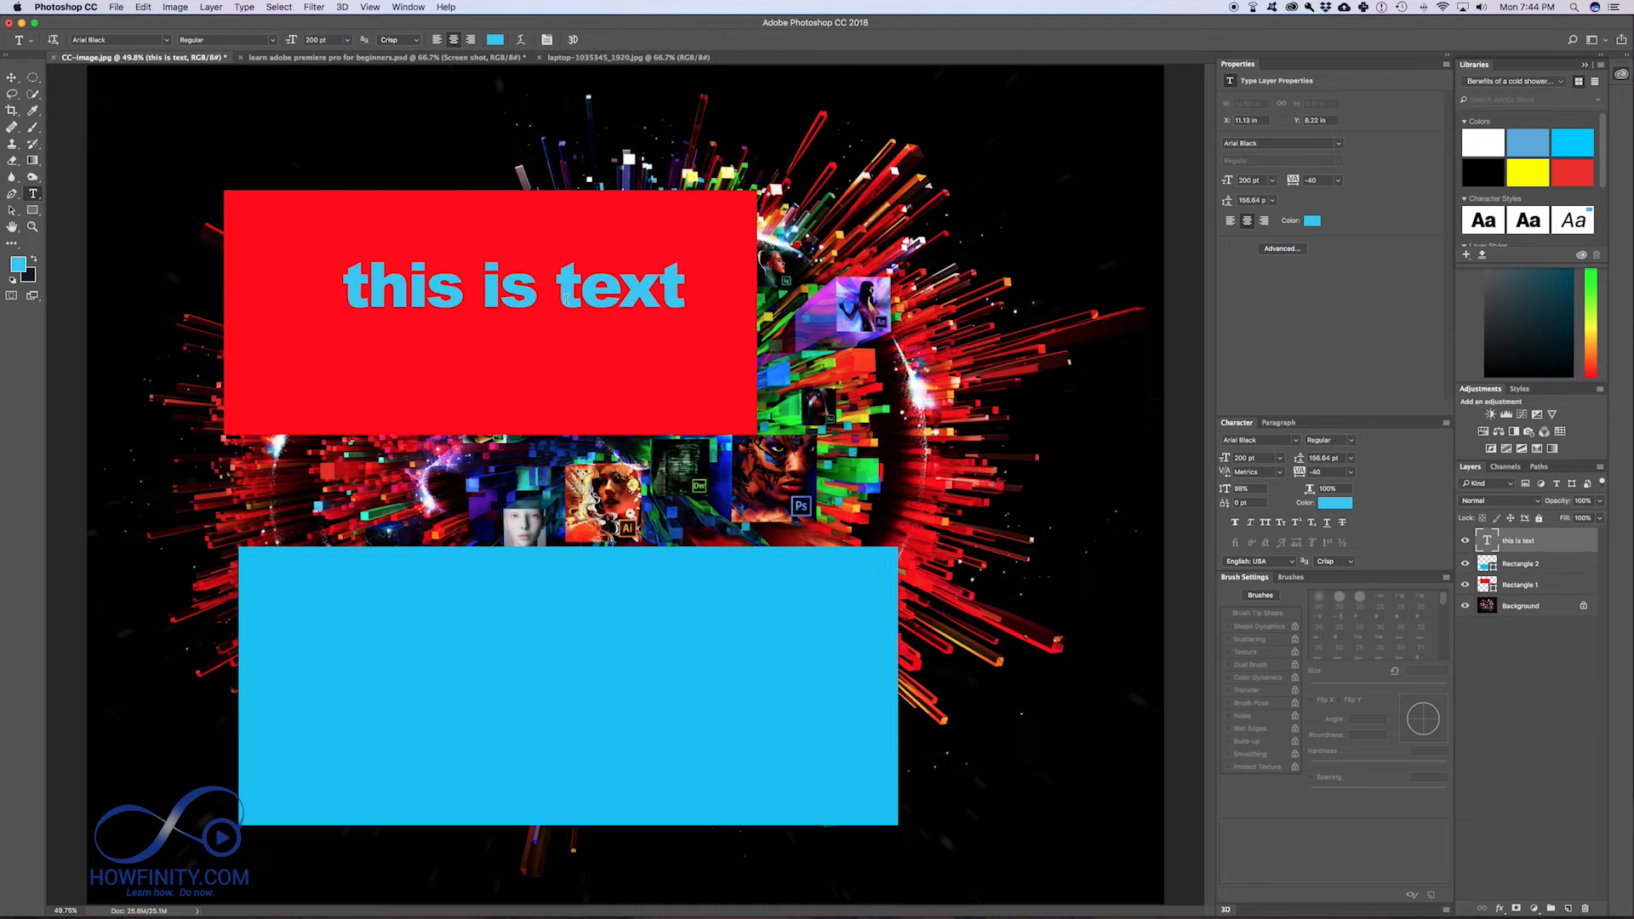
click(13, 79)
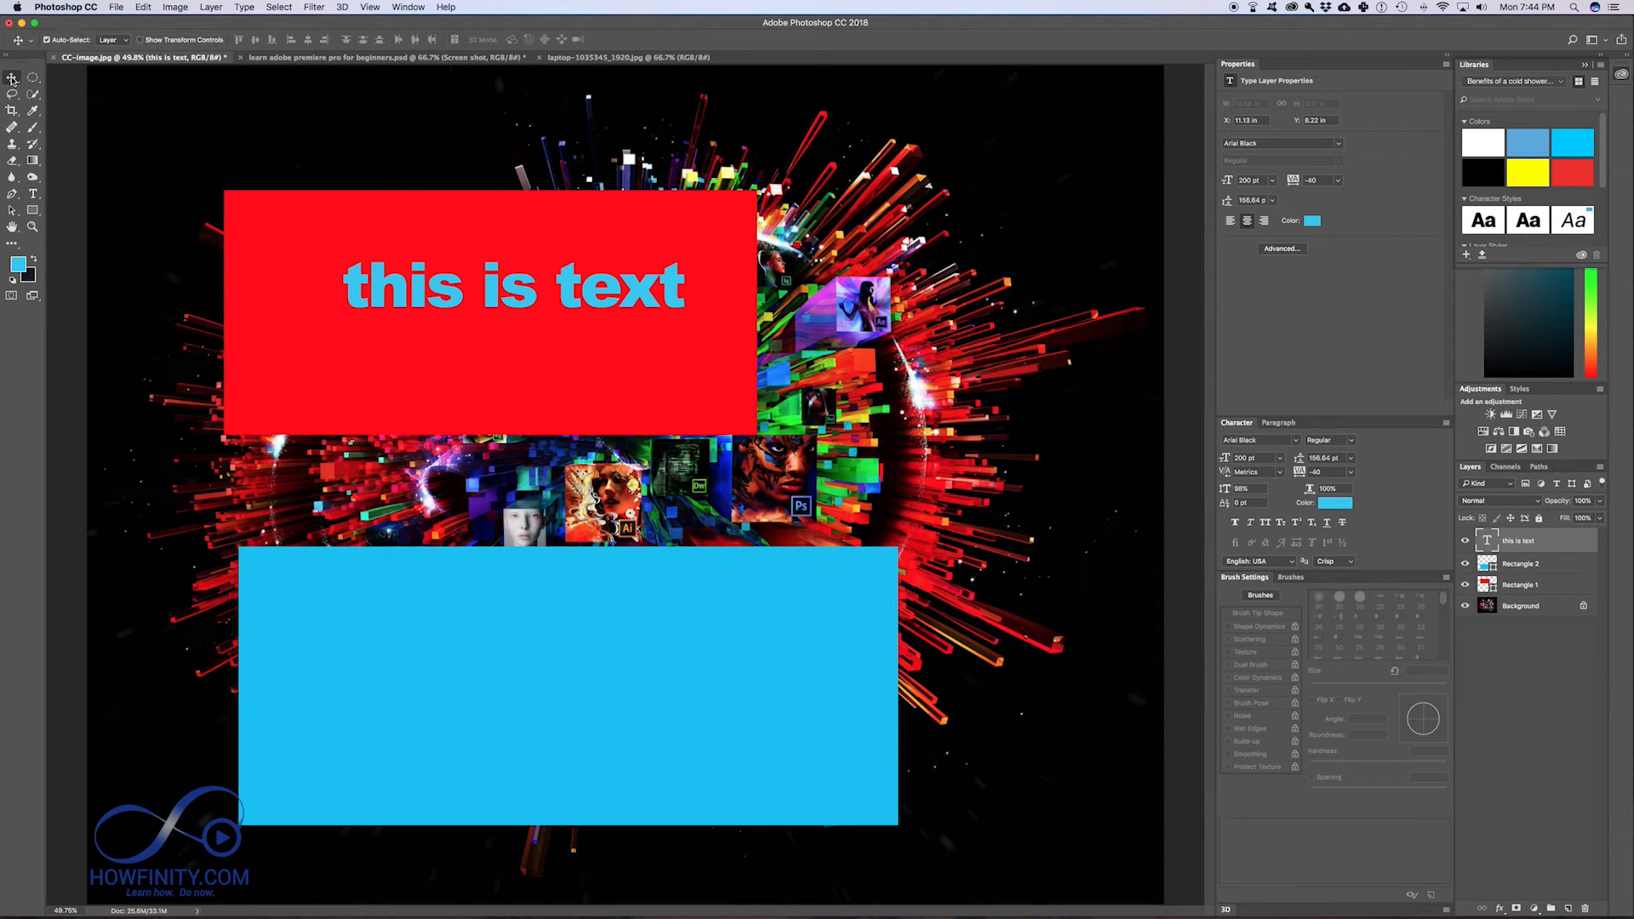
mouse_move(377, 259)
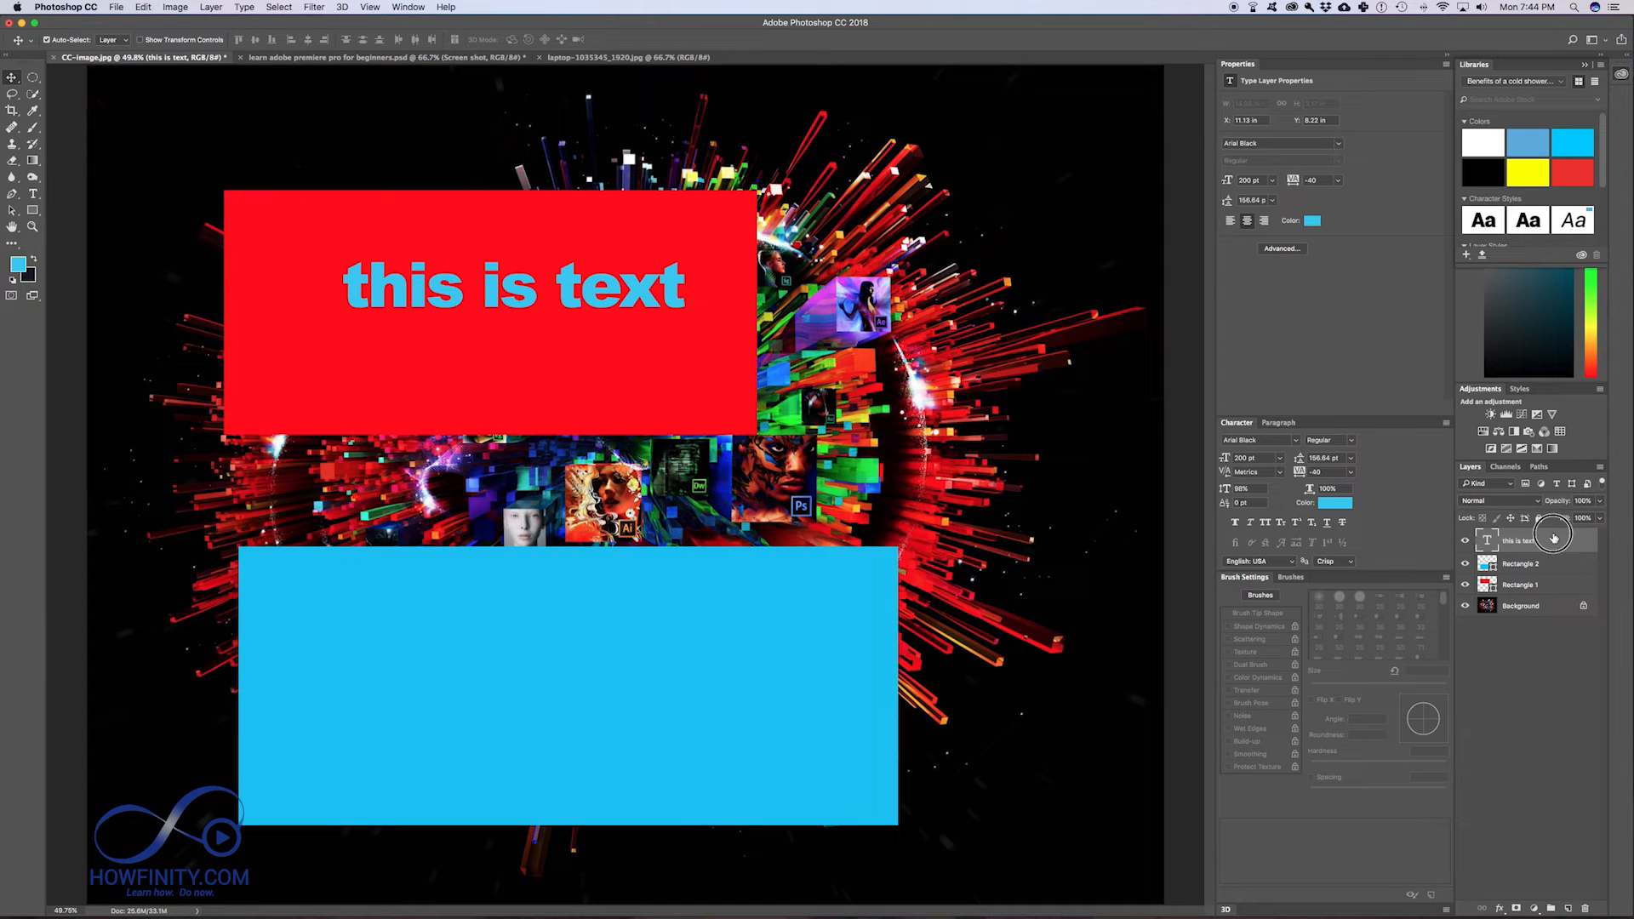
Step: Drag the 'this is text' layer lower and left until centred in the red rectangle
drag(510, 287, 501, 365)
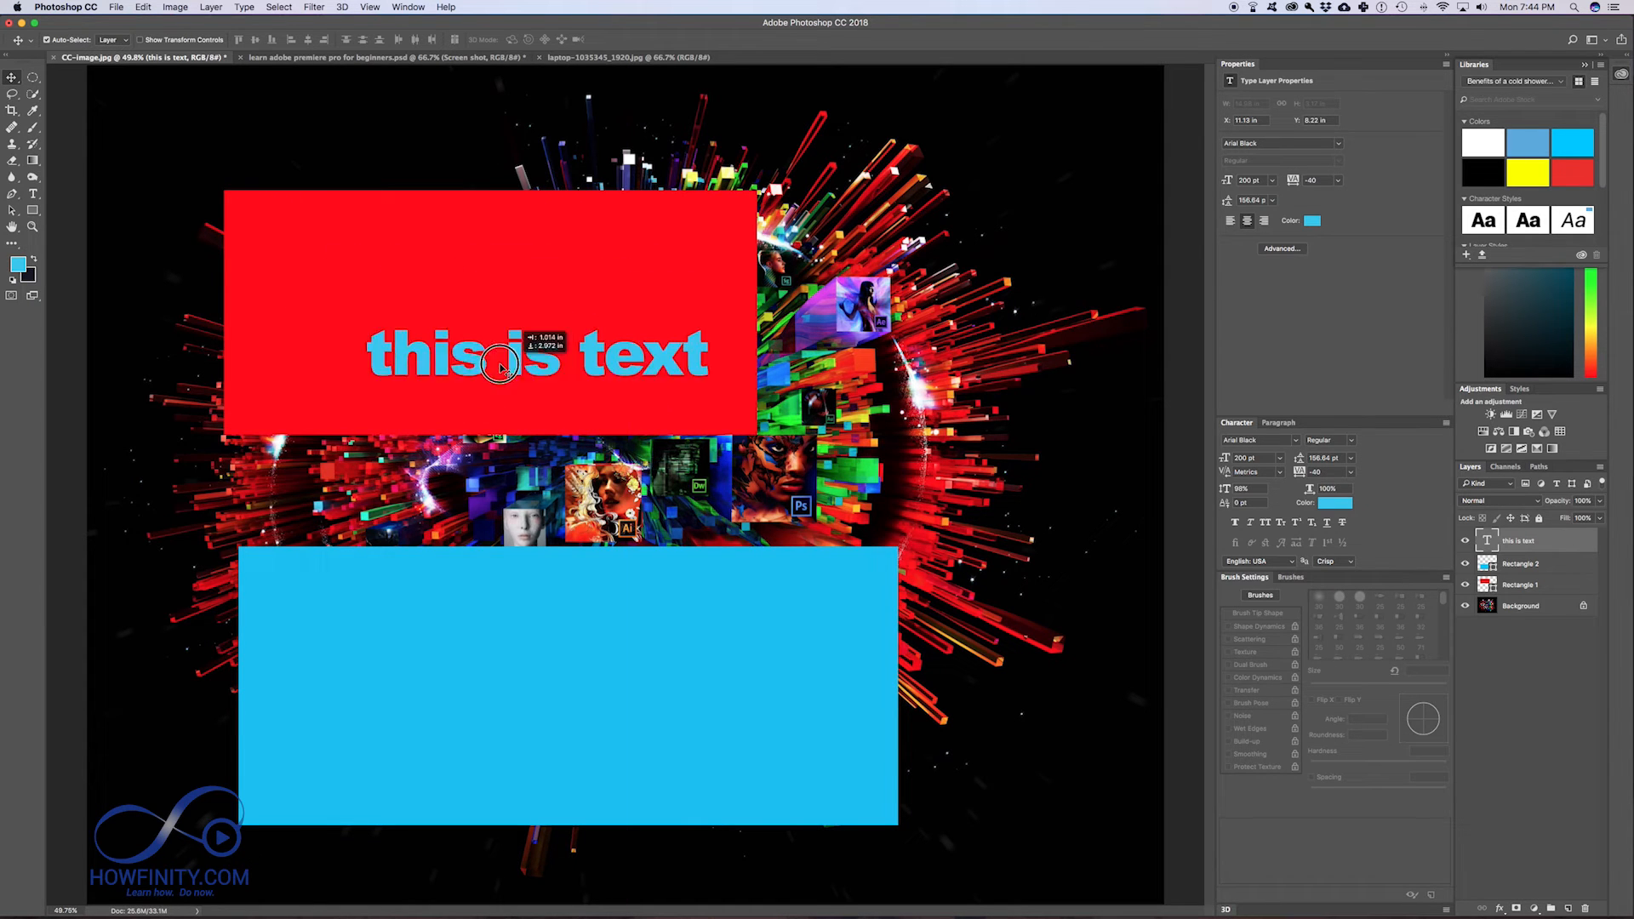
drag(501, 354, 483, 315)
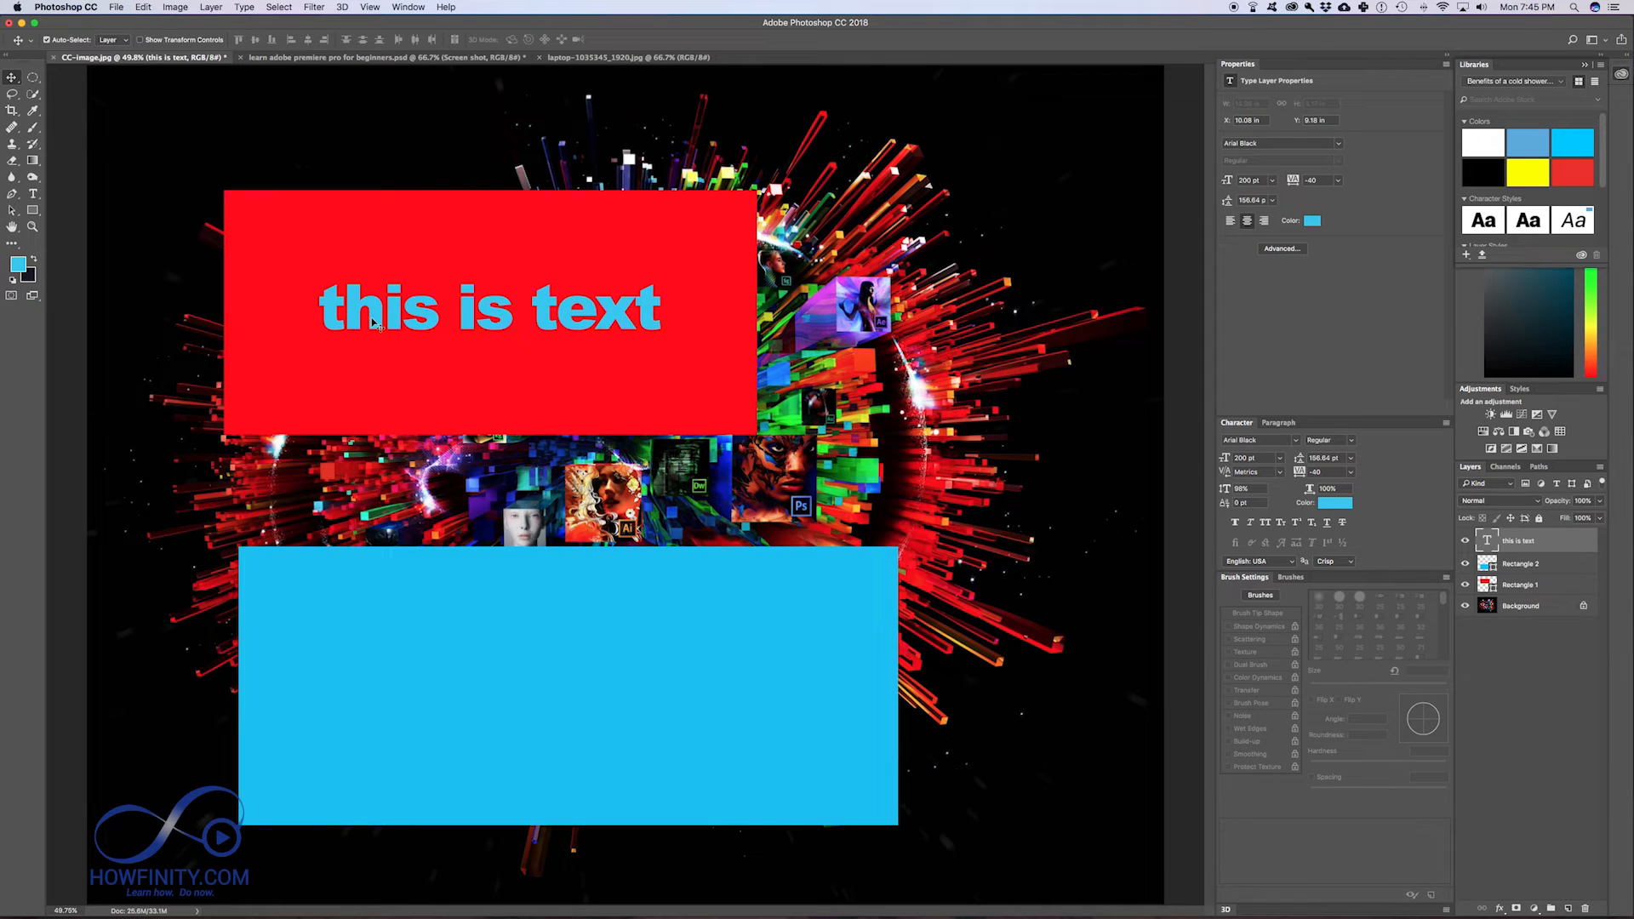
click(11, 163)
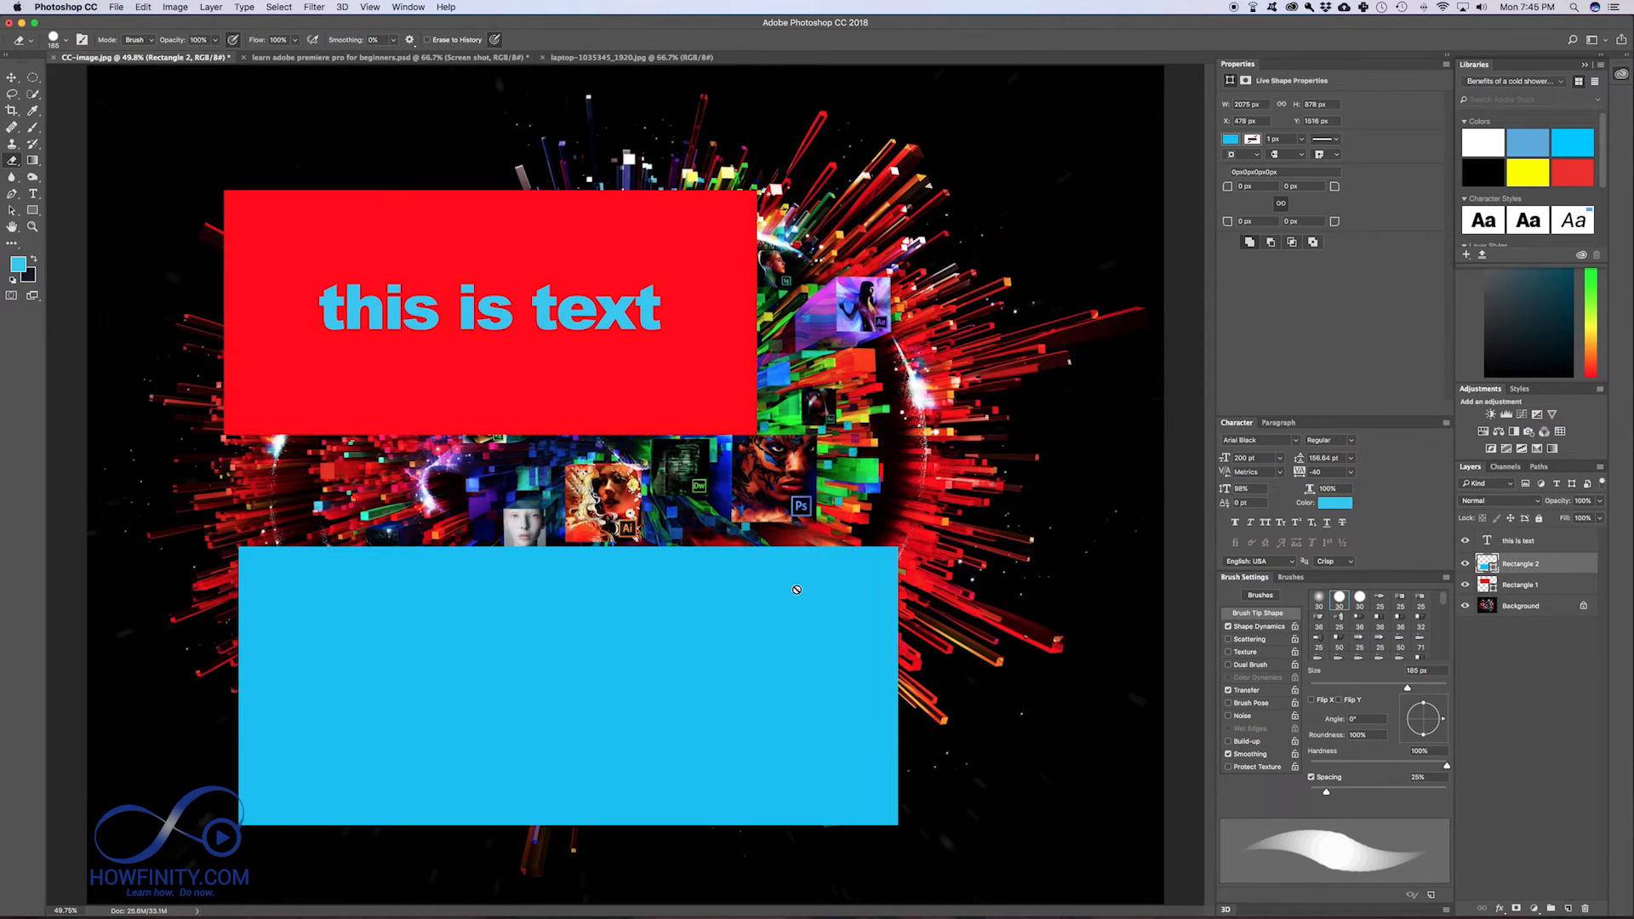
mouse_move(755, 636)
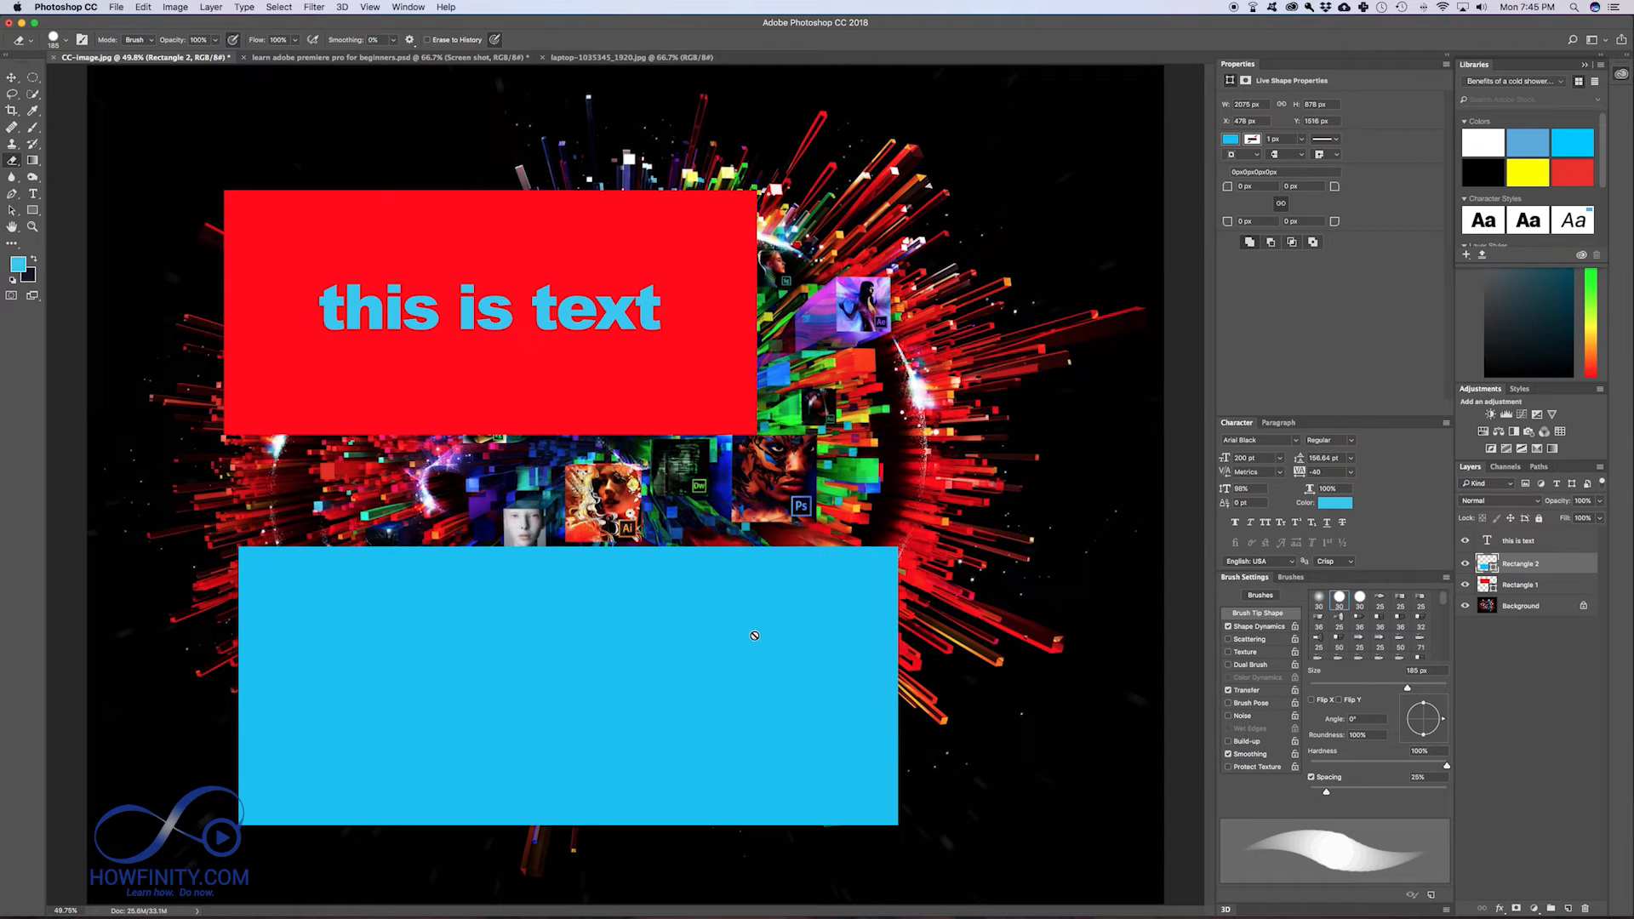
mouse_move(730, 626)
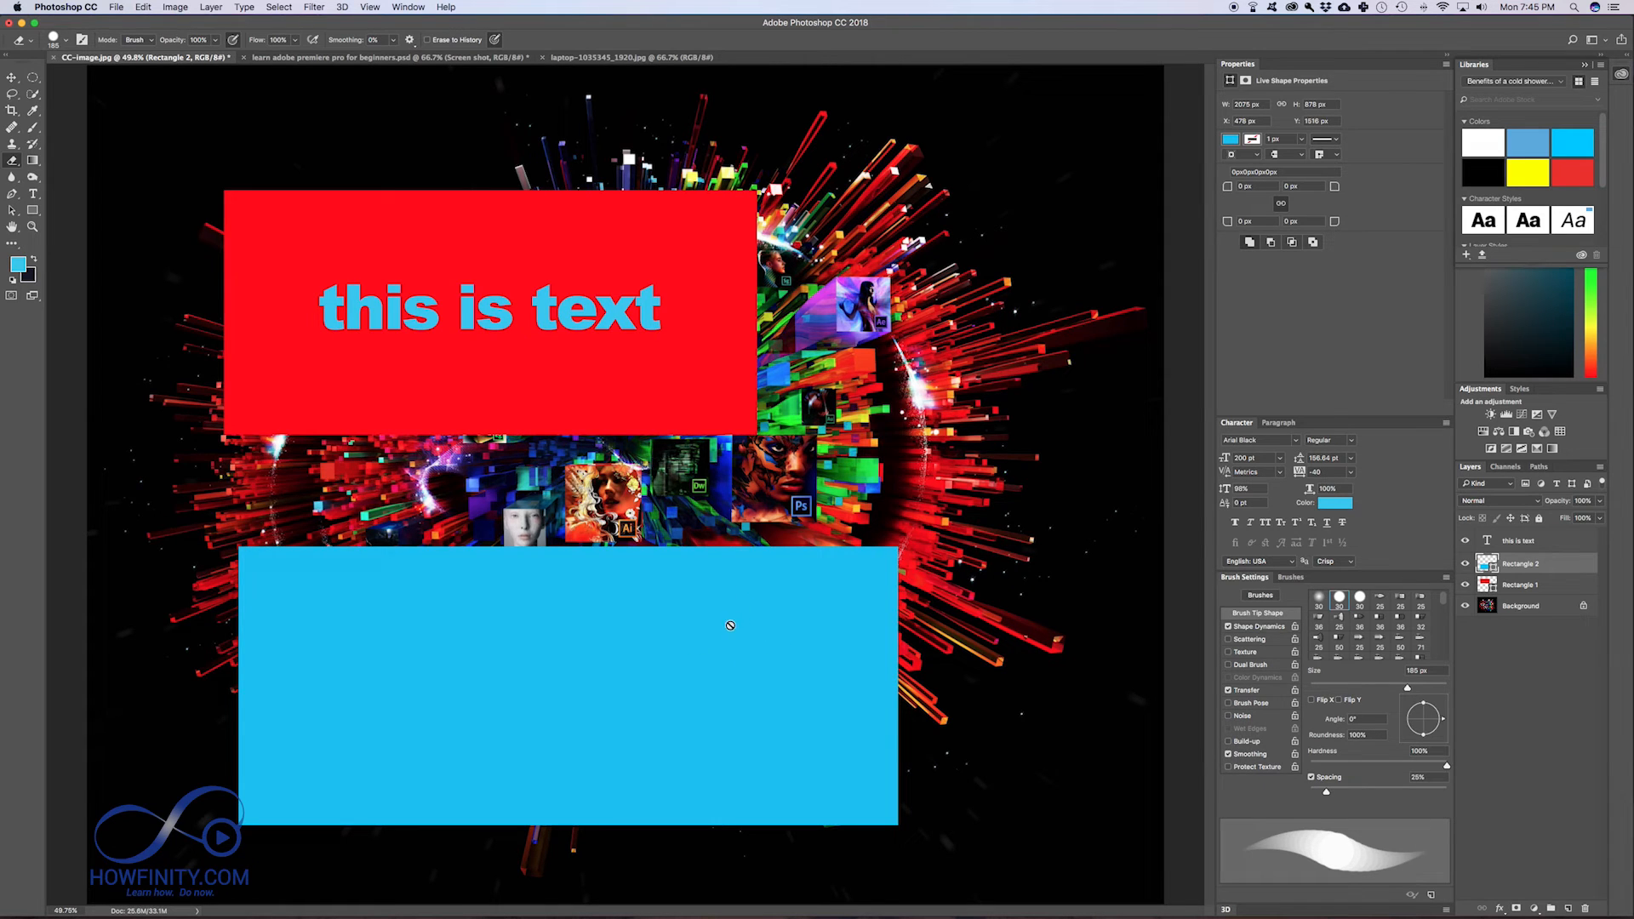
mouse_move(763, 612)
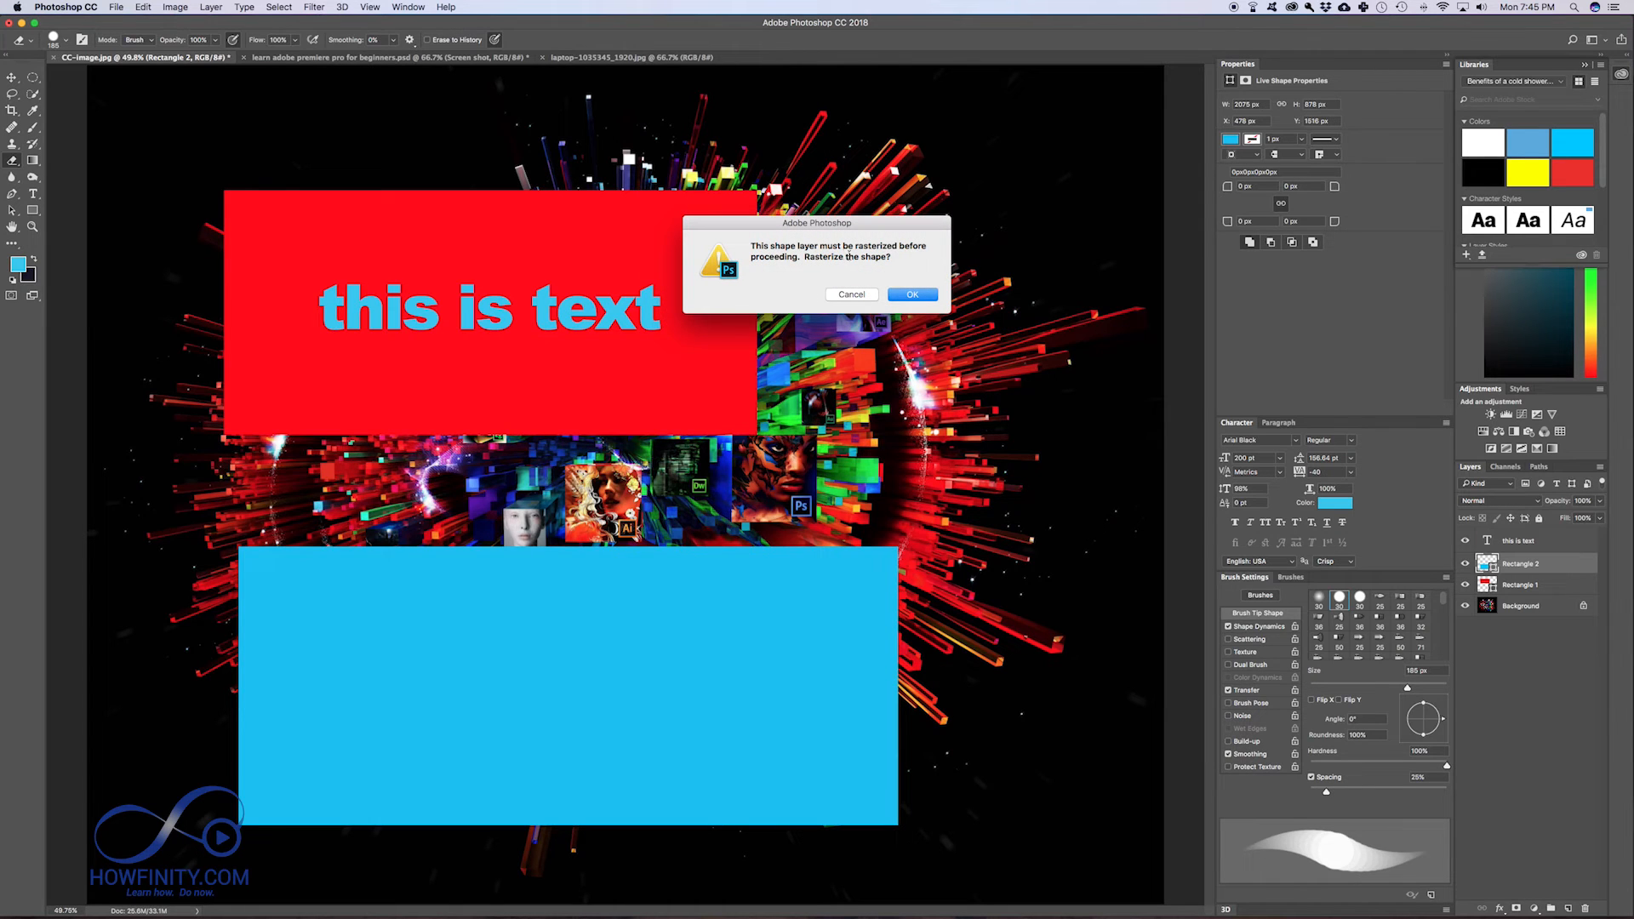
mouse_move(835, 267)
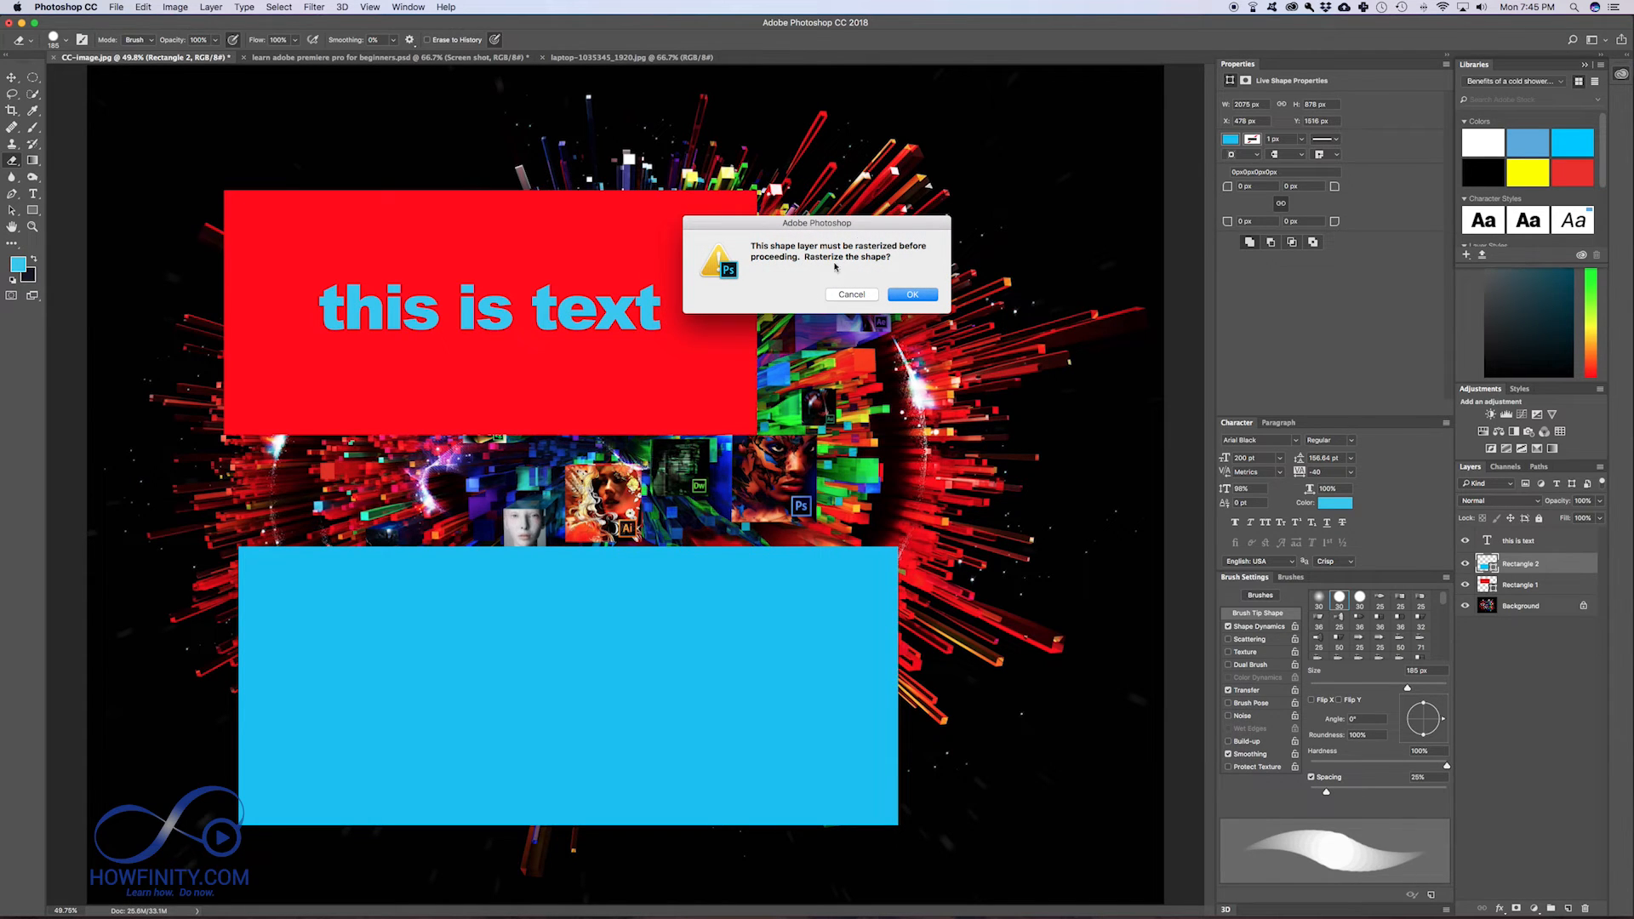
Step: Confirm the 'Rasterize the shape?' alert for the blue Rectangle 2 layer
click(912, 293)
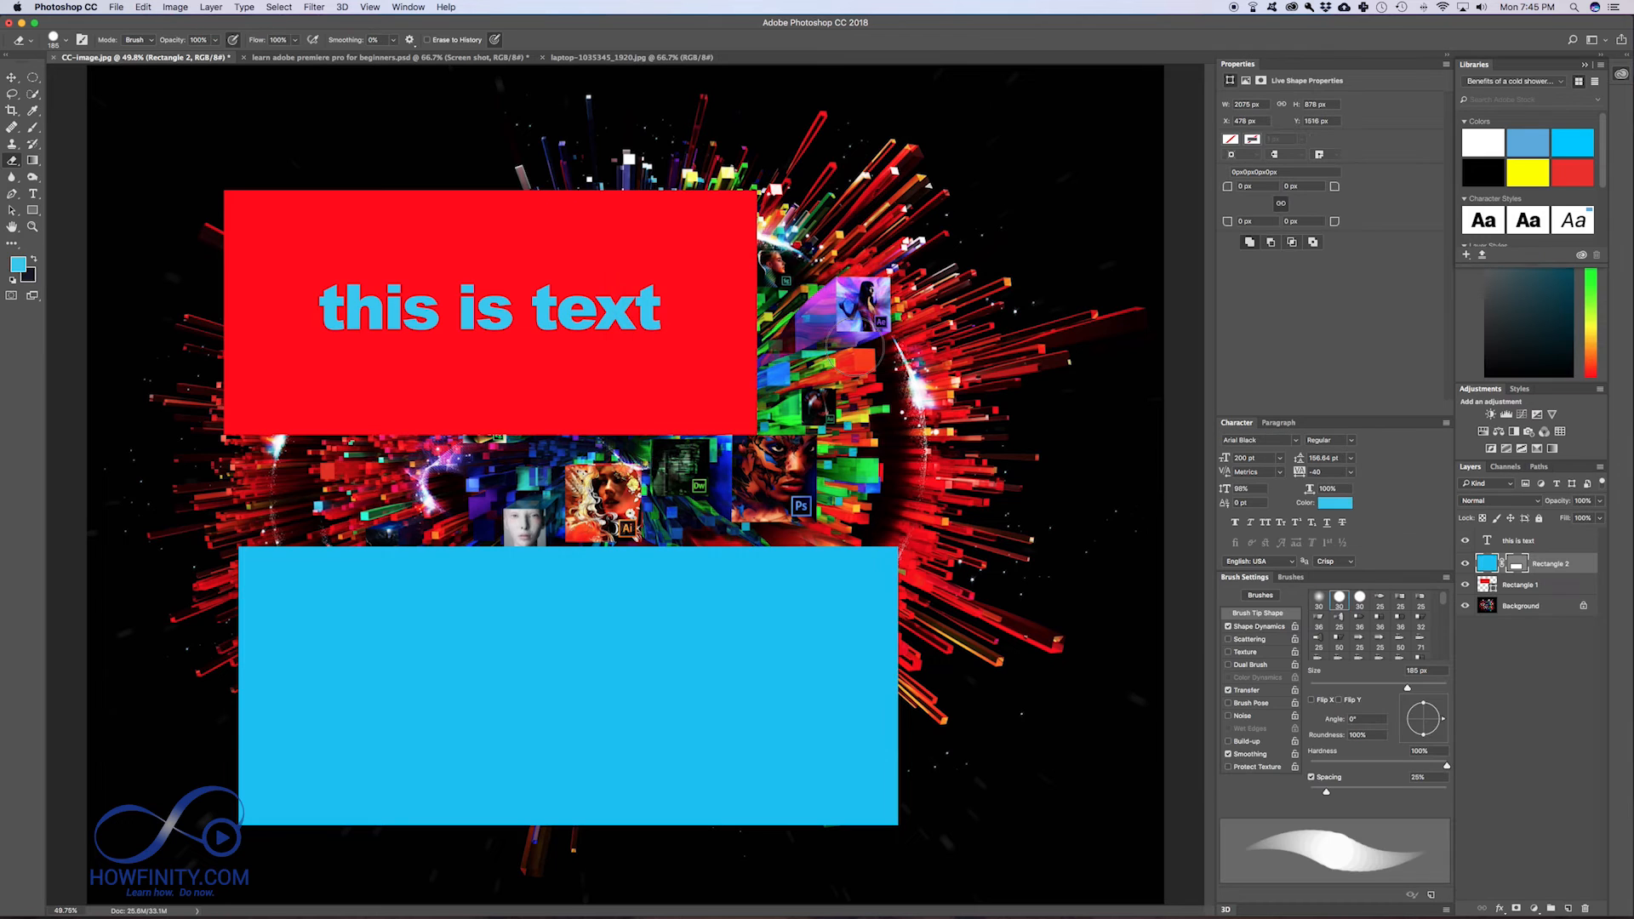
mouse_move(707, 634)
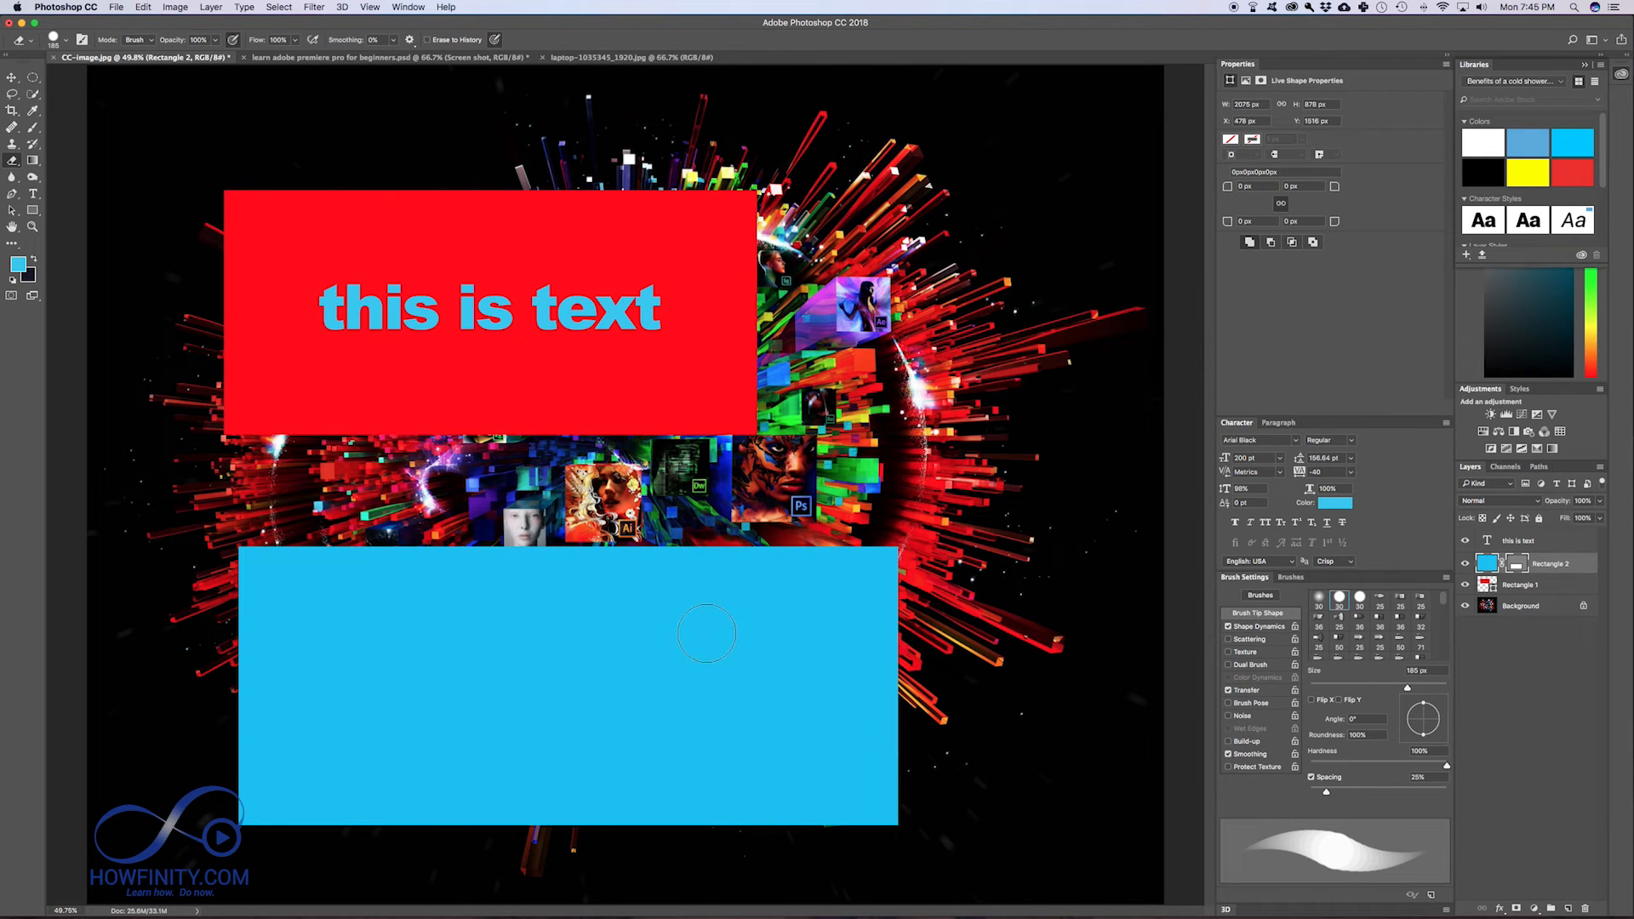
Step: Erase the light blue rectangle completely with four eraser strokes, revealing the artwork beneath
drag(709, 632, 802, 579)
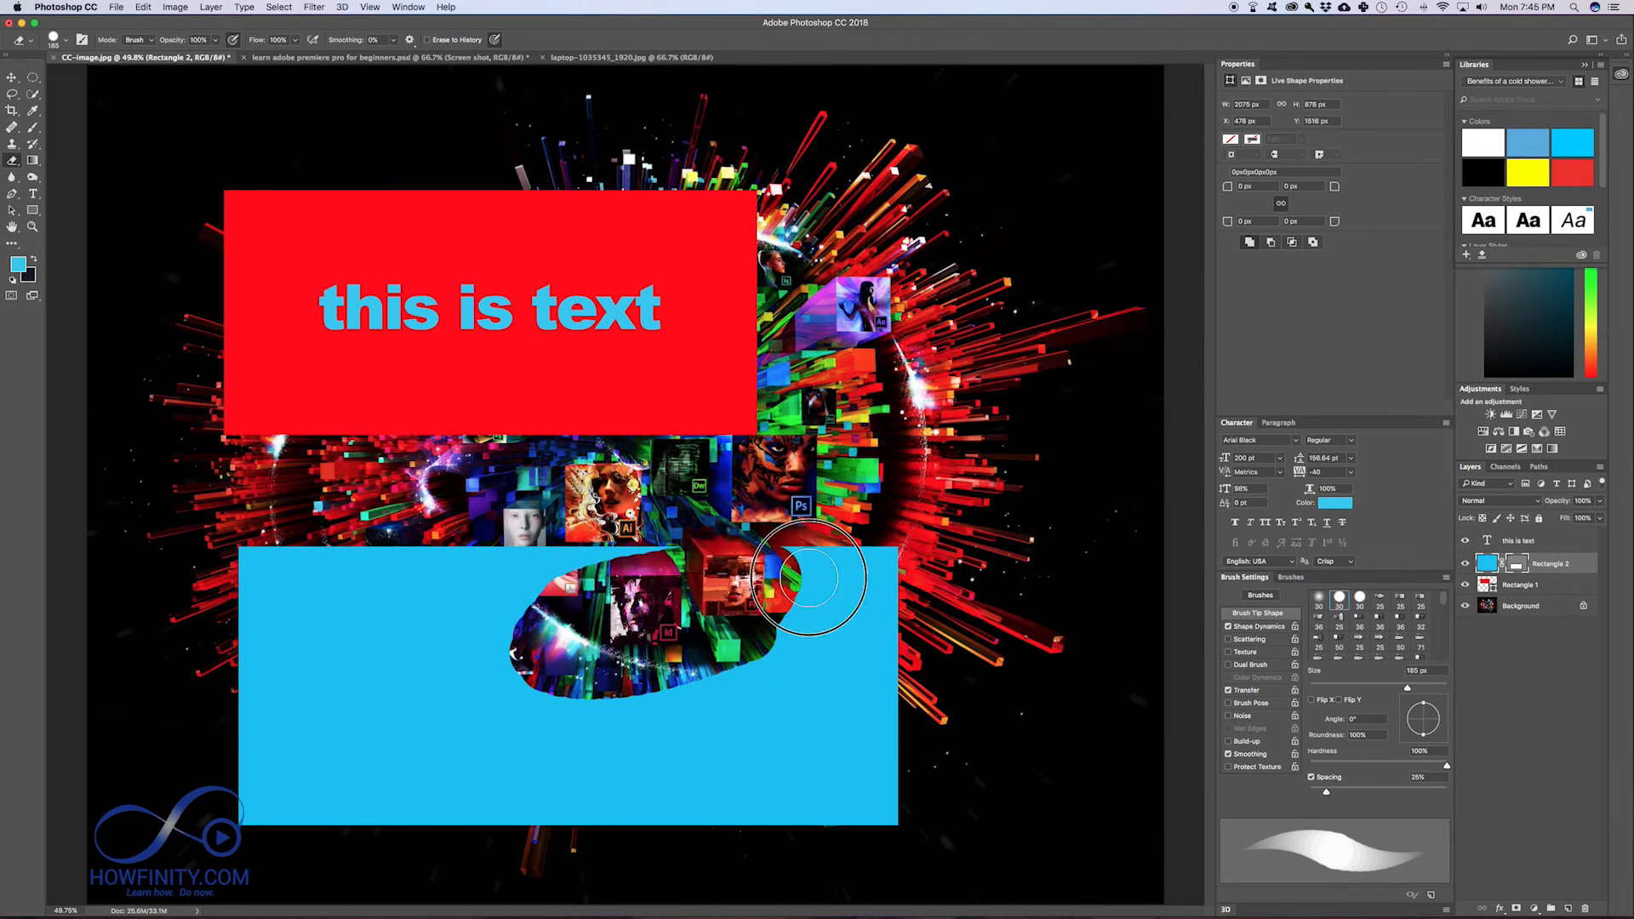
drag(808, 579, 609, 600)
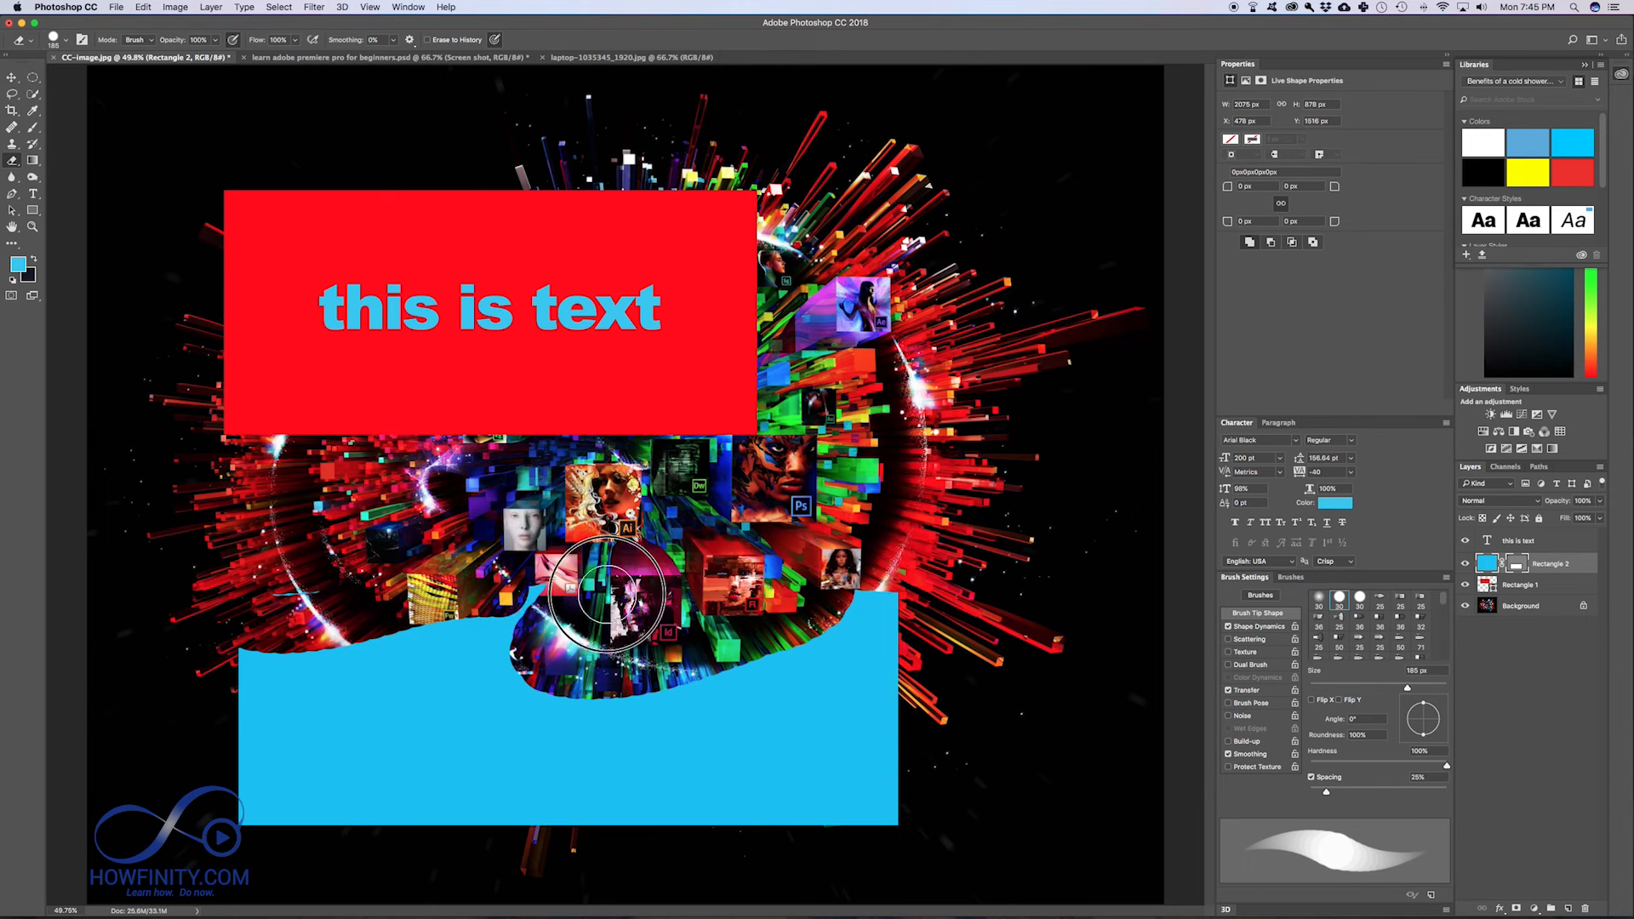
drag(610, 599, 255, 756)
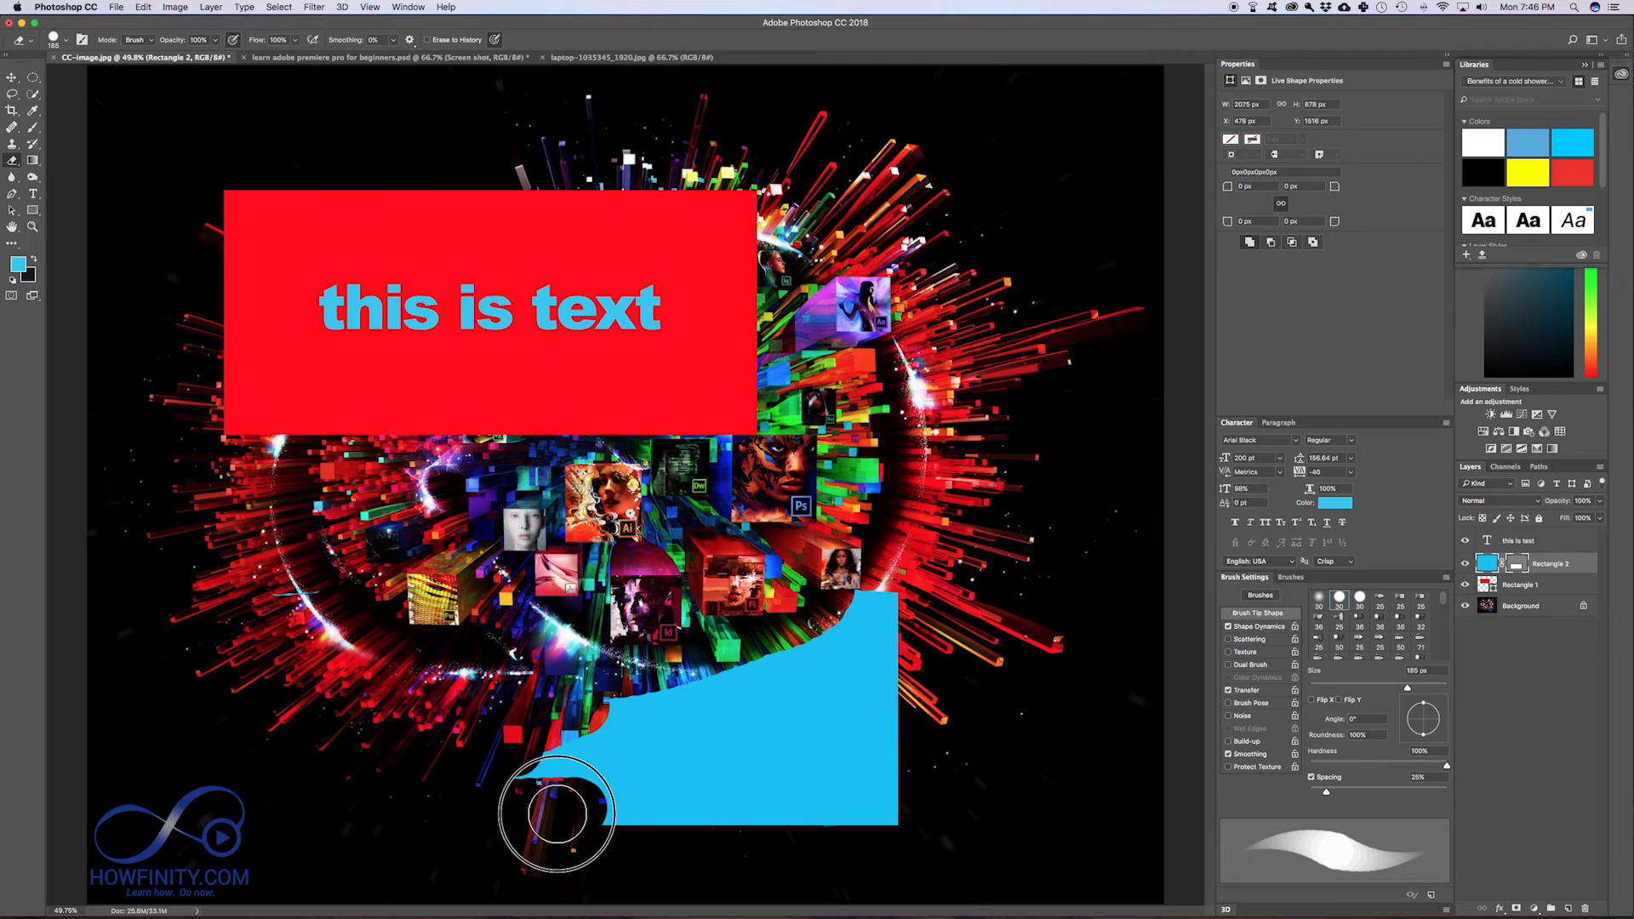
drag(557, 813, 667, 714)
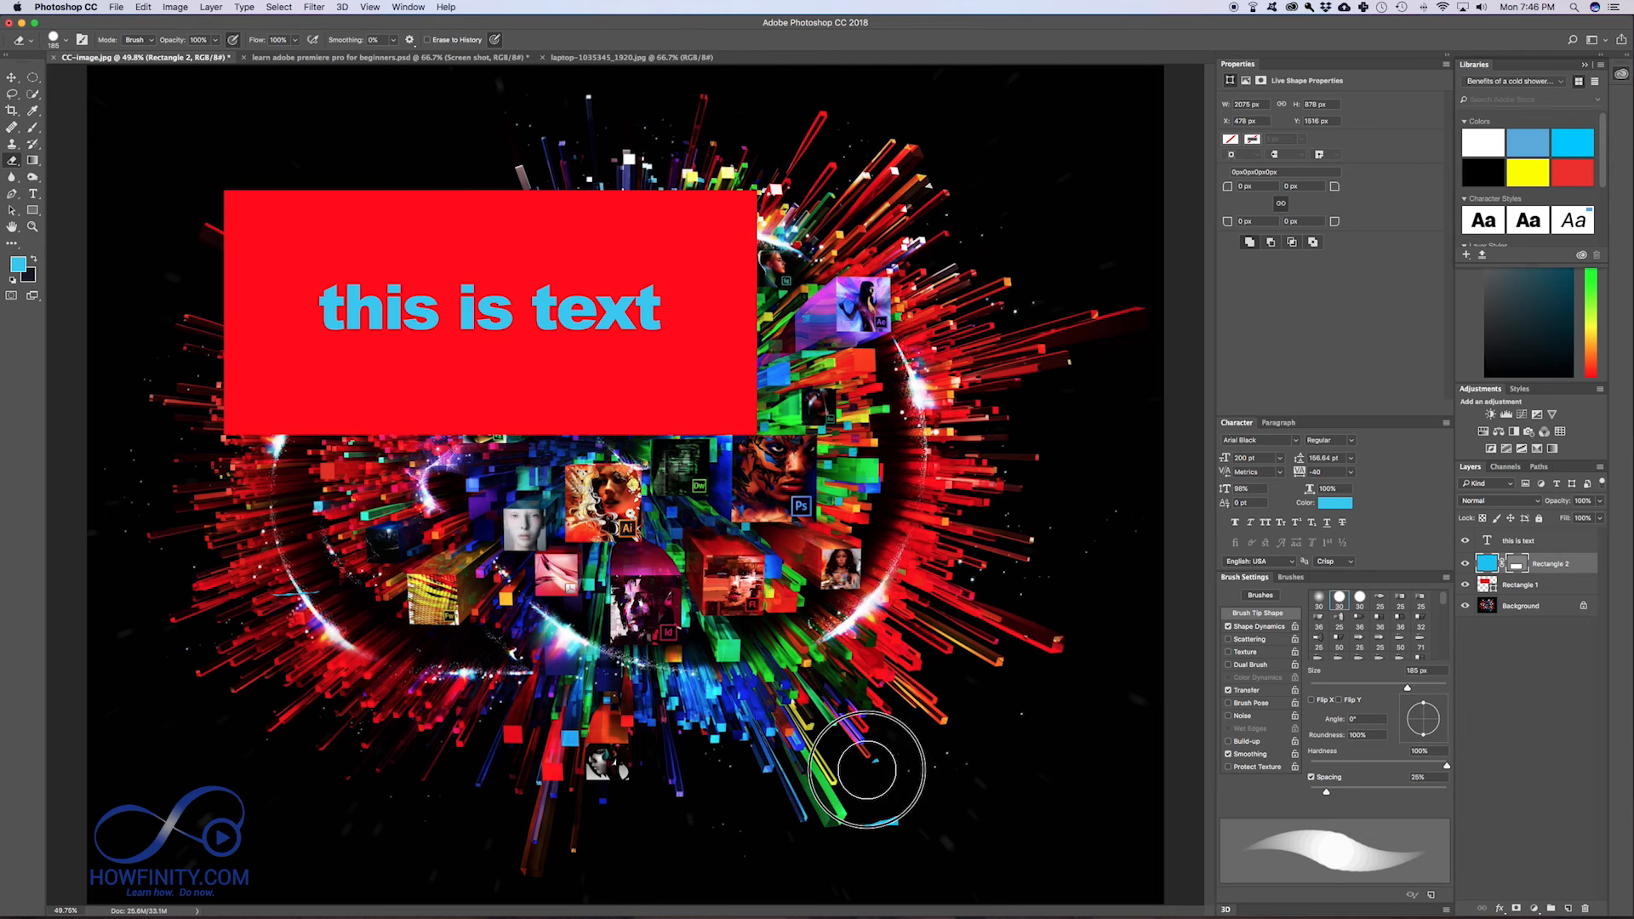
mouse_move(714, 365)
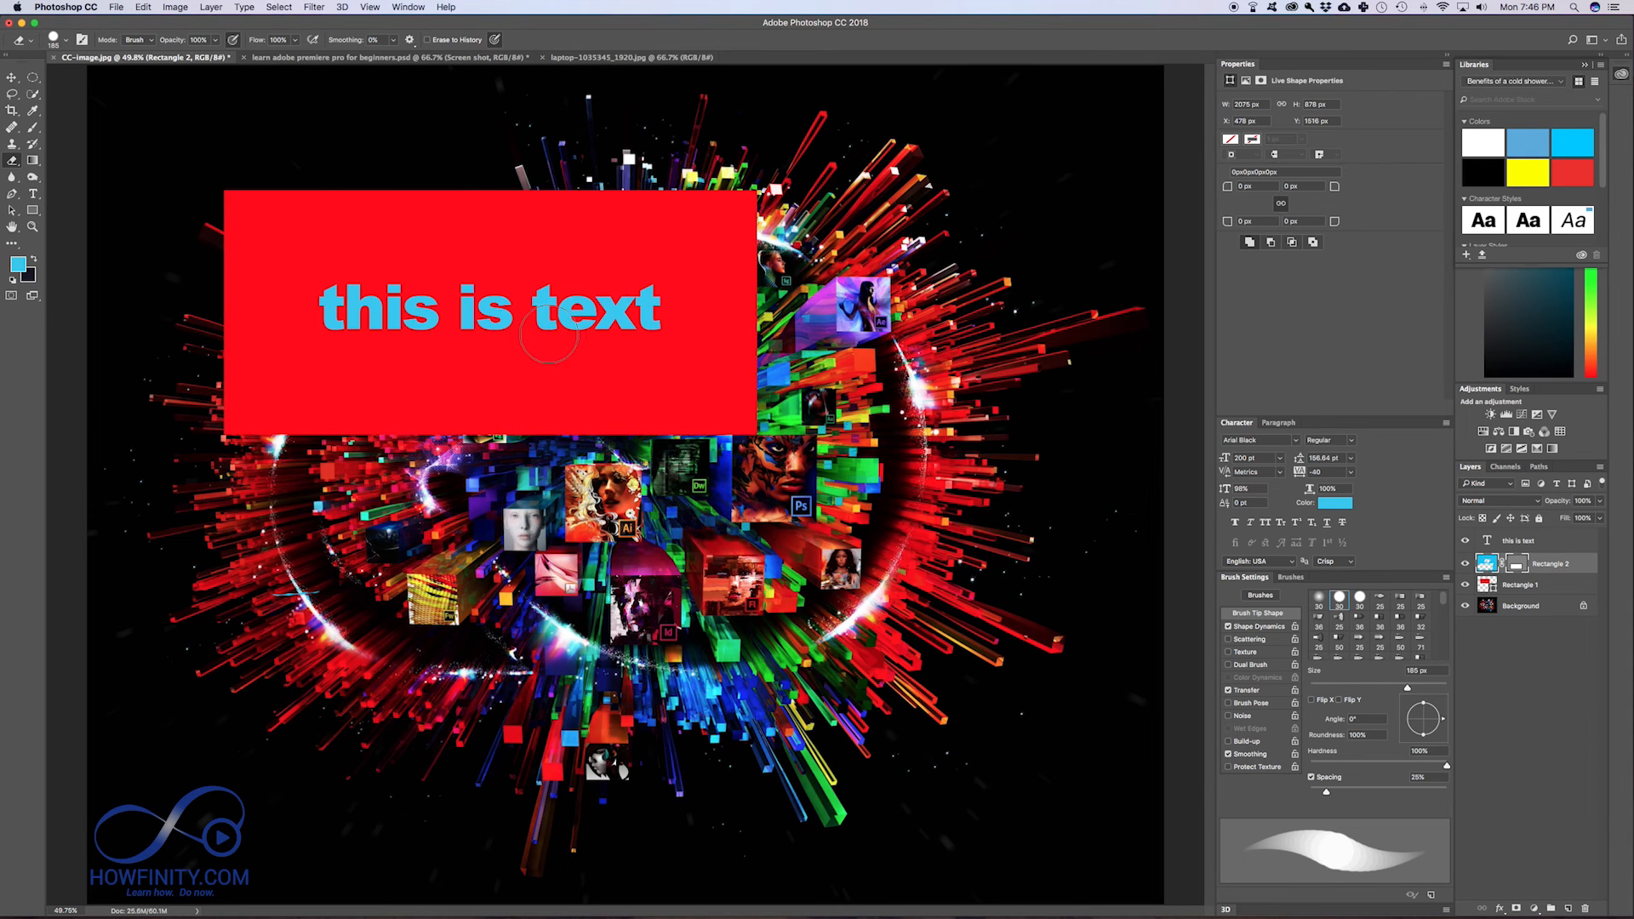
mouse_move(1564, 579)
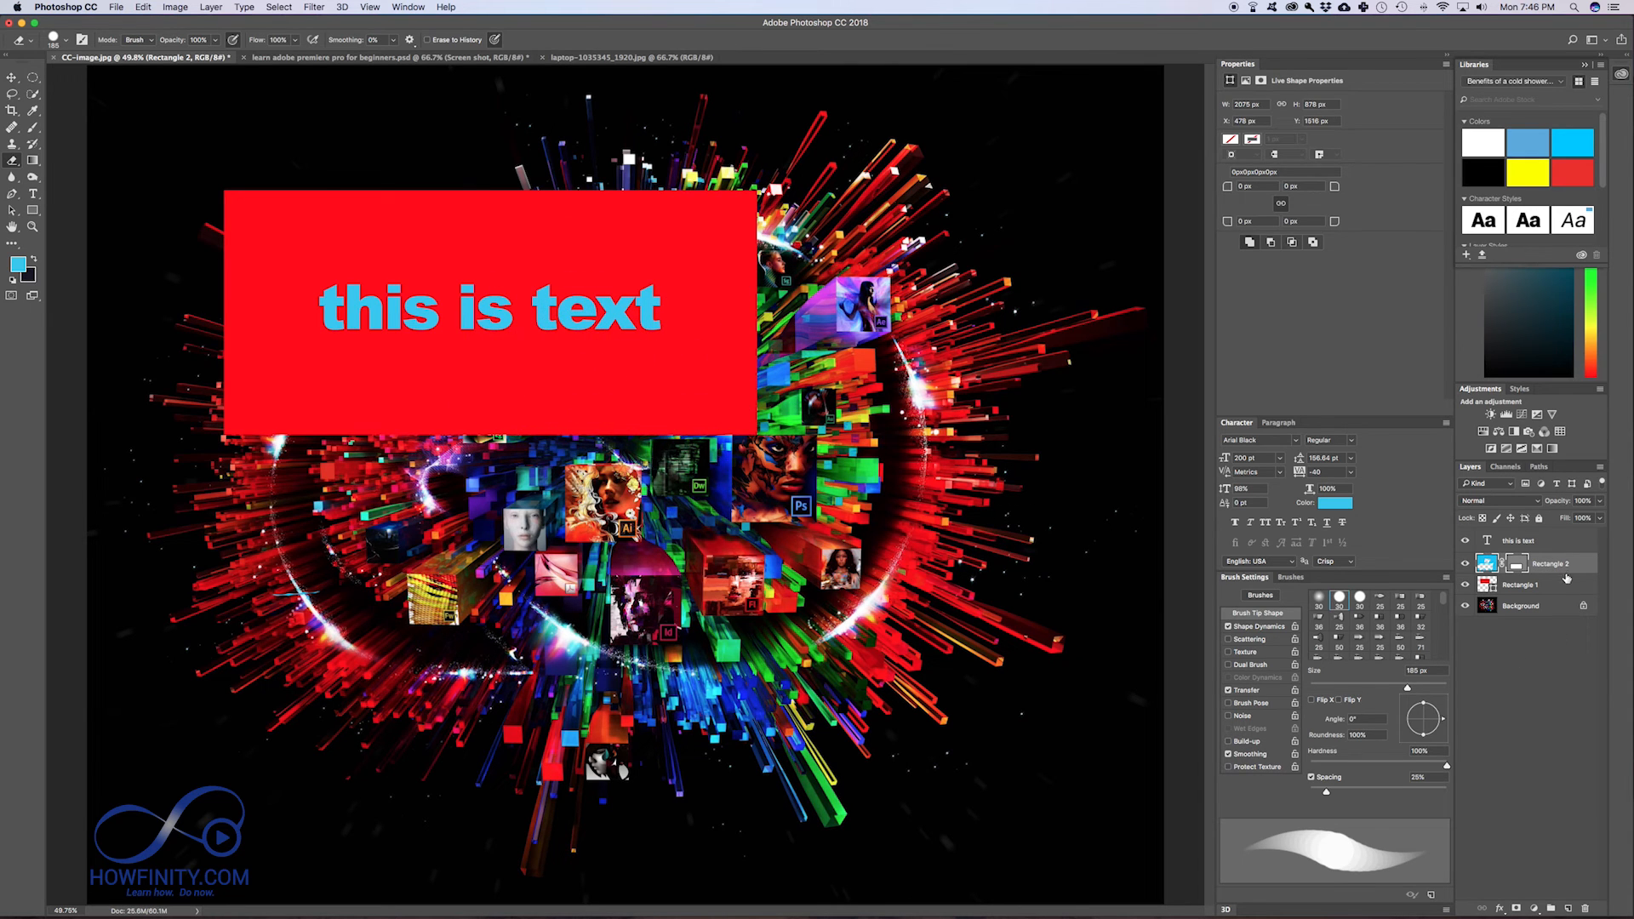
Step: Rasterize the Rectangle 1 layer, then open the Edit menu
click(1521, 585)
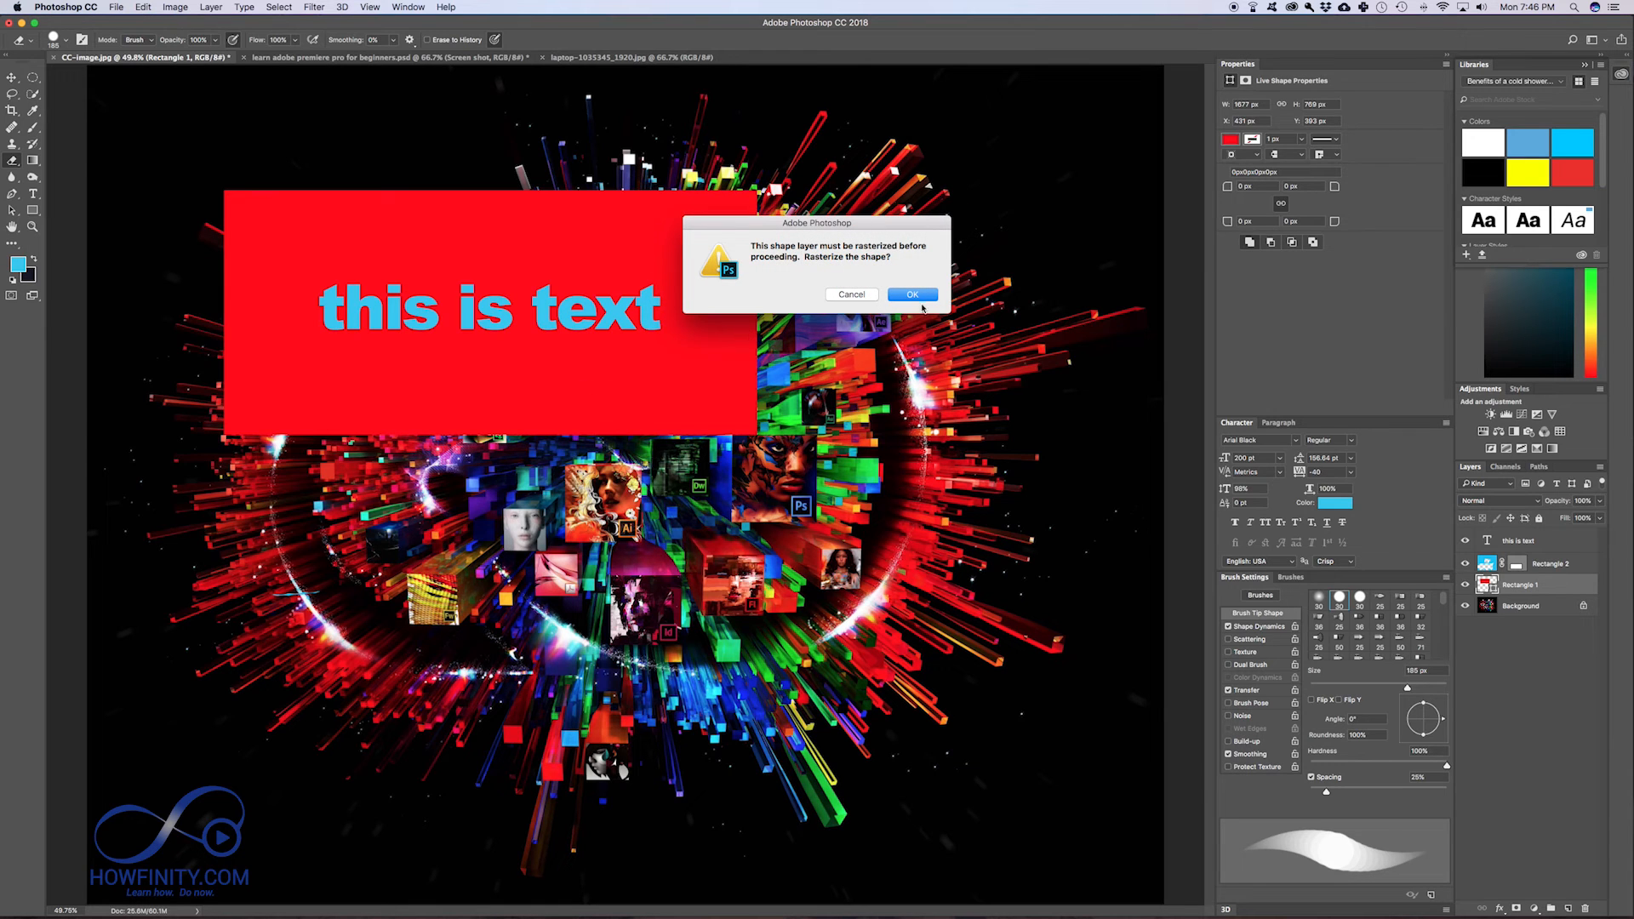
click(911, 293)
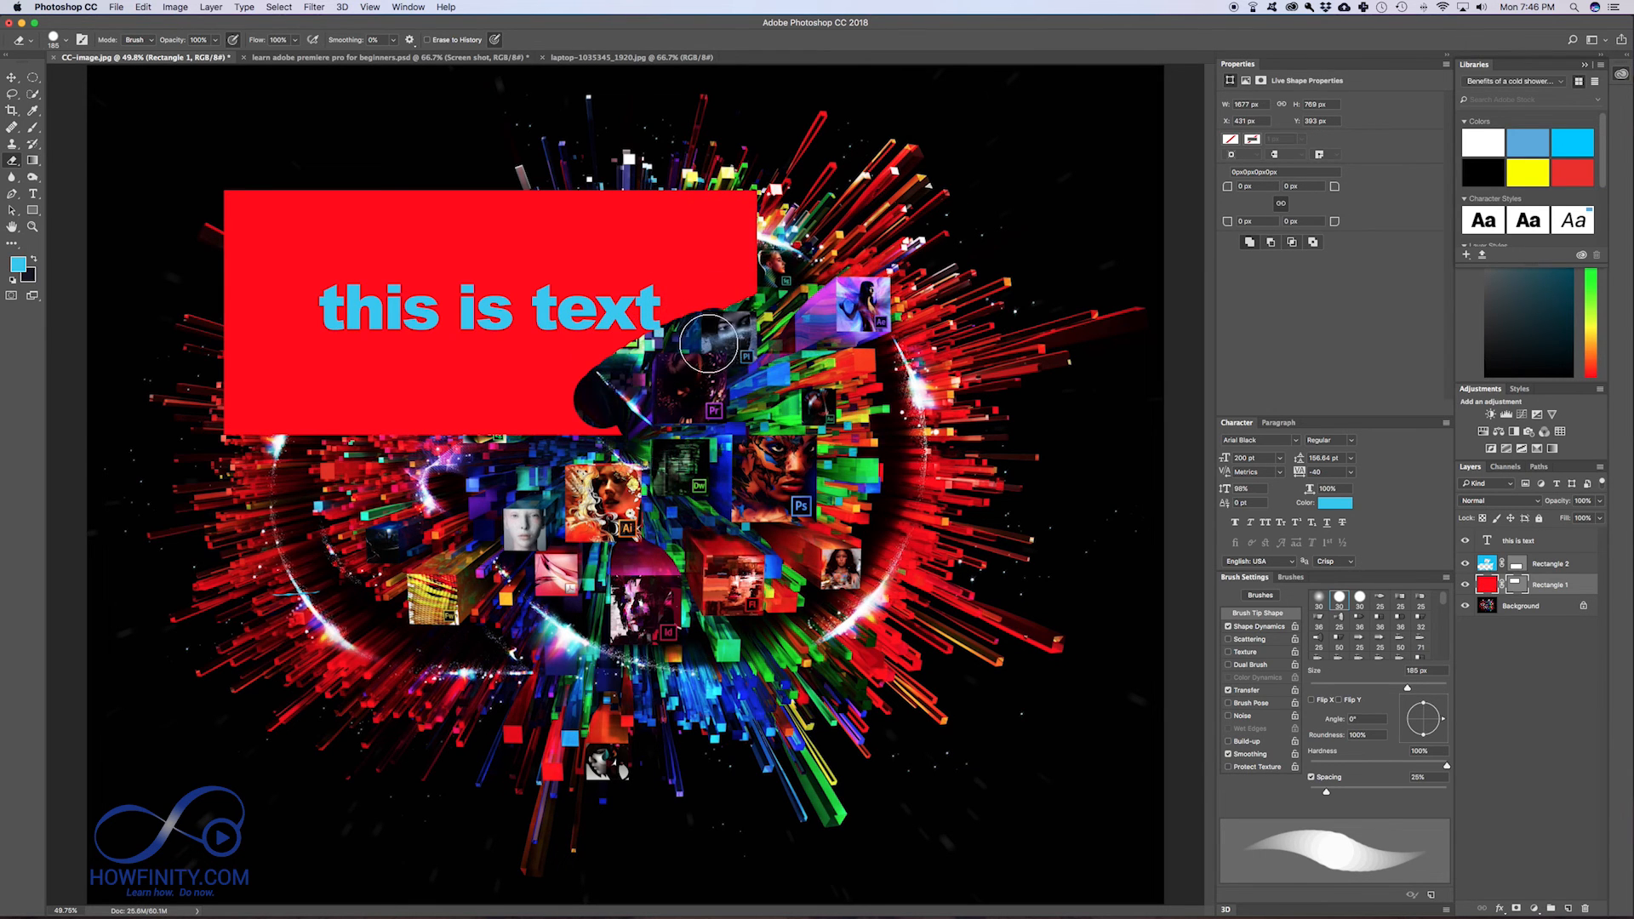
mouse_move(709, 409)
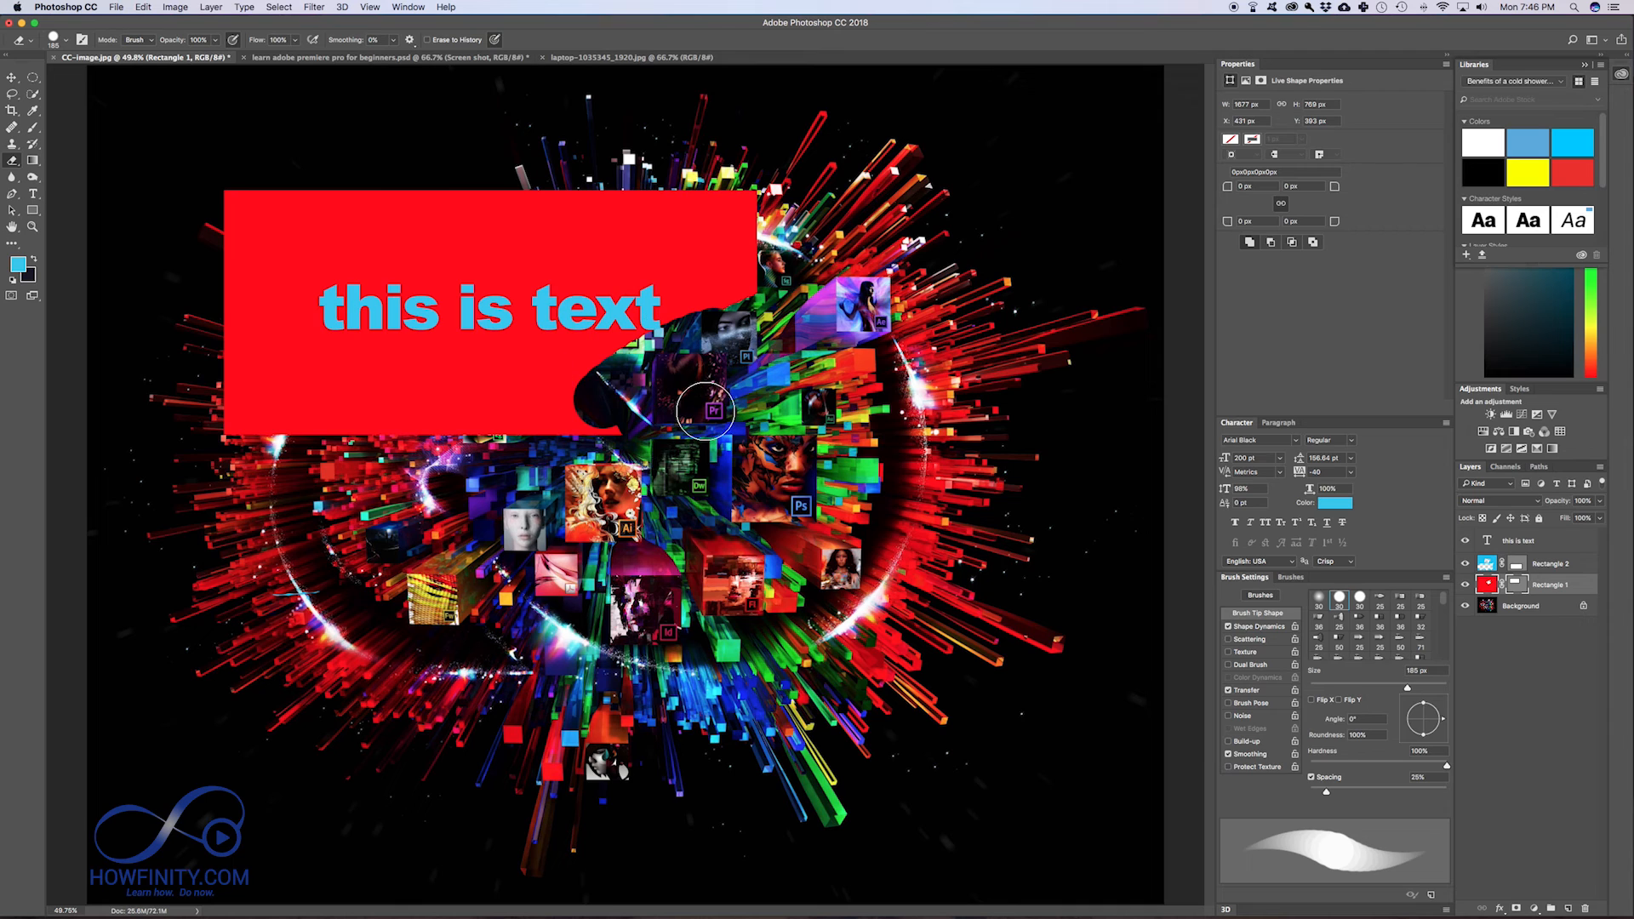
click(142, 8)
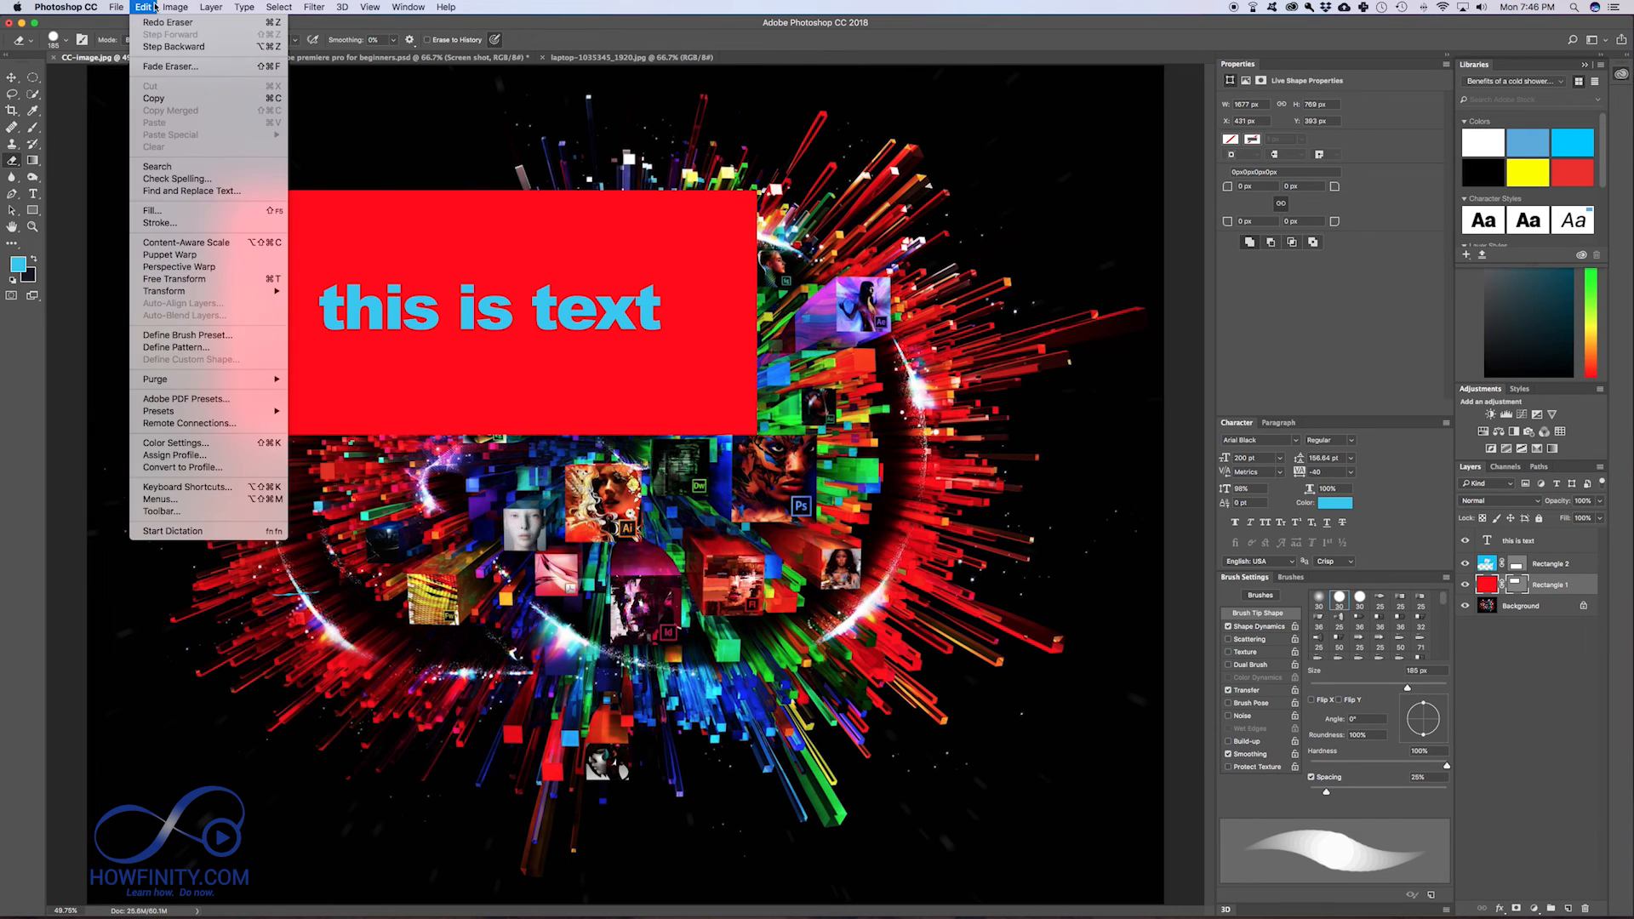
mouse_move(173, 47)
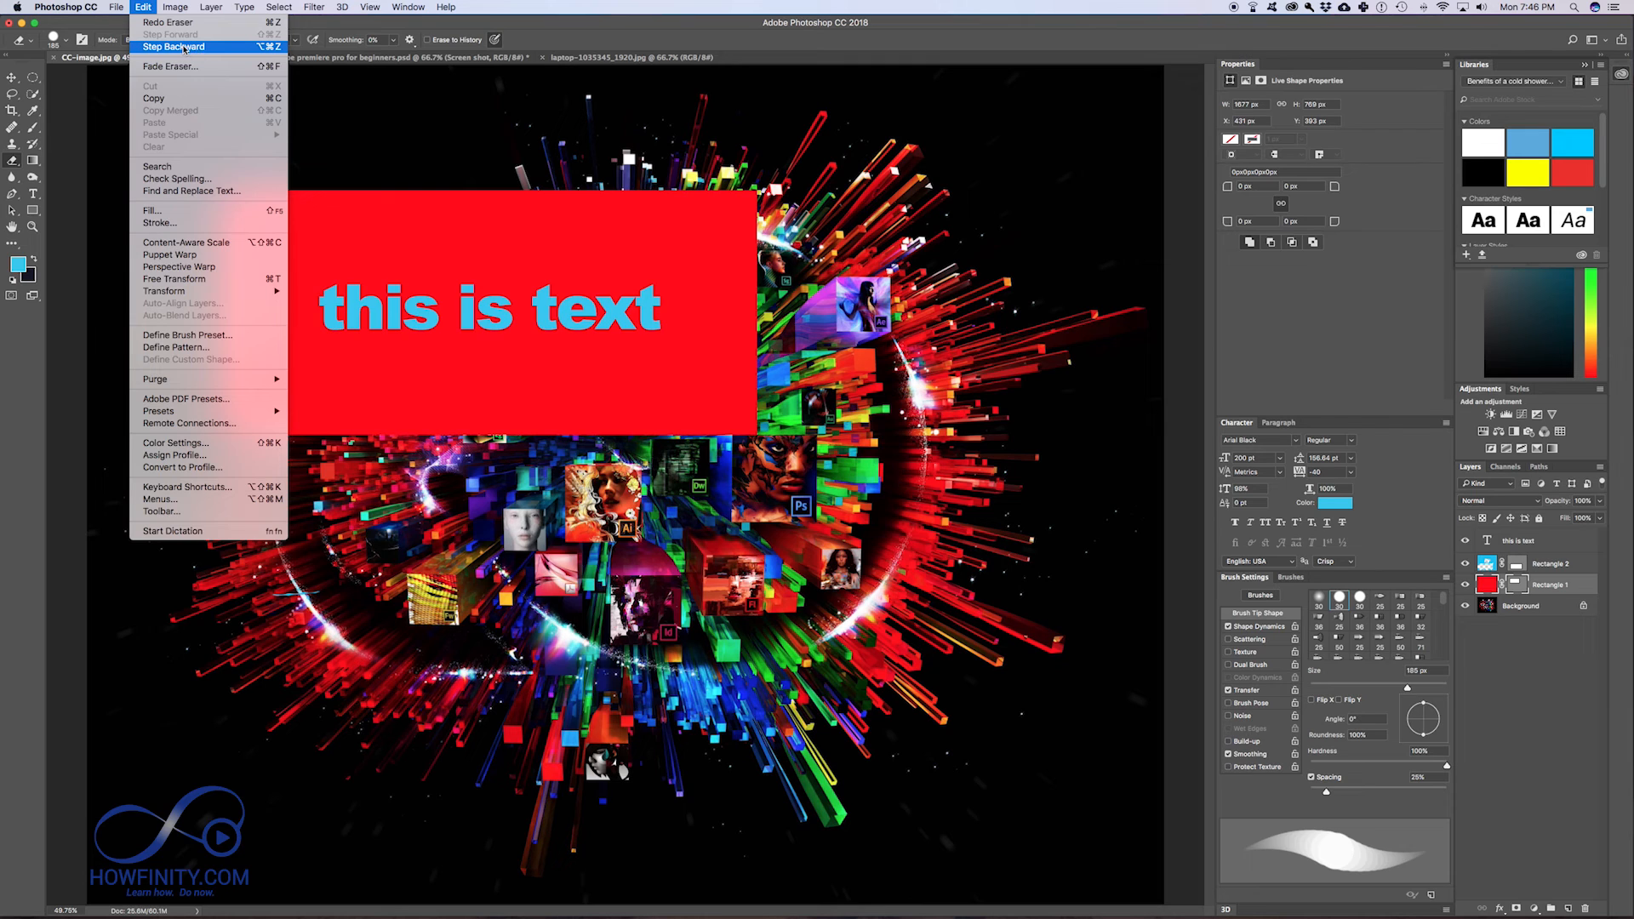
Step: Use Edit > Step Backward twice to restore the blue rectangle and whole red rectangle
click(173, 47)
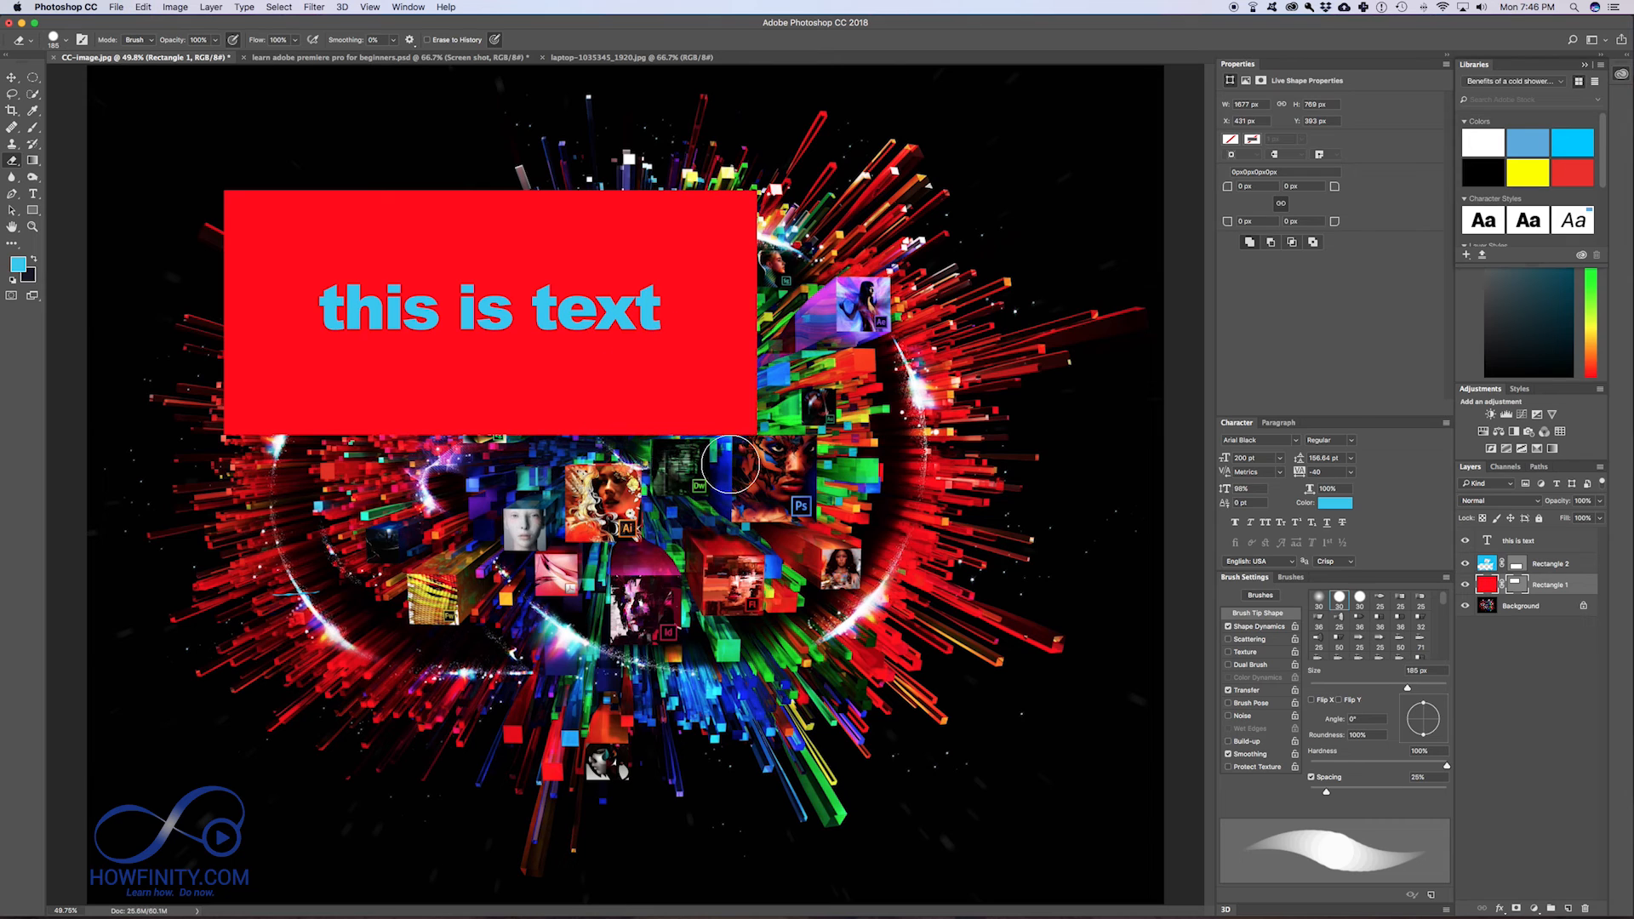
mouse_move(706, 401)
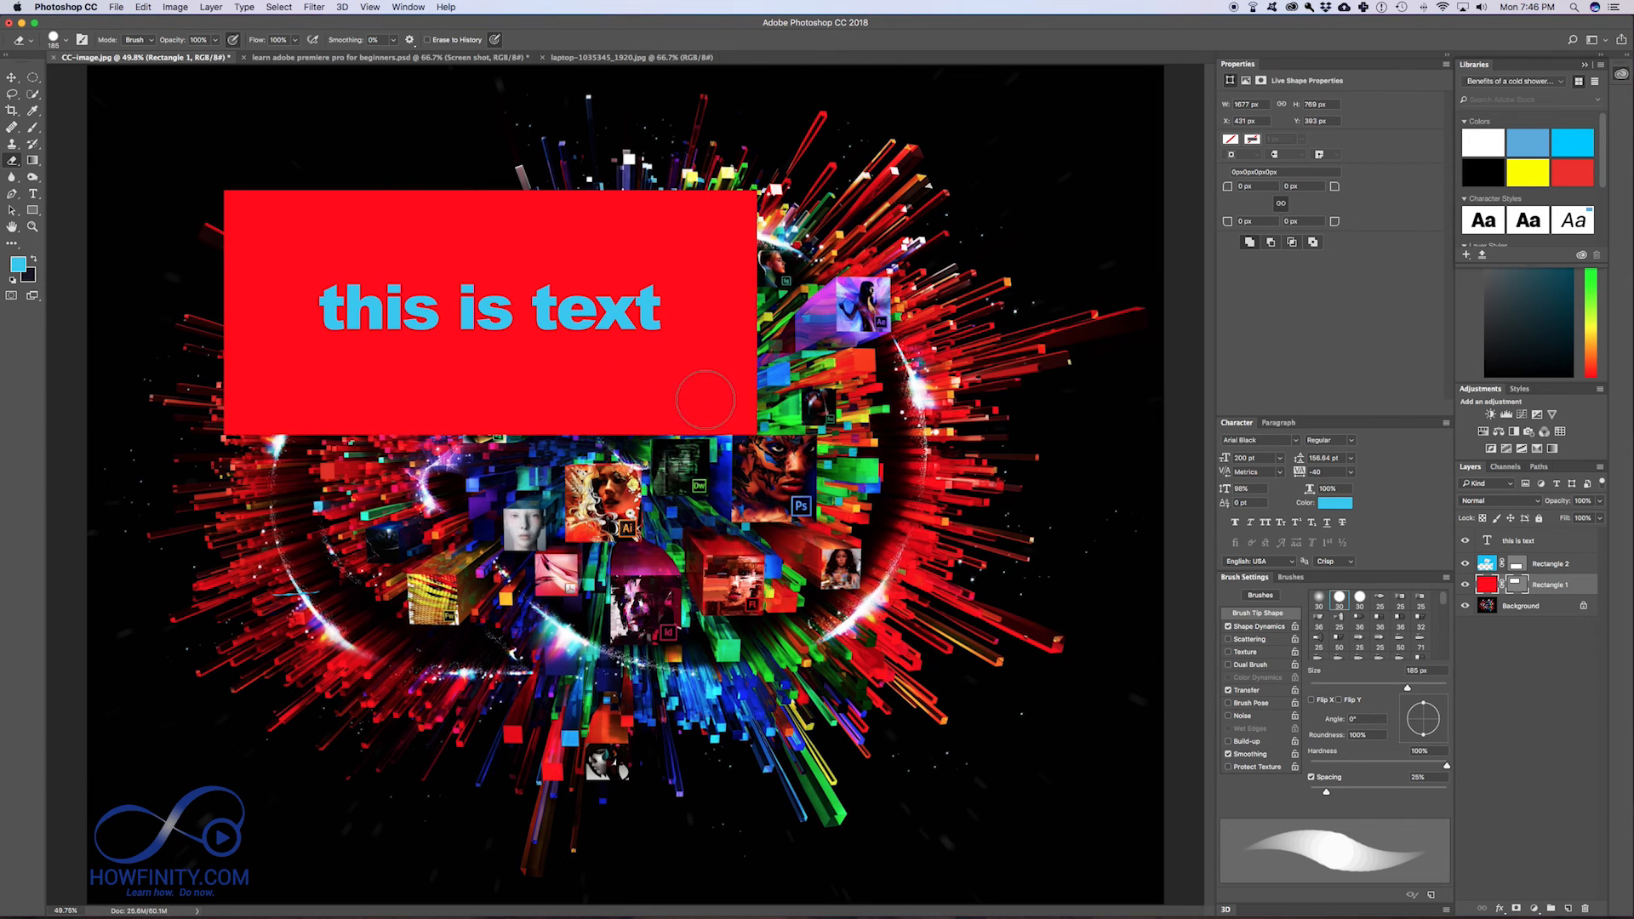
click(142, 7)
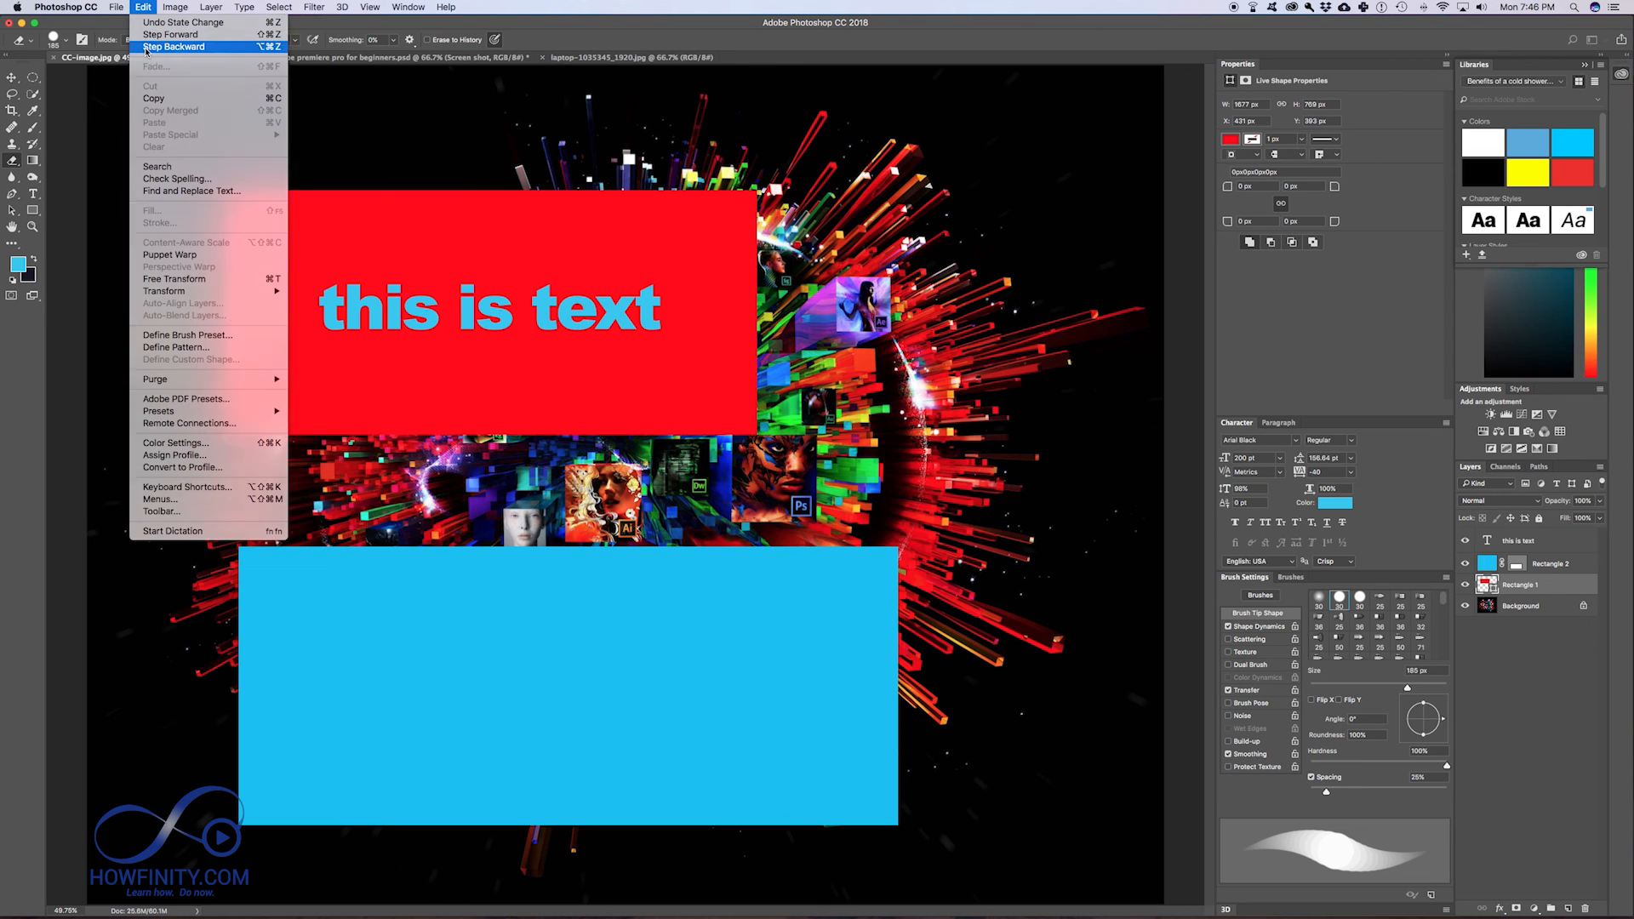
click(174, 46)
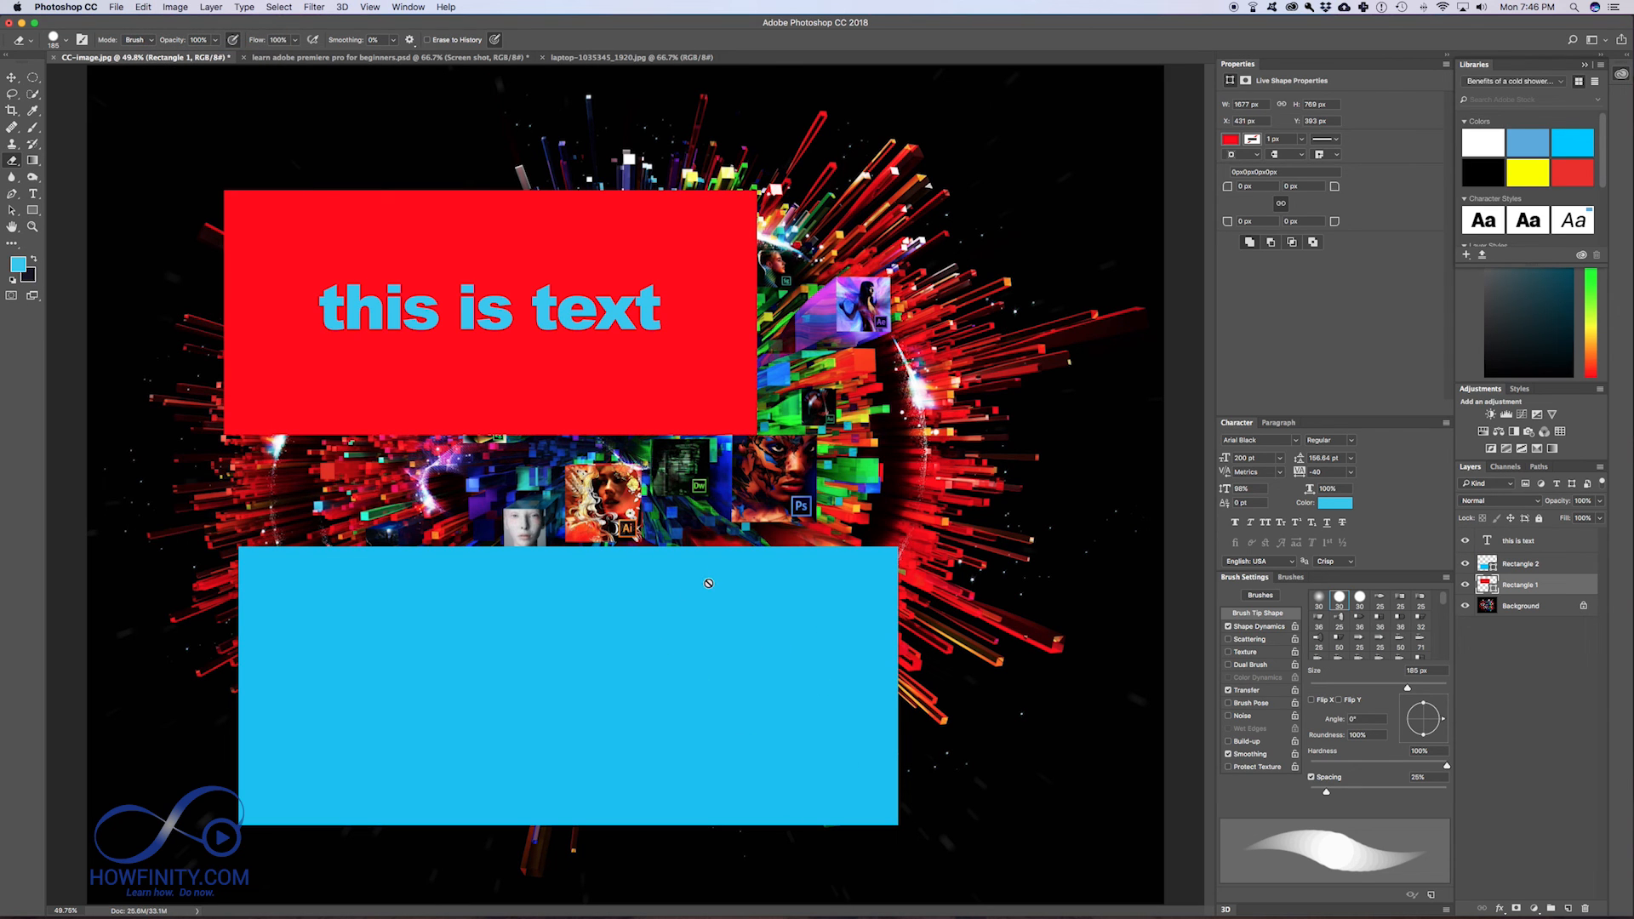
mouse_move(678, 674)
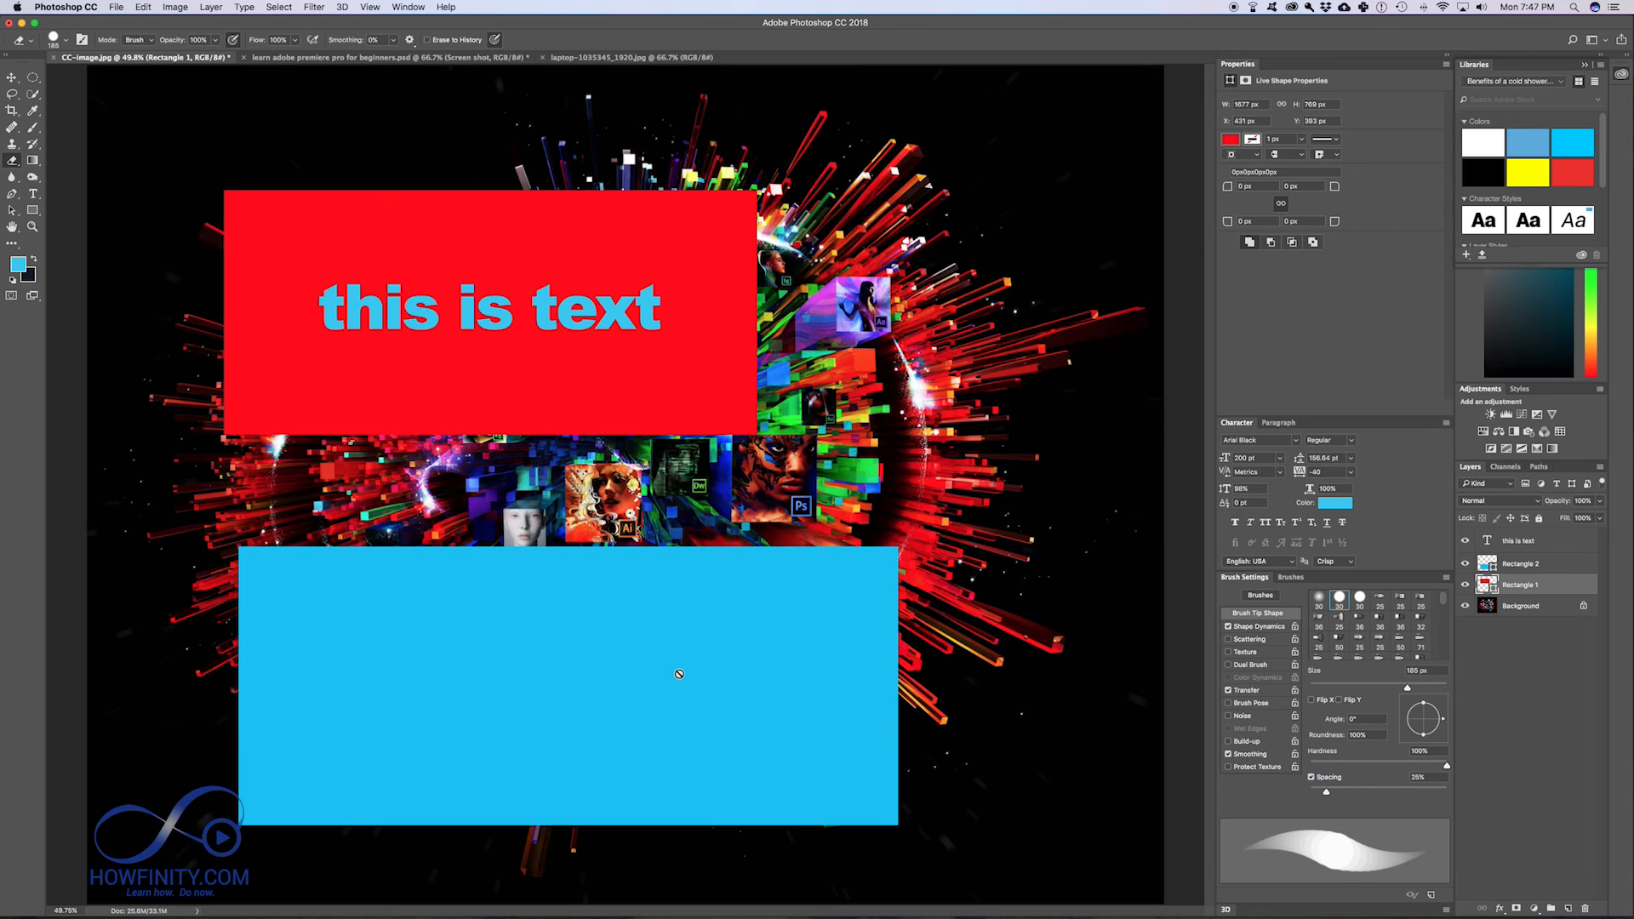
mouse_move(13, 111)
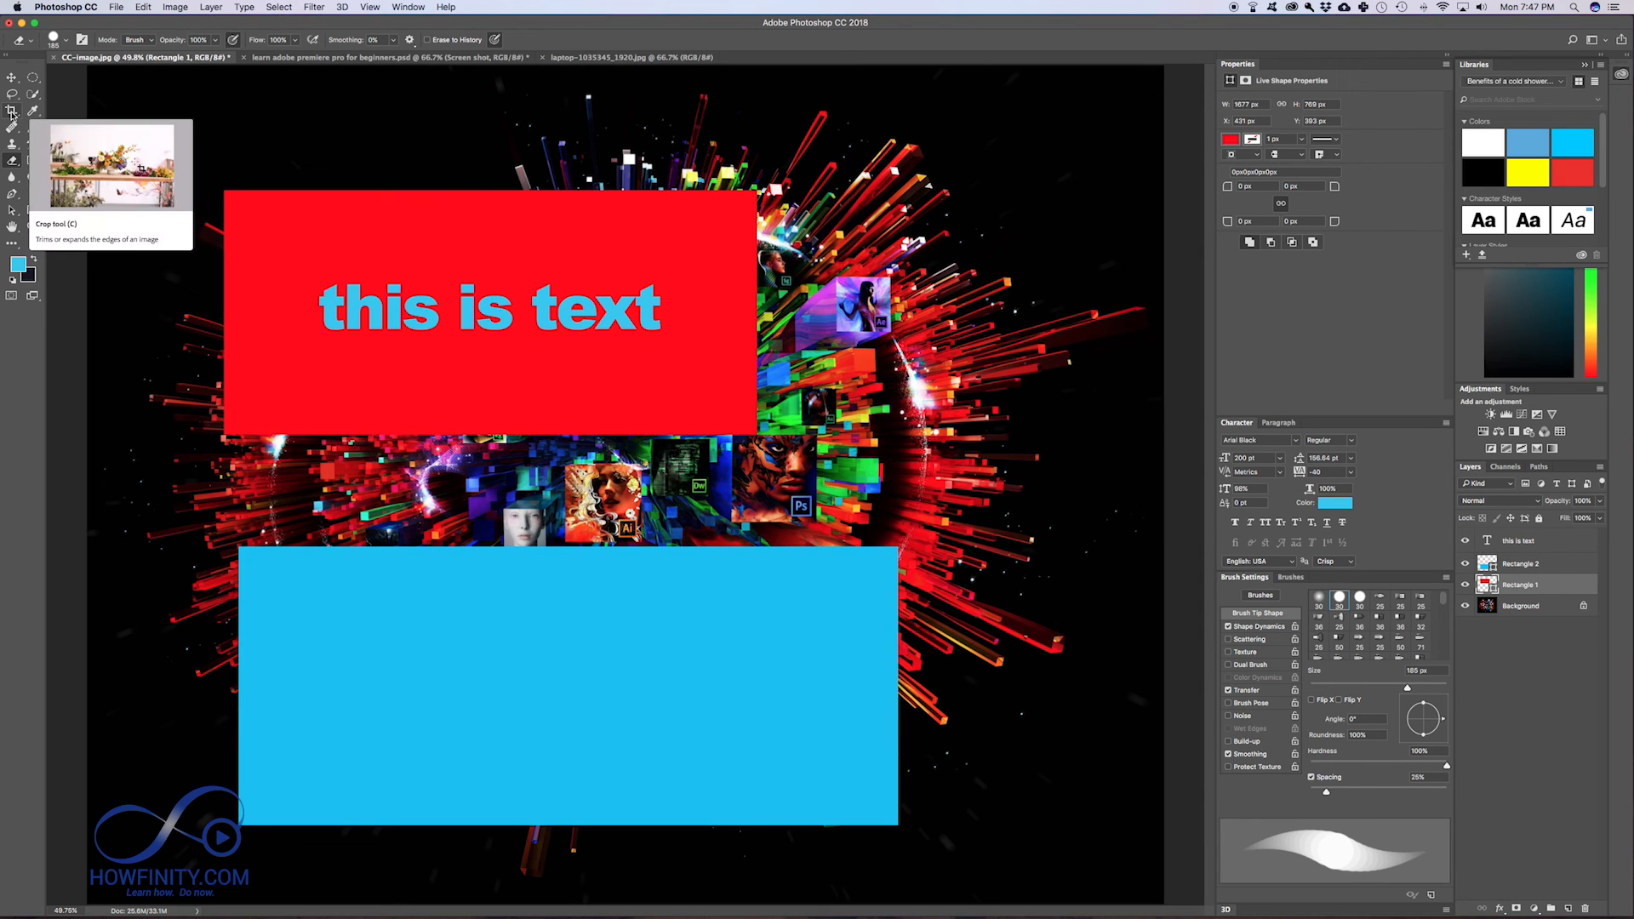
mouse_move(32, 157)
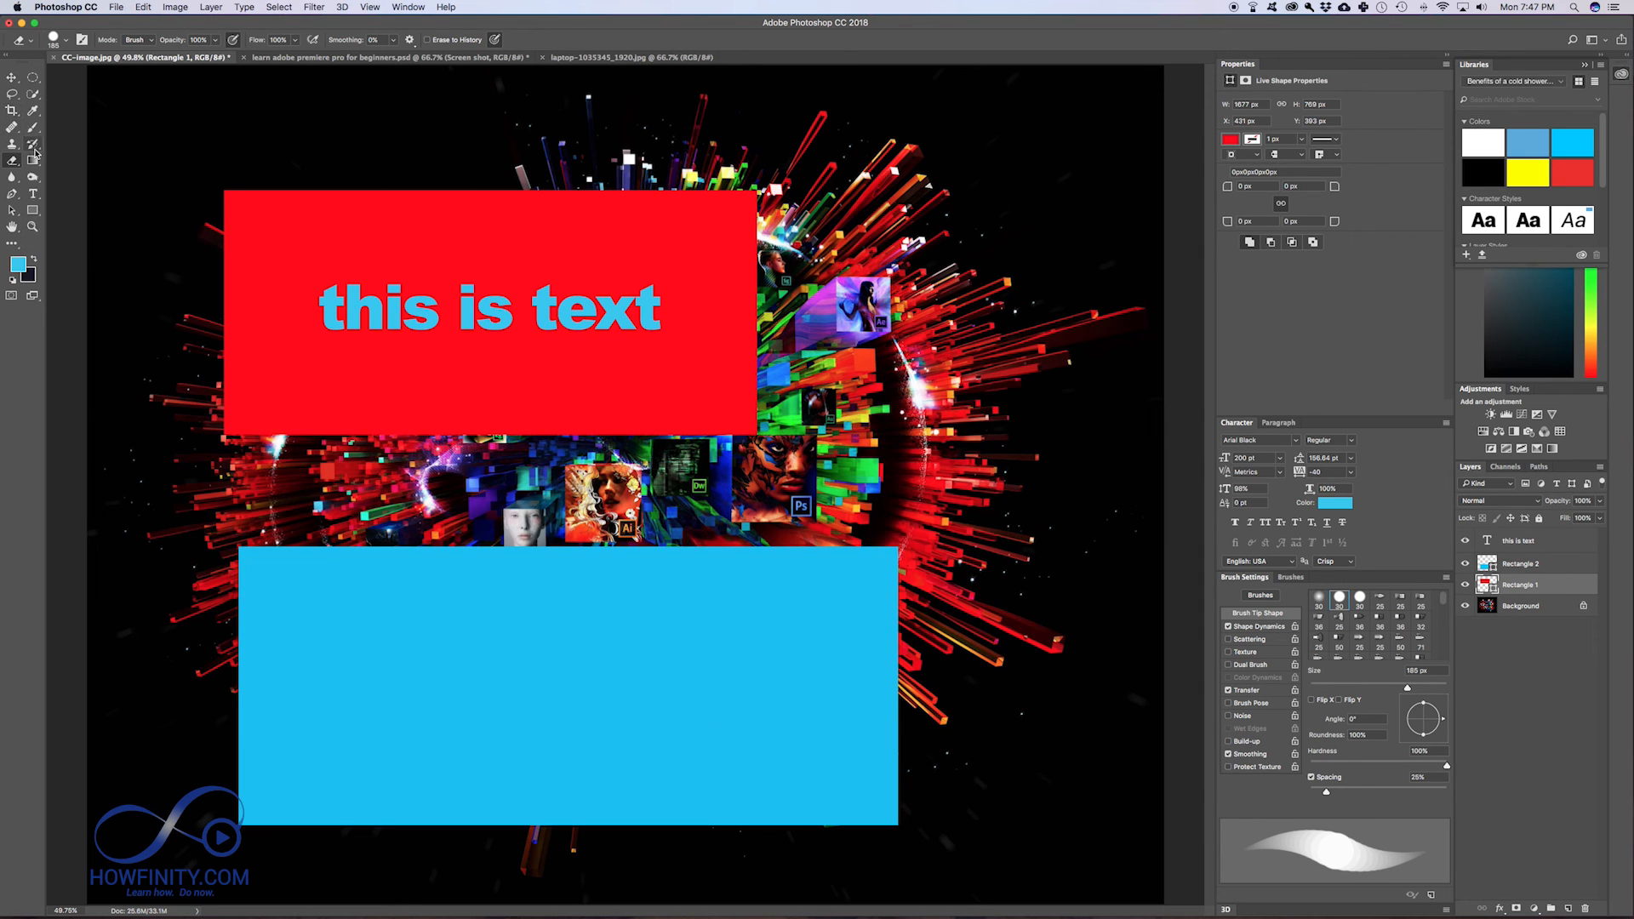
mouse_move(32, 145)
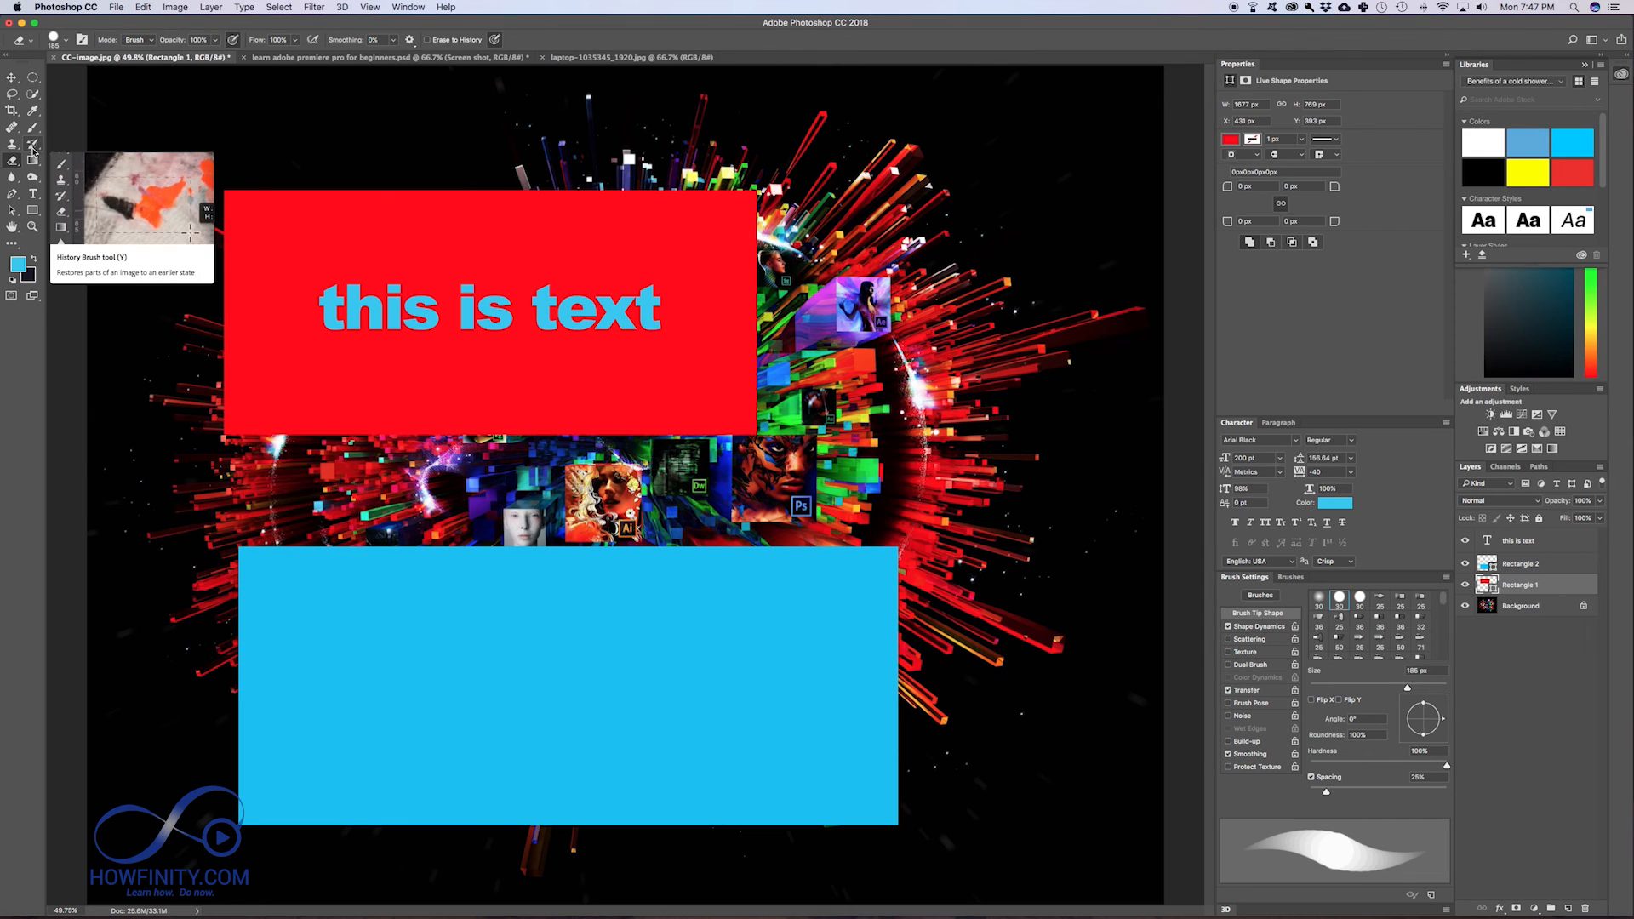
mouse_move(13, 177)
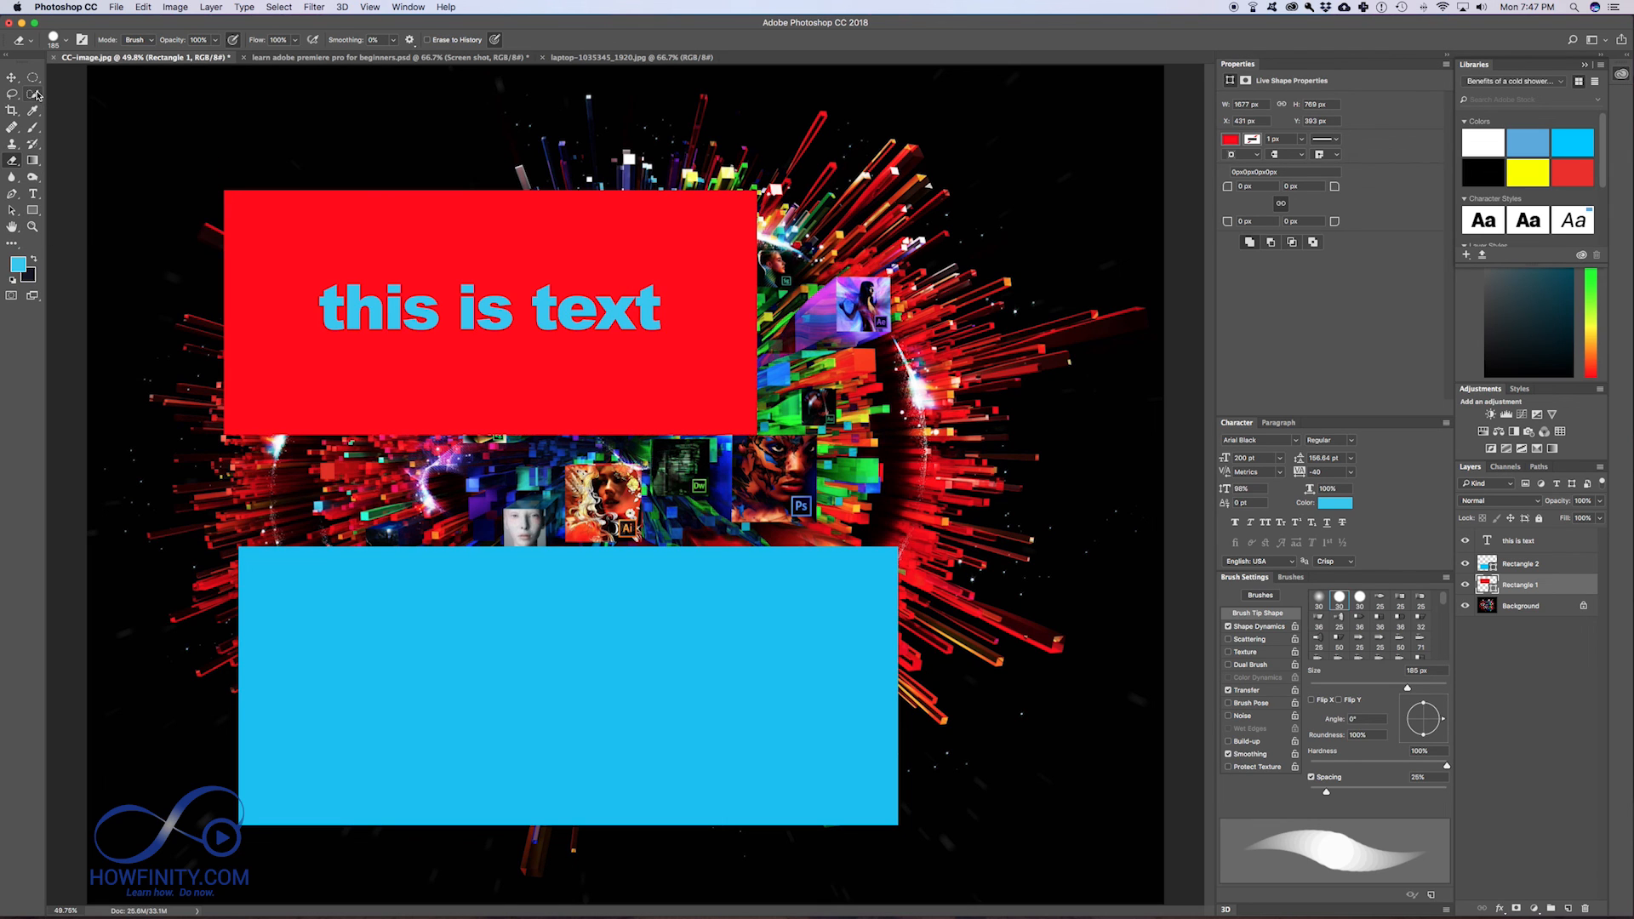
mouse_move(33, 94)
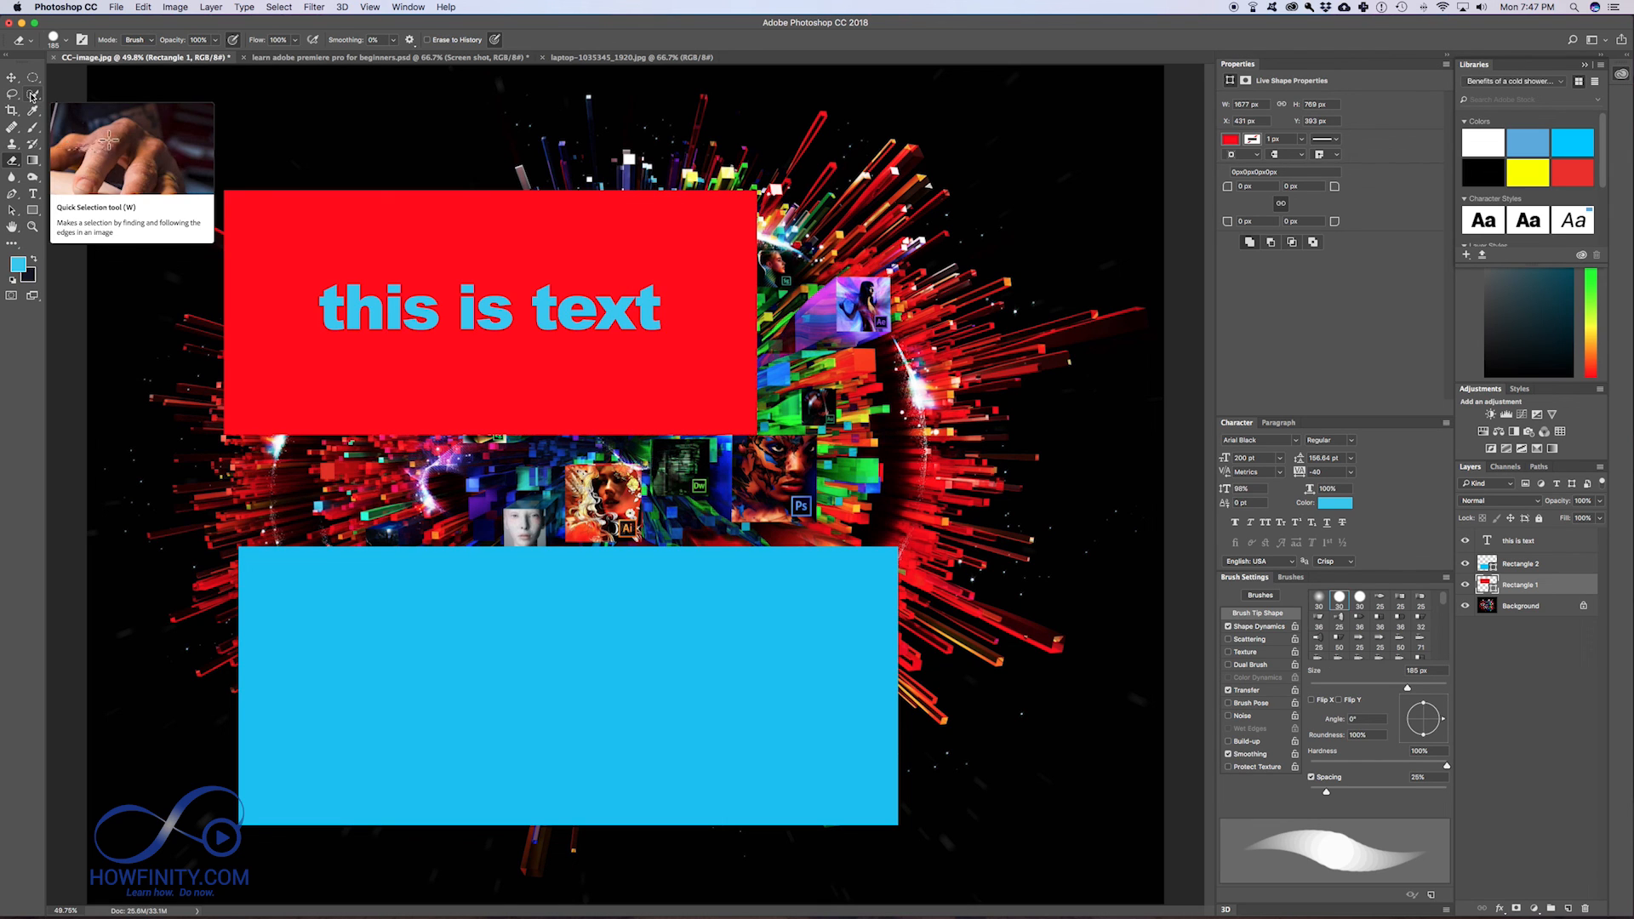
mouse_move(151, 172)
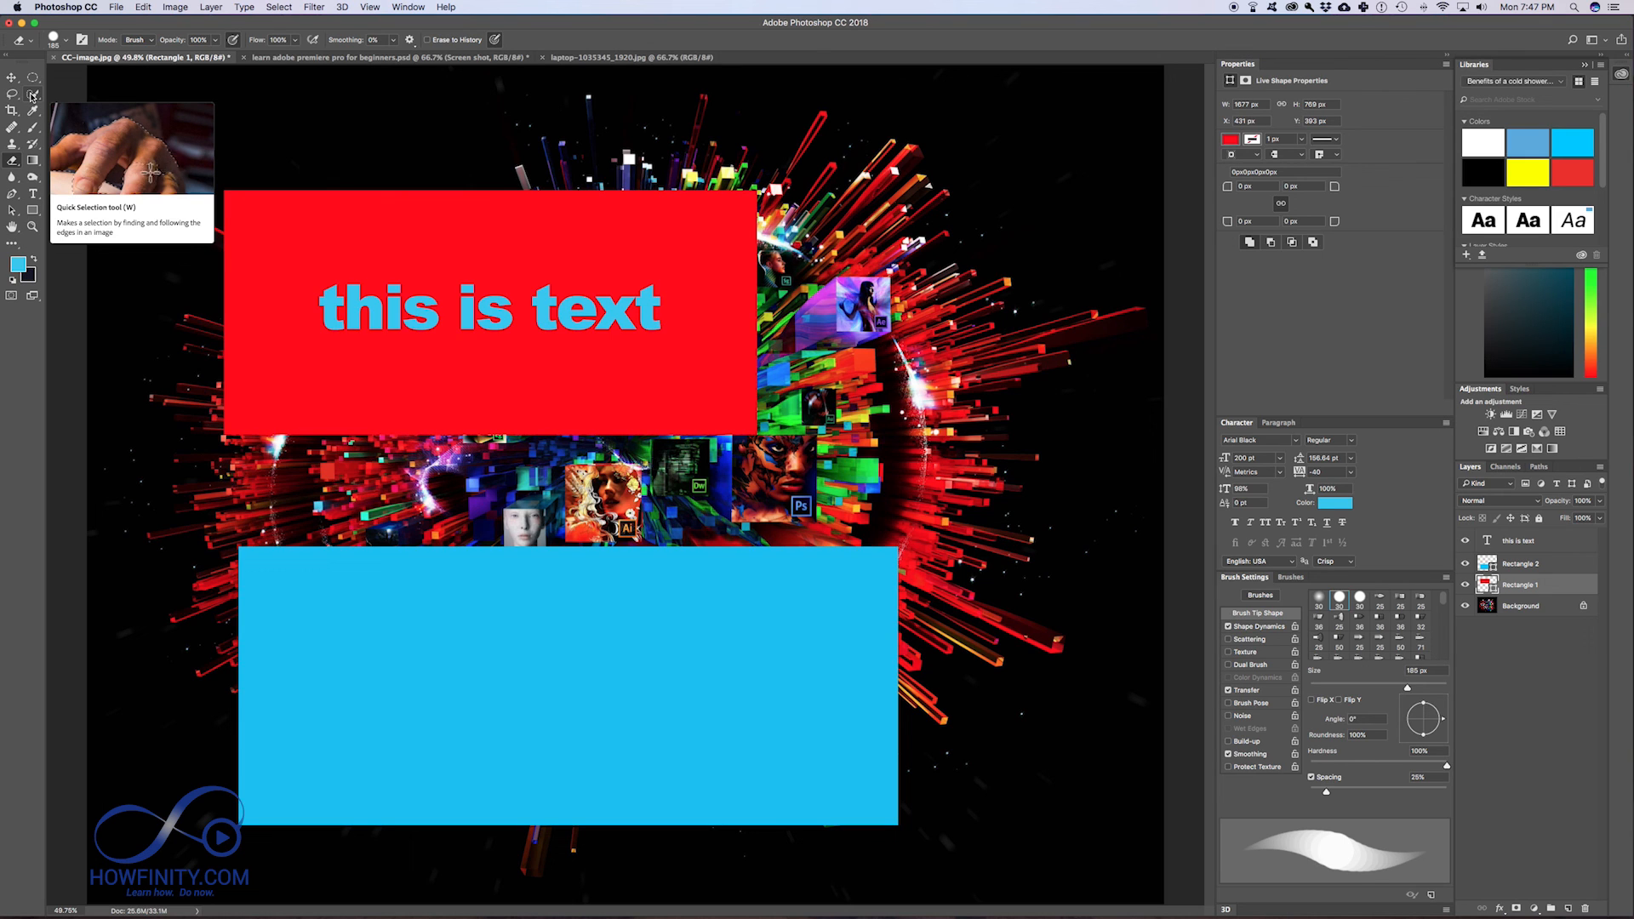